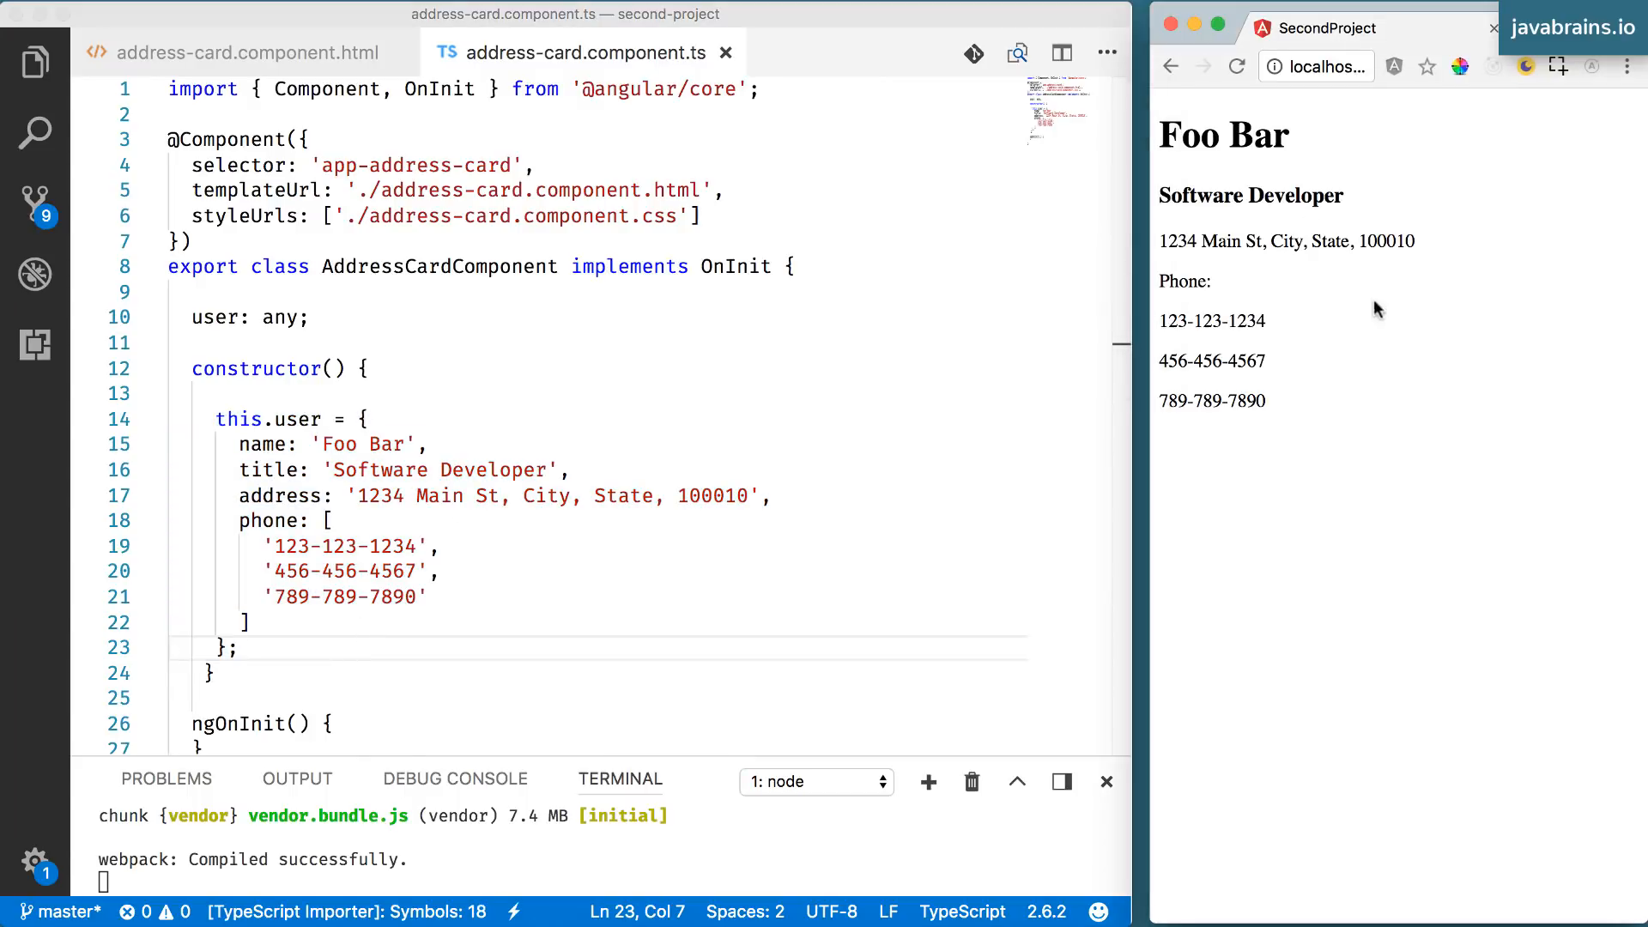
mouse_move(741, 347)
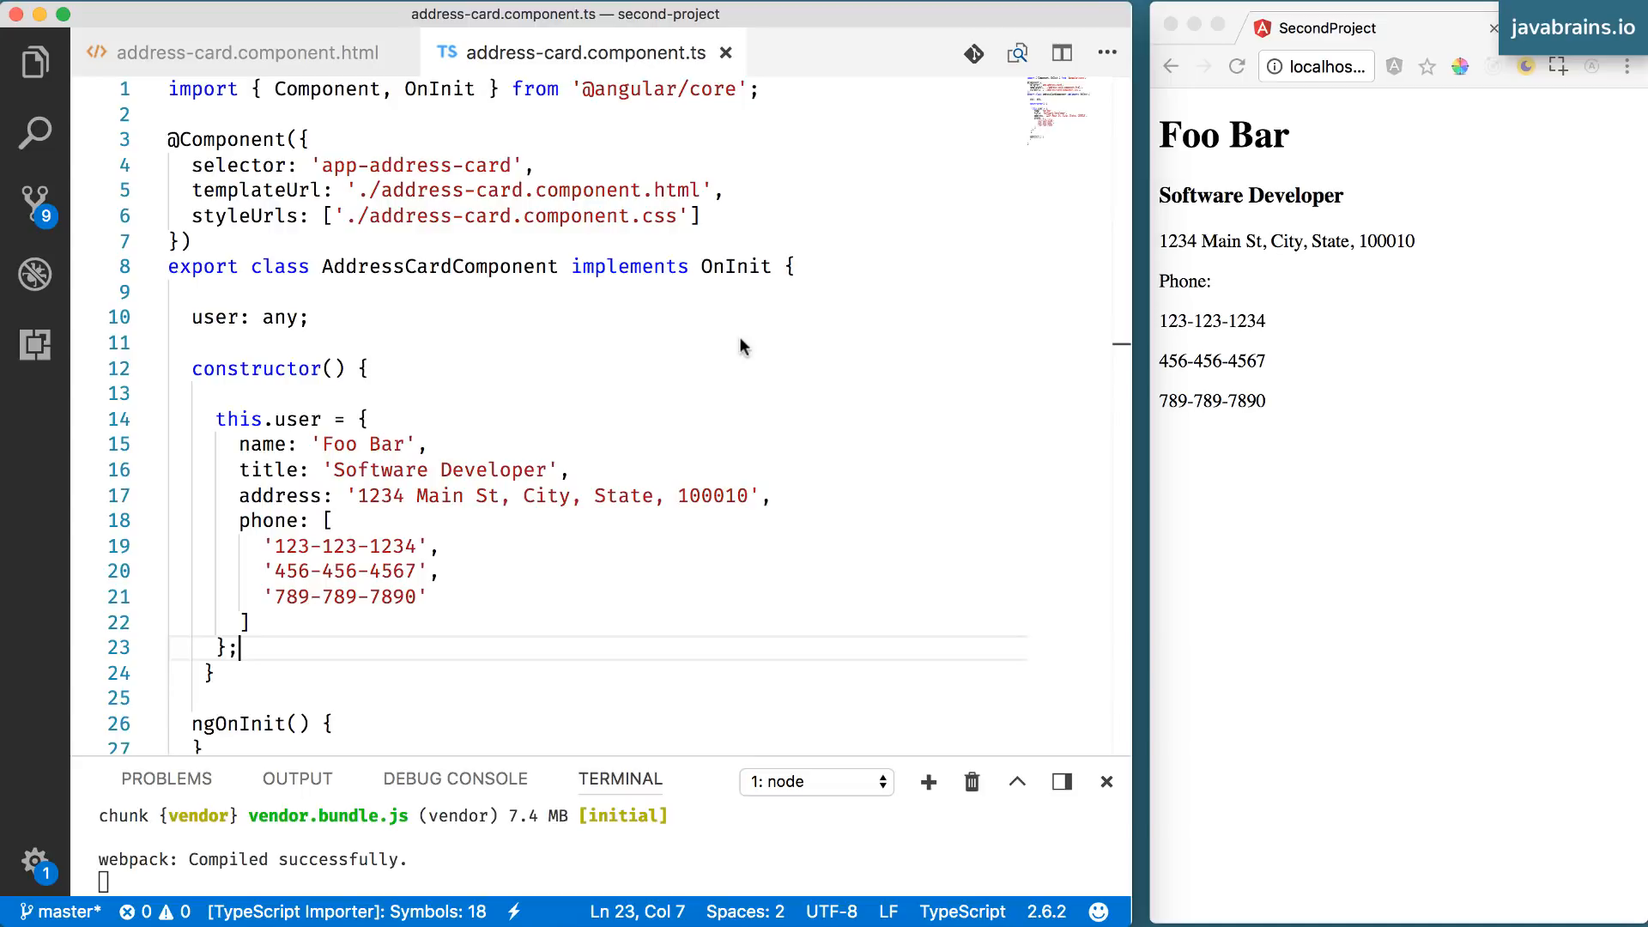
- Show the second-project file tree in the Explorer sidebar
click(34, 63)
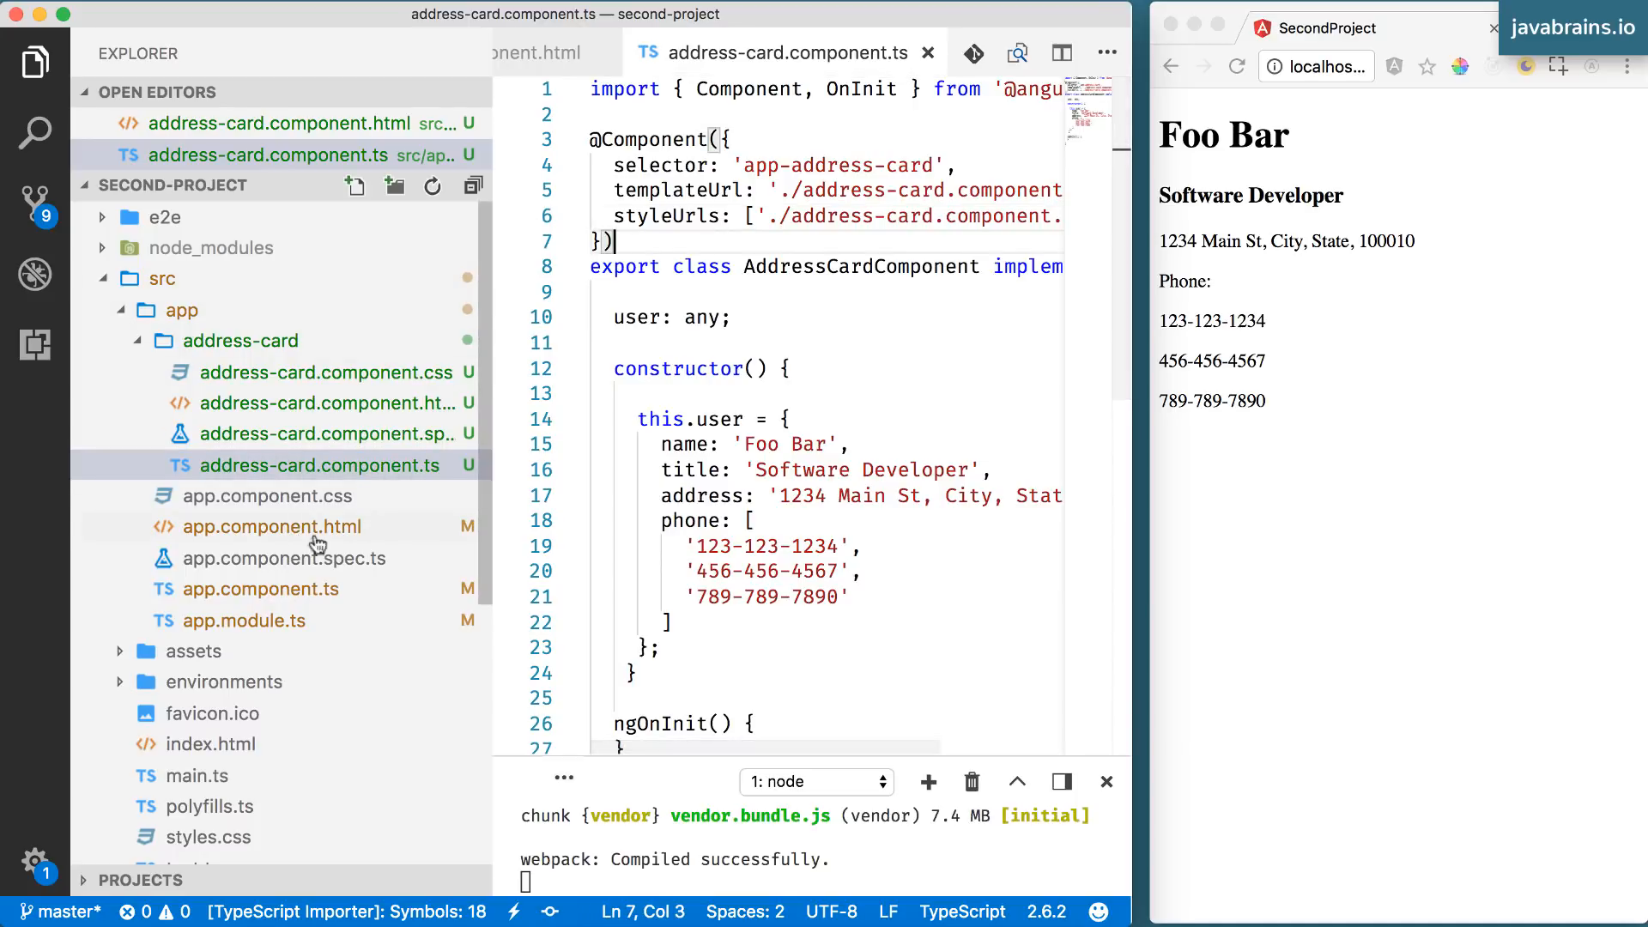
- Open app.component.html, hide the sidebar, and move to the end of the address-card tag
click(273, 527)
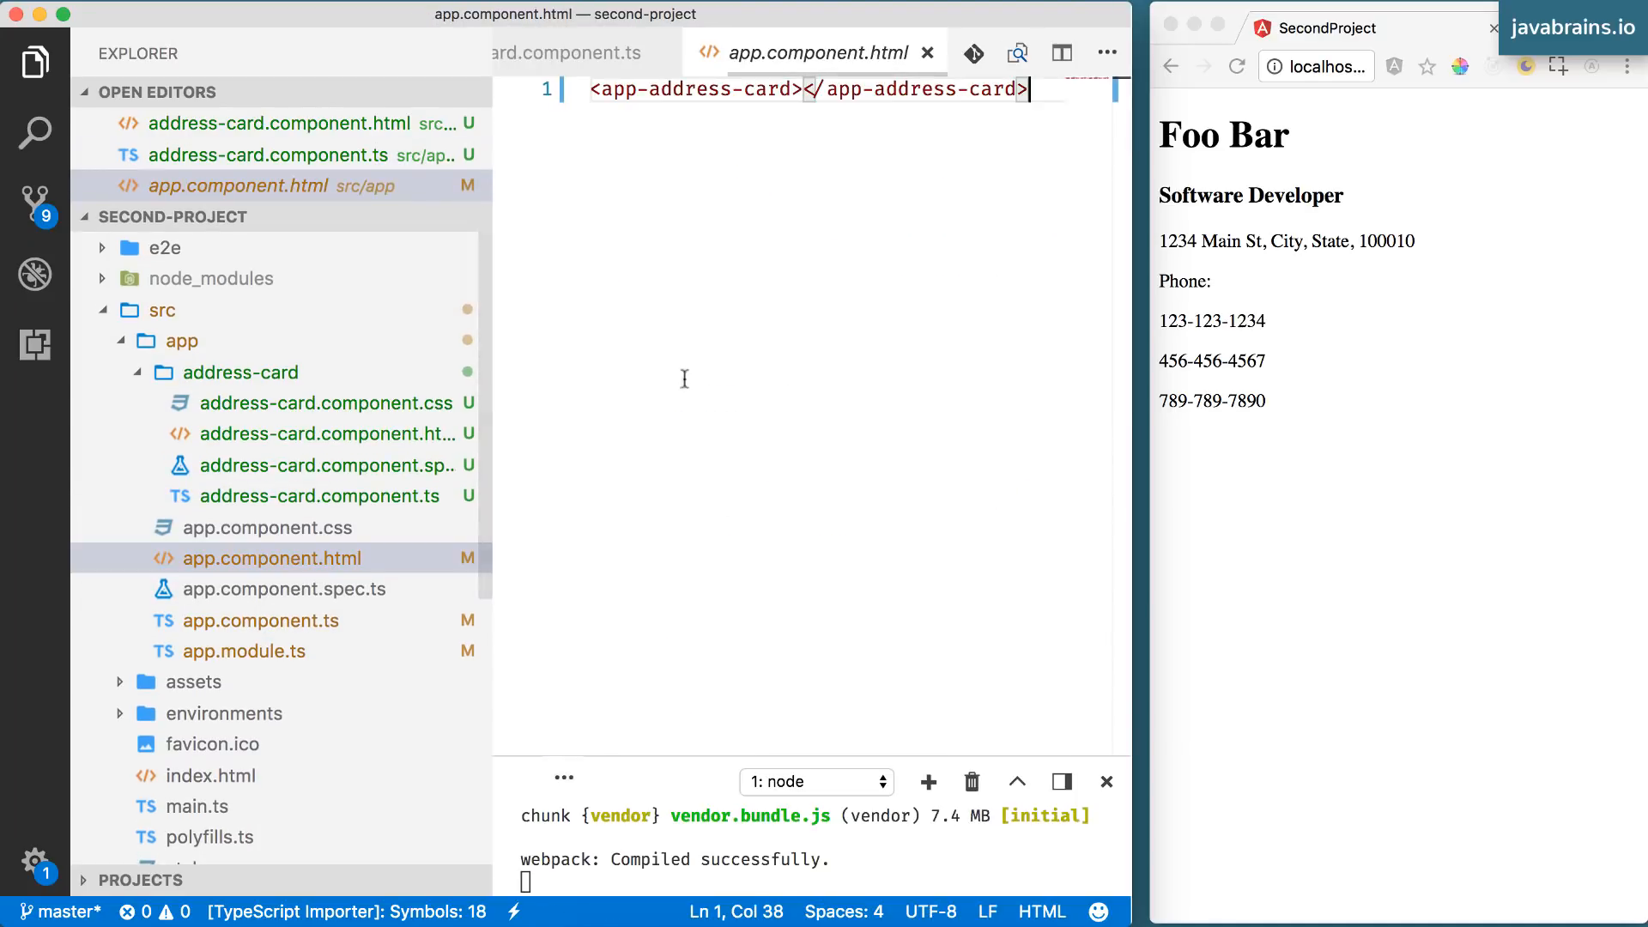
drag(492, 420, 330, 420)
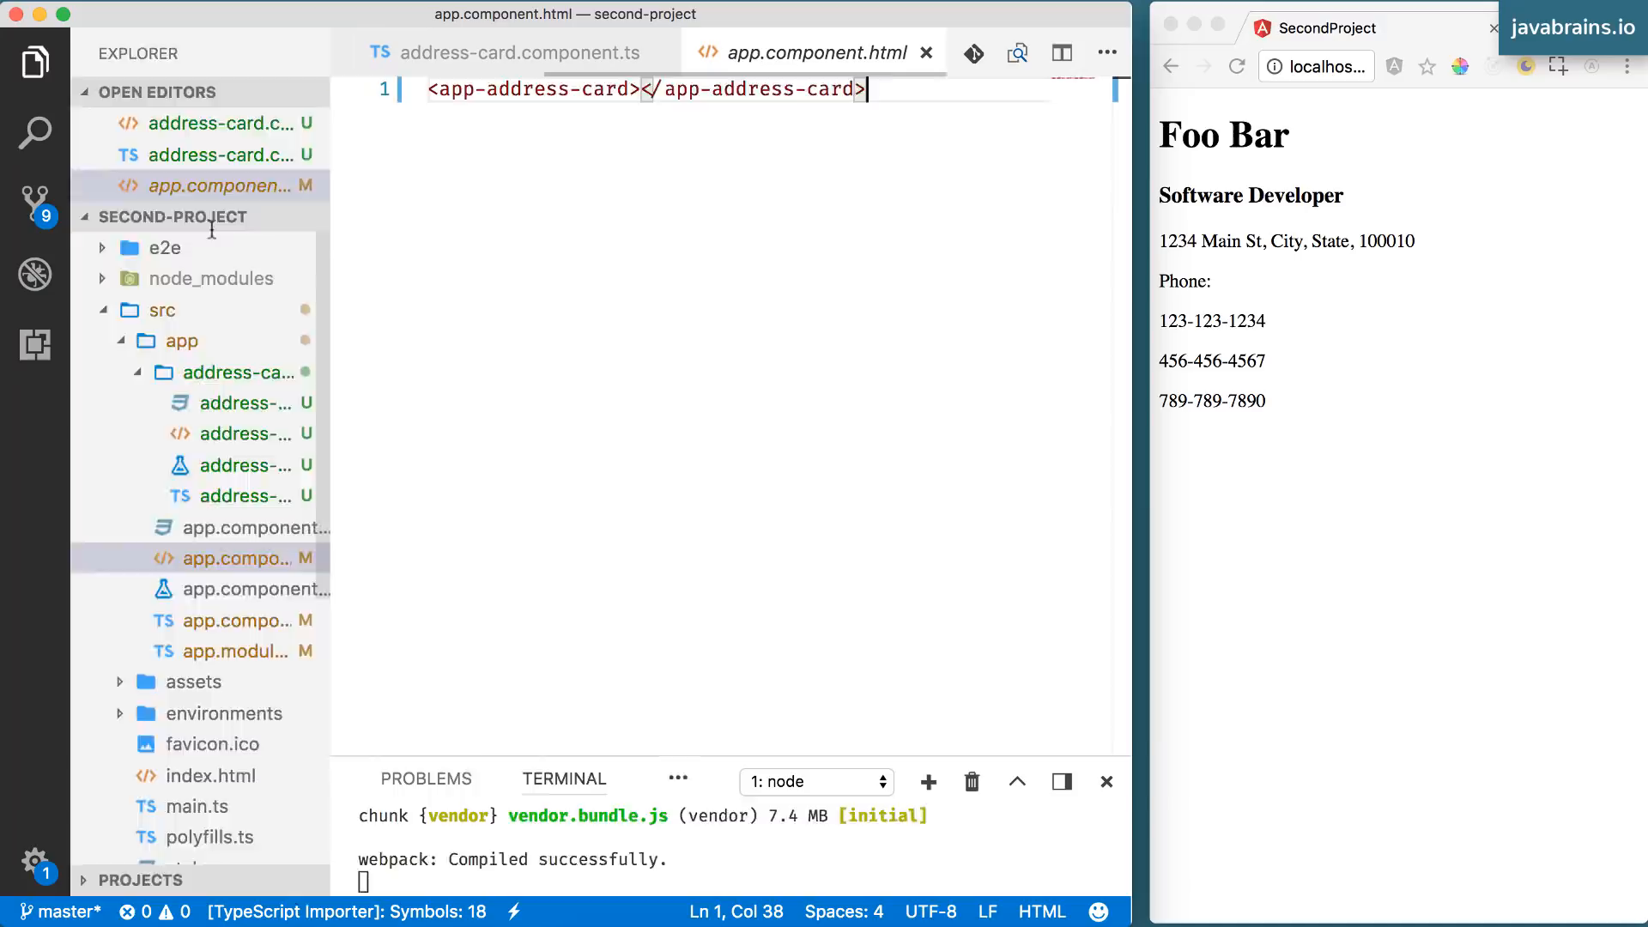
click(34, 63)
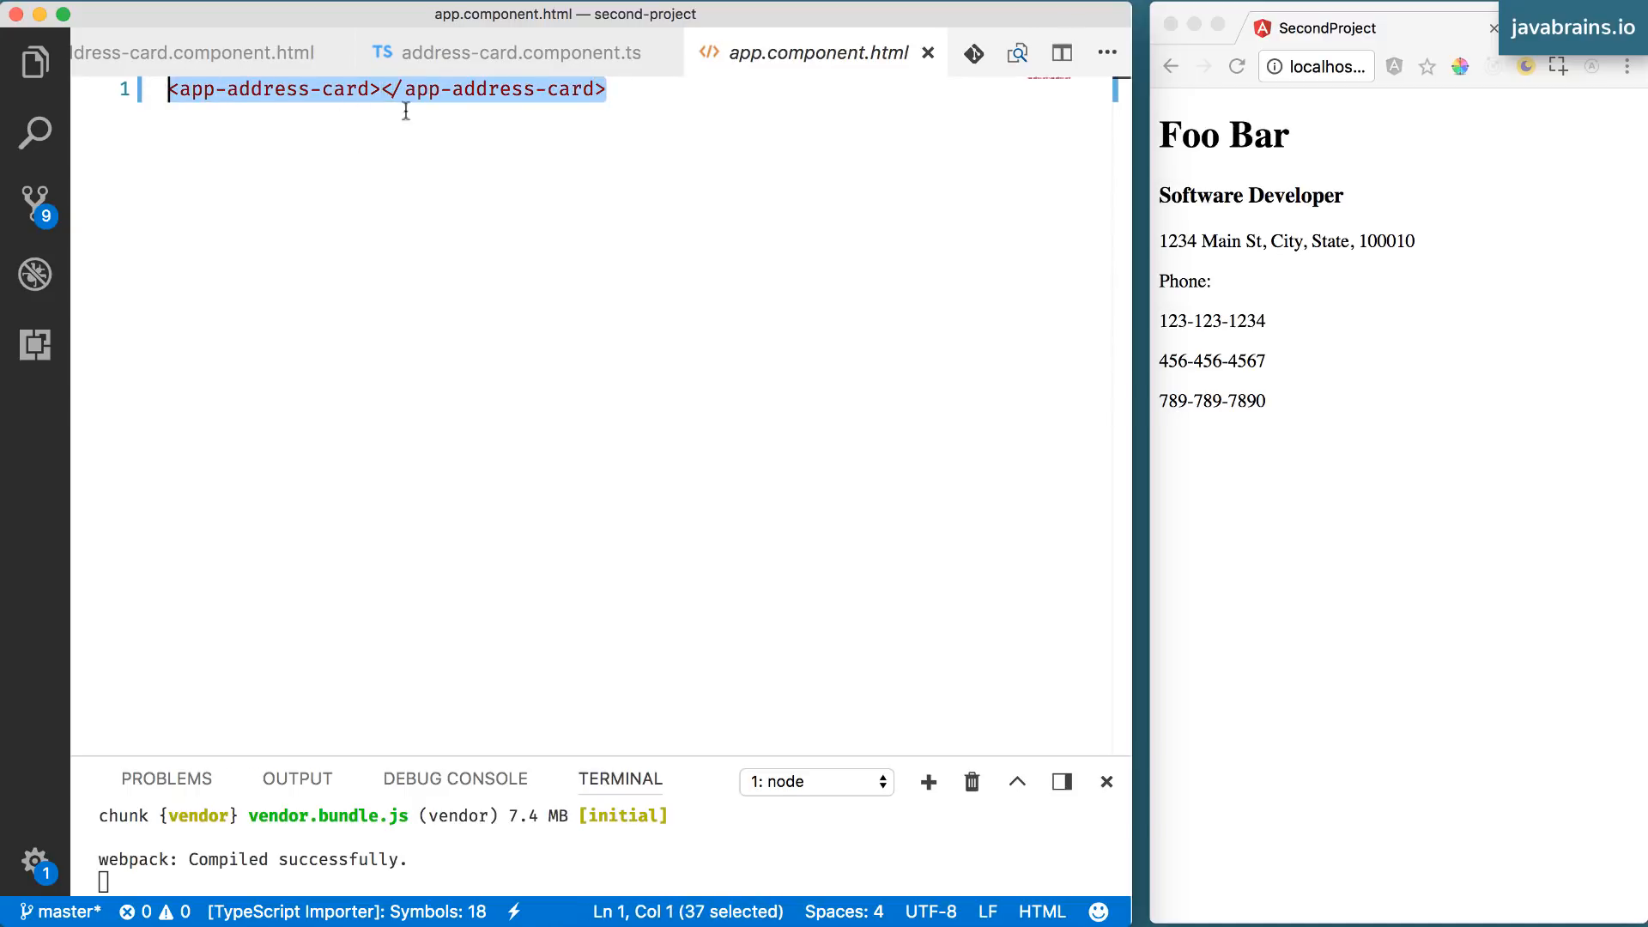
click(628, 90)
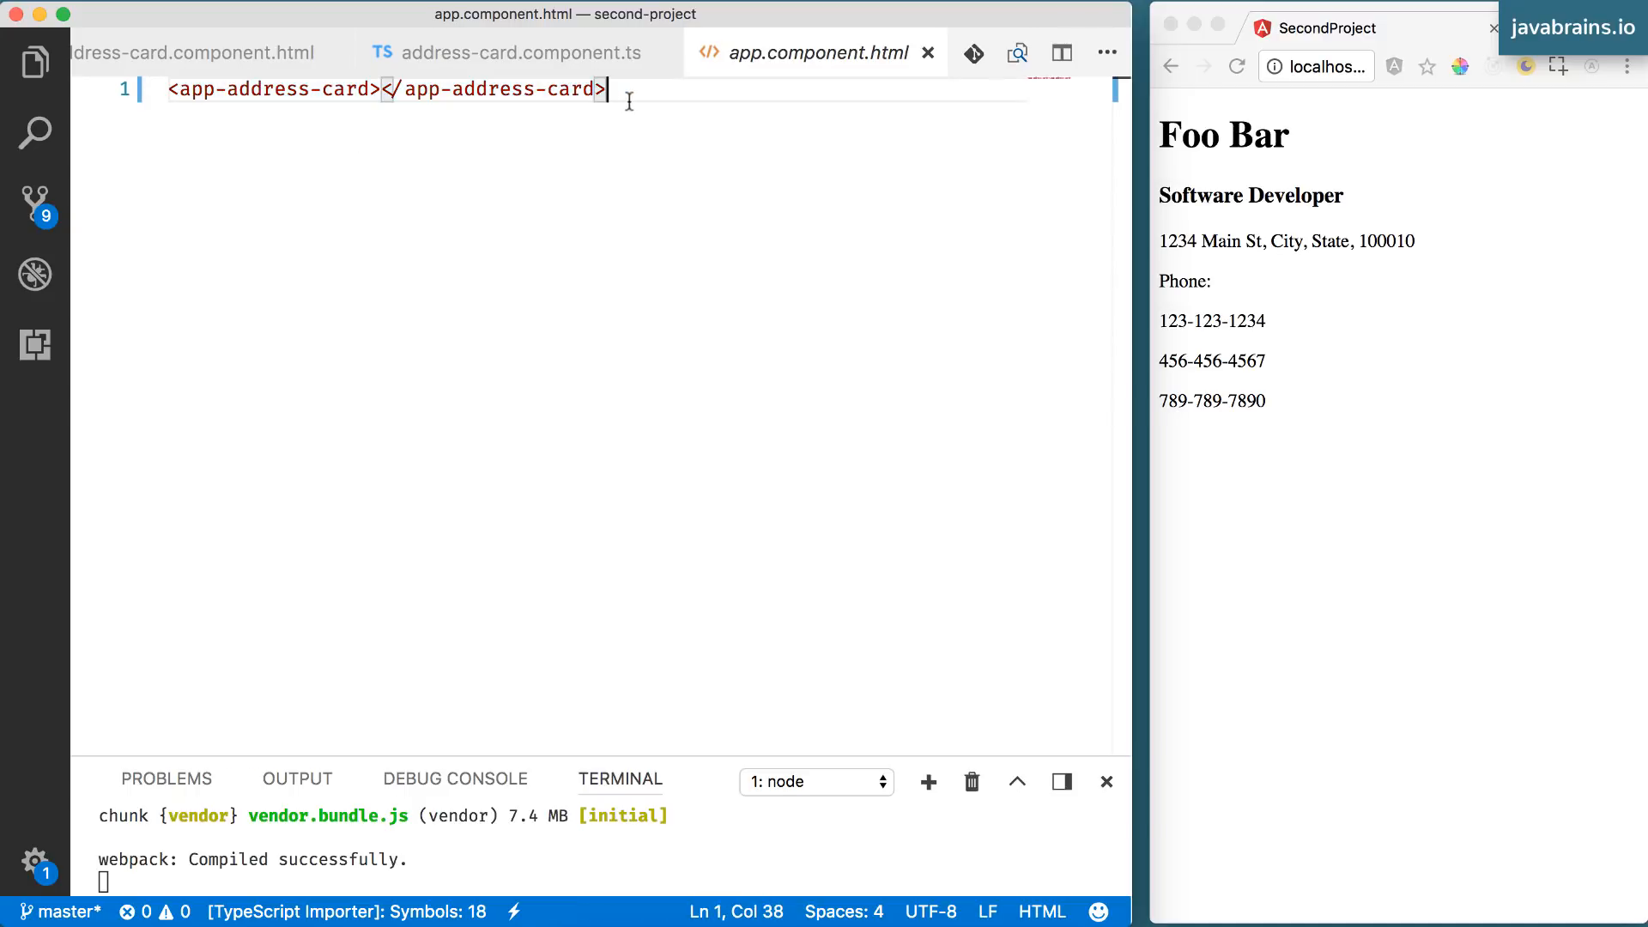
mouse_move(563, 98)
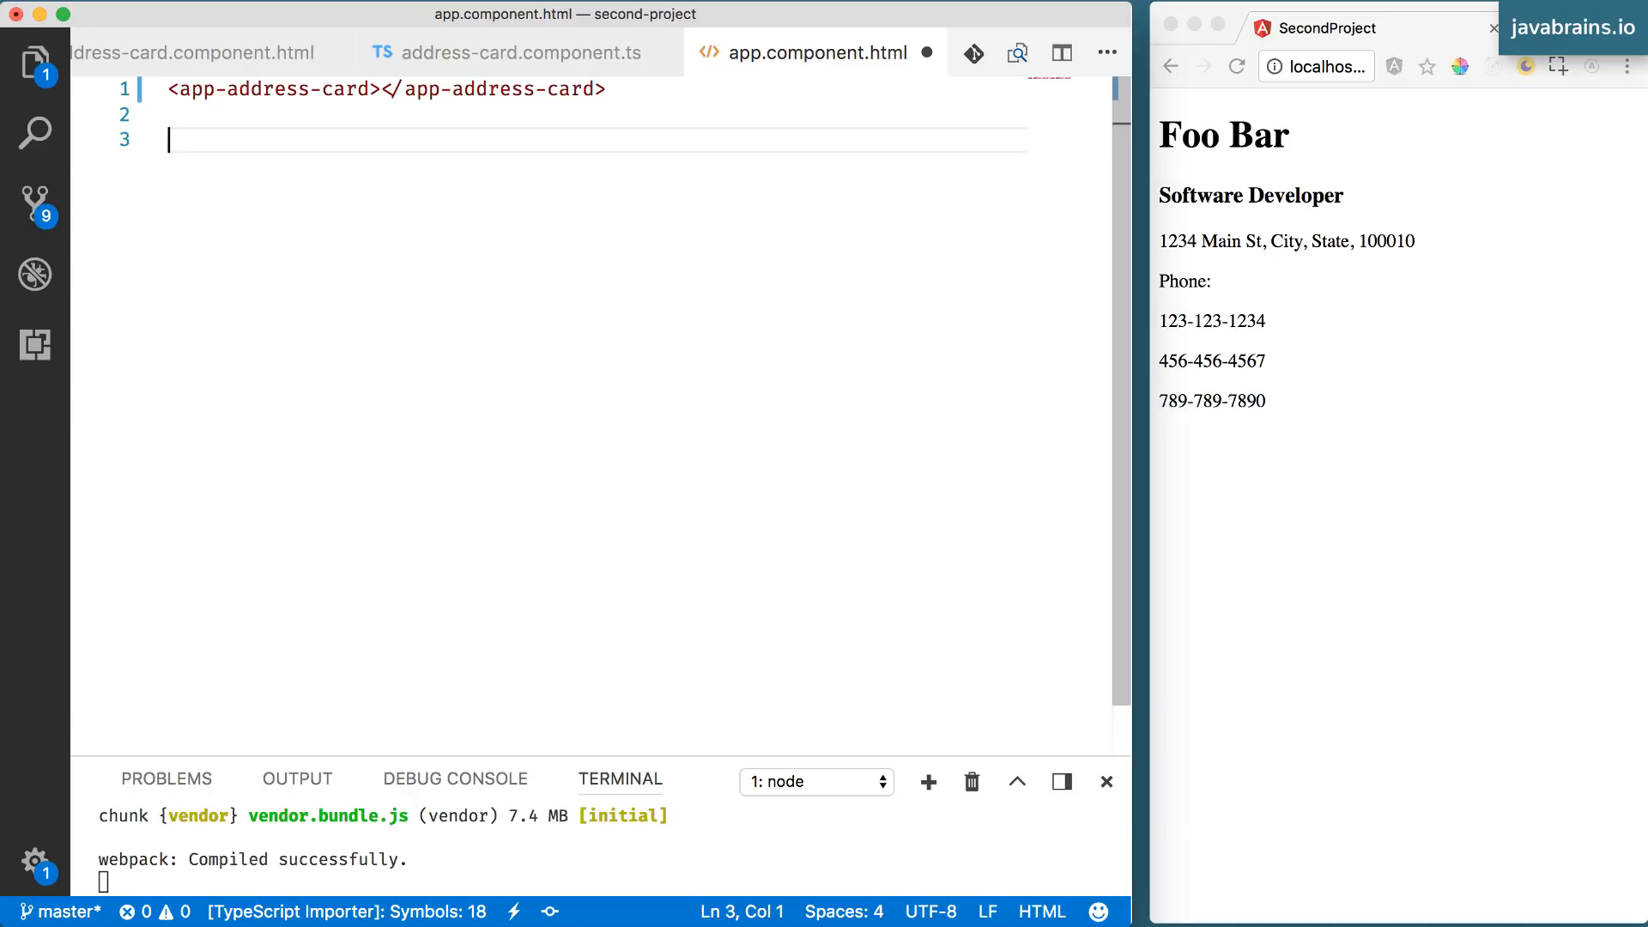
text(<)
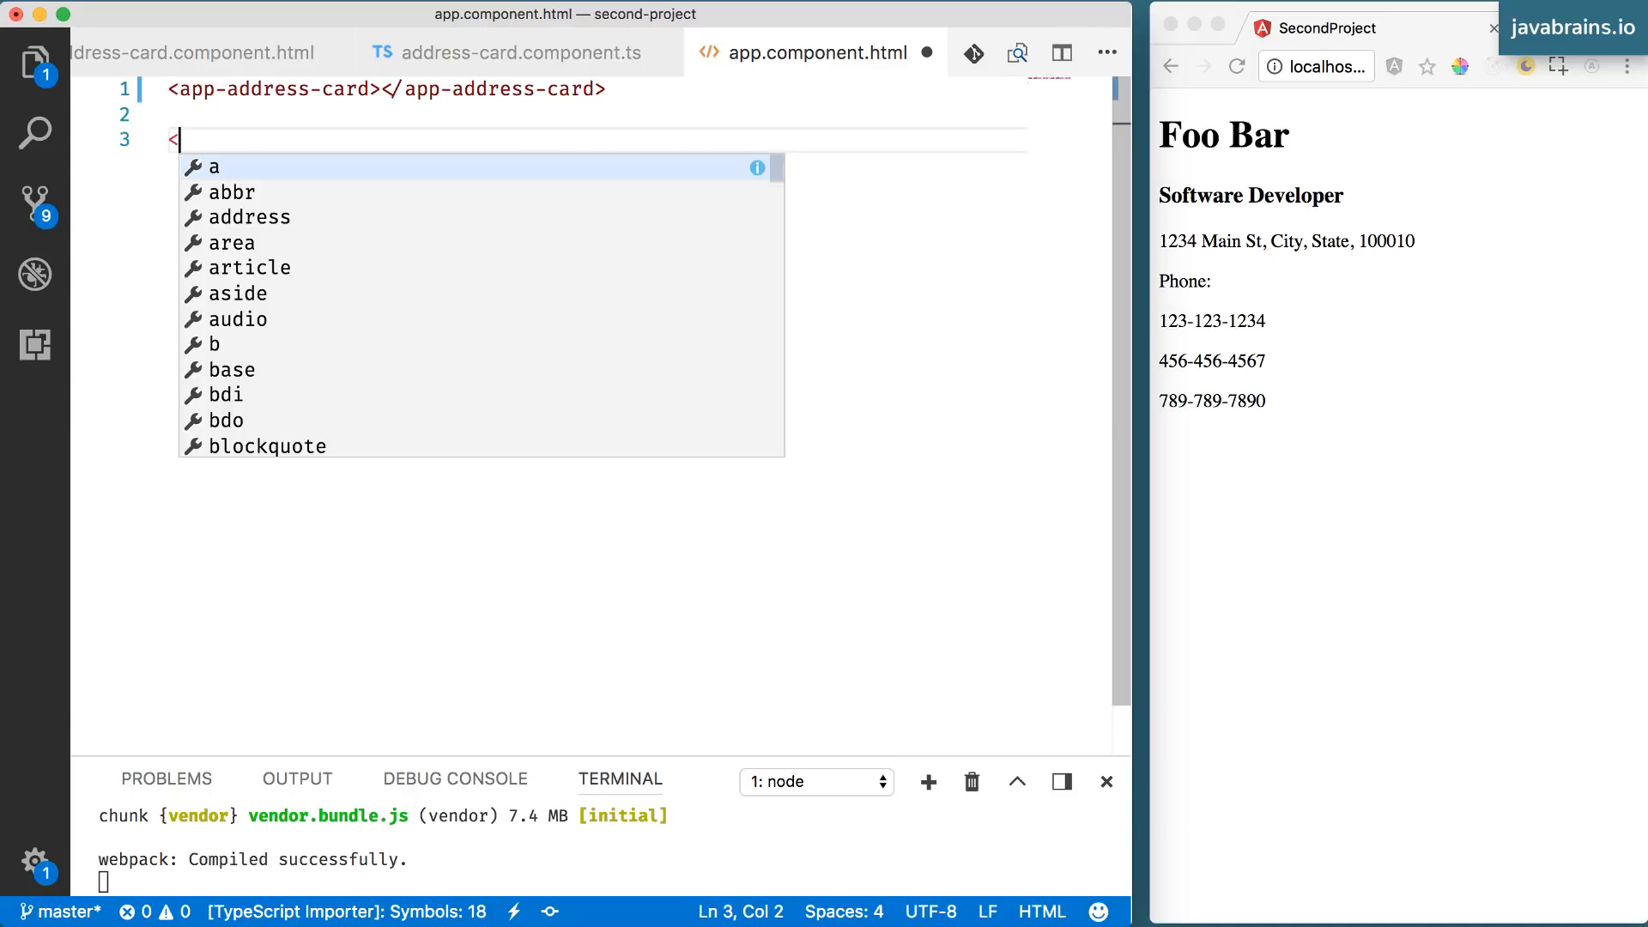
text(img)
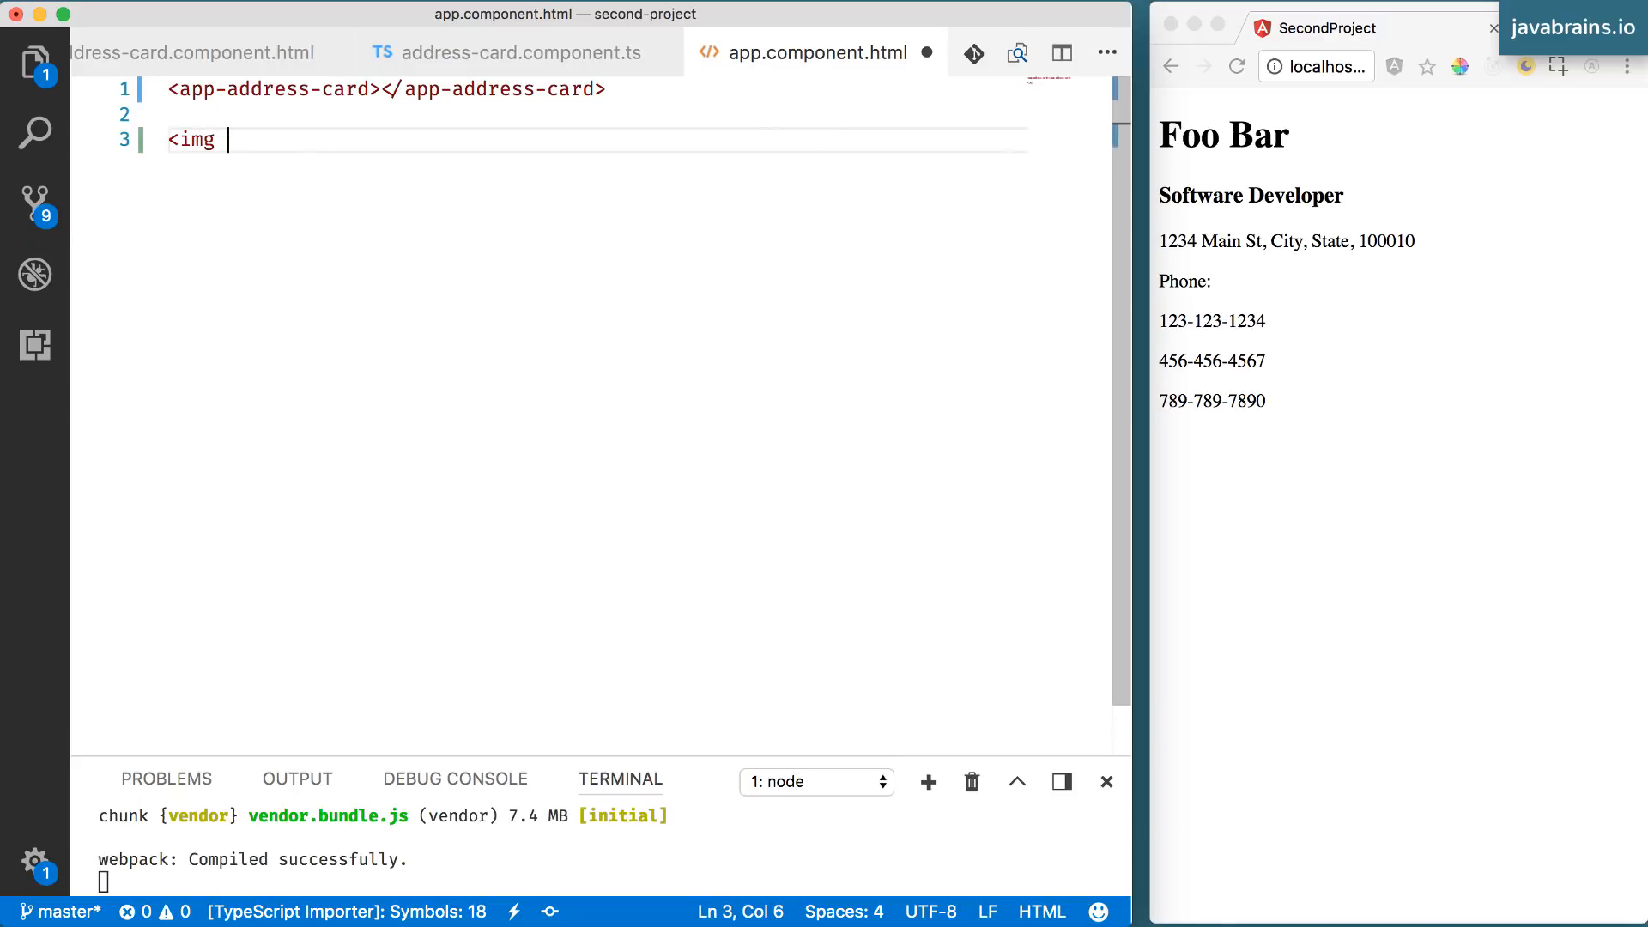
text(>)
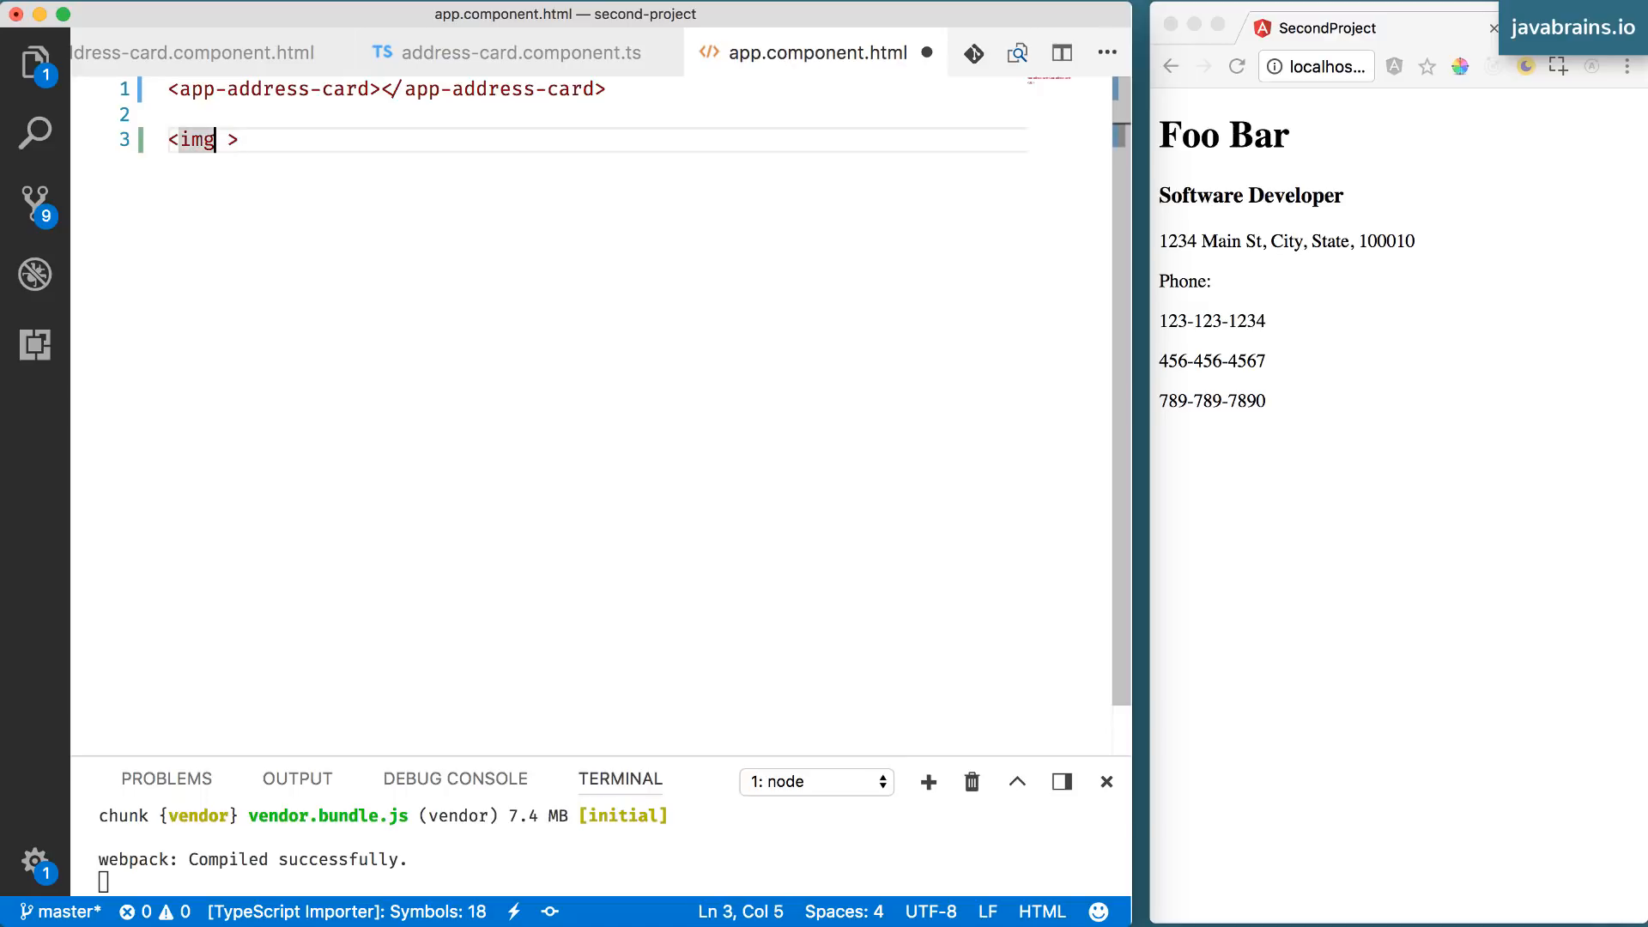
text(src="")
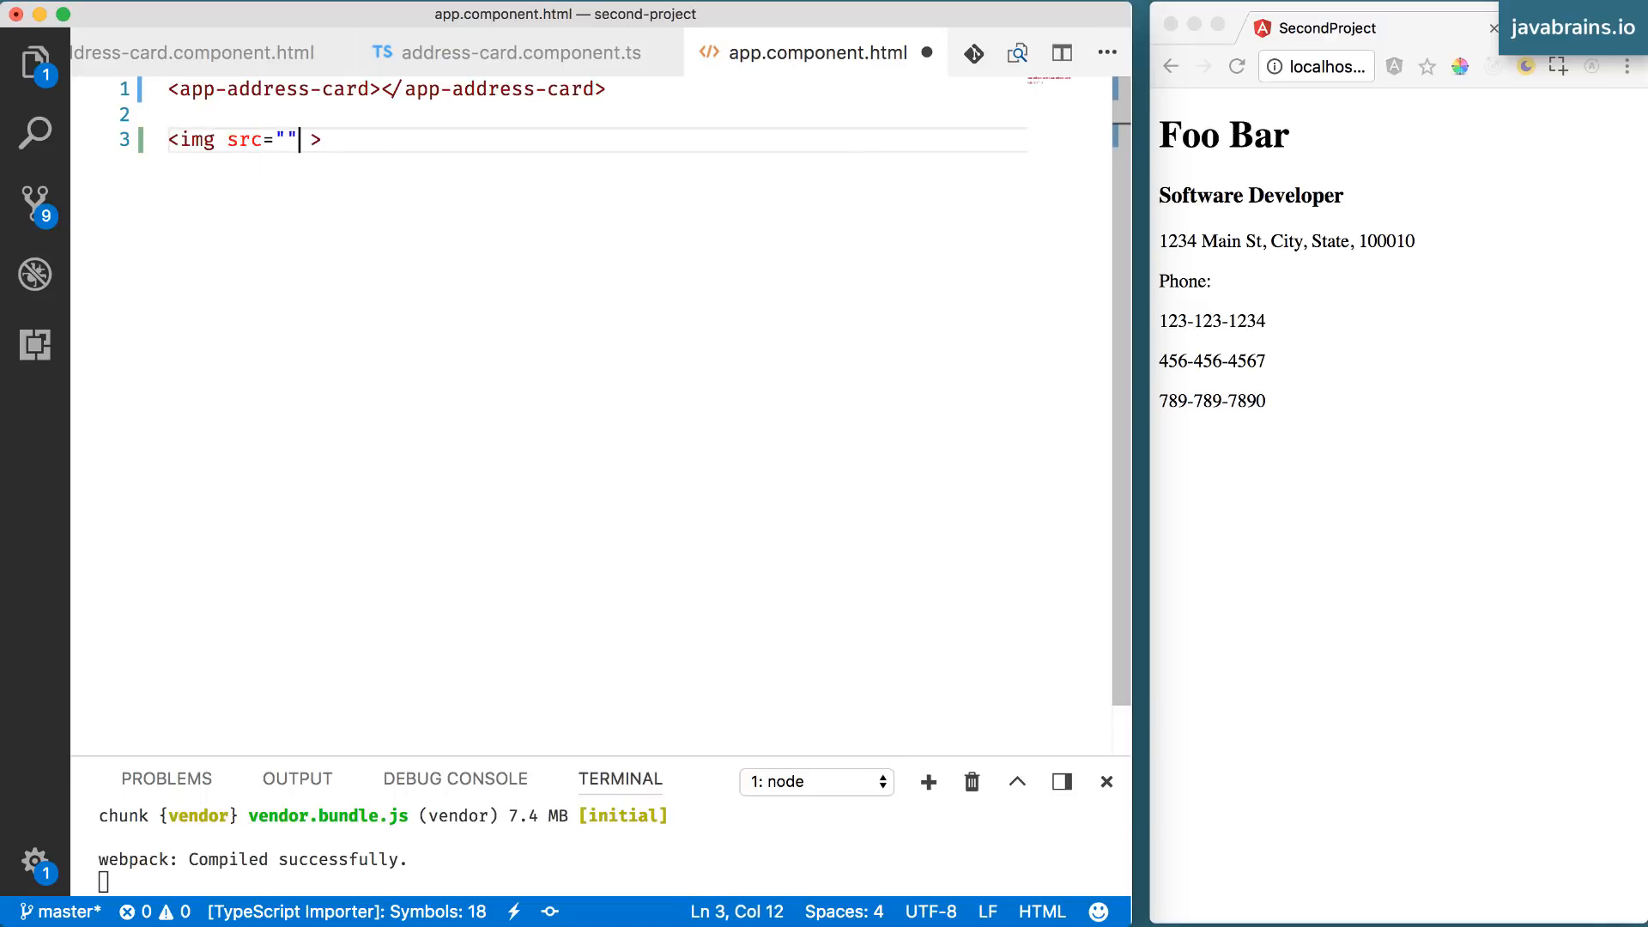
text(____)
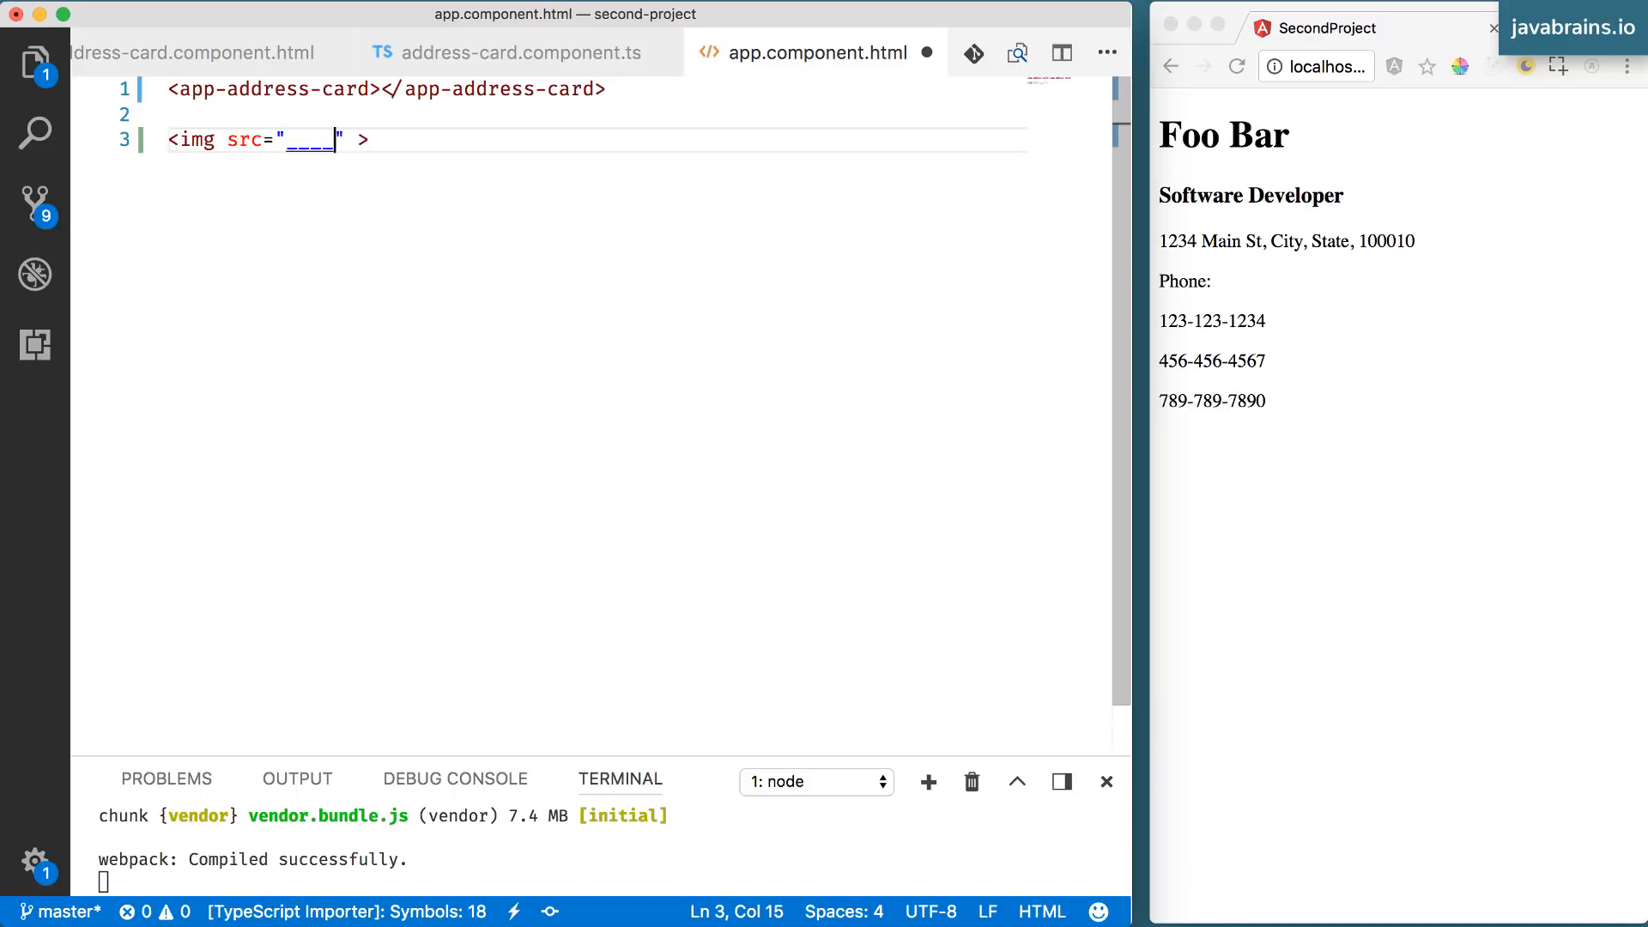
mouse_move(231, 126)
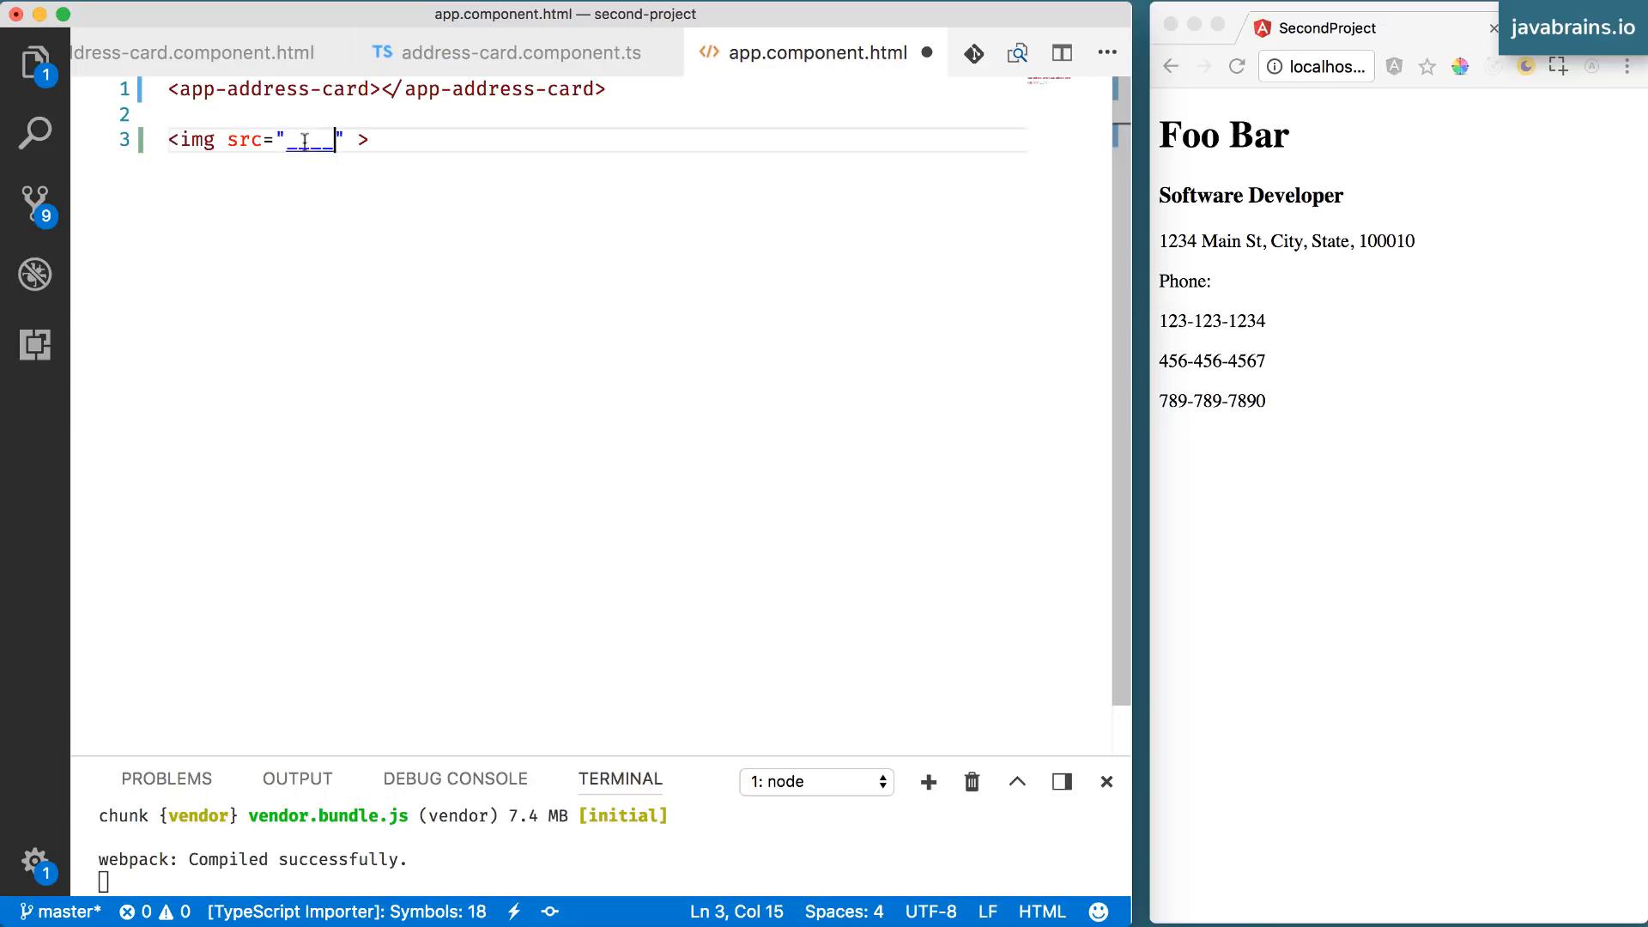
click(250, 139)
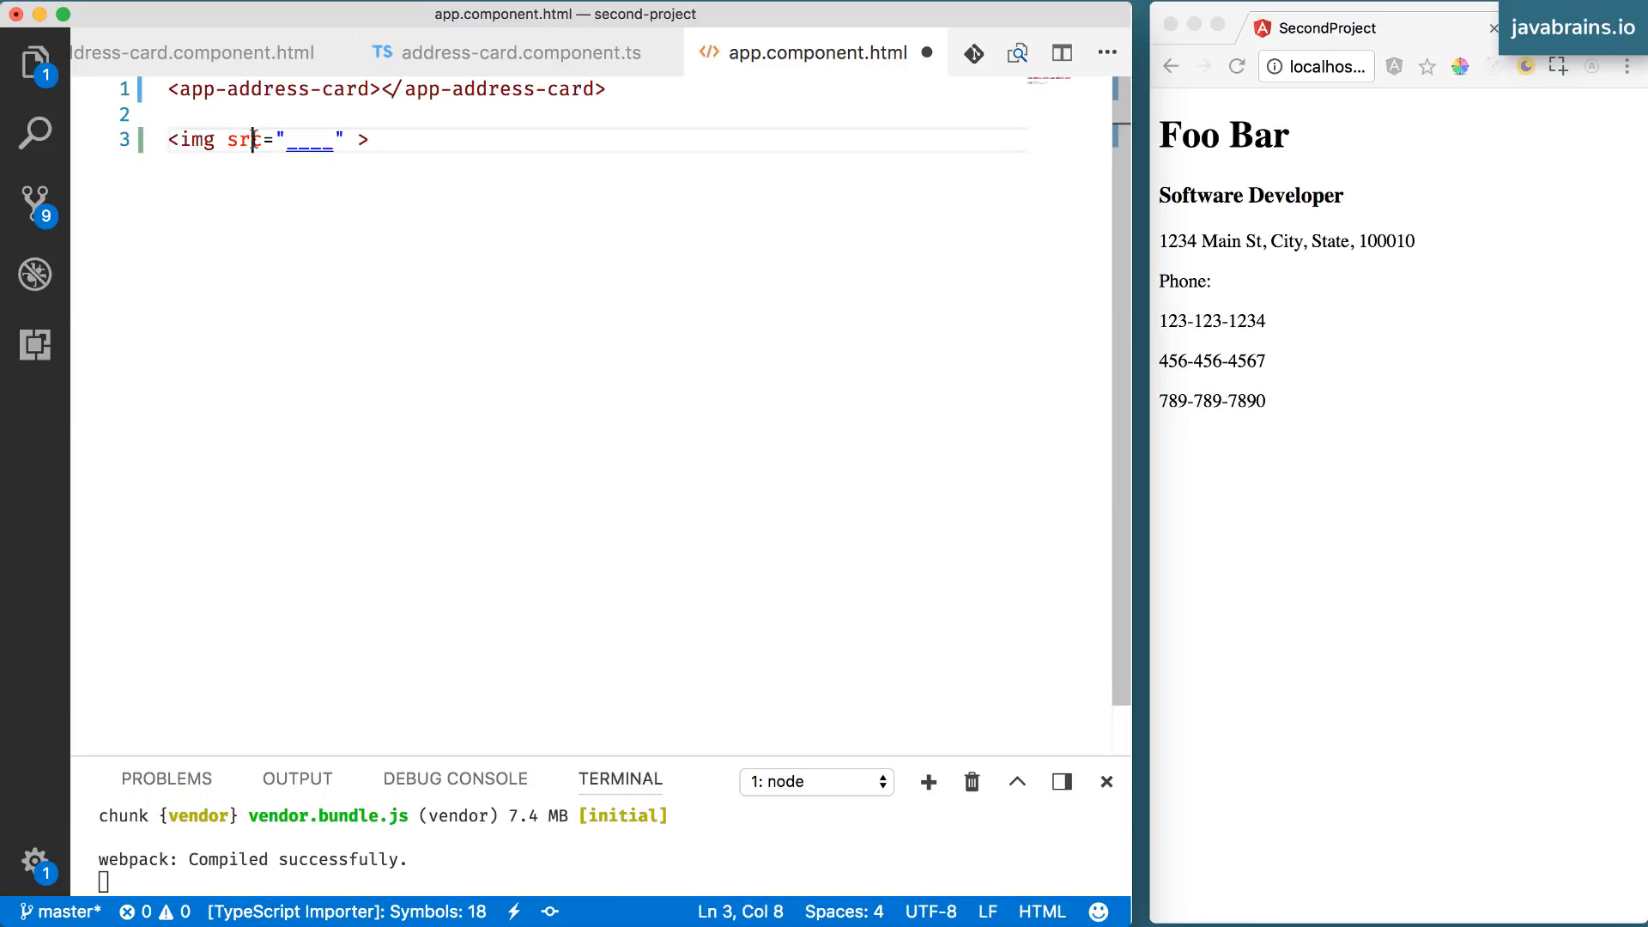
double_click(242, 139)
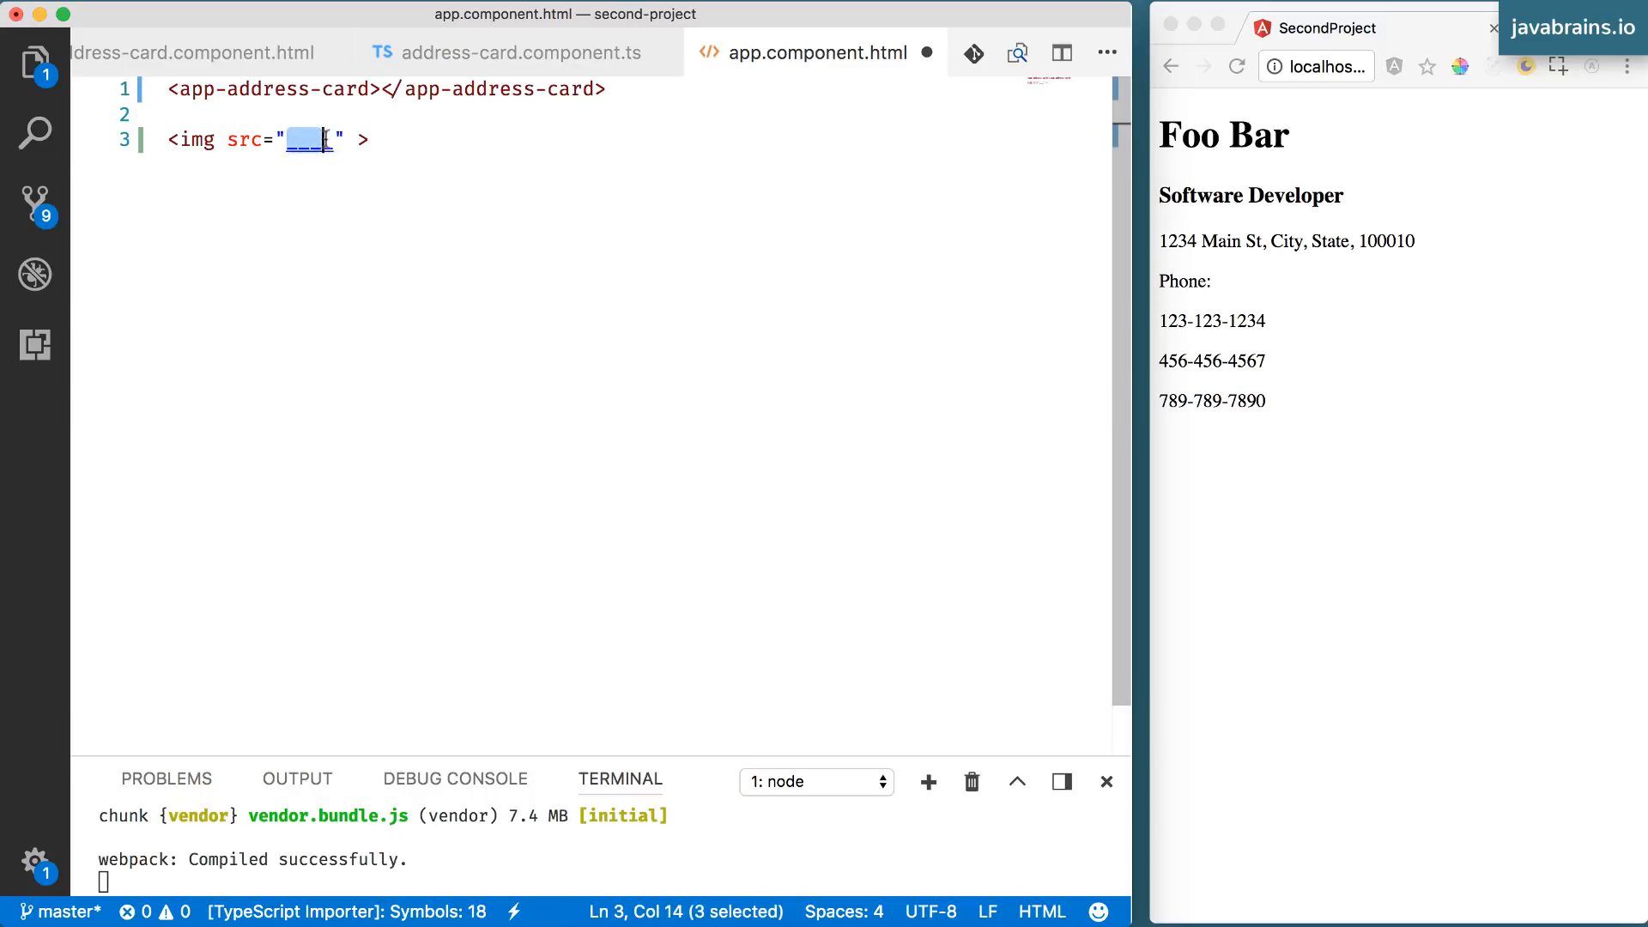
key(shift+right)
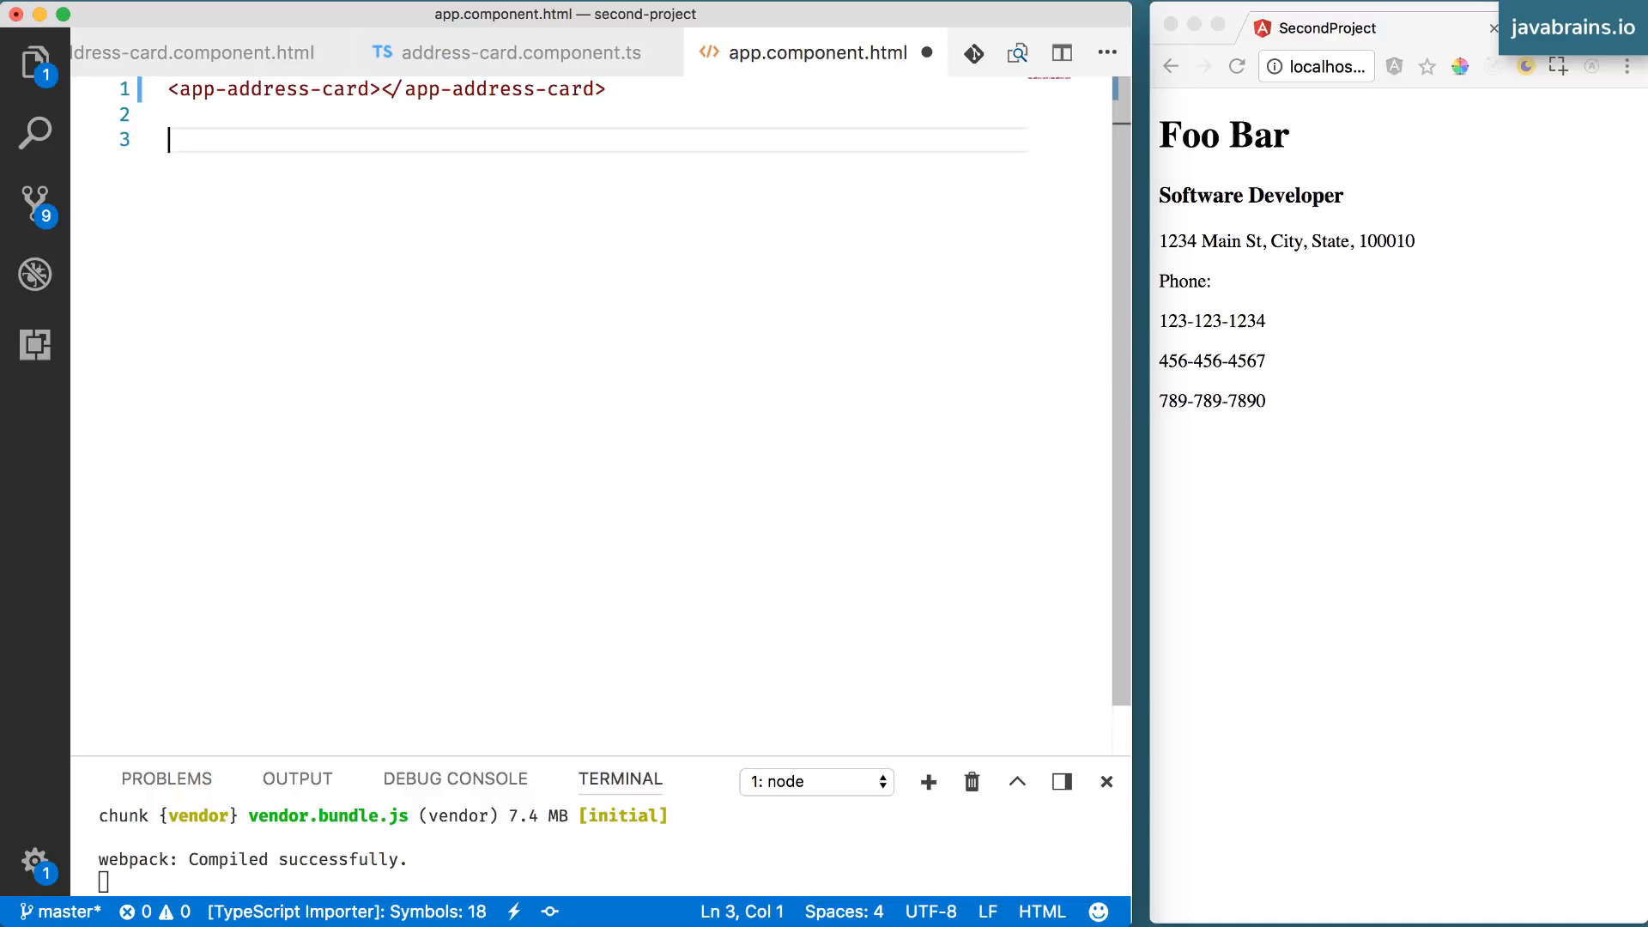
- Add a name="New Name" attribute to the app-address-card tag
click(371, 89)
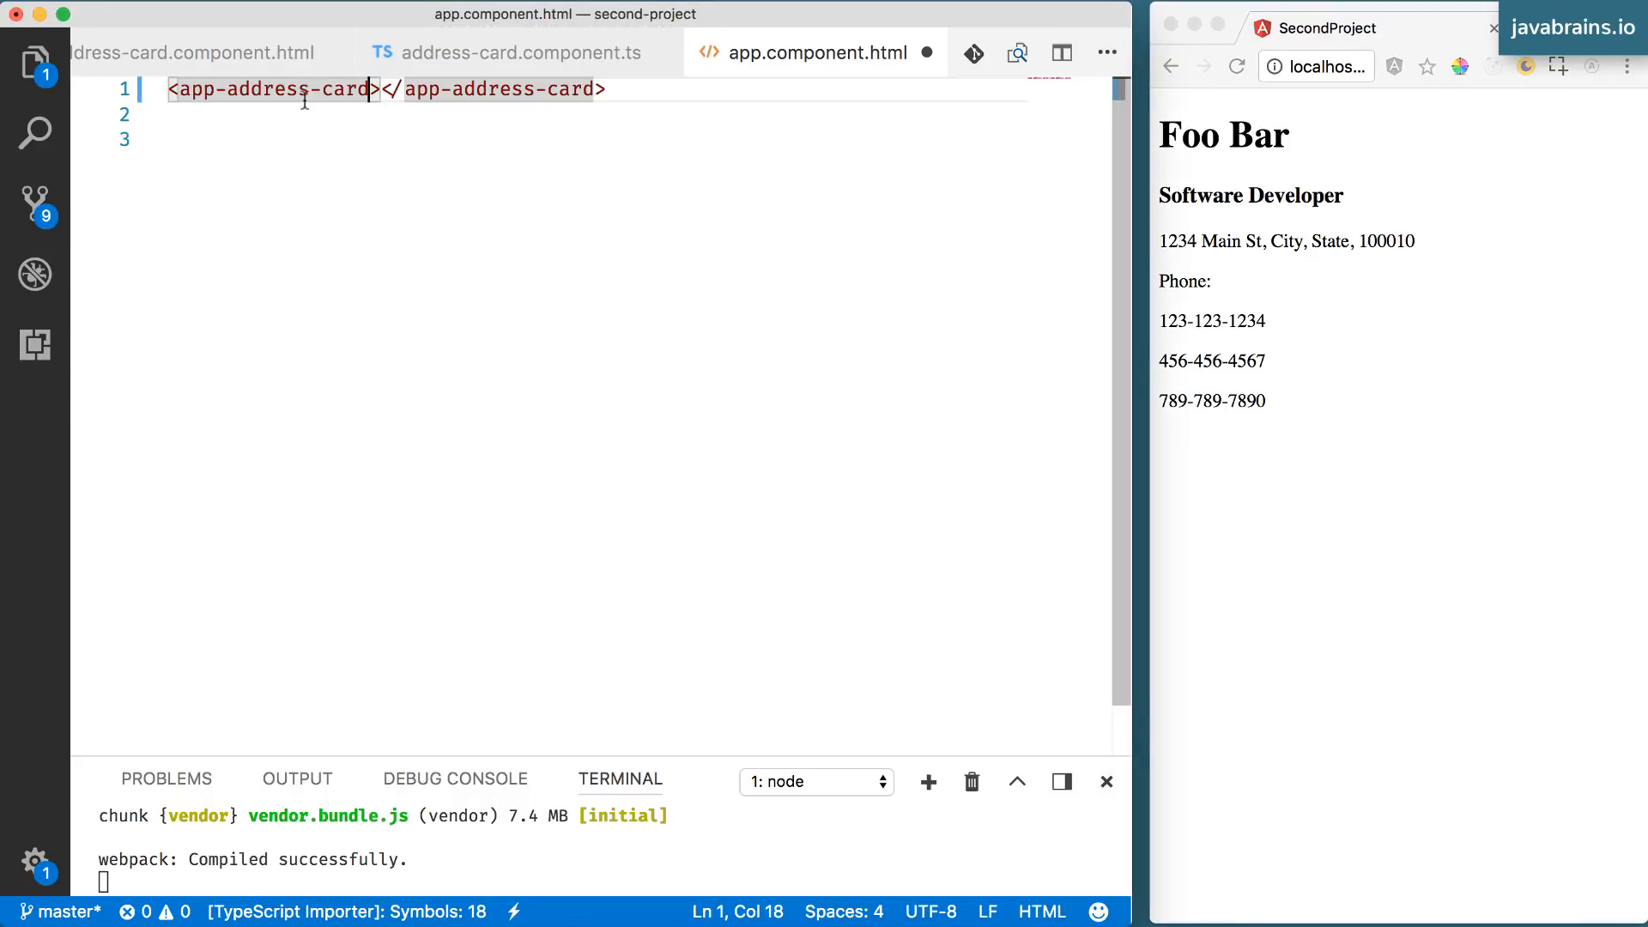
text(name=)
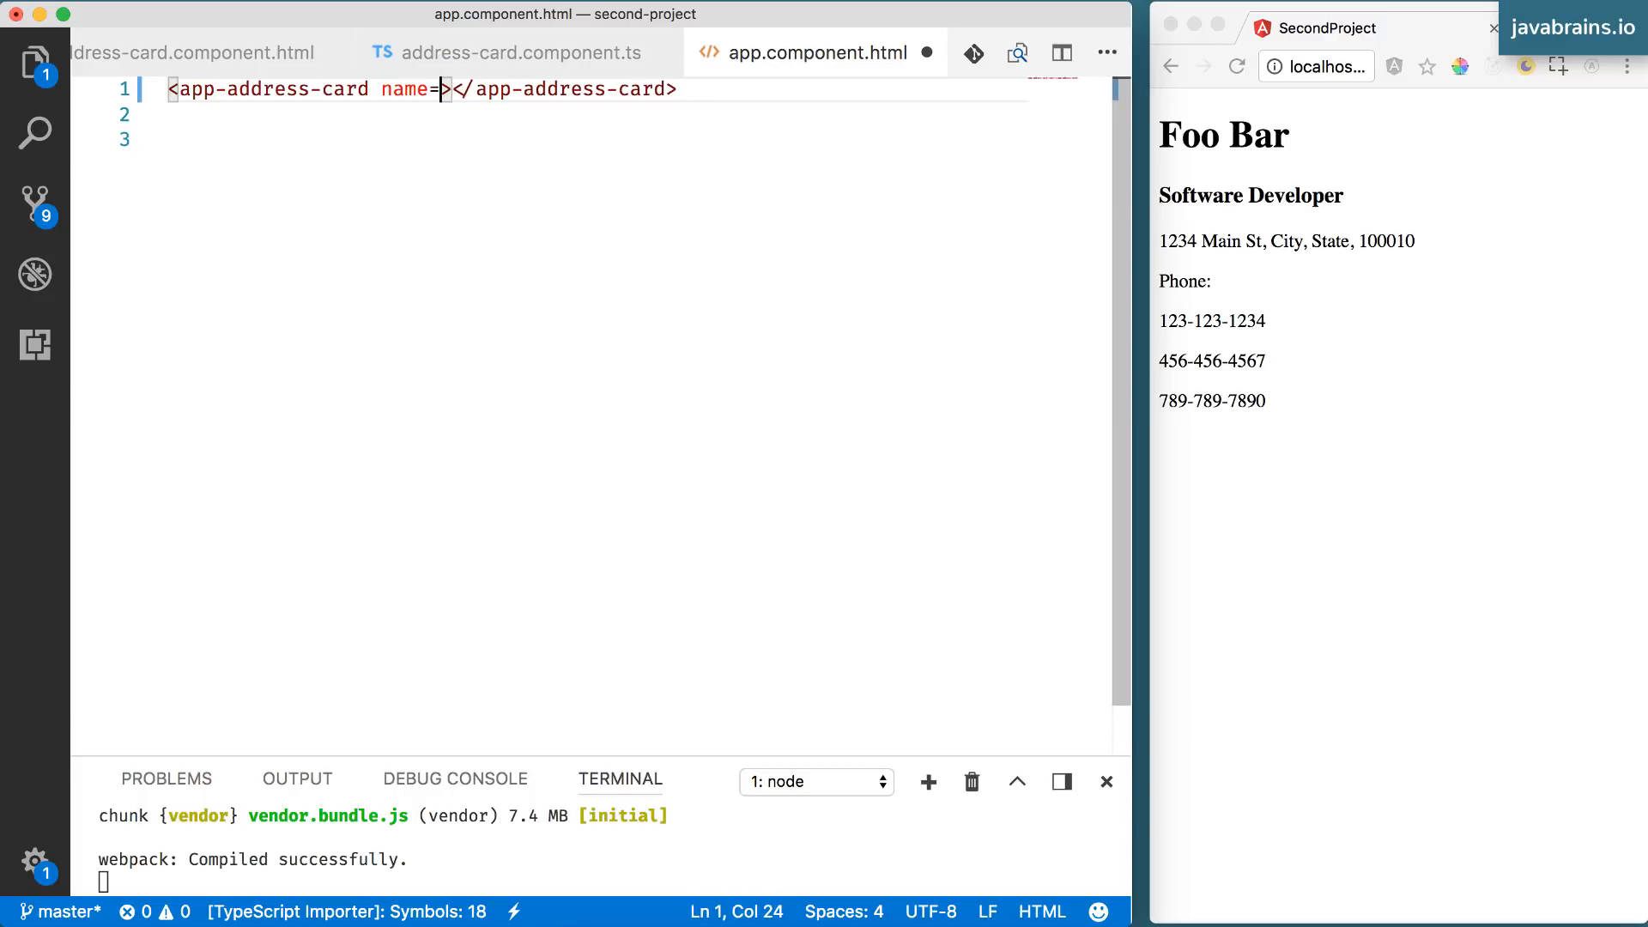
text("Ne")
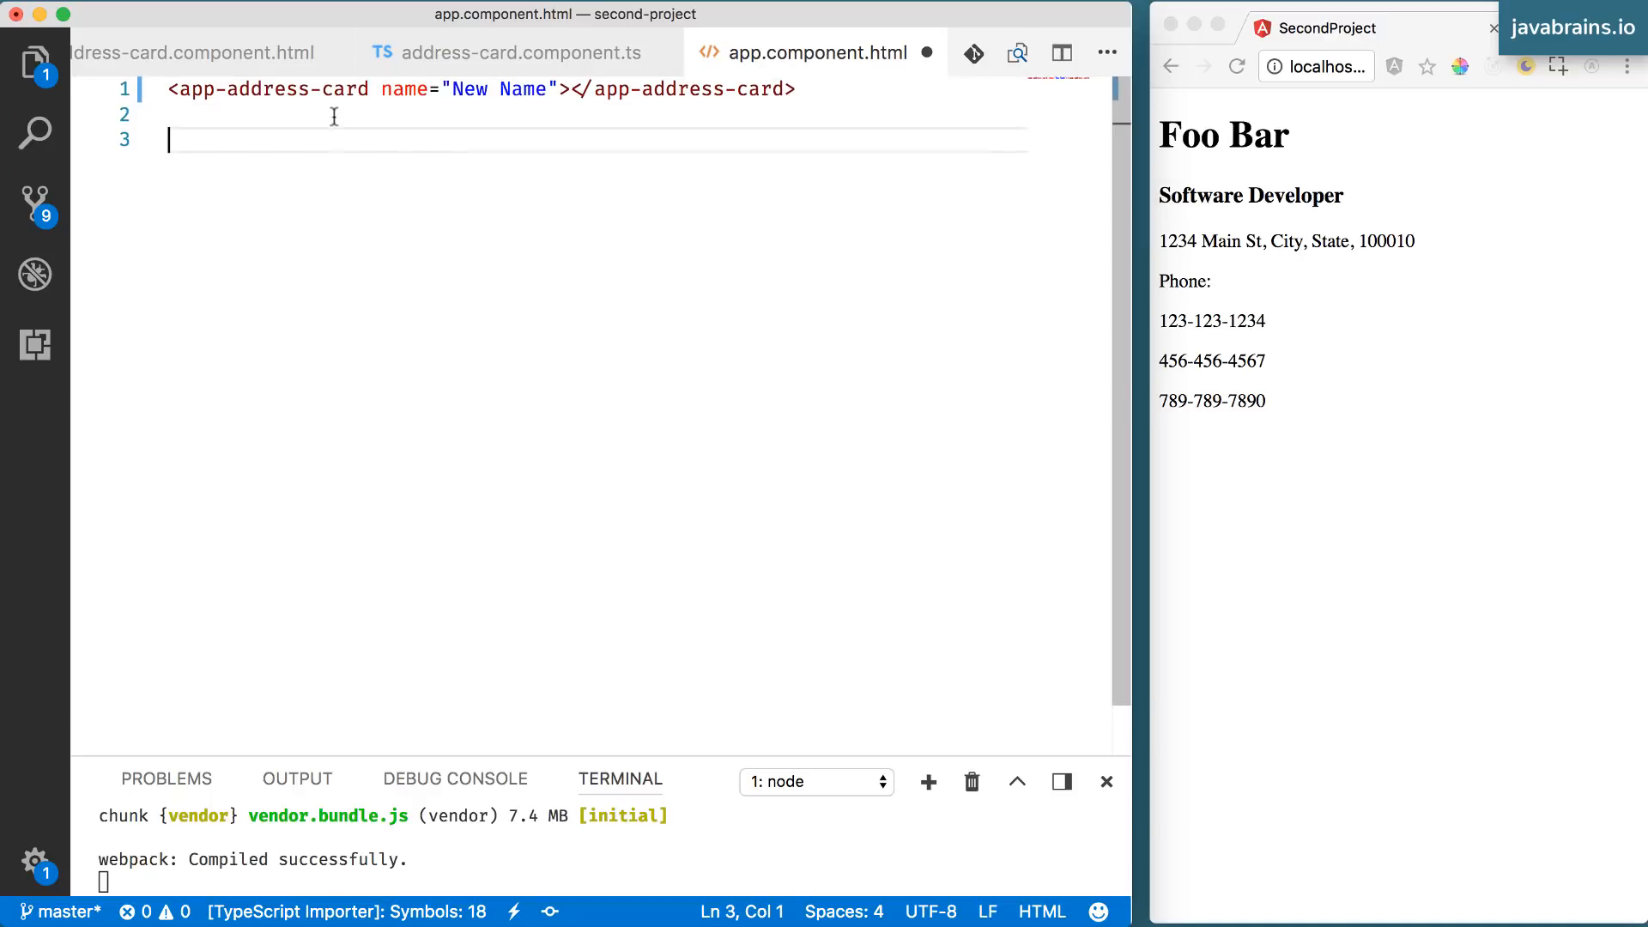
double_click(270, 89)
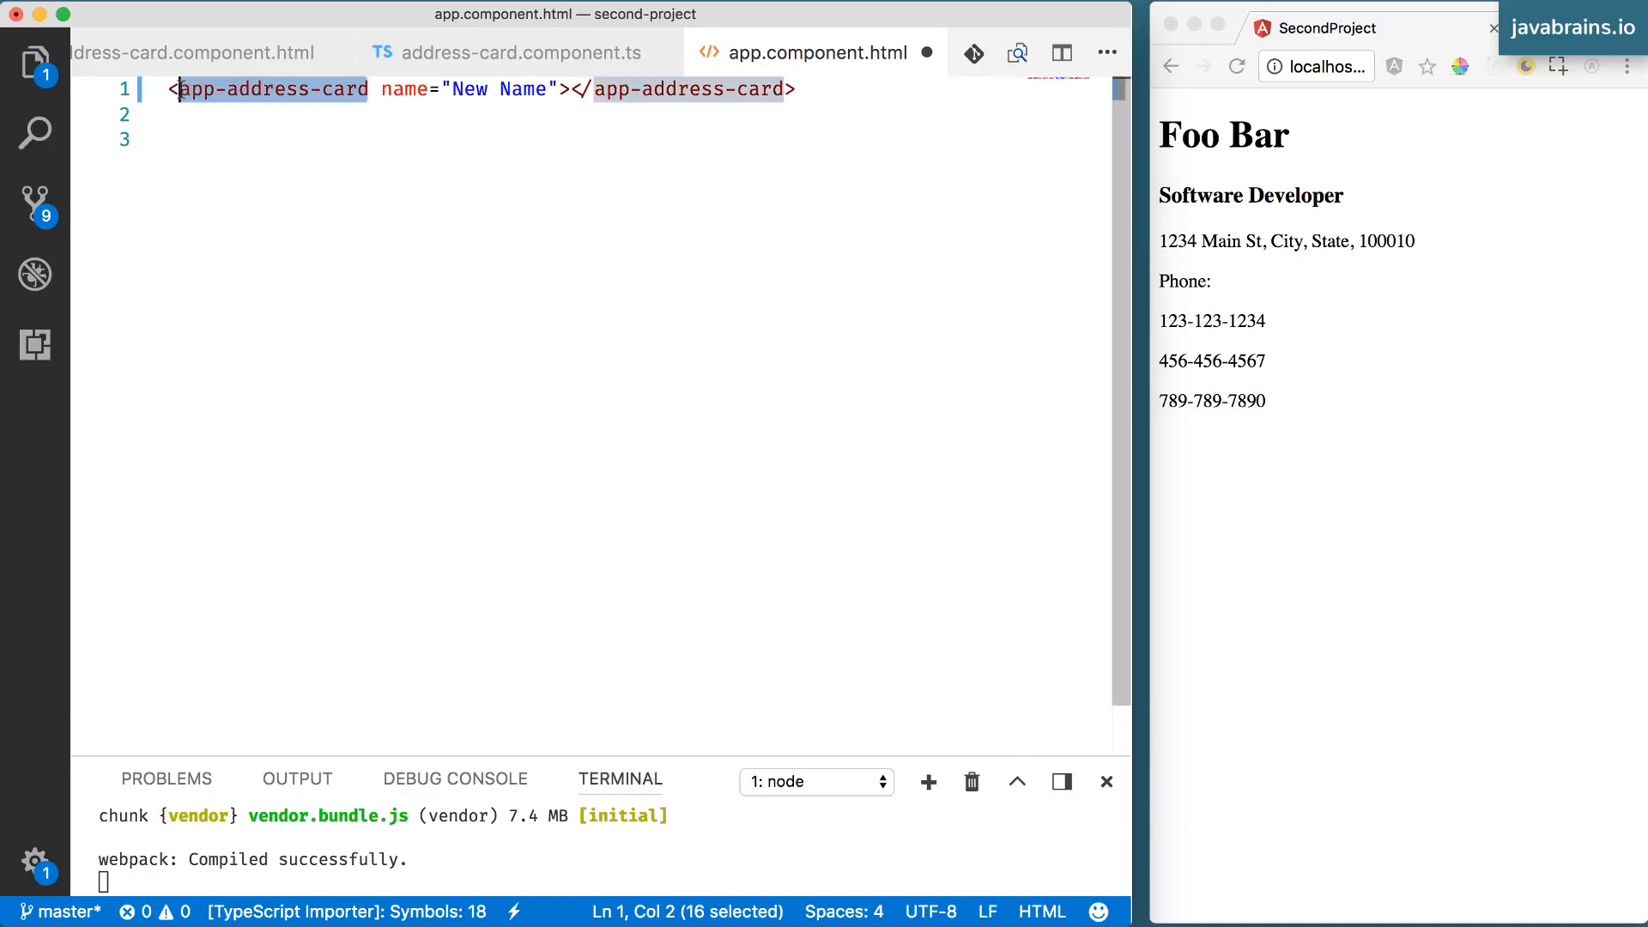
click(521, 89)
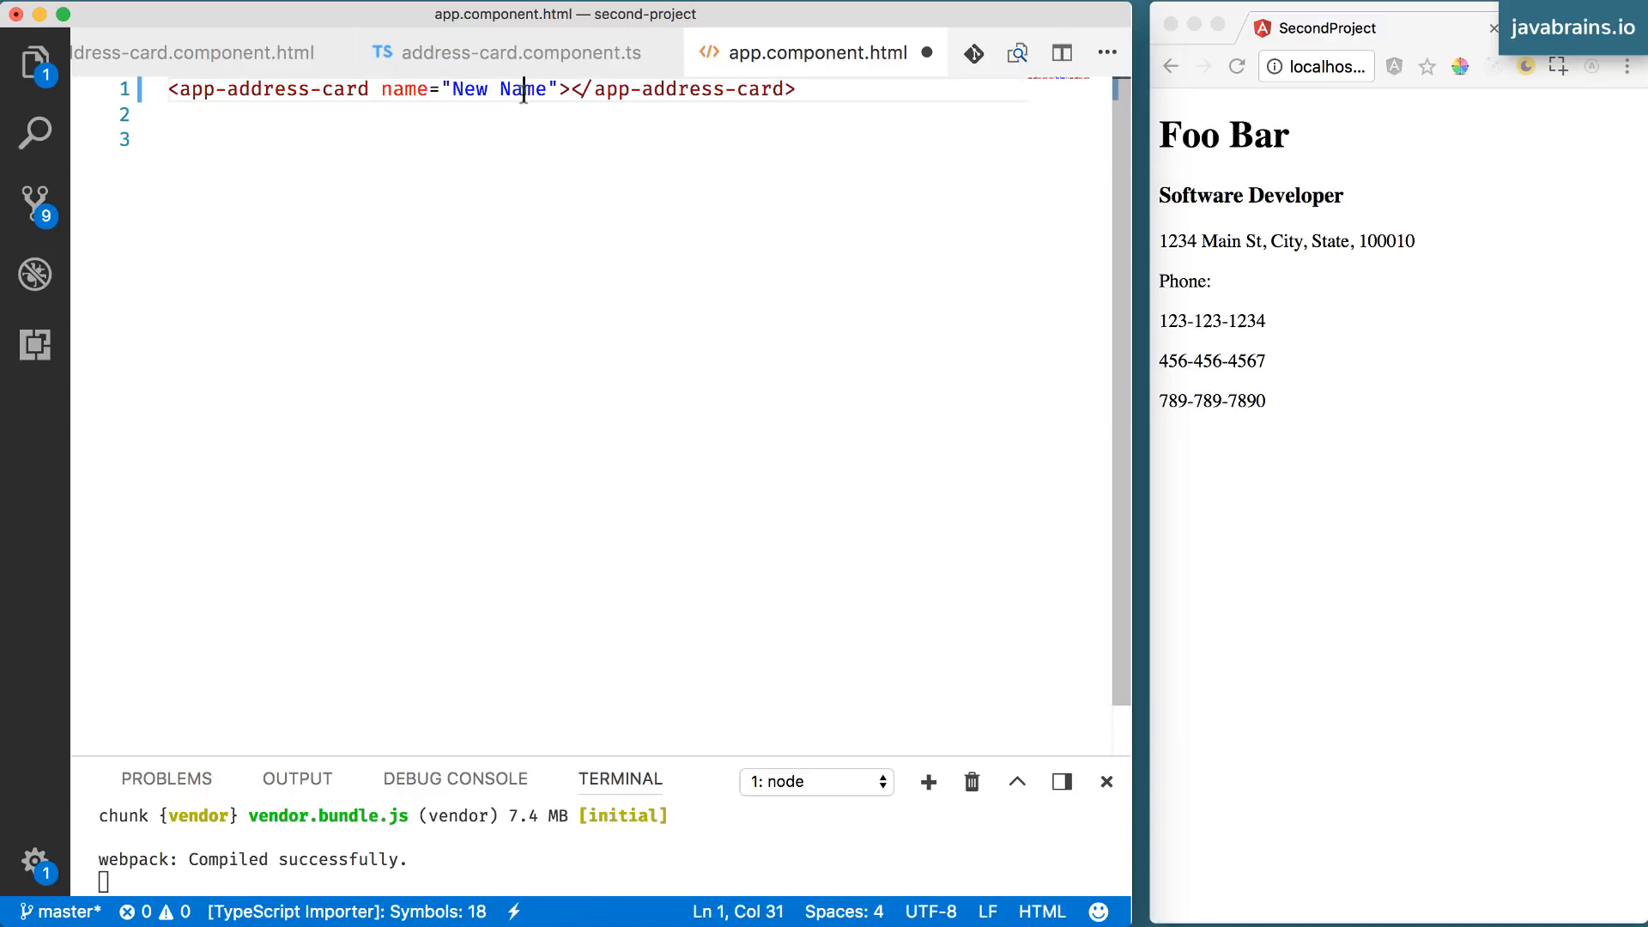
mouse_move(535, 143)
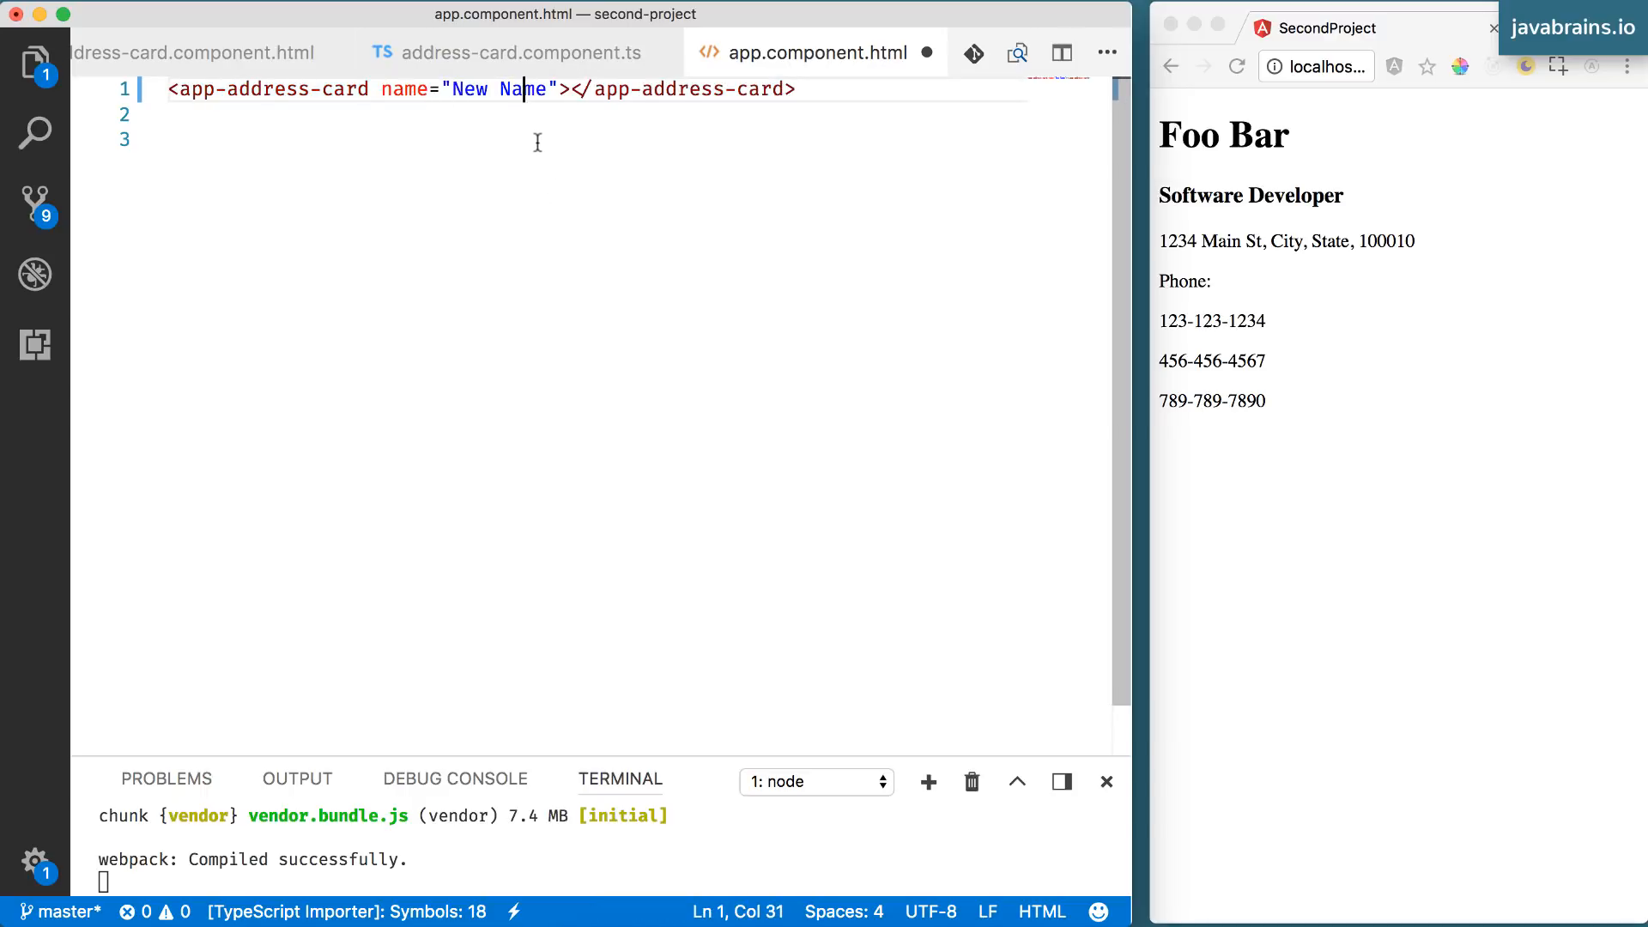
mouse_move(554, 99)
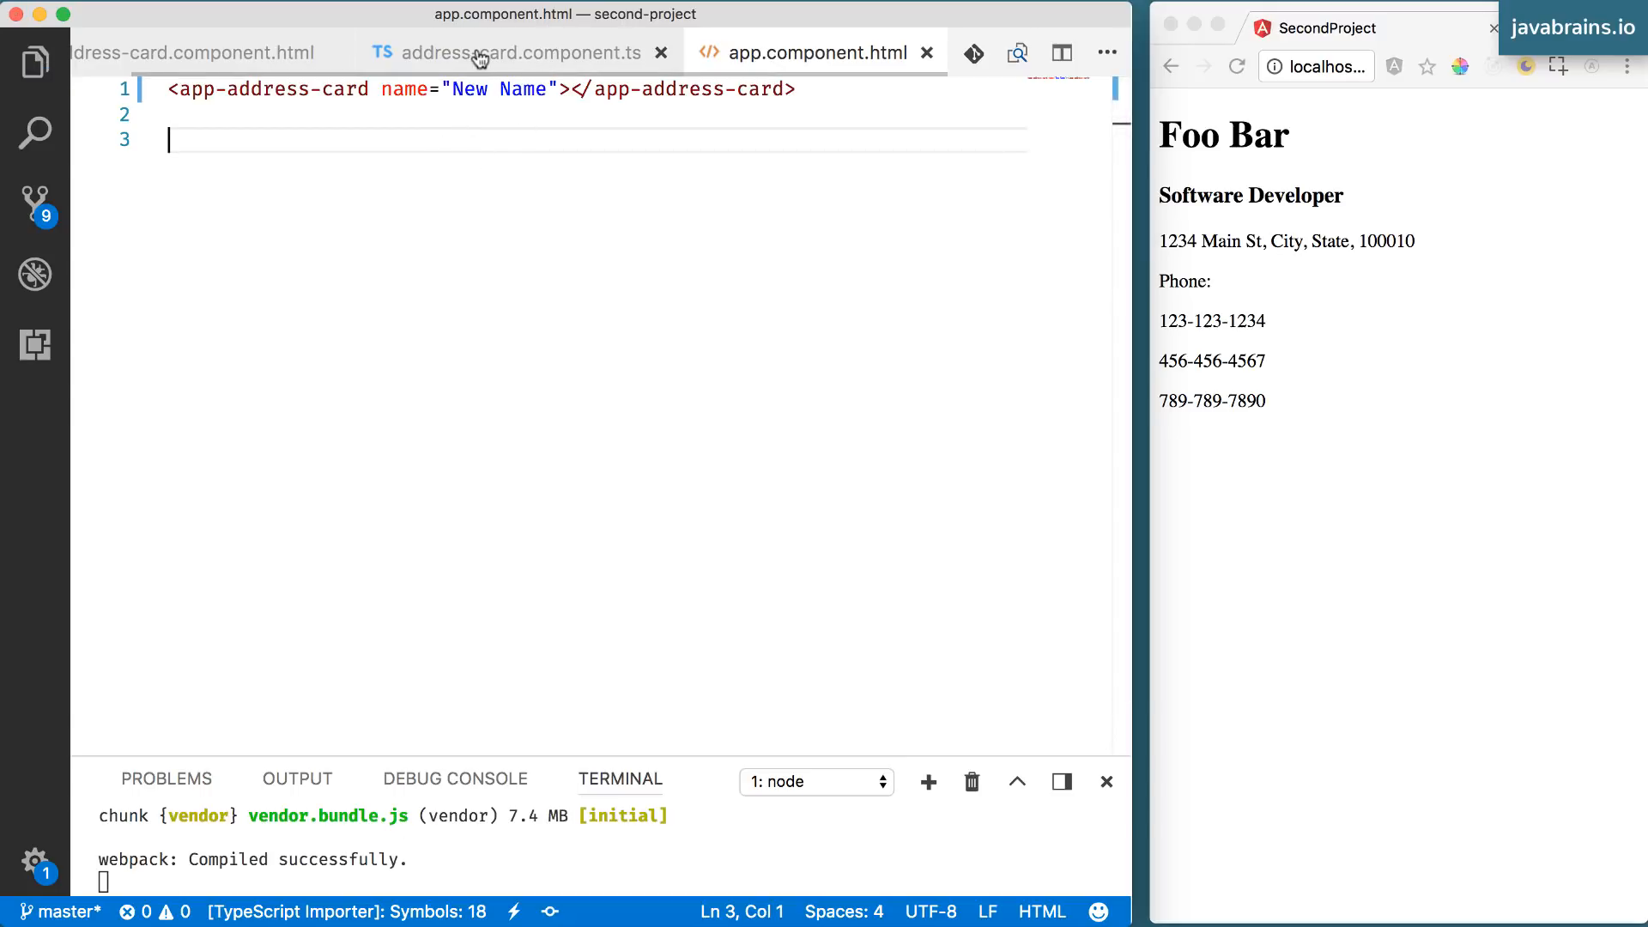
- In address-card.component.ts start a new line below 'user: any;', checking the template's name attribute
click(506, 53)
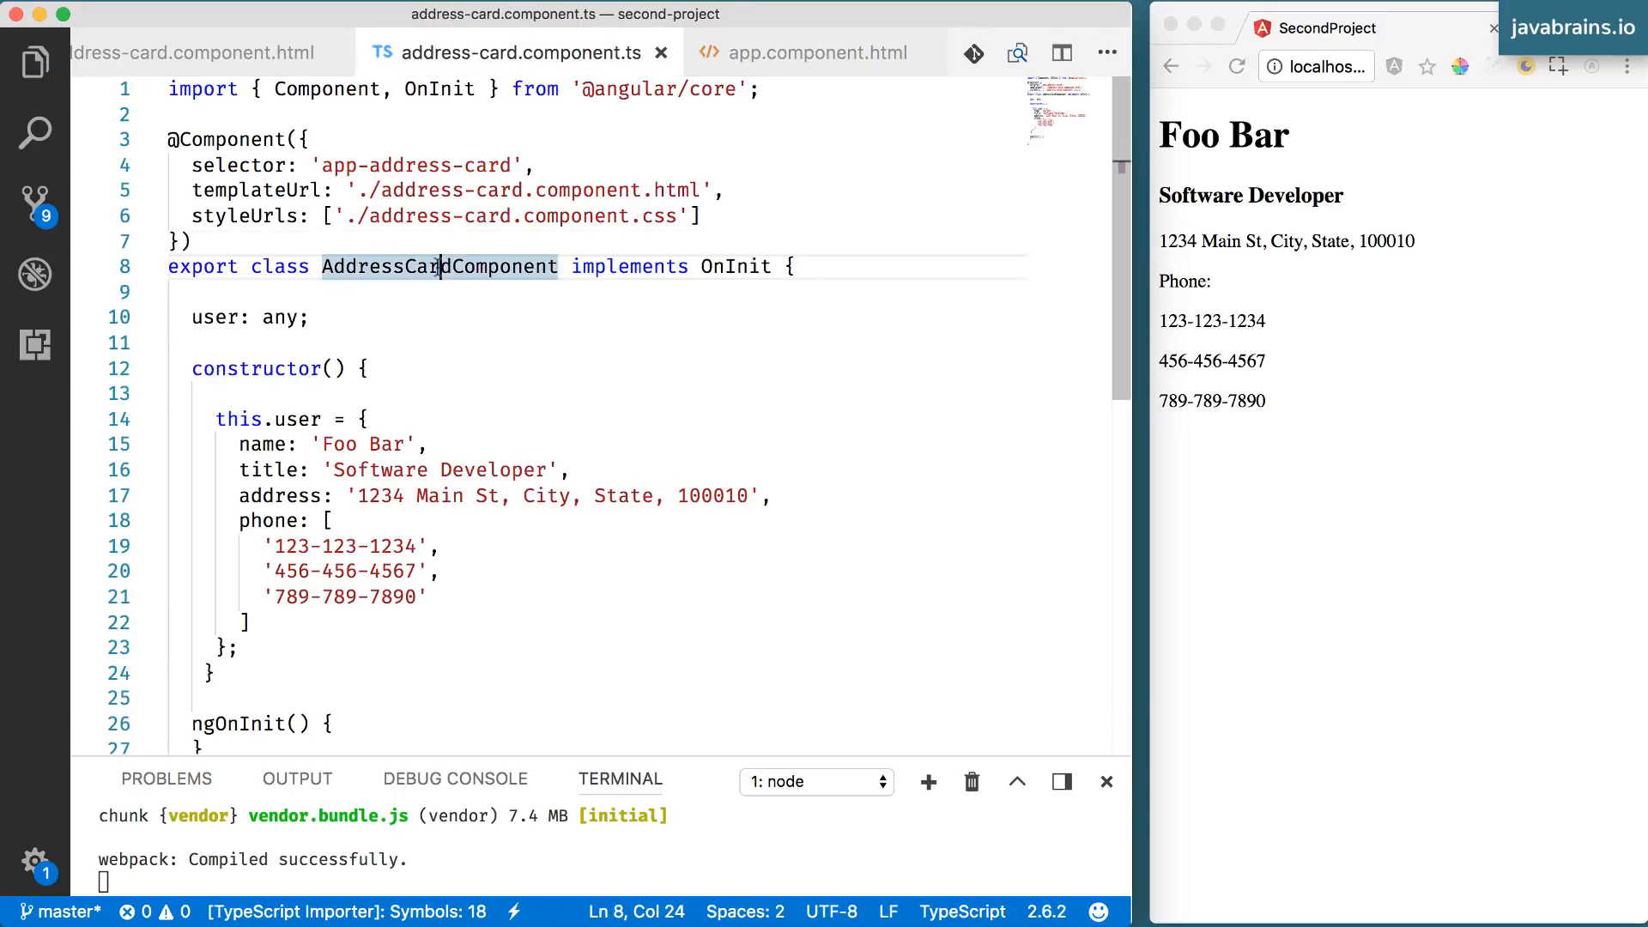
double_click(438, 266)
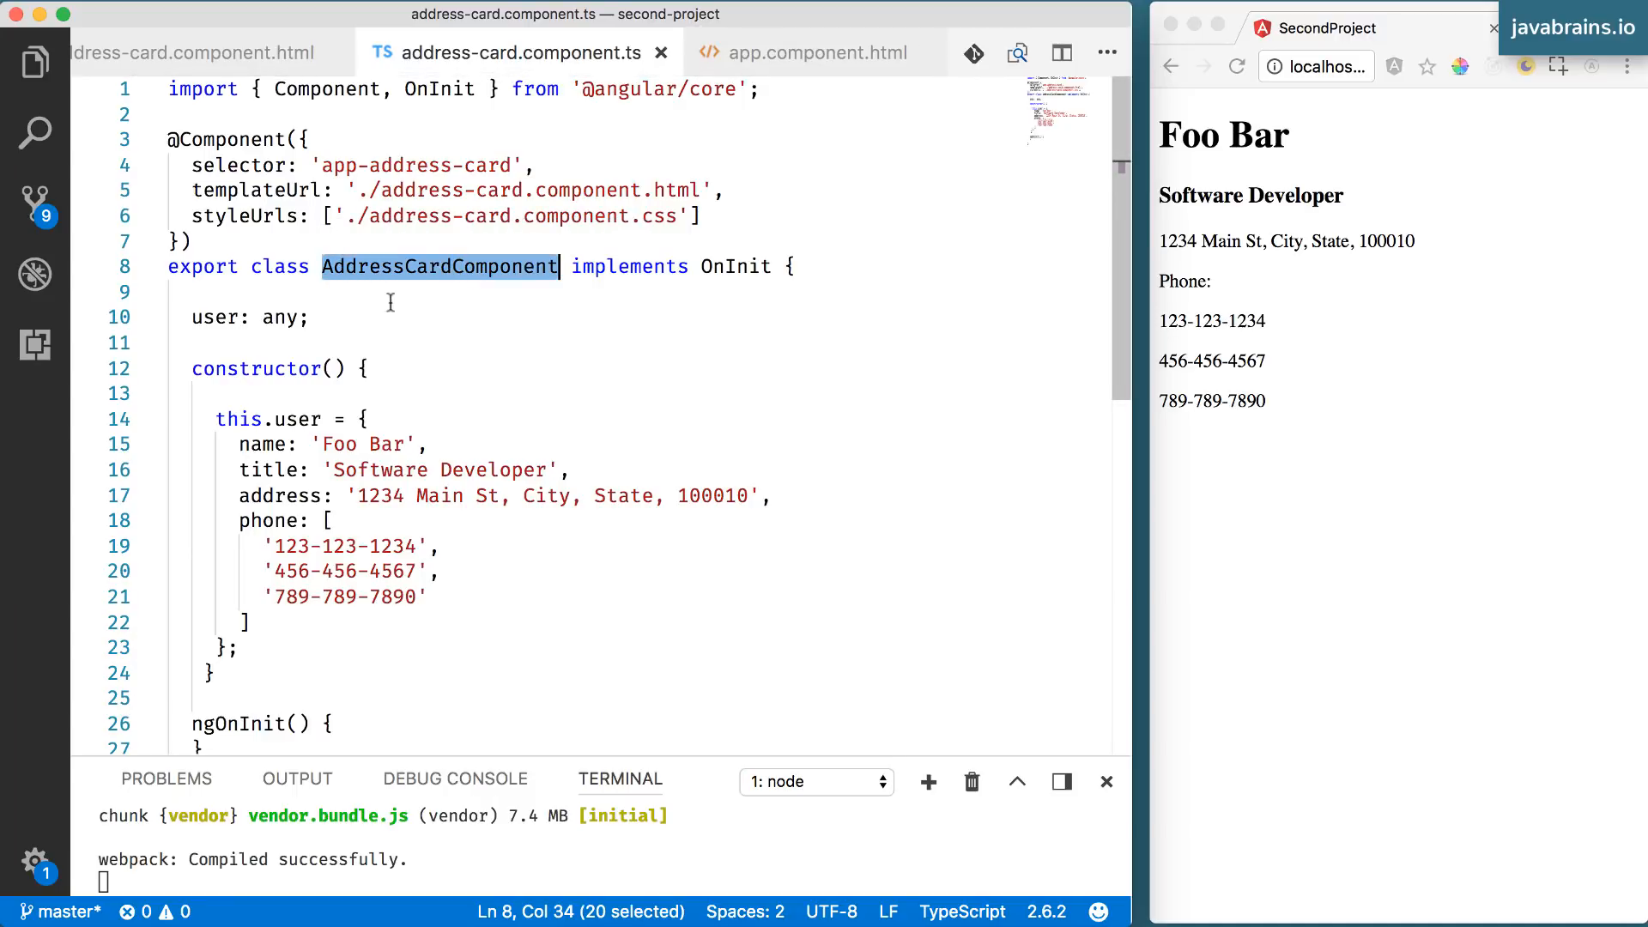
click(311, 317)
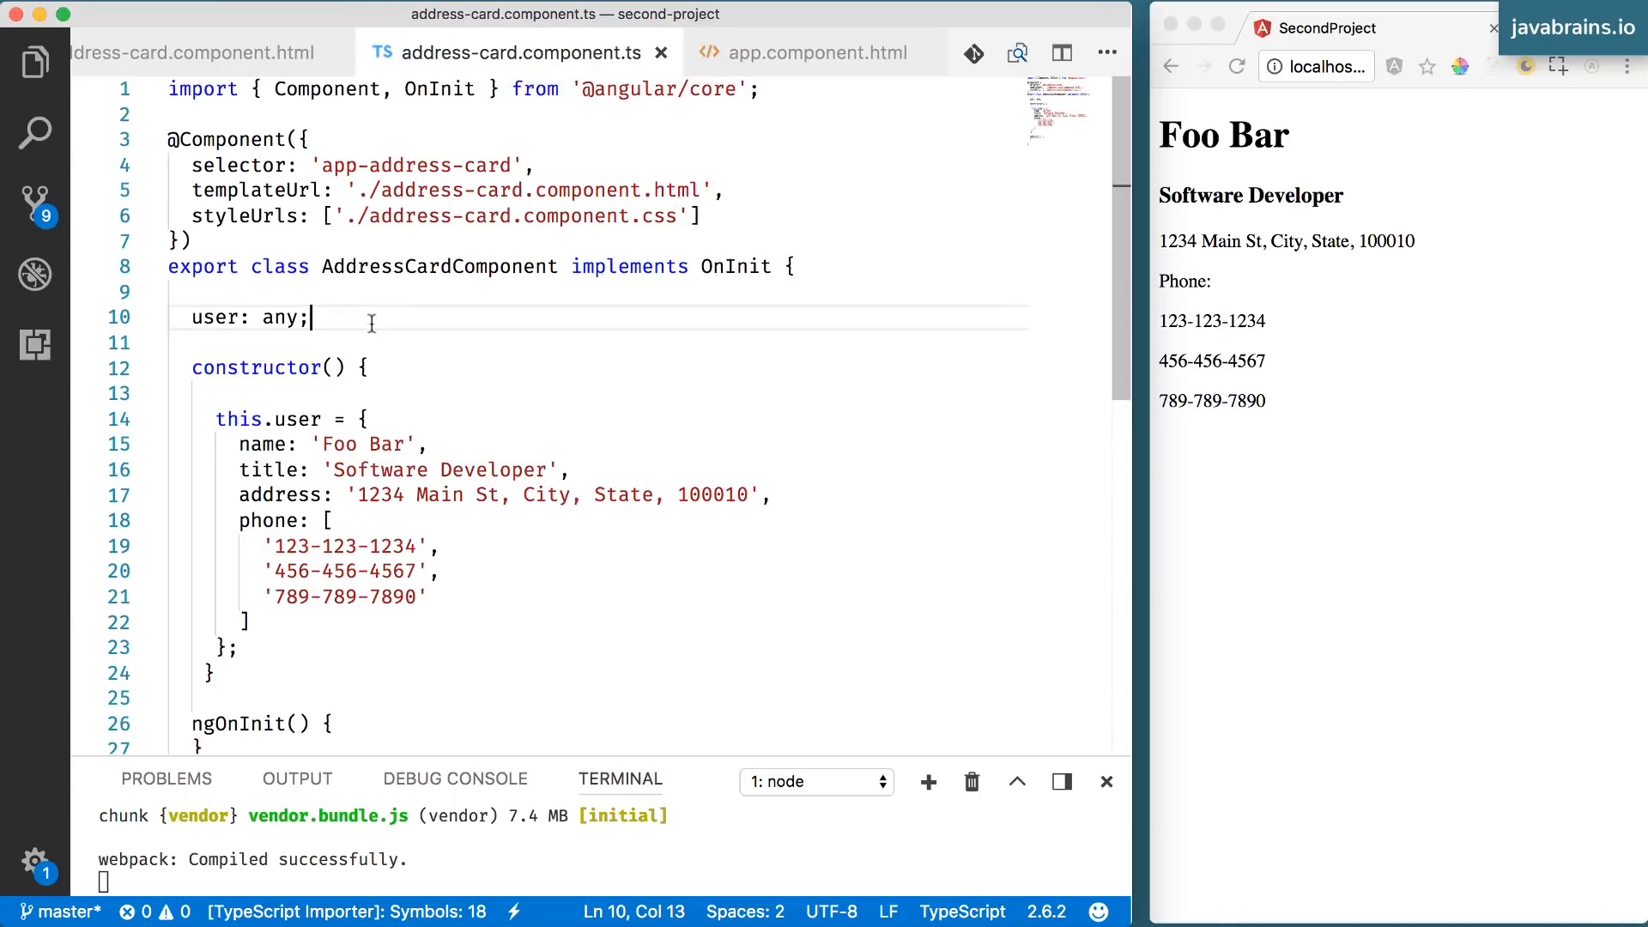
click(814, 53)
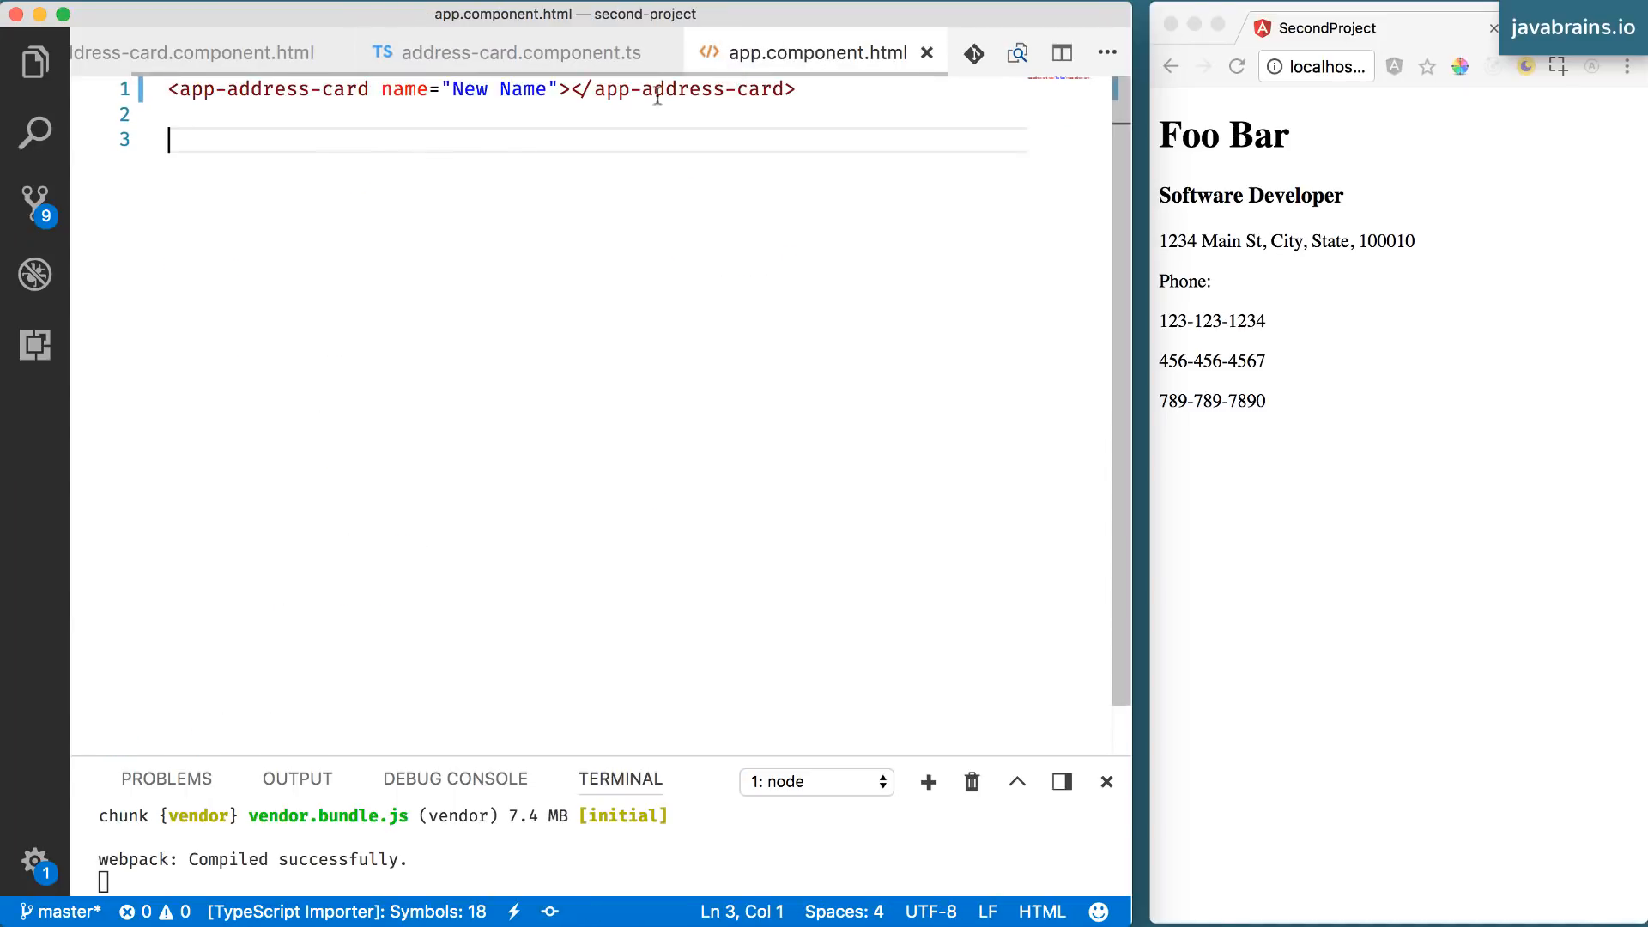
double_click(405, 89)
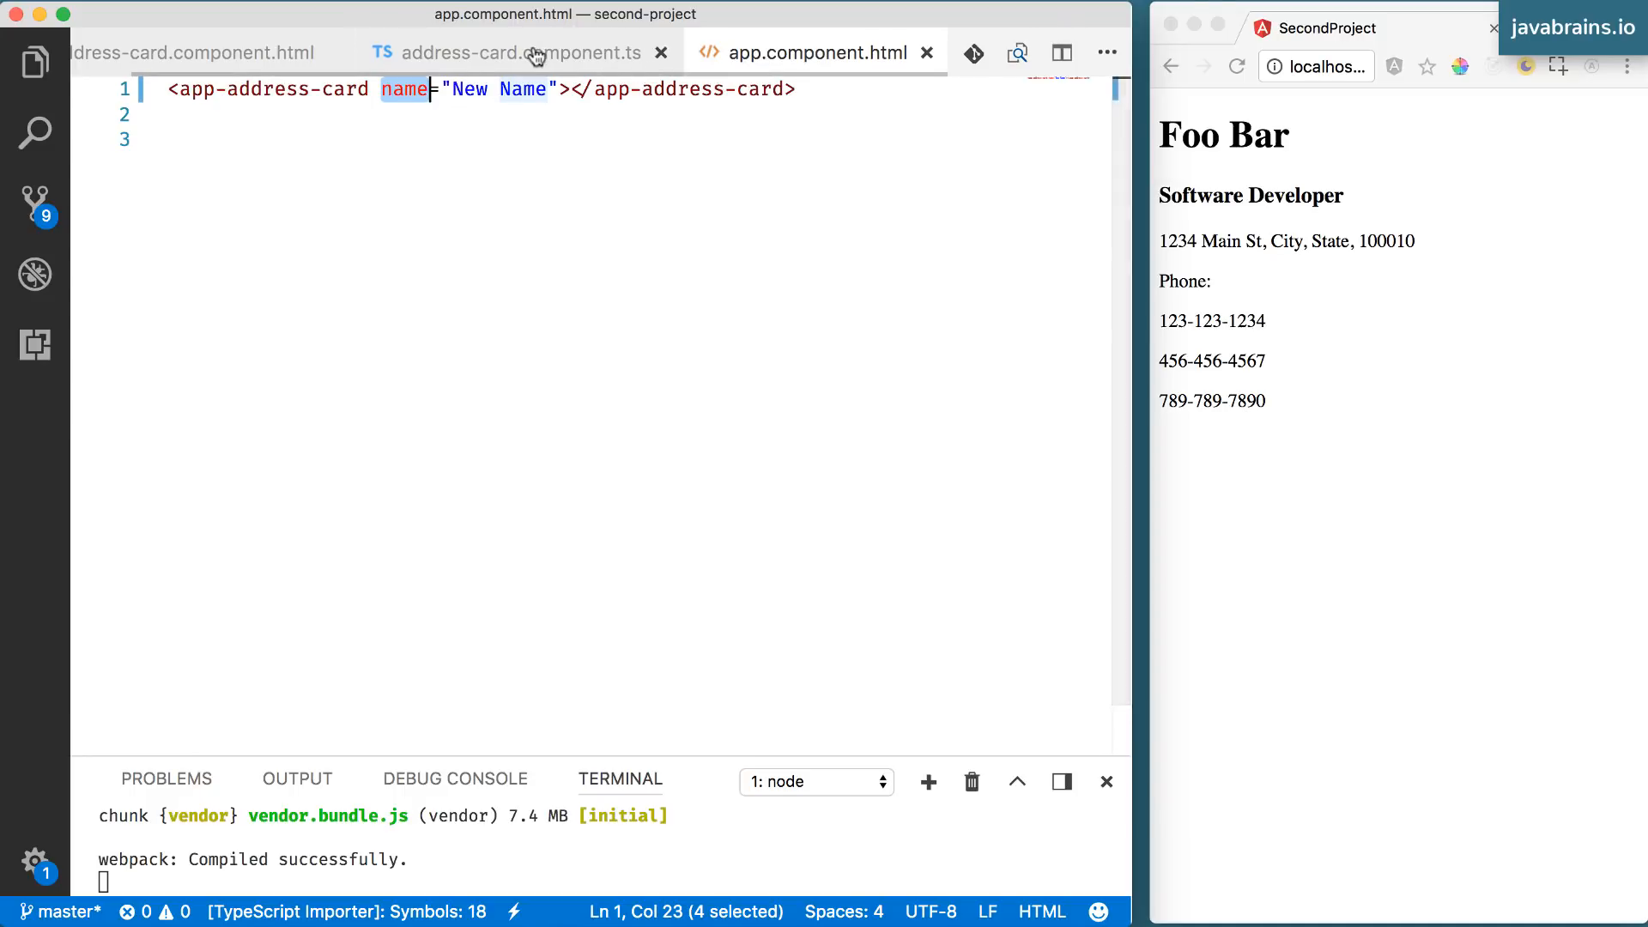
click(521, 53)
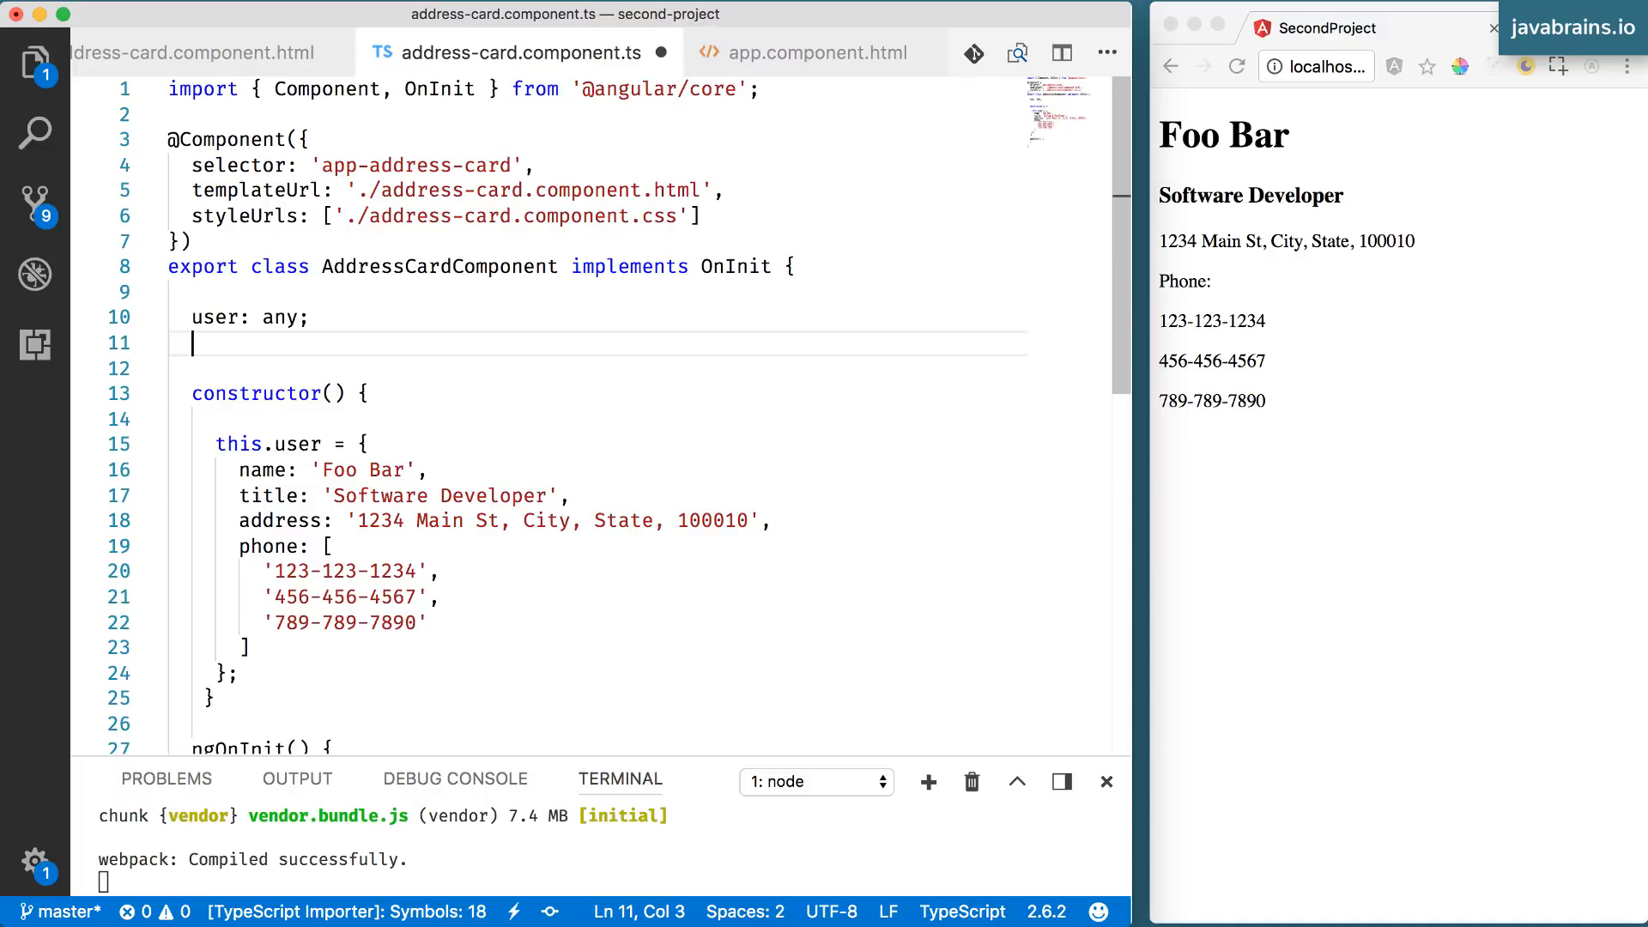
- Declare a userName: string property in AddressCardComponent
text(userNa)
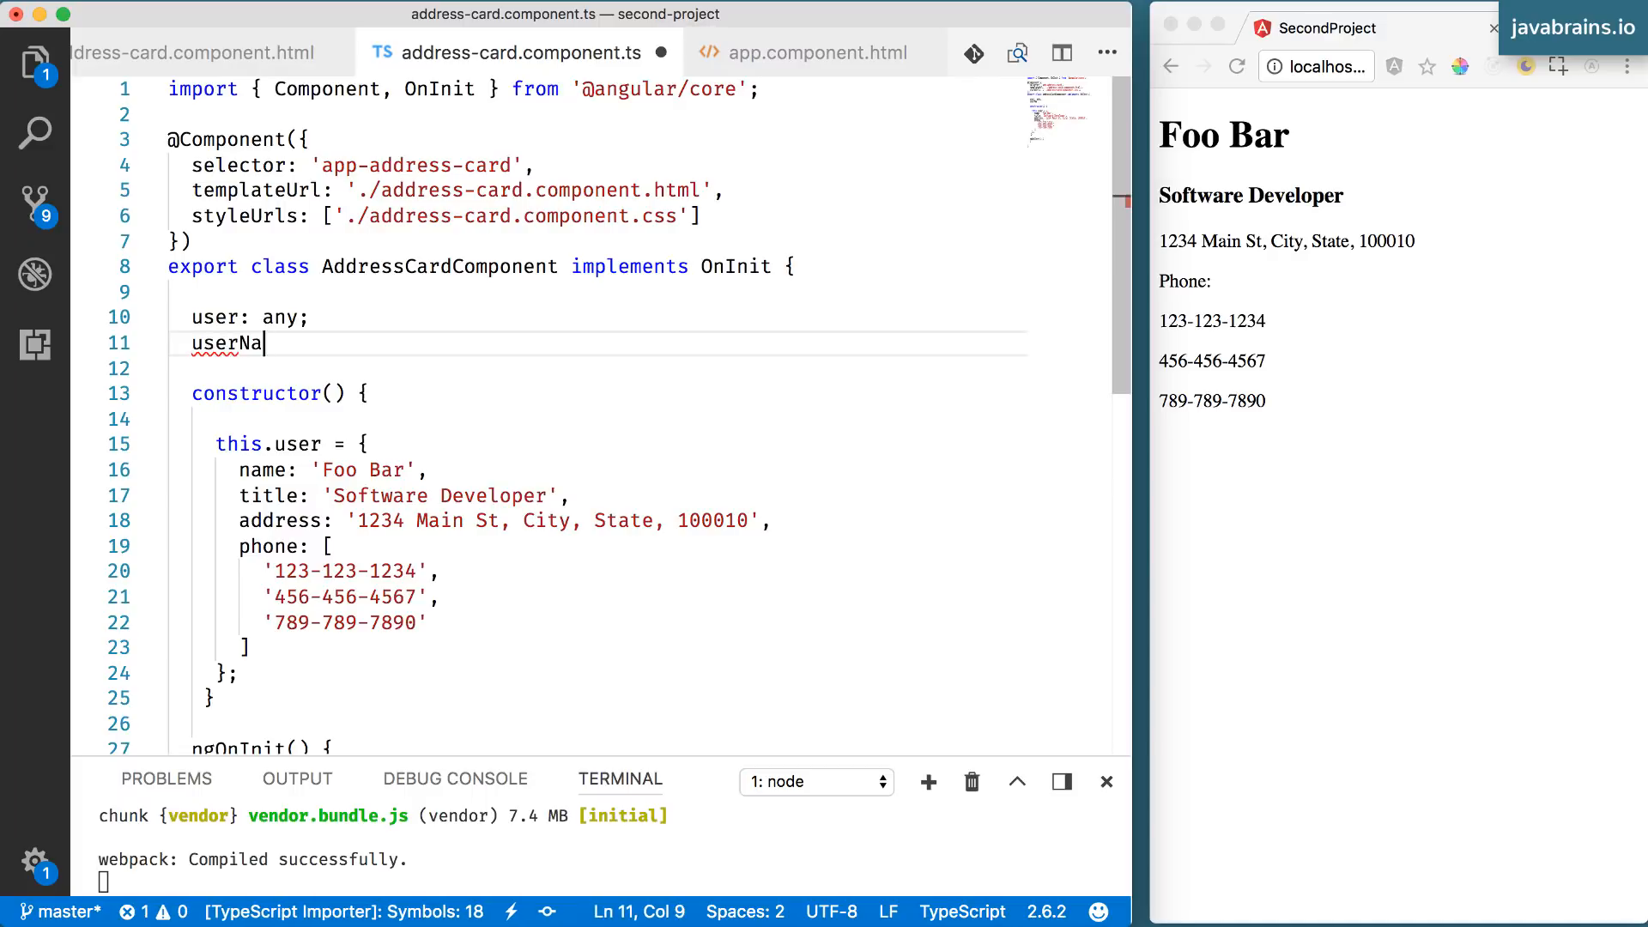
text(me: string;)
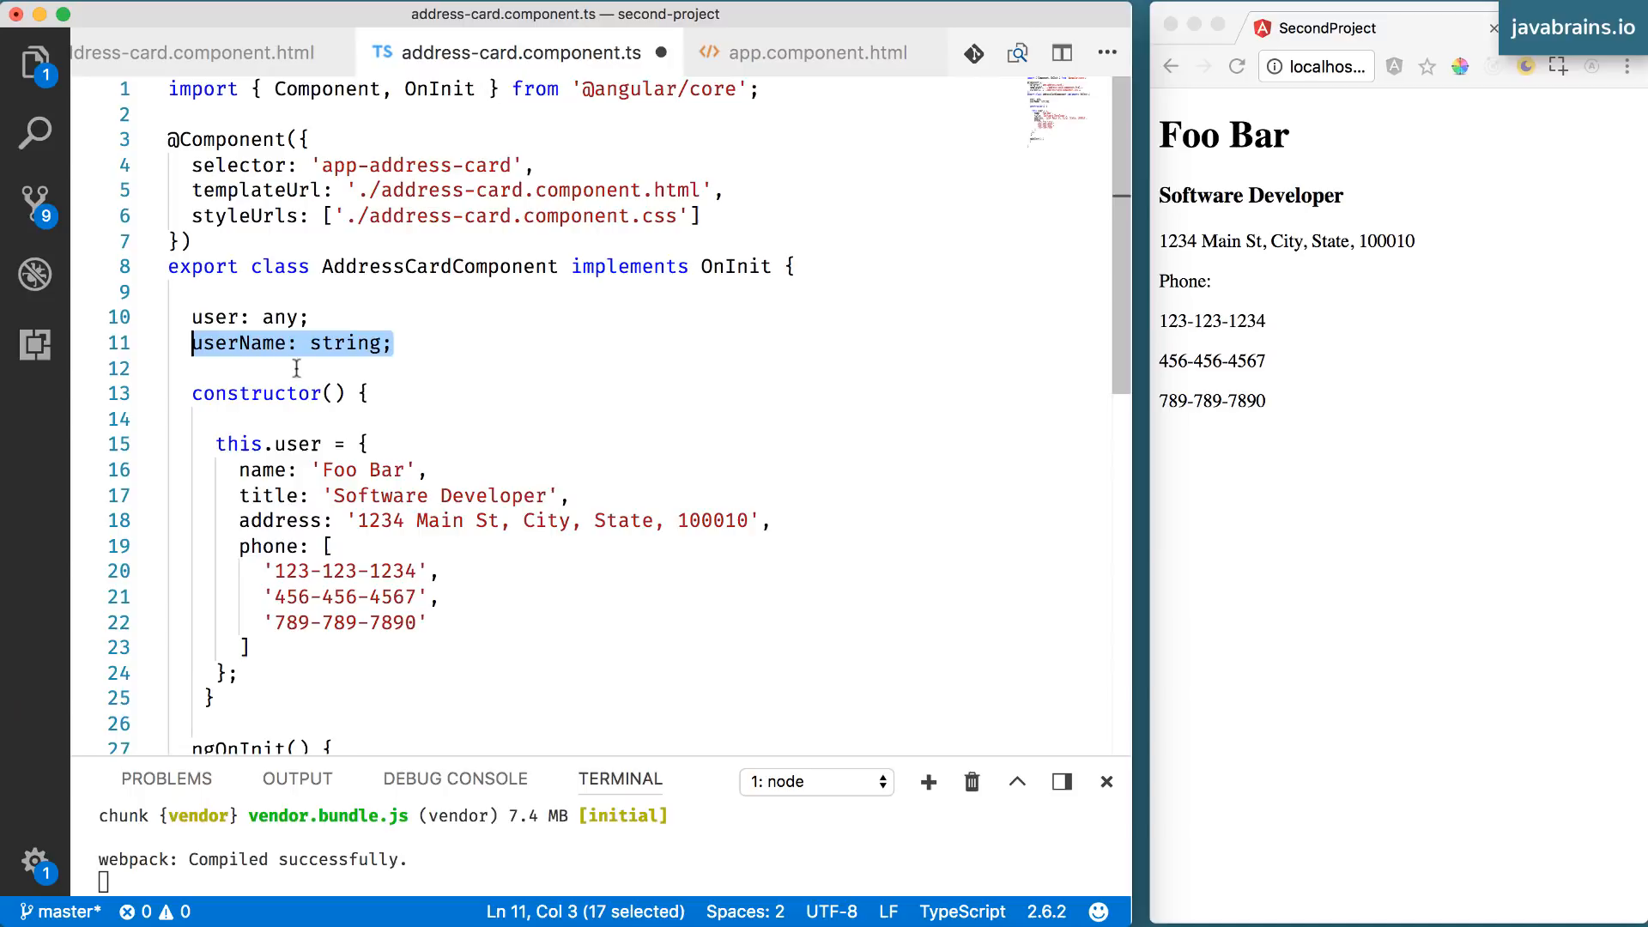
click(814, 54)
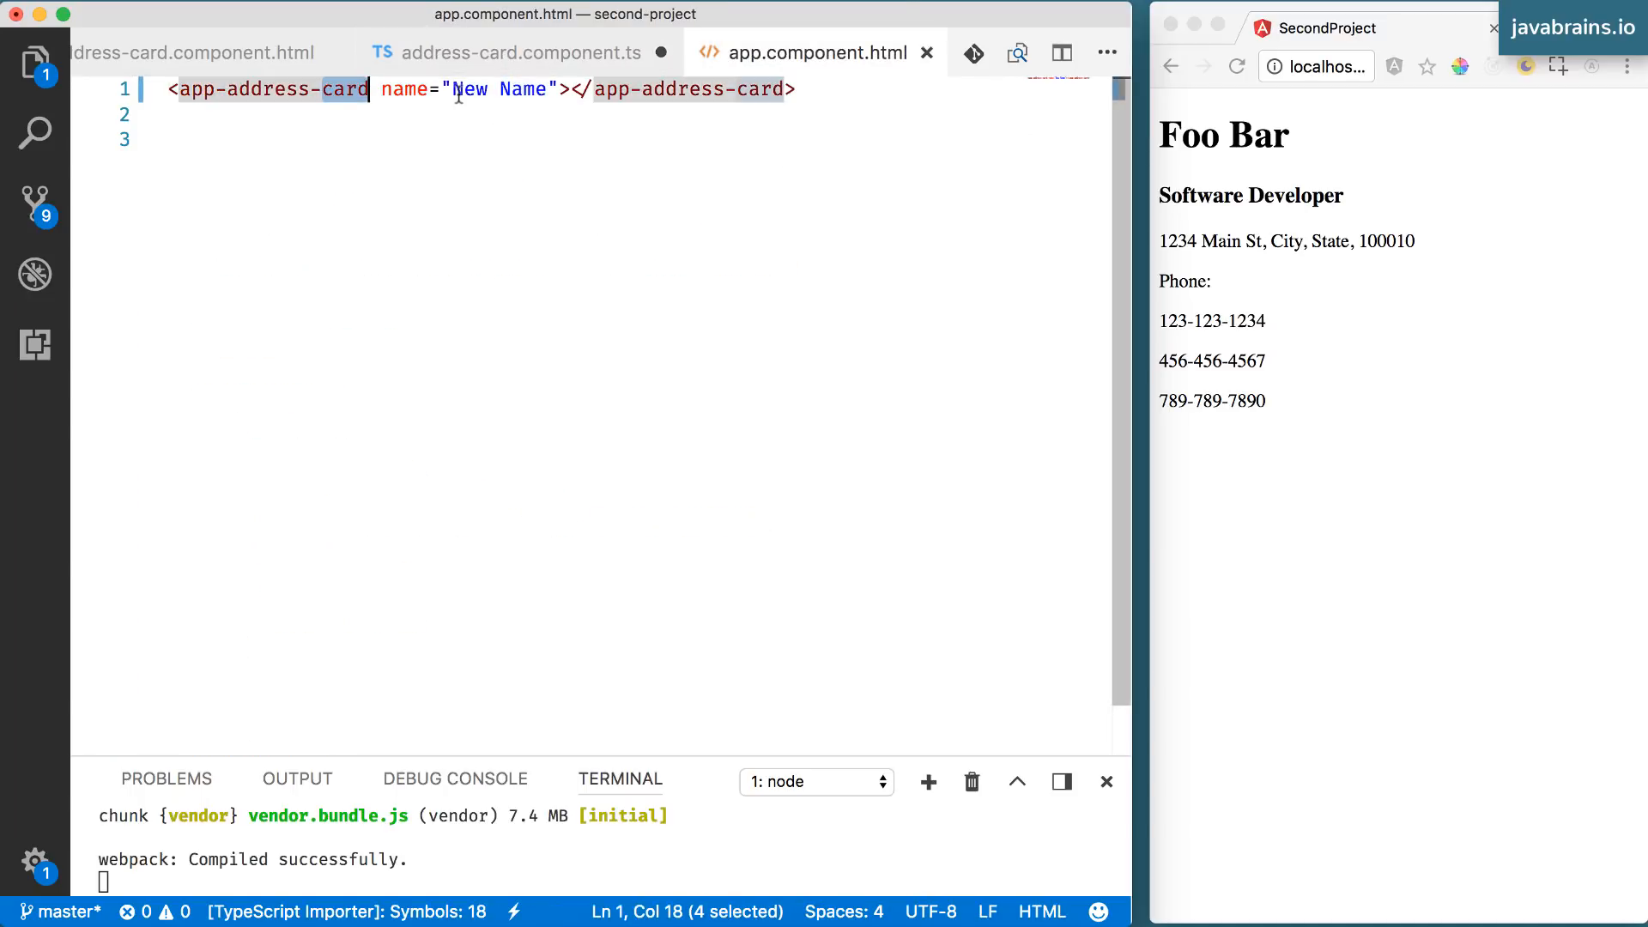
click(495, 53)
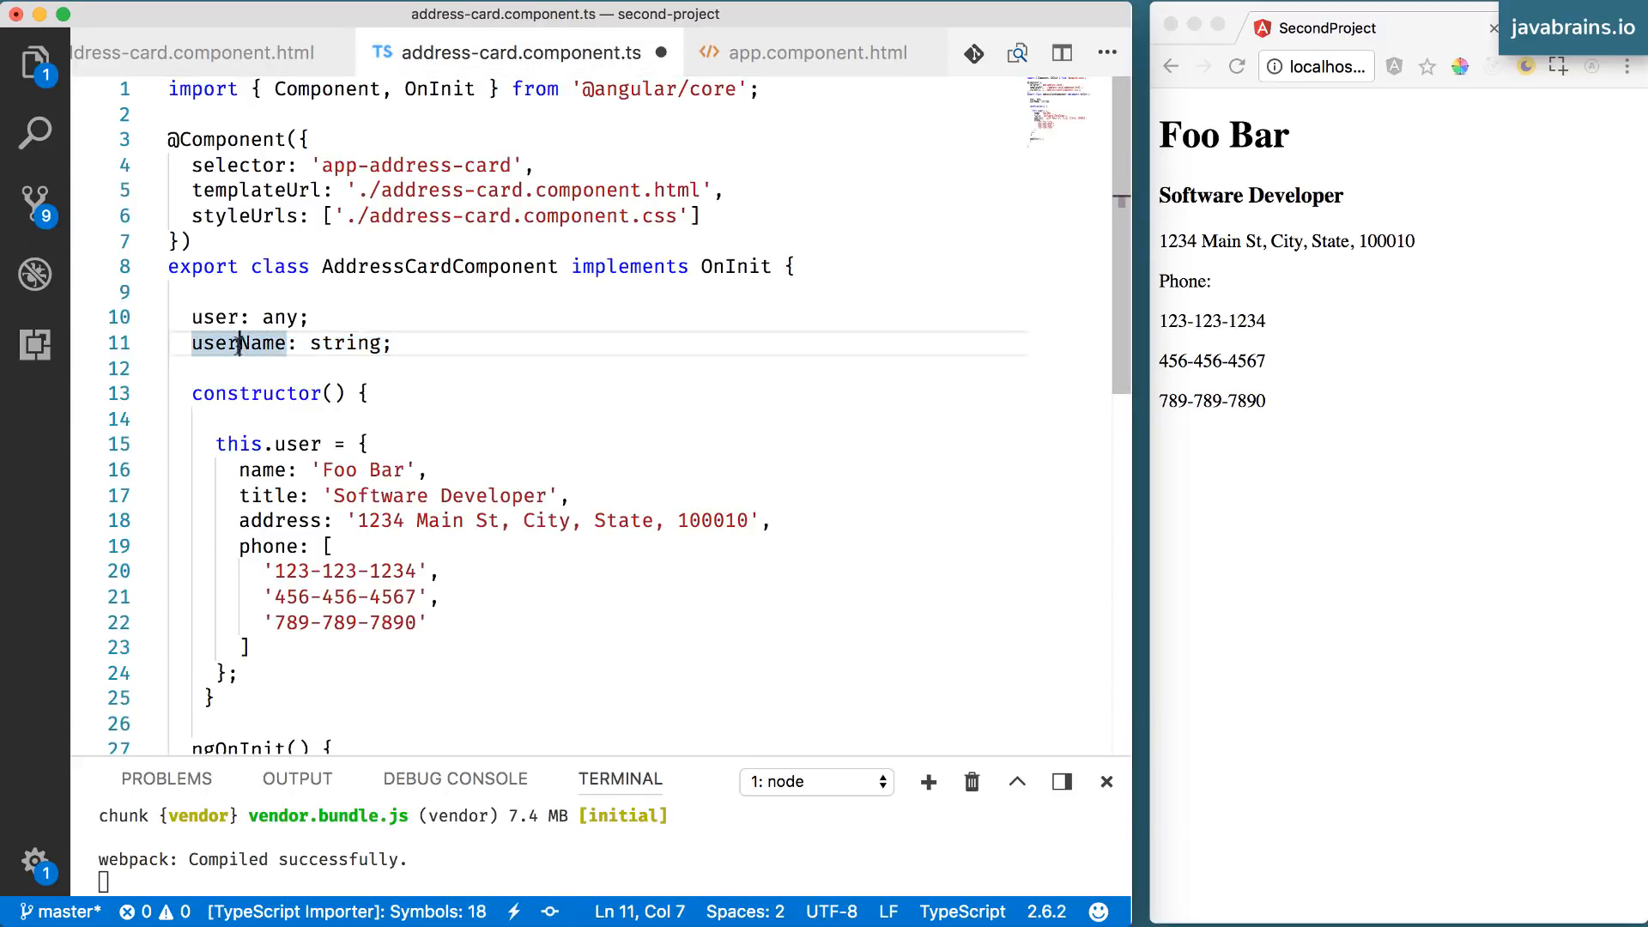
- Replace the hard-coded 'Foo Bar' name in the user object with this.userName
click(399, 471)
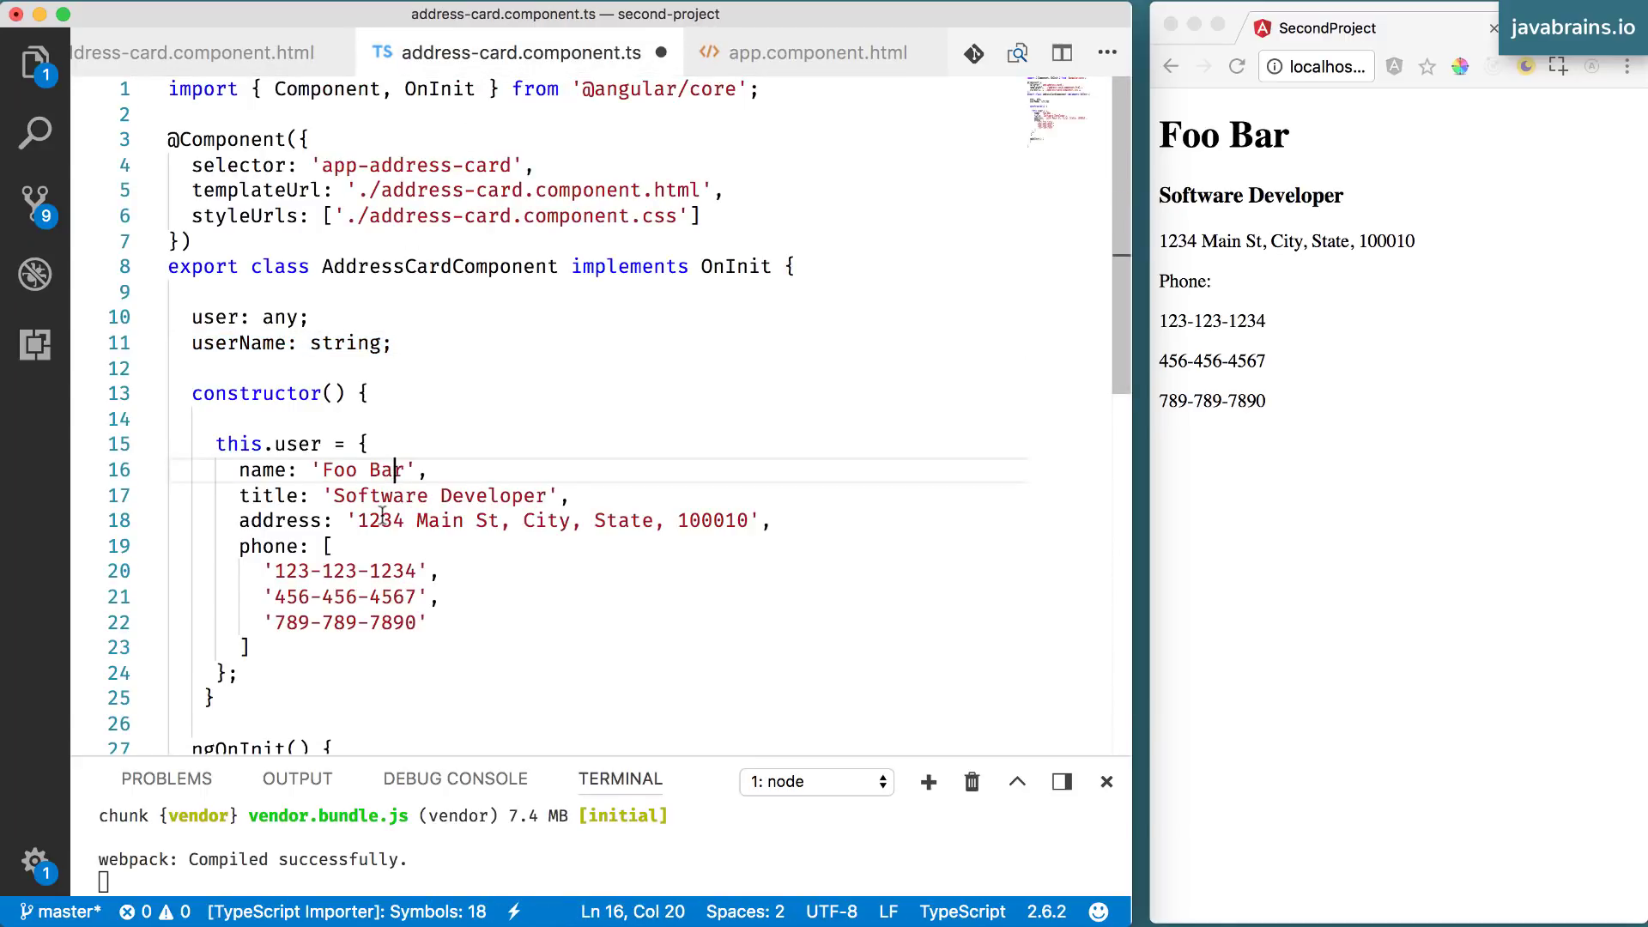
click(361, 443)
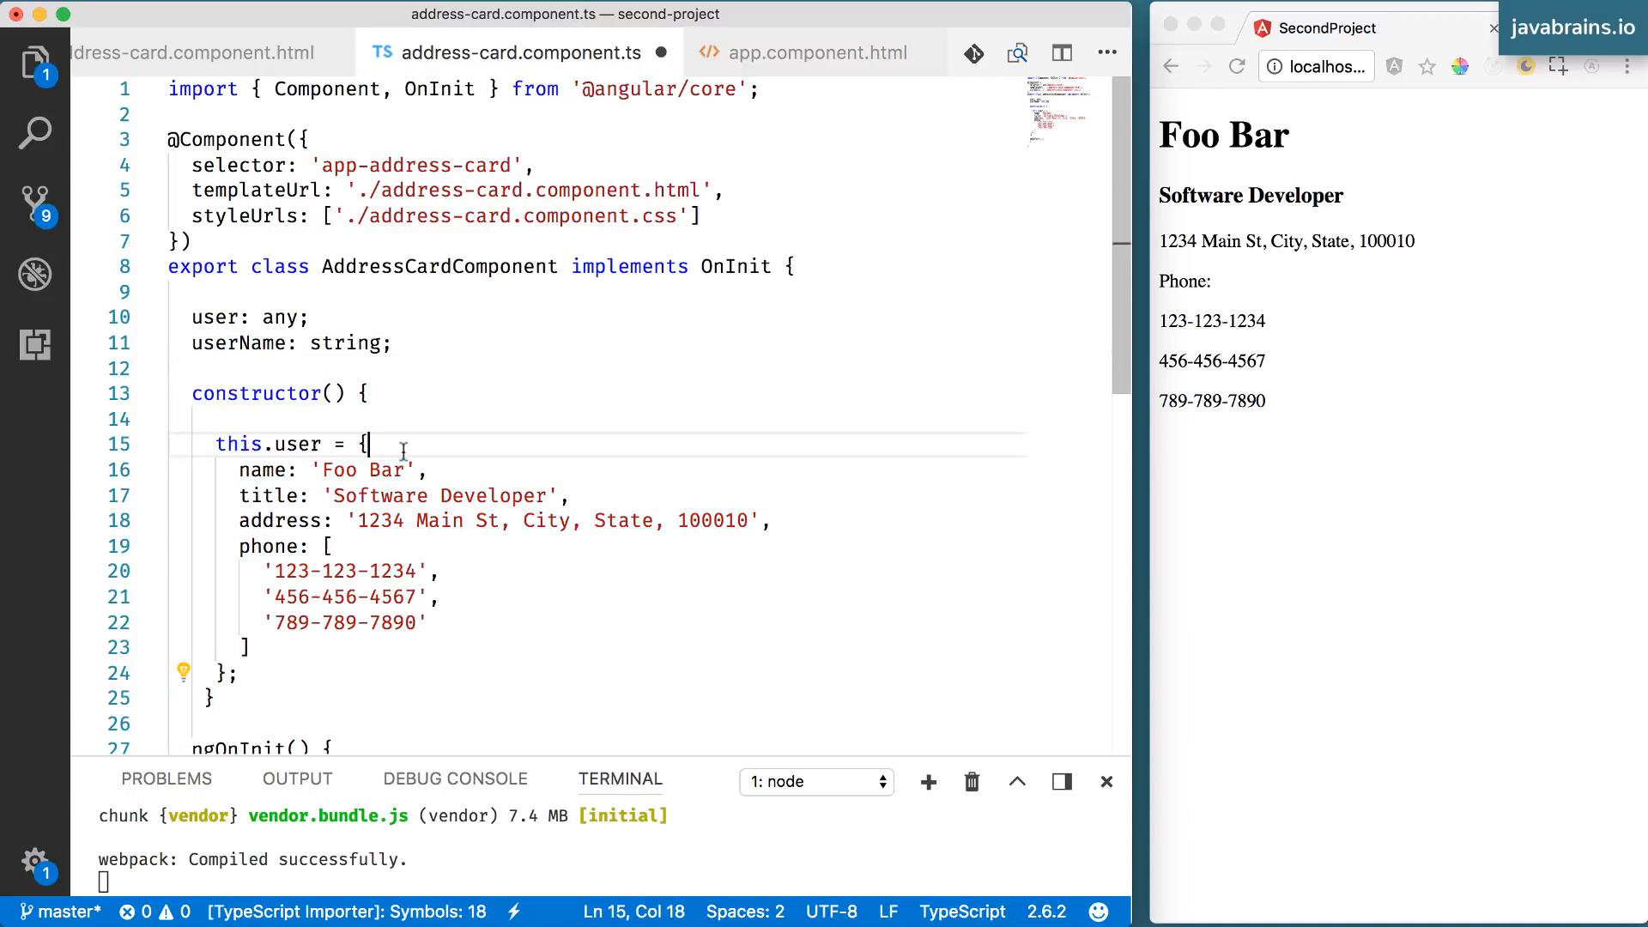
double_click(355, 470)
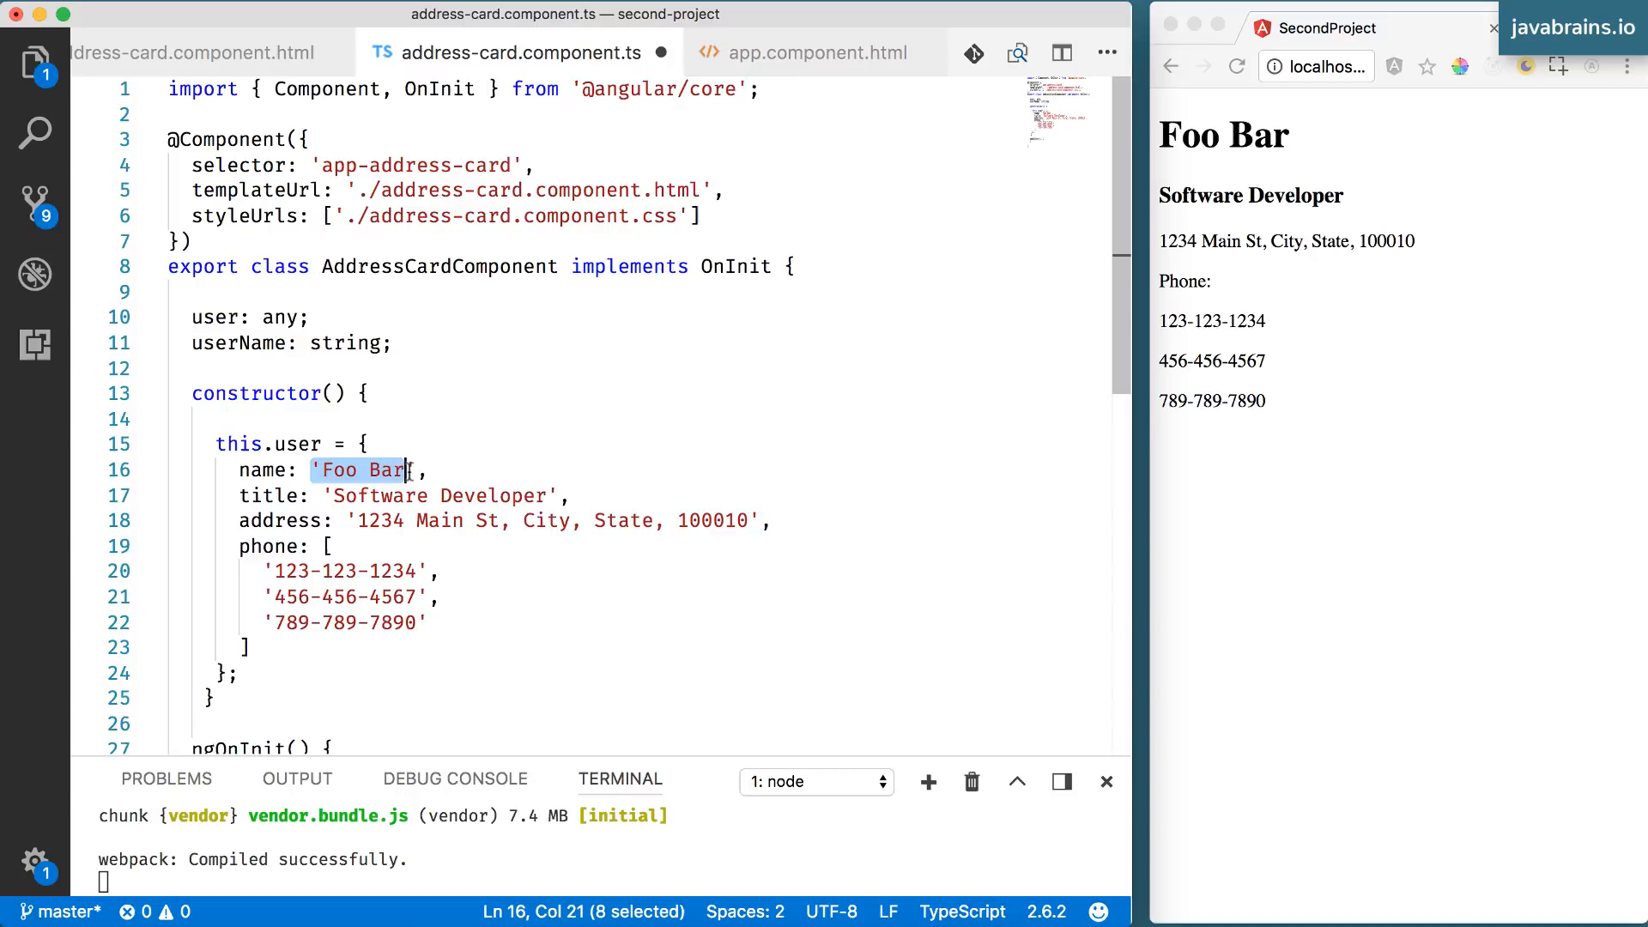
text(t,)
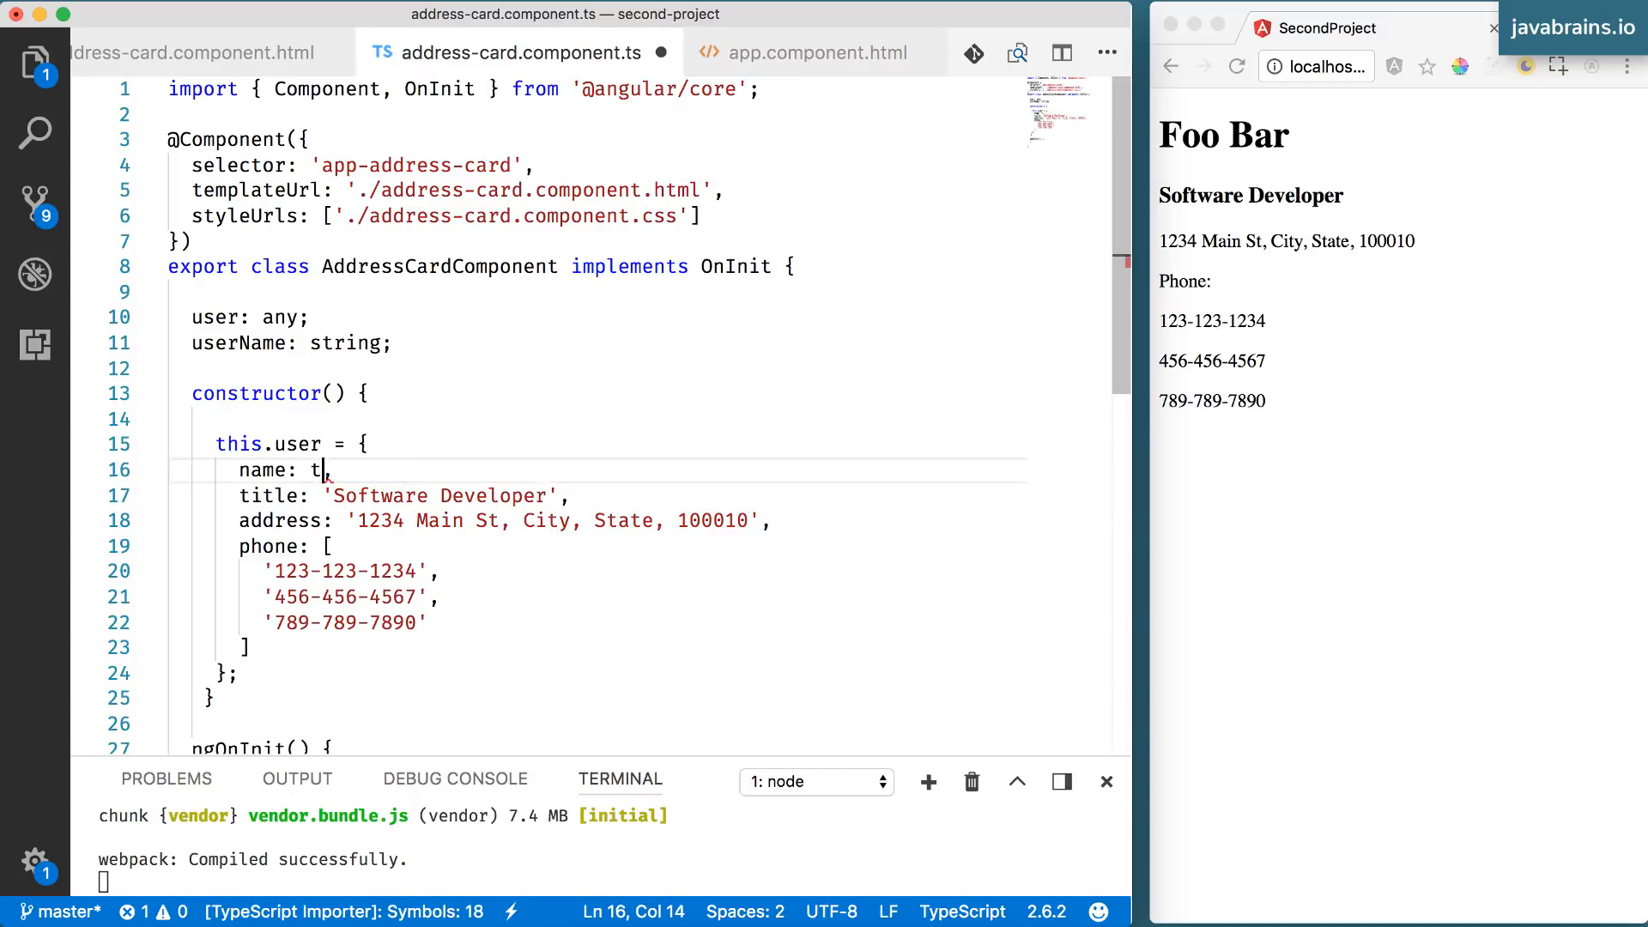
text(his.userName)
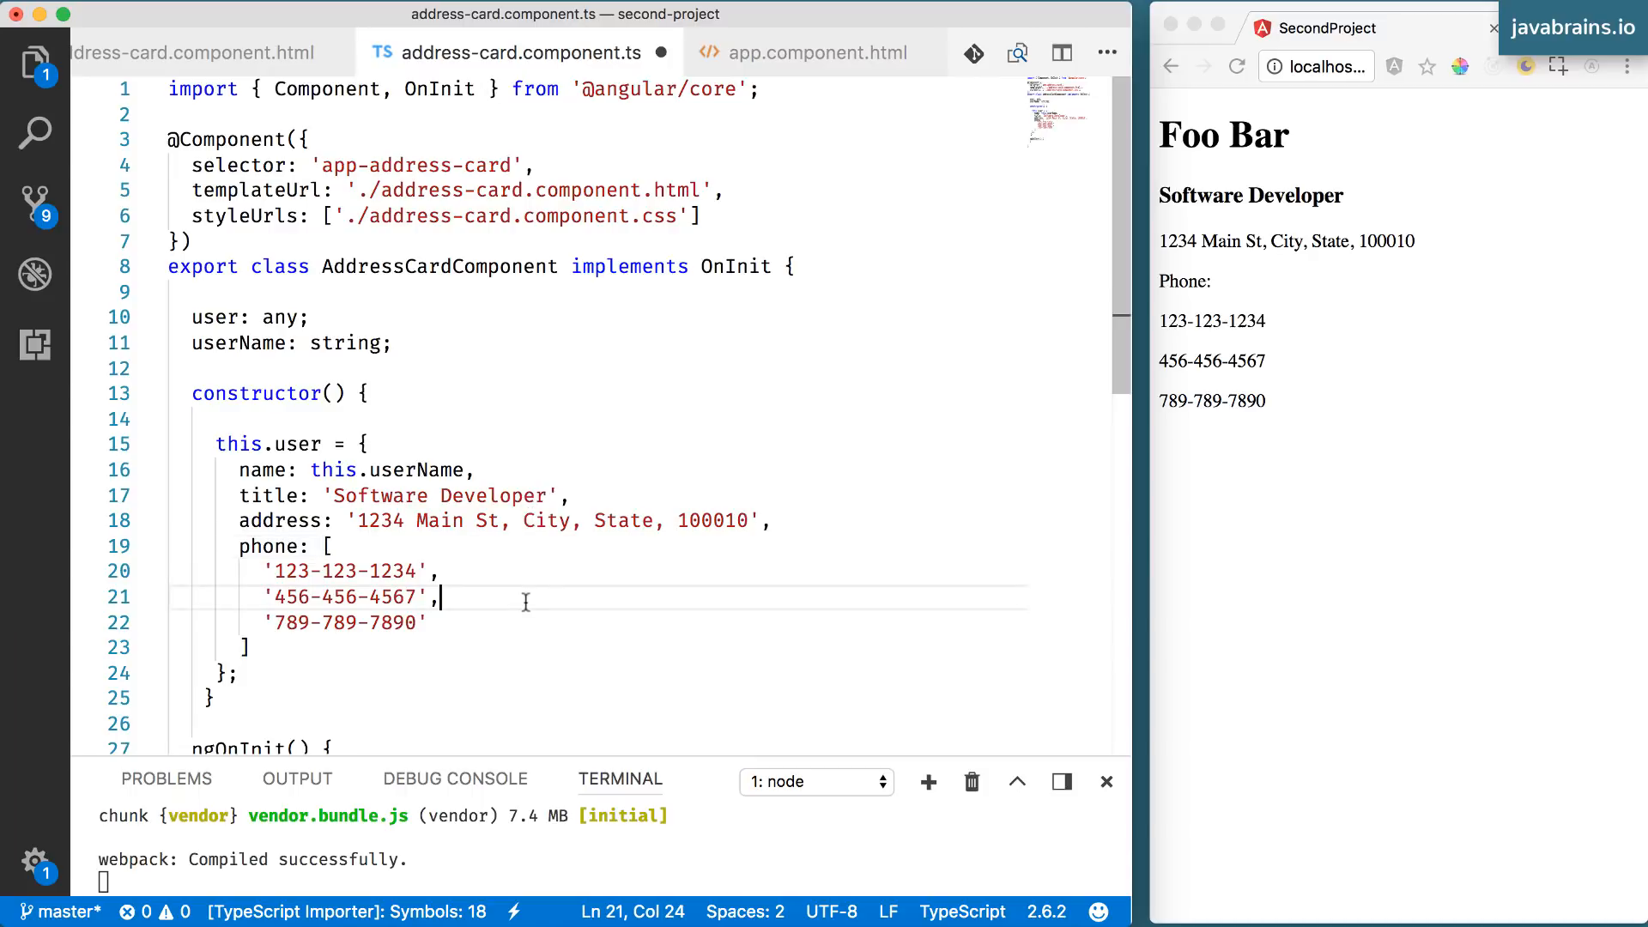
double_click(238, 343)
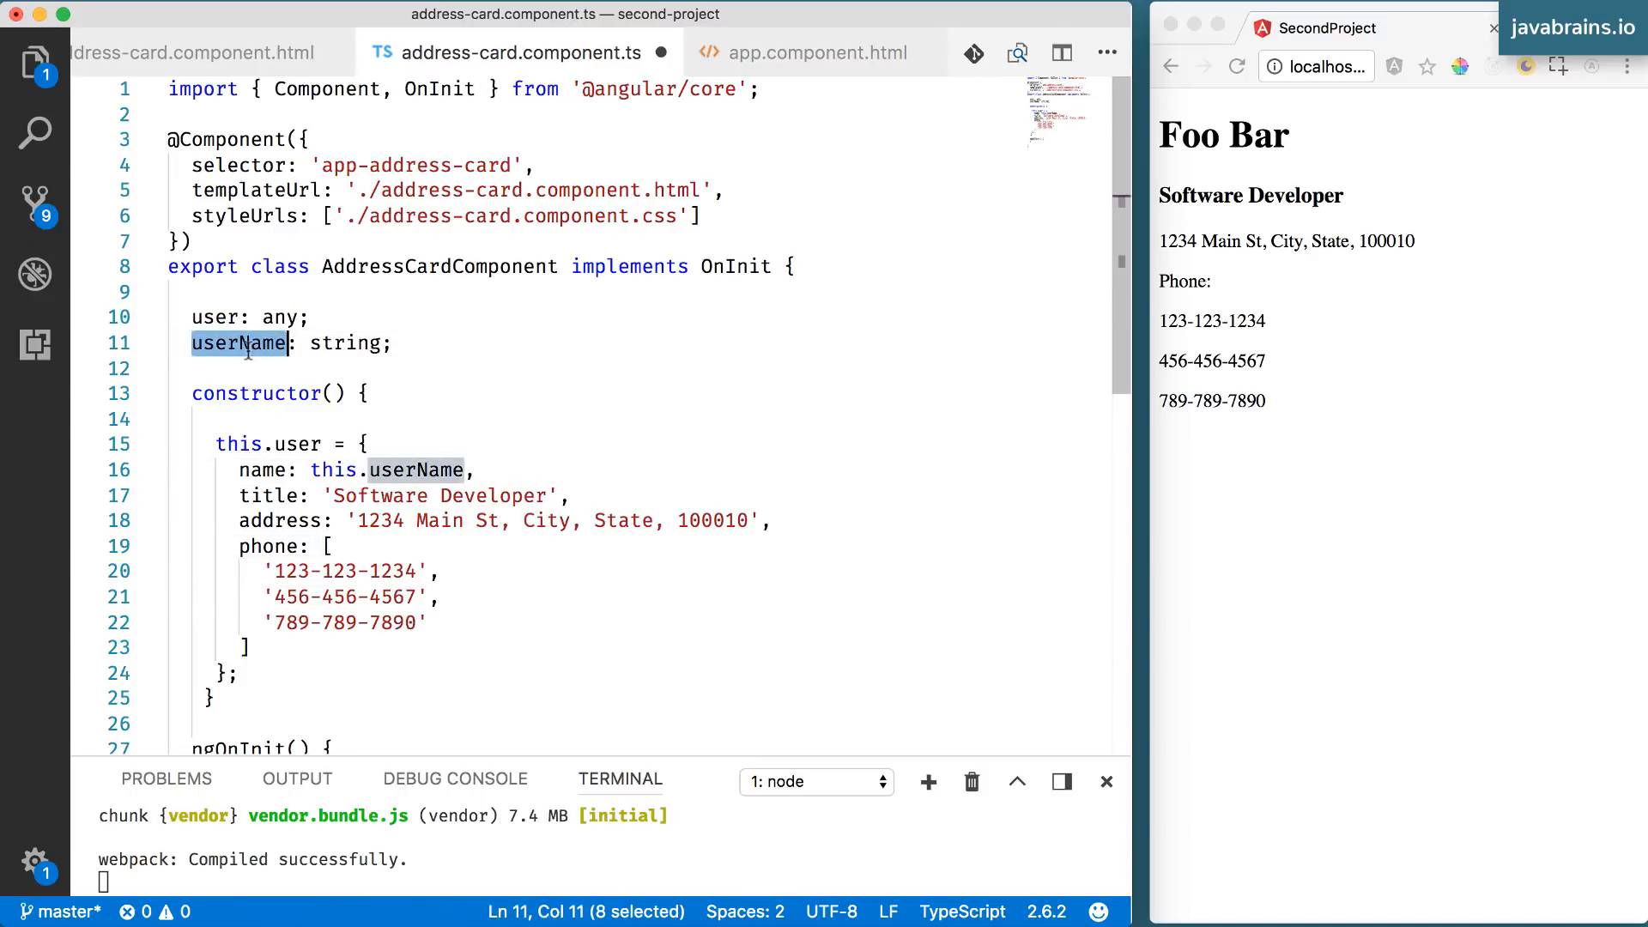
mouse_move(574, 256)
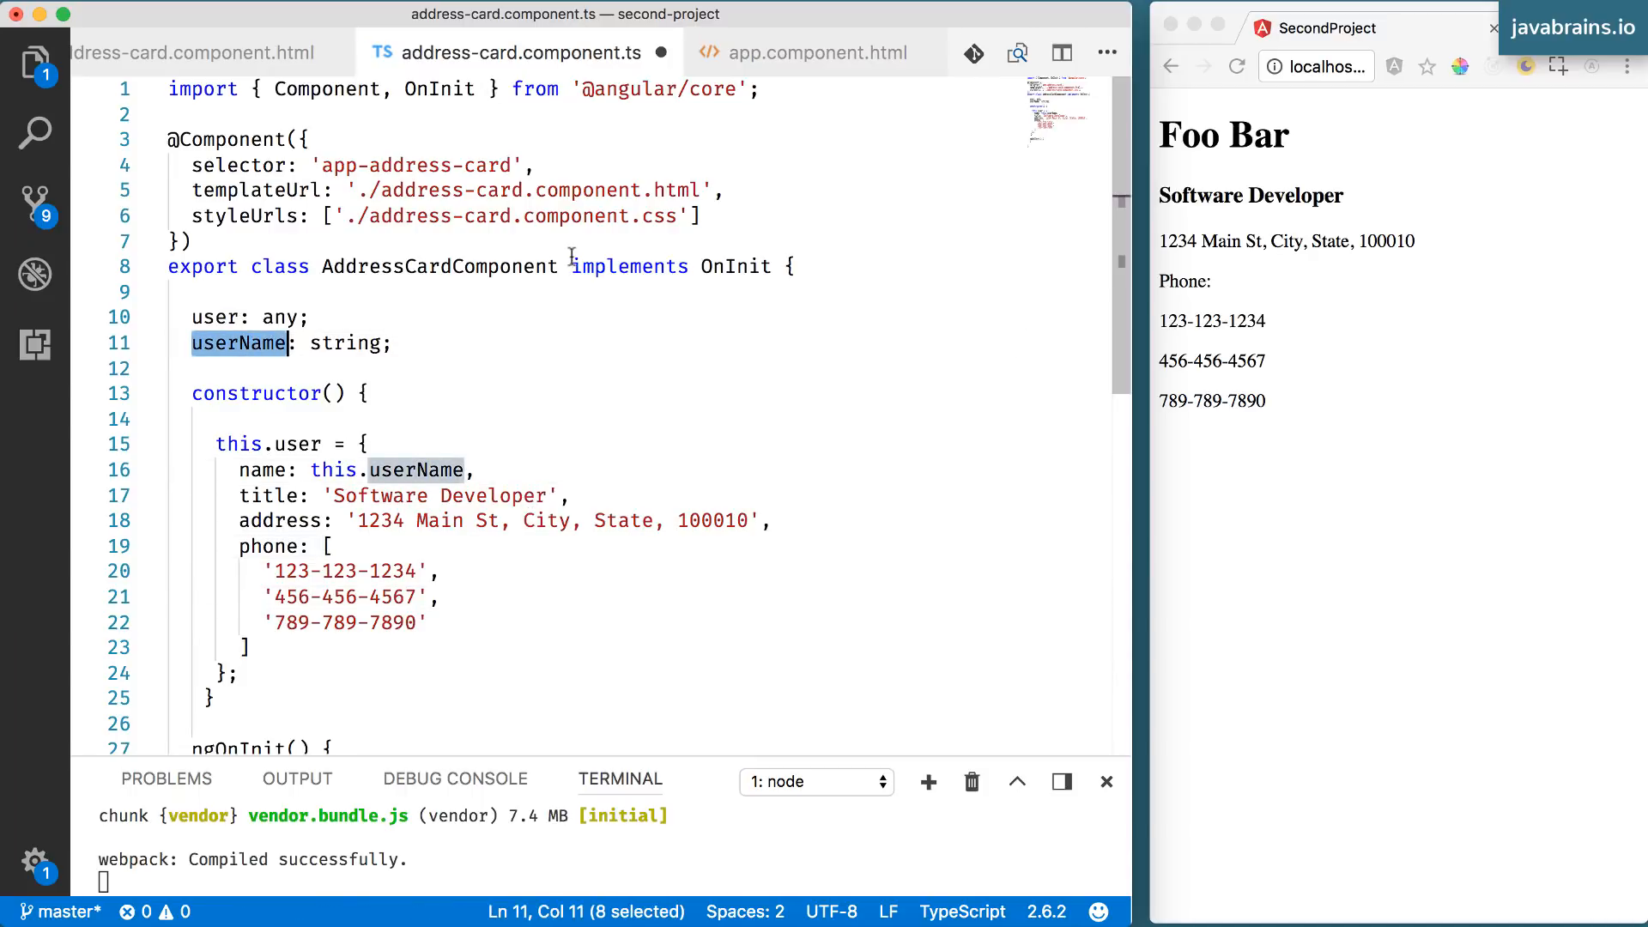
mouse_move(457, 292)
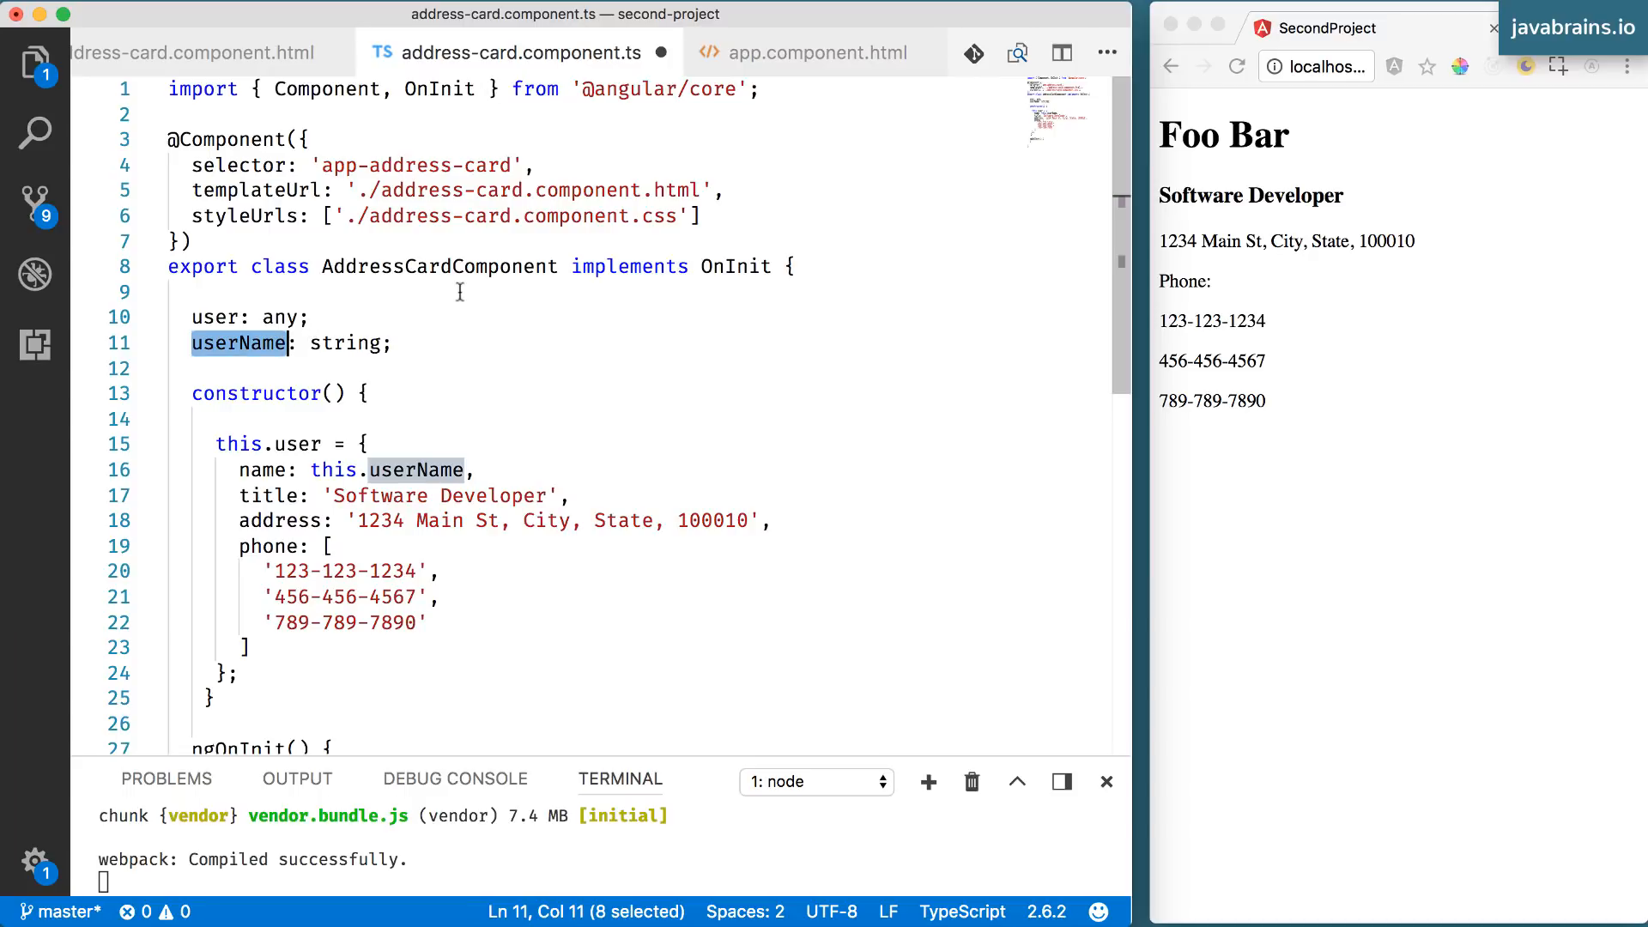
mouse_move(242, 344)
text(@Input)
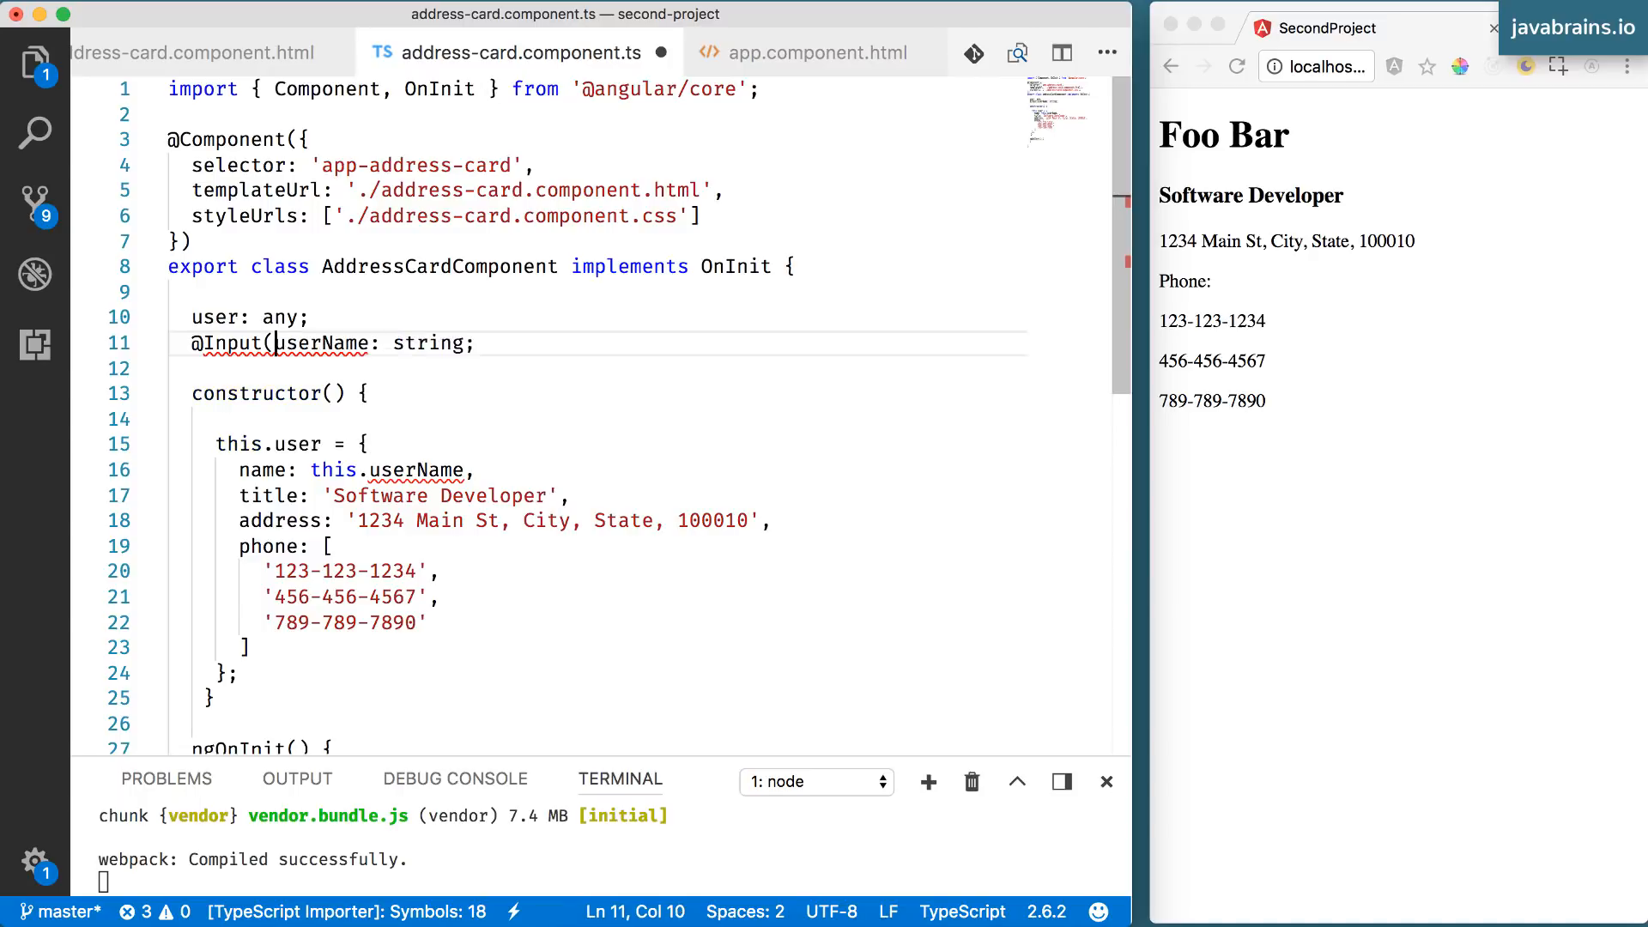
text(())
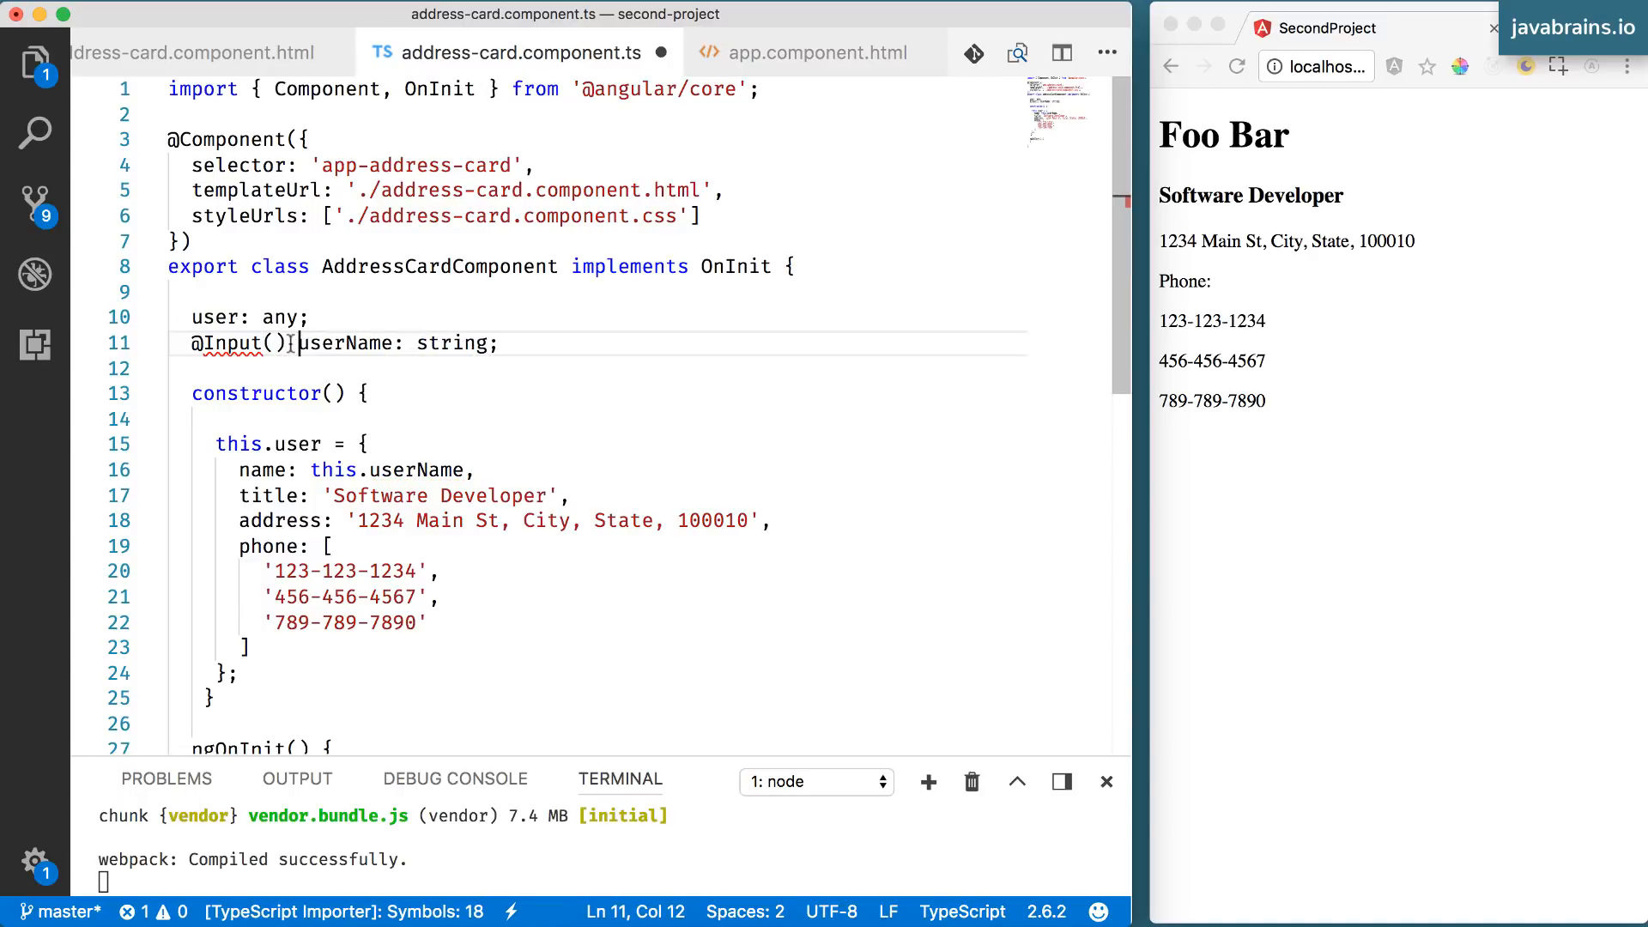
double_click(272, 343)
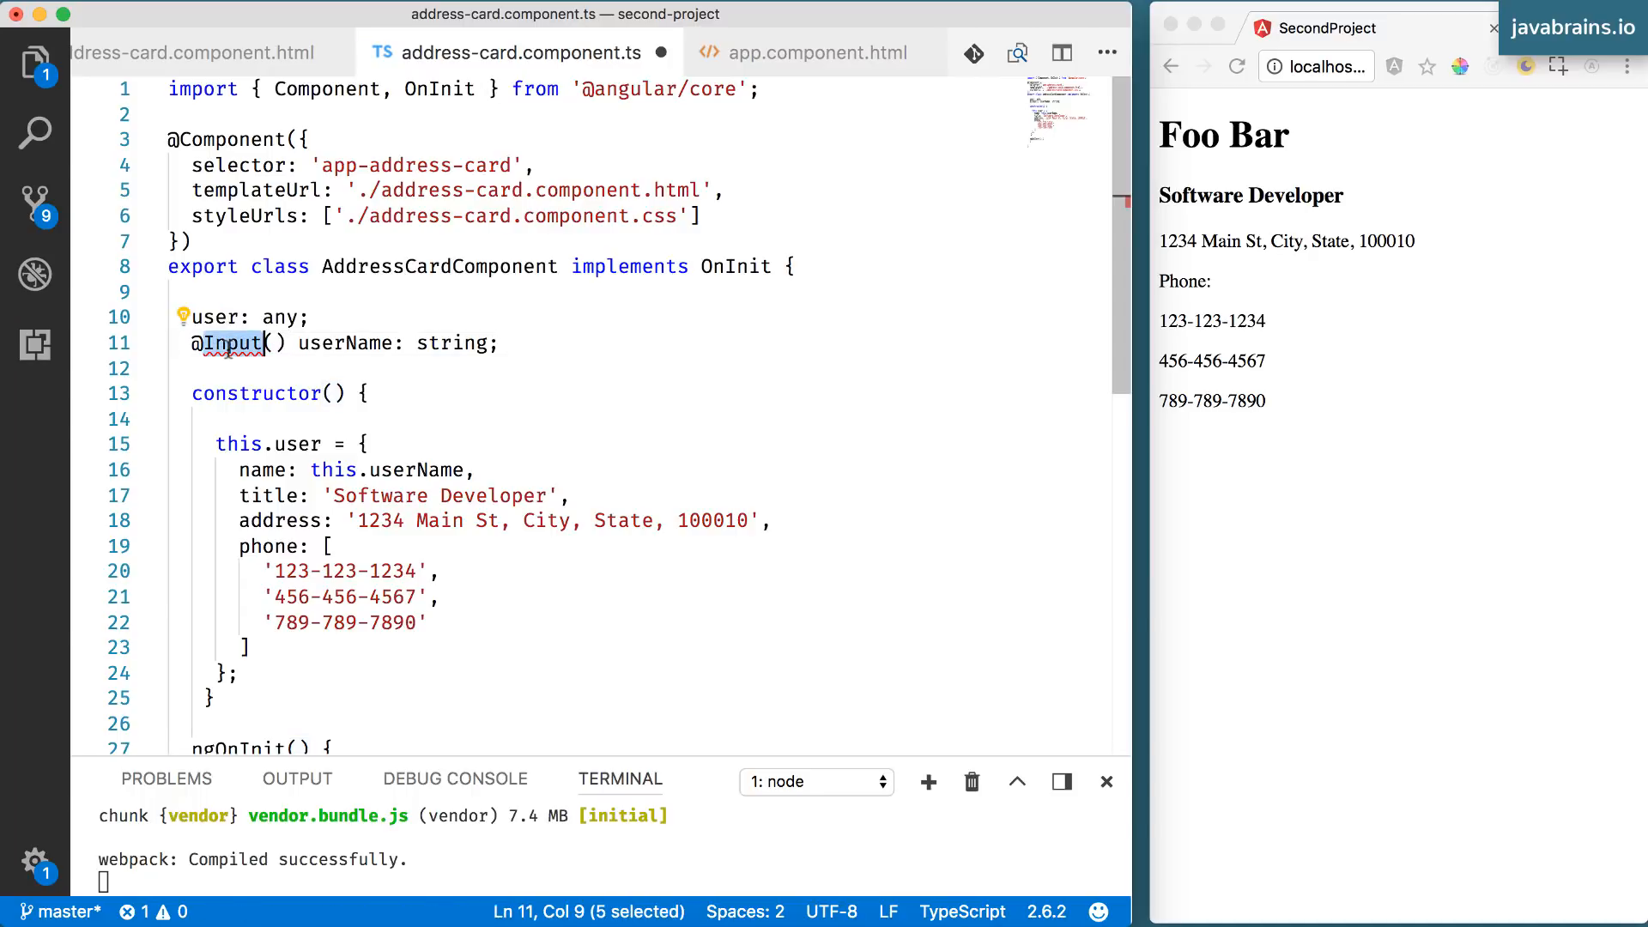
double_click(345, 343)
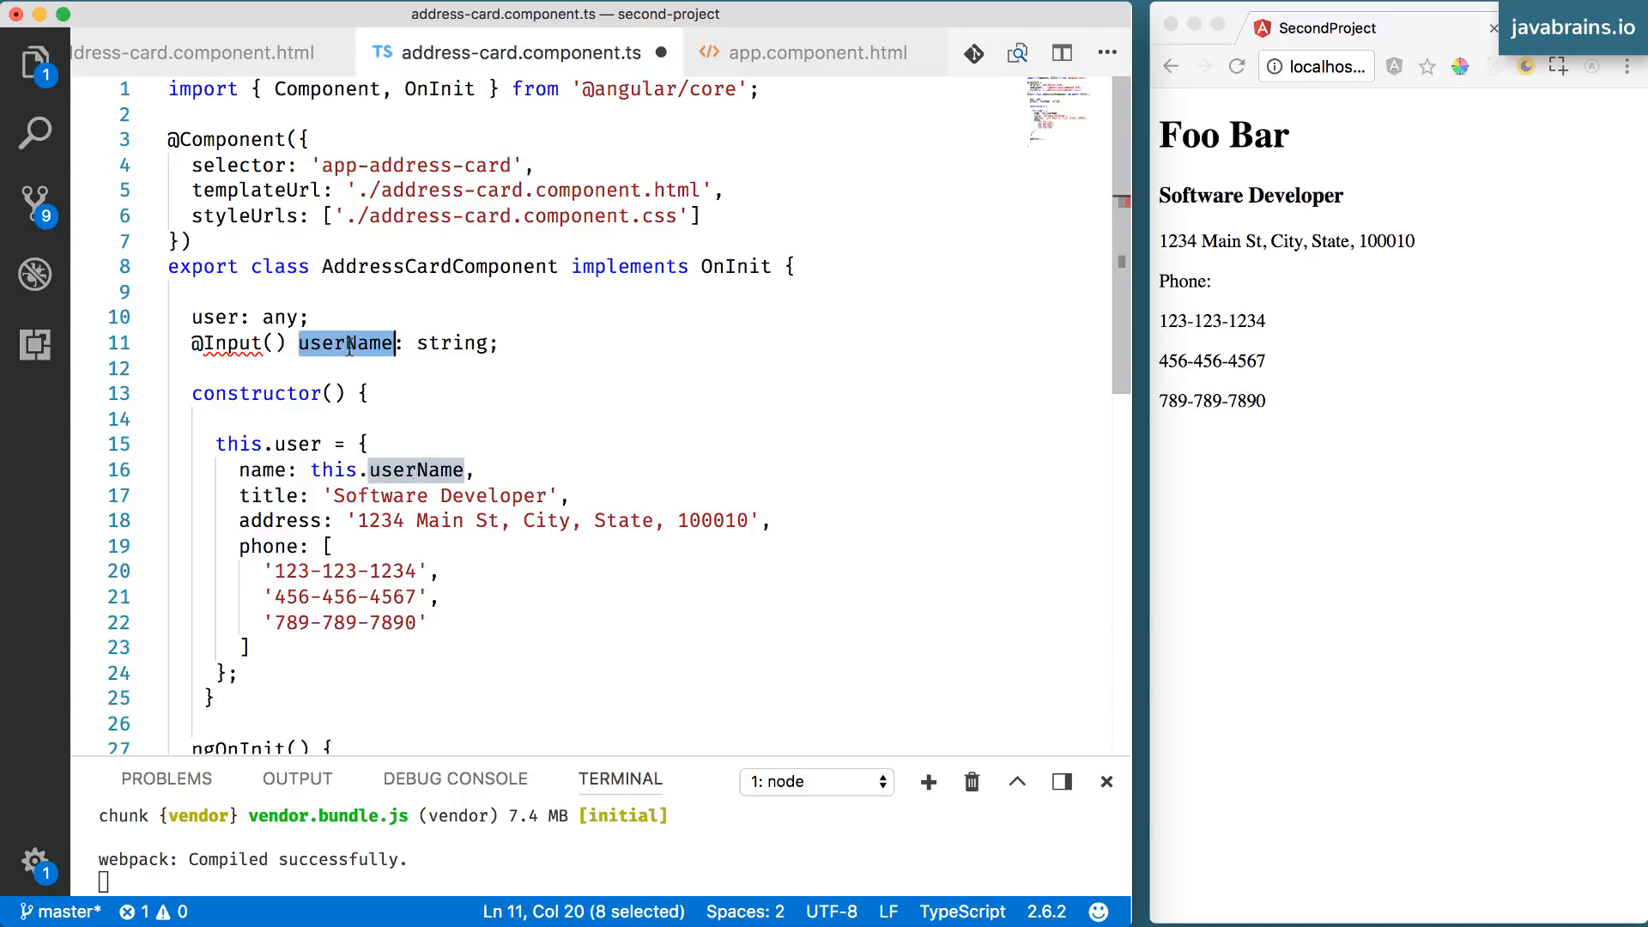
mouse_move(345, 343)
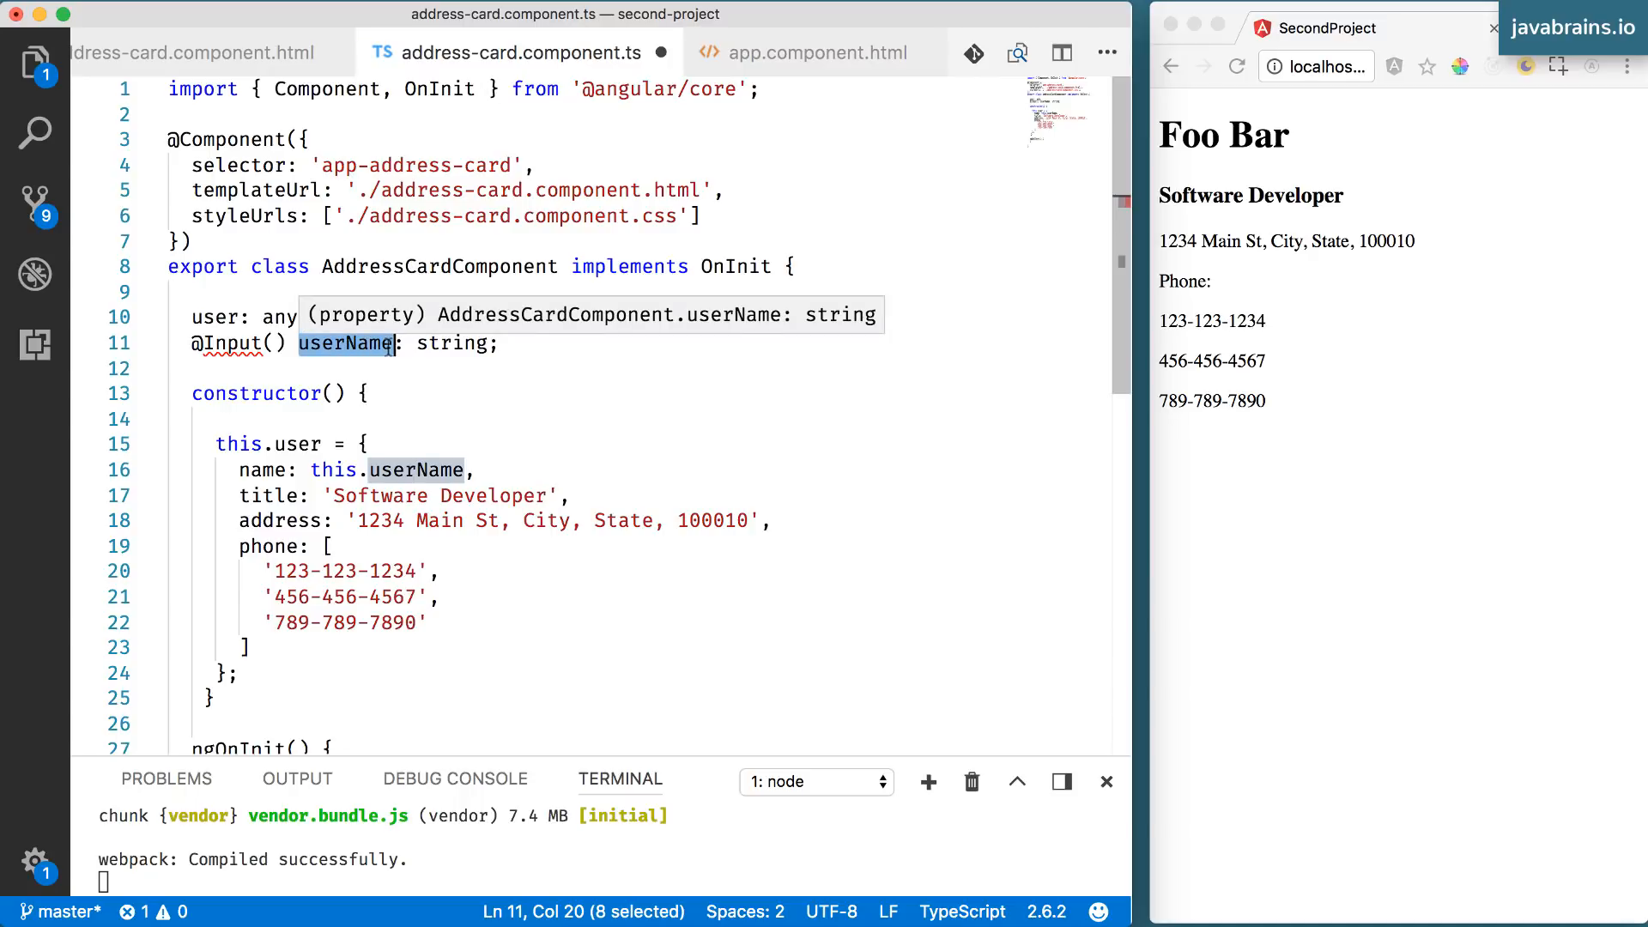
click(357, 344)
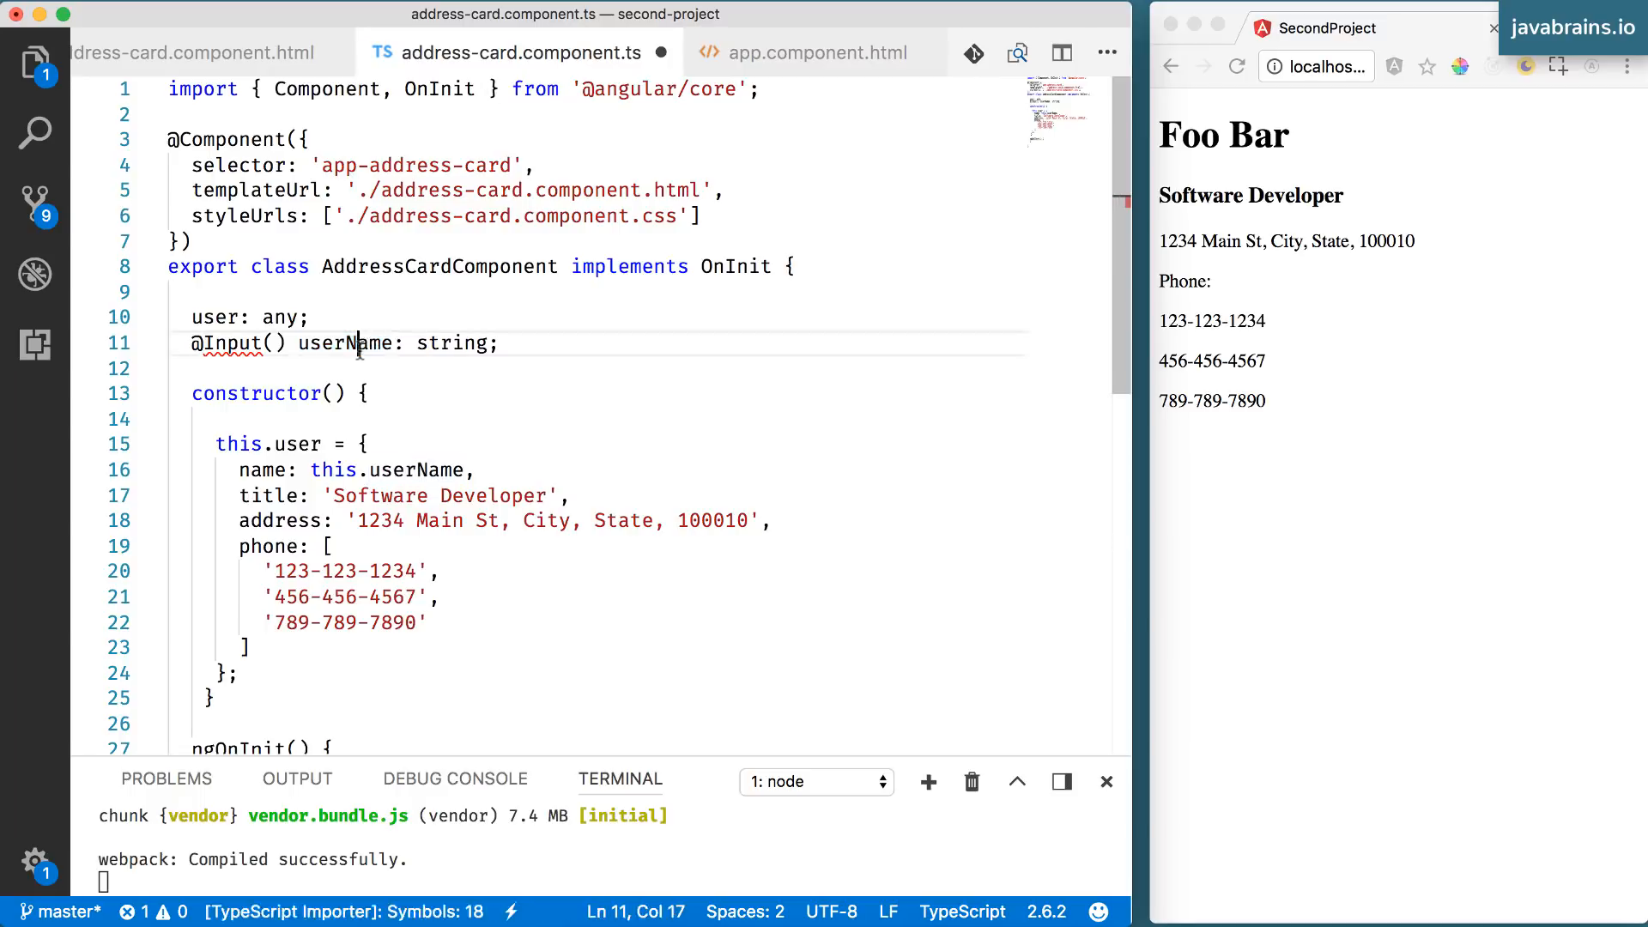
double_click(346, 344)
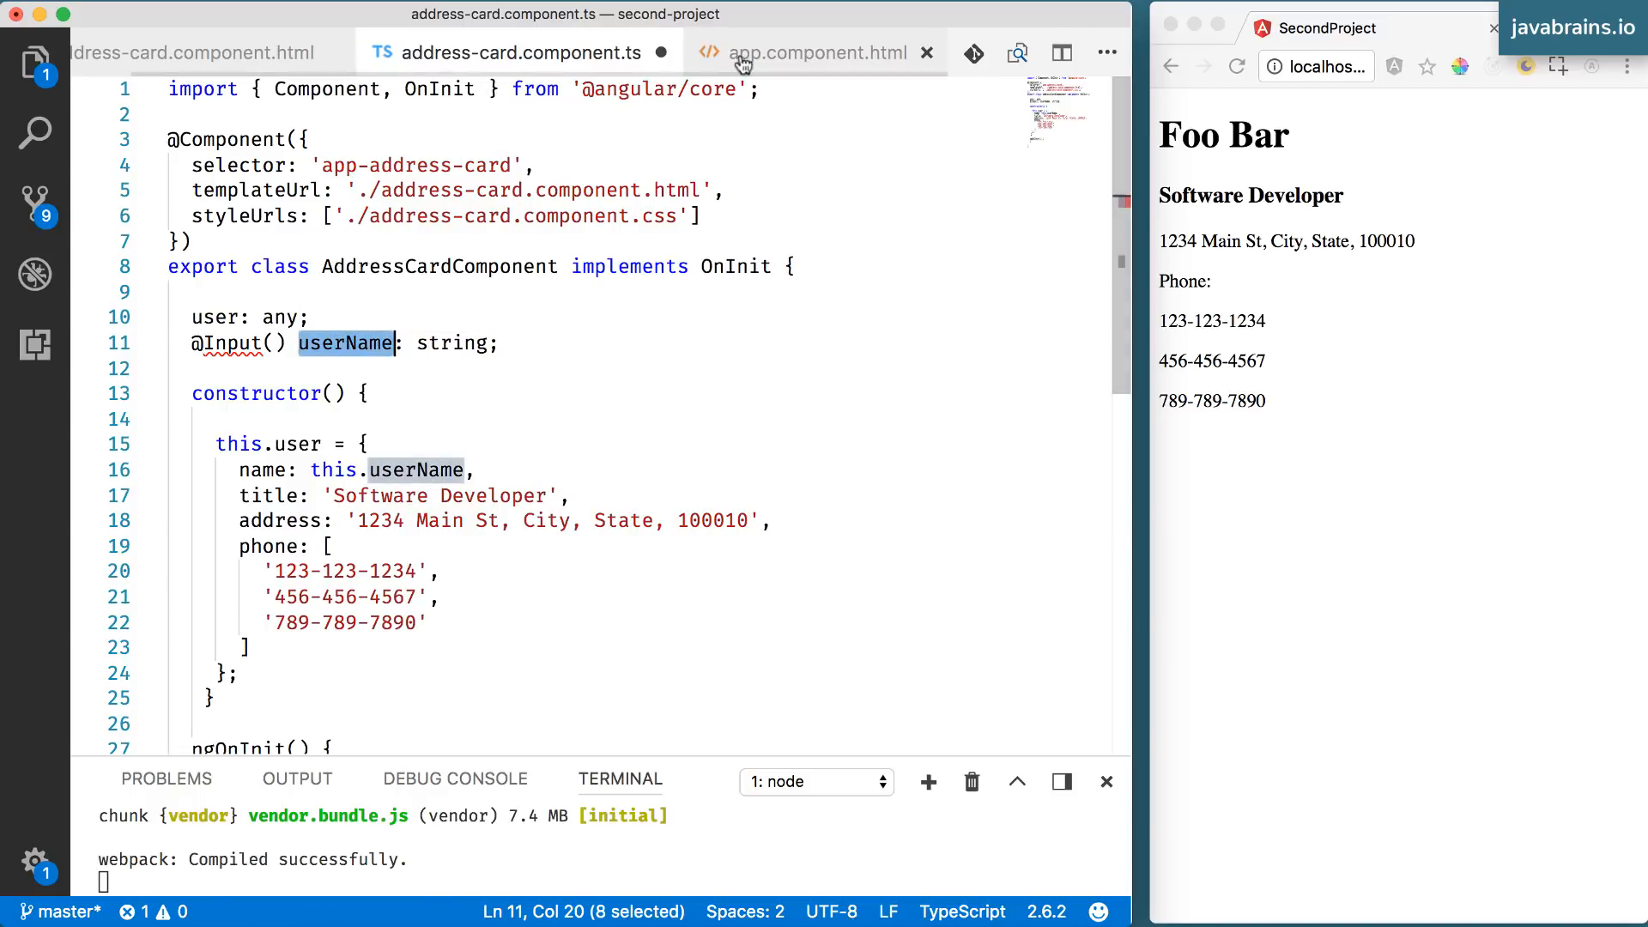
click(818, 54)
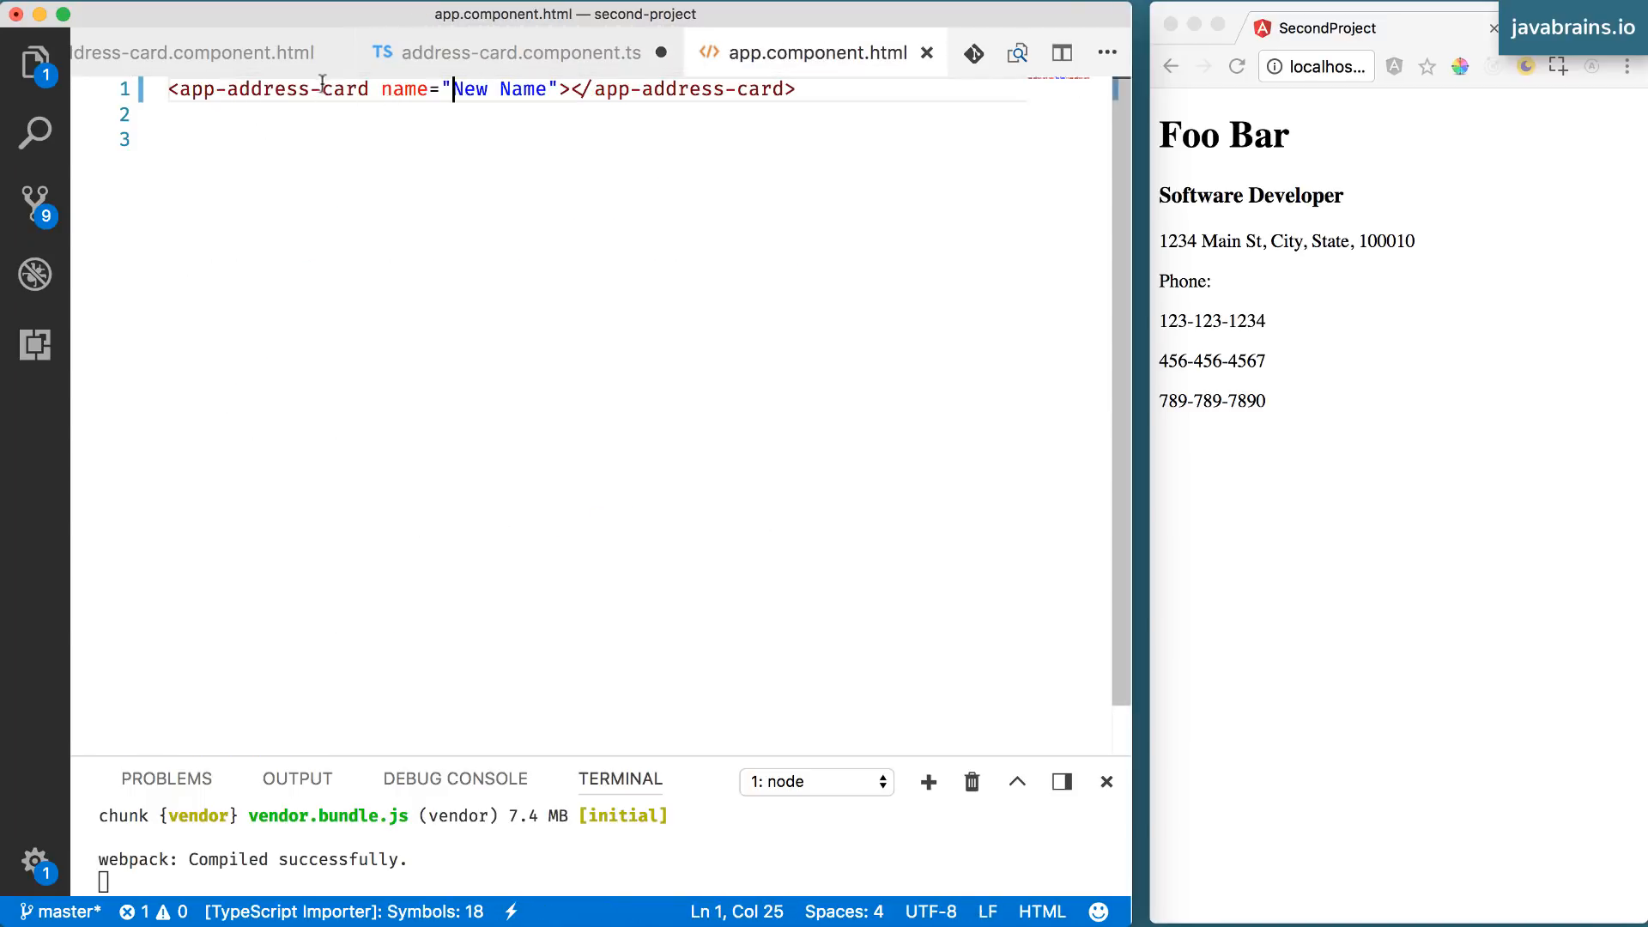
click(522, 53)
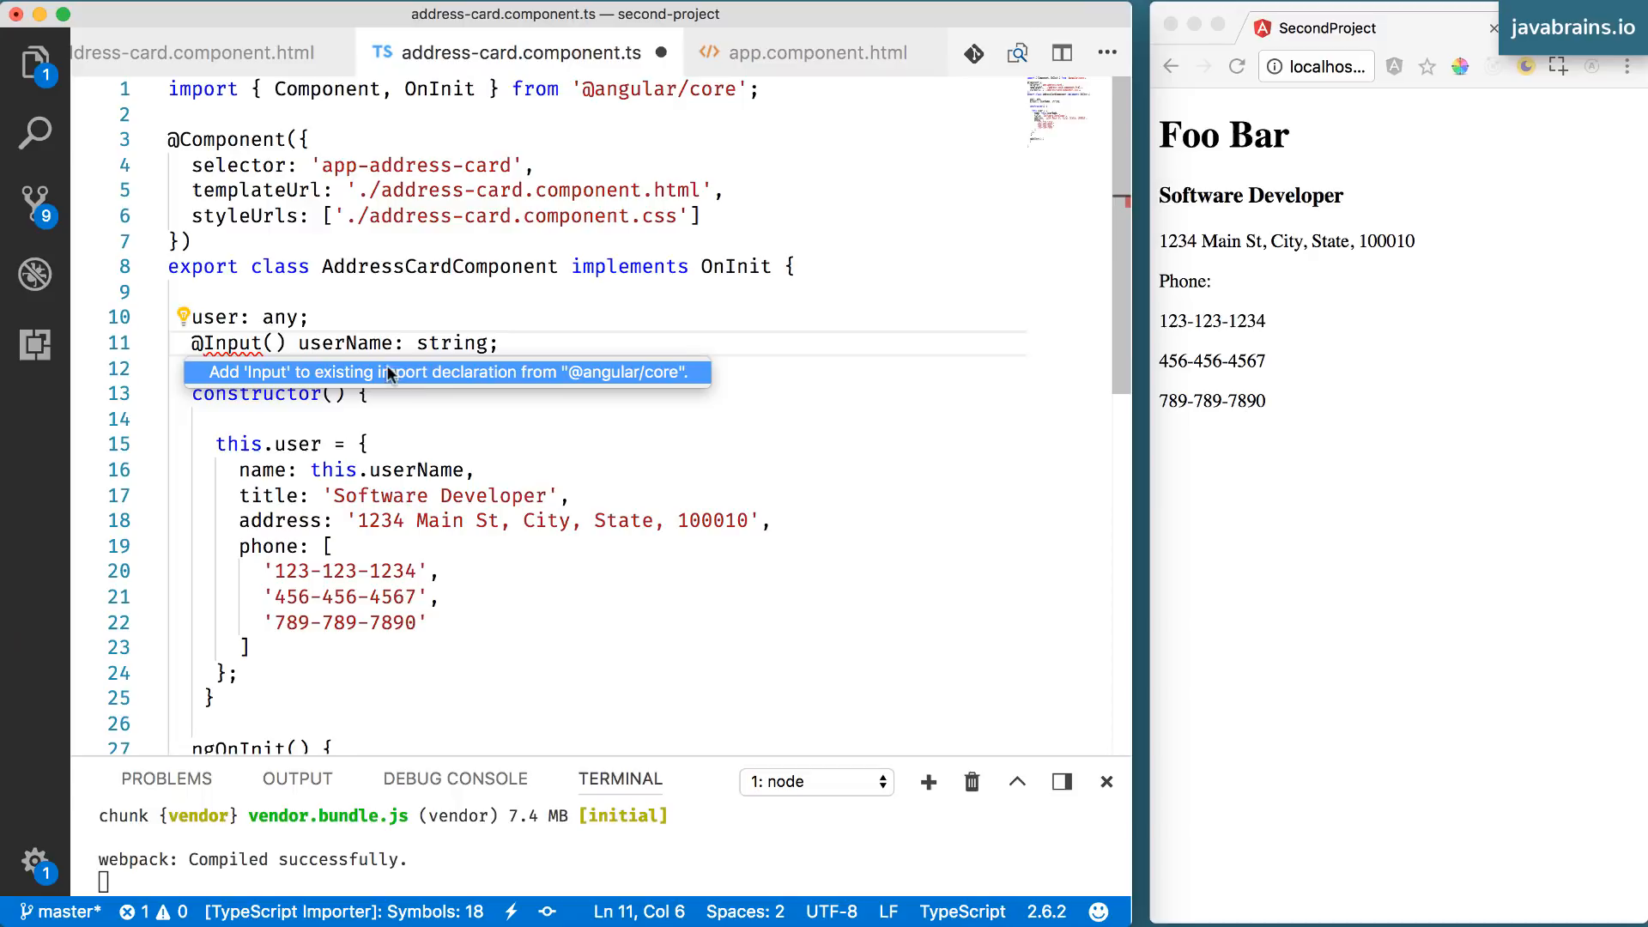
mouse_move(641, 381)
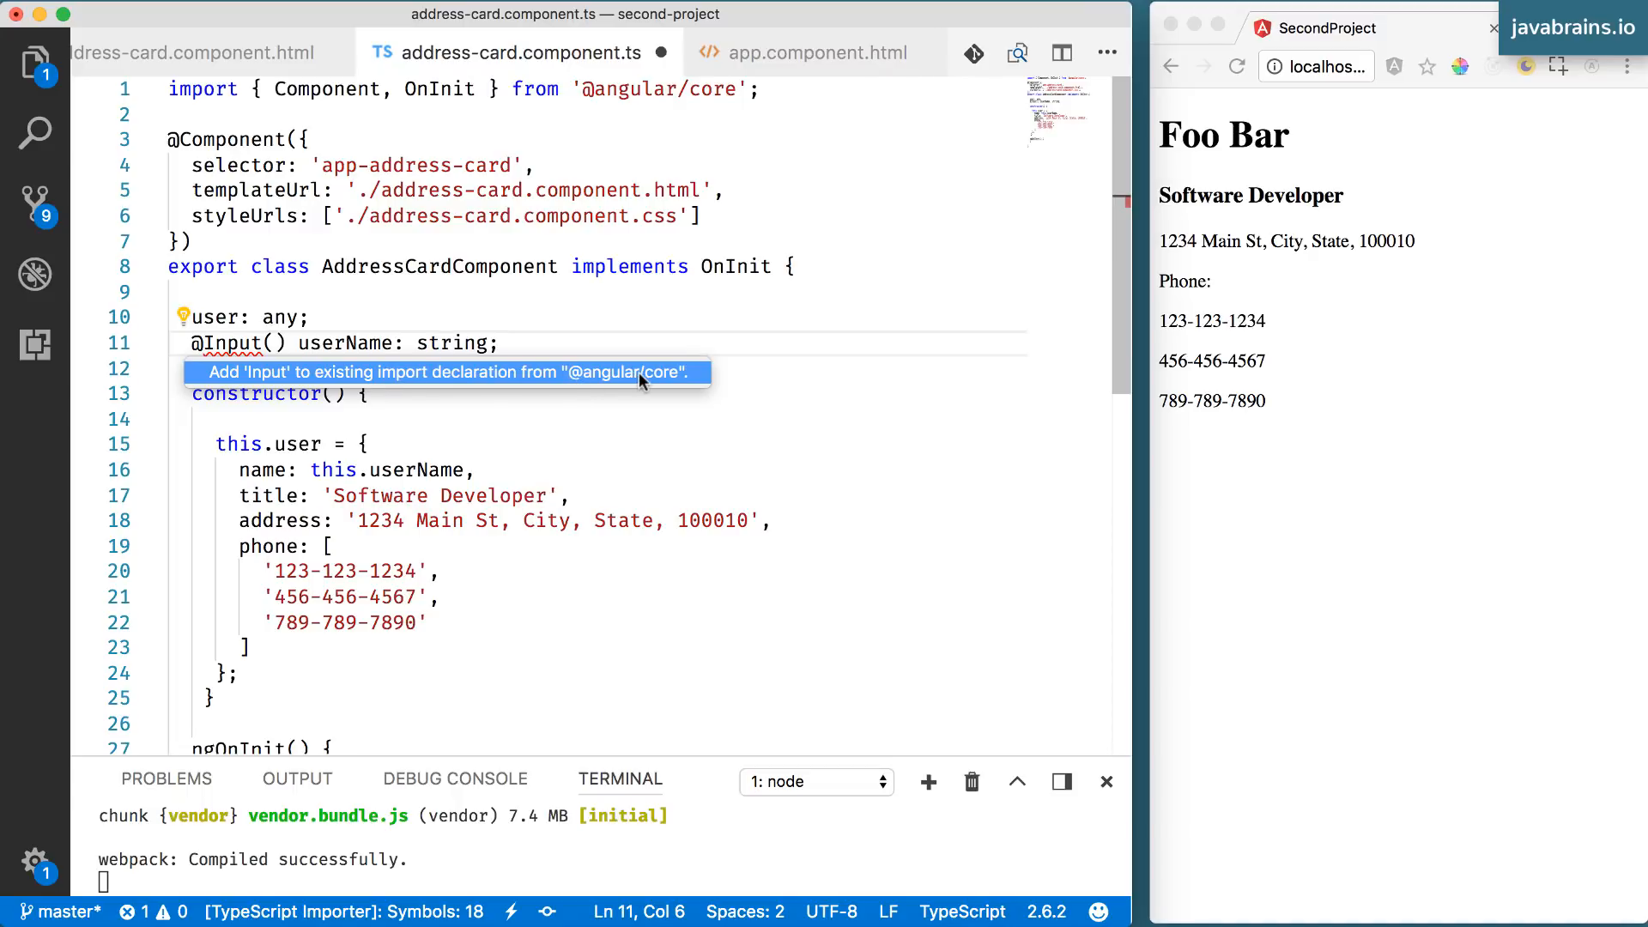
click(448, 372)
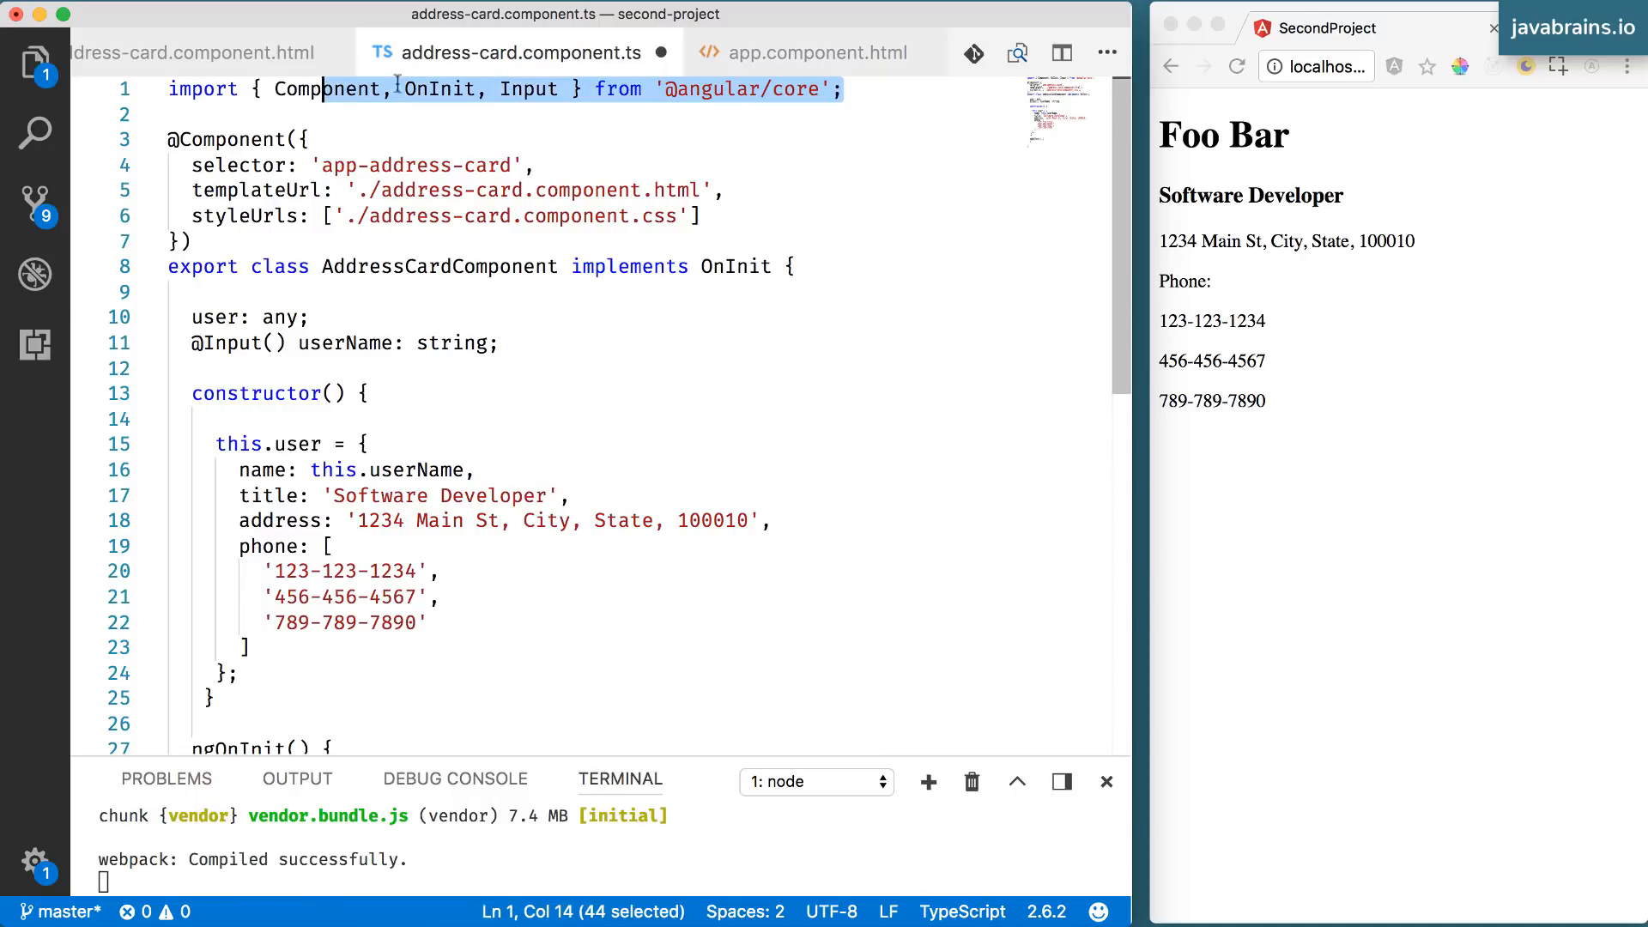
double_click(530, 89)
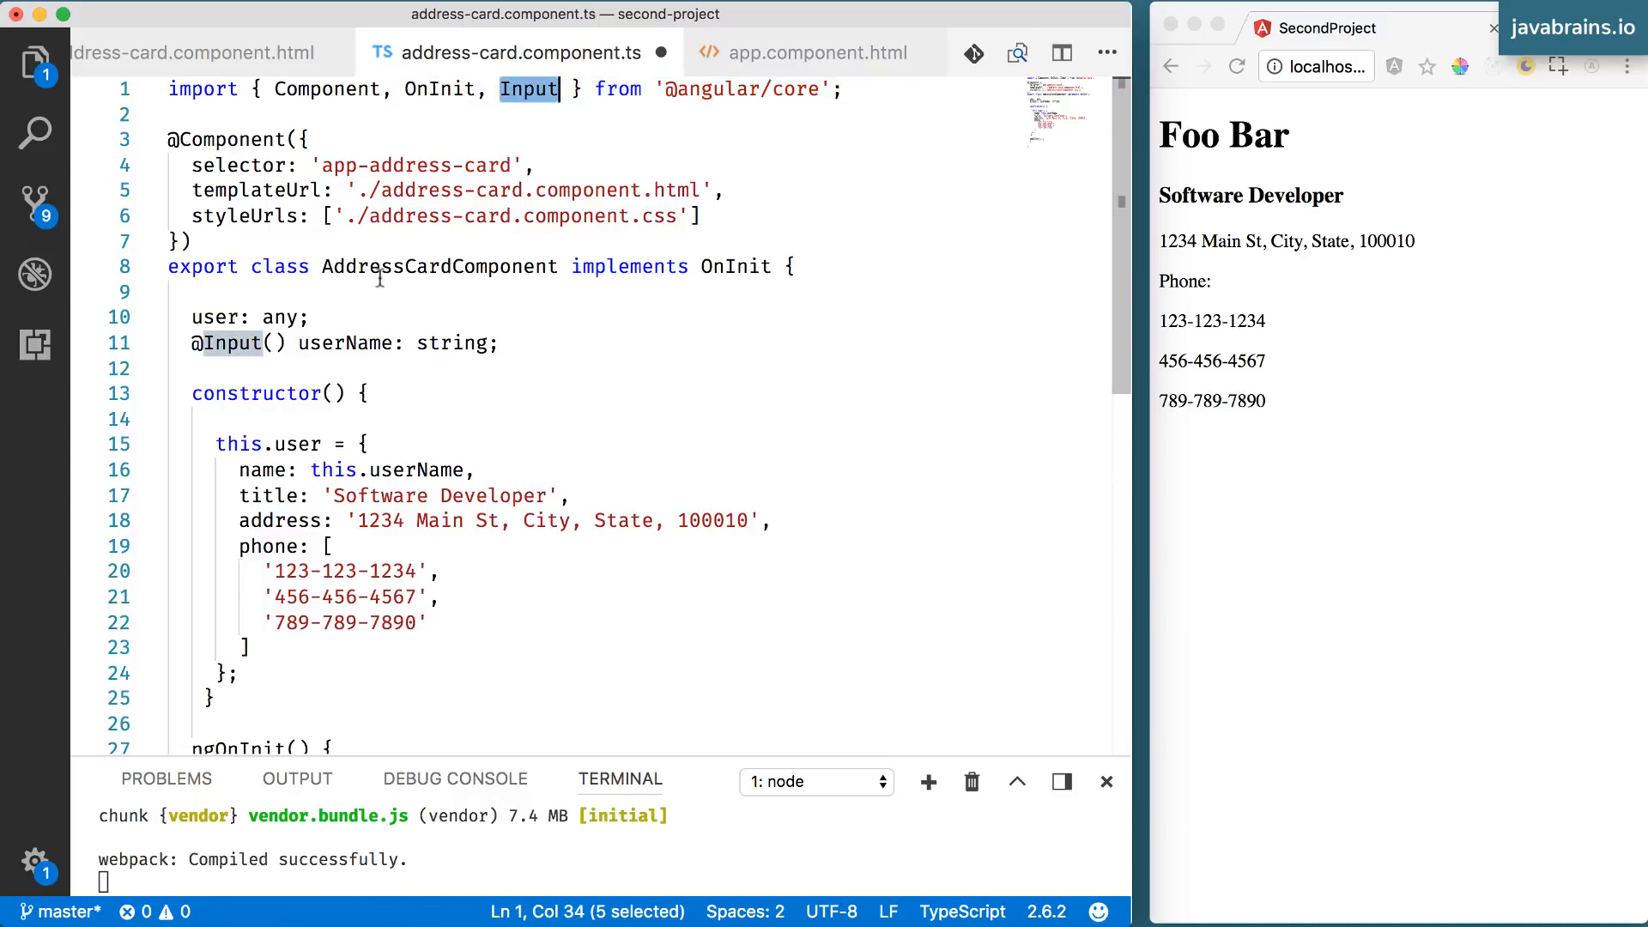
mouse_move(228, 343)
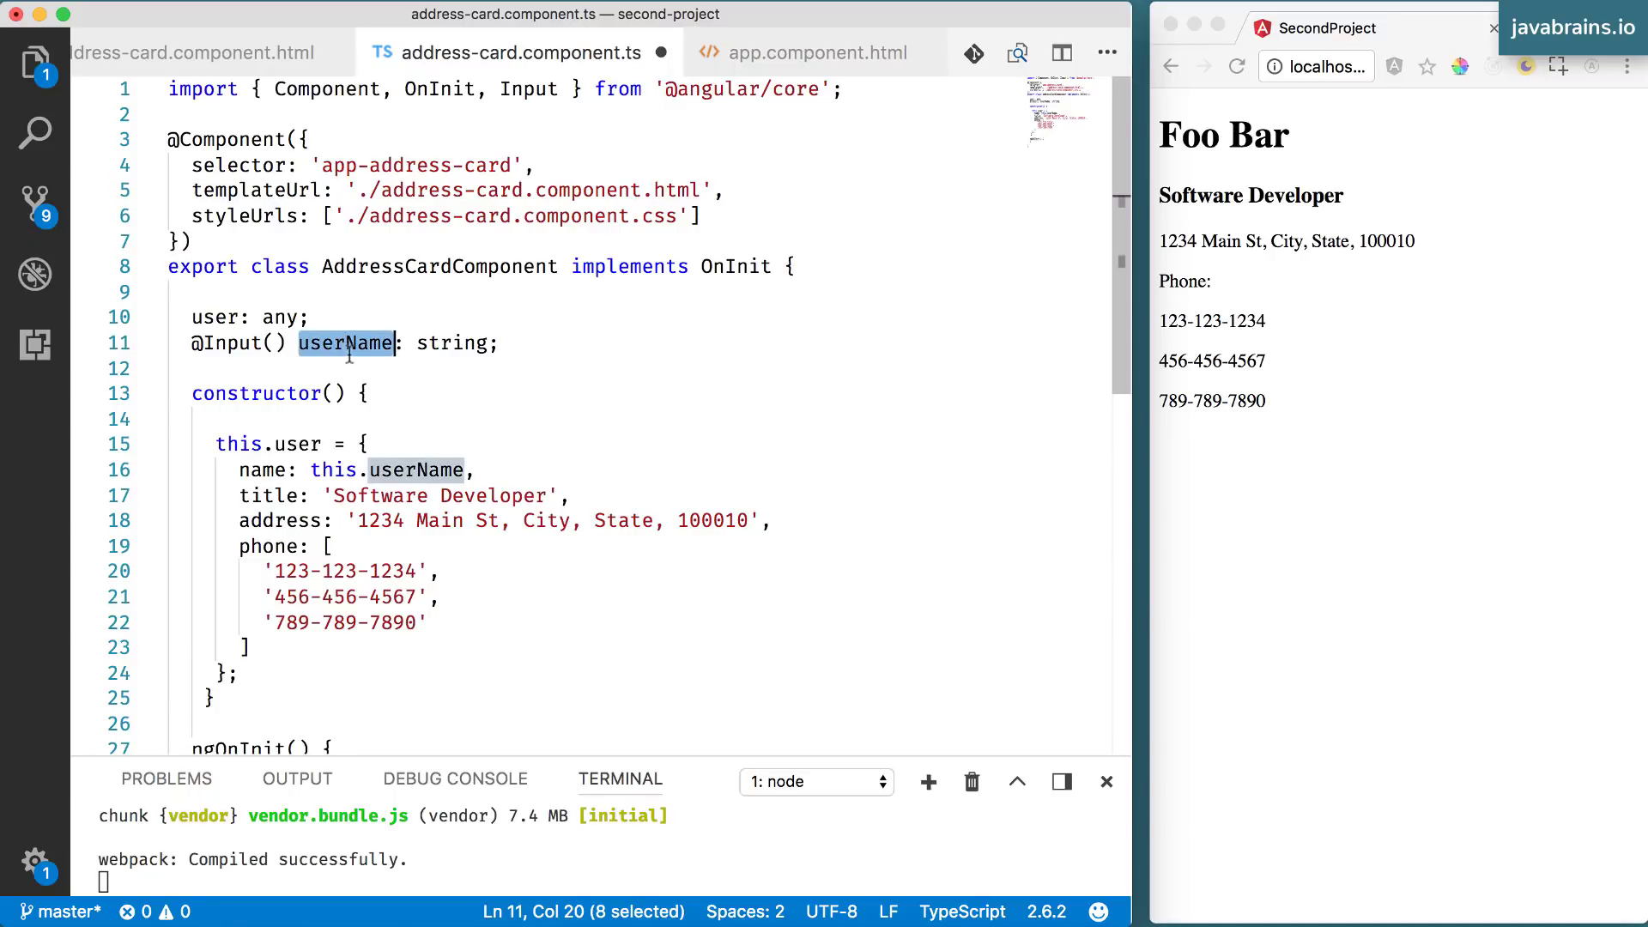
mouse_move(364, 367)
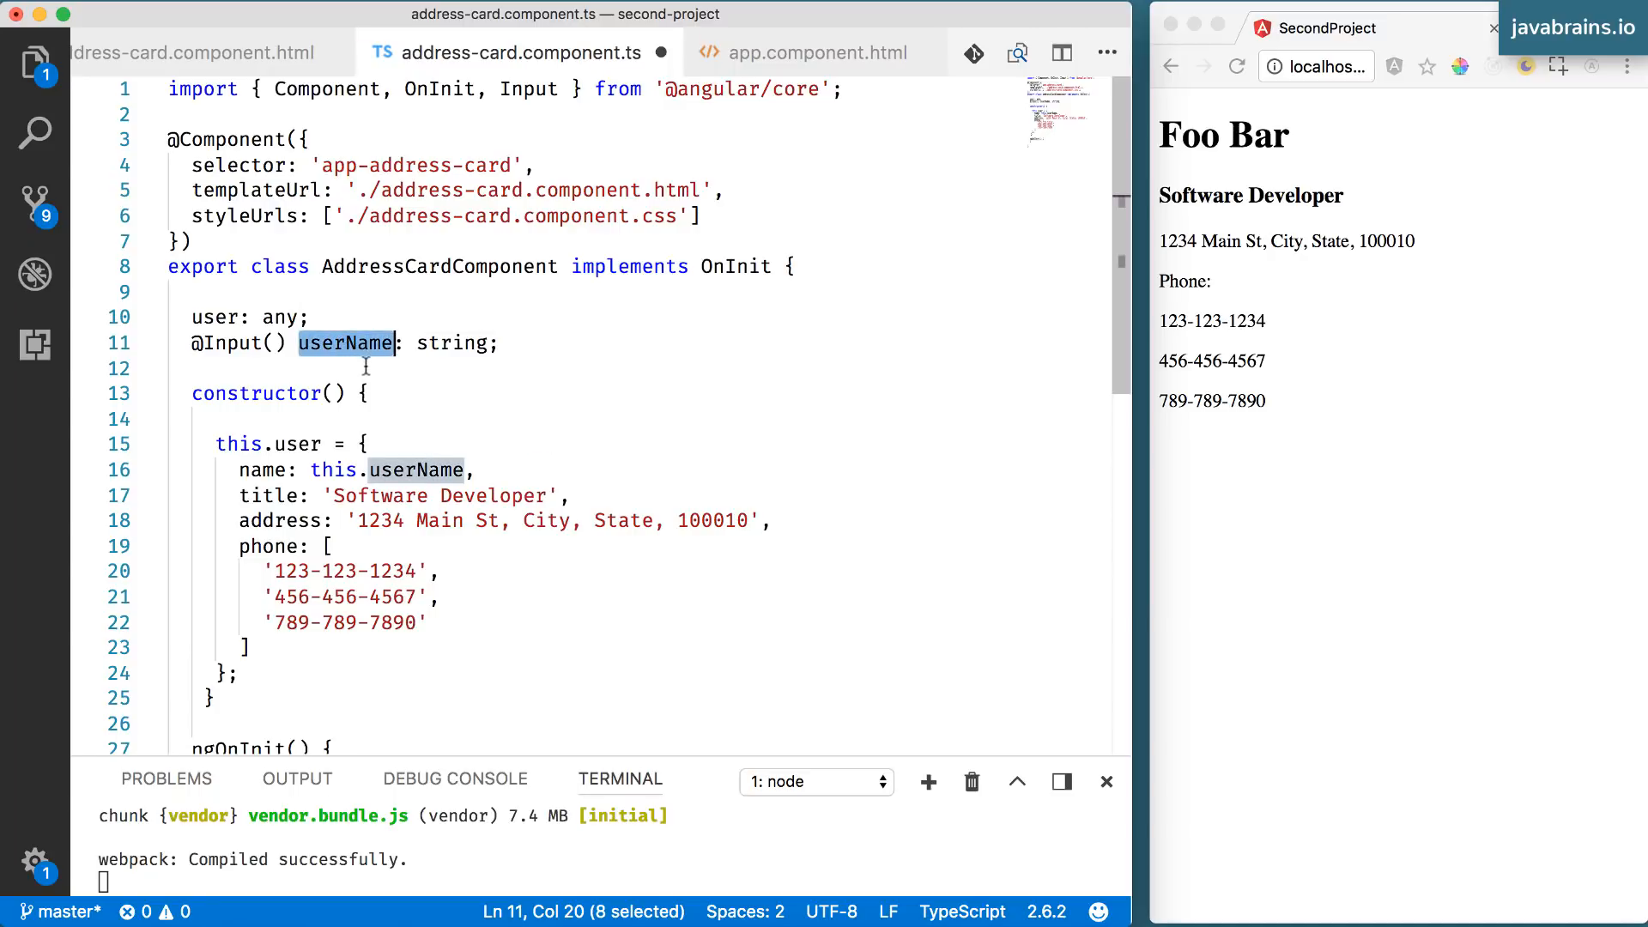
mouse_move(347, 343)
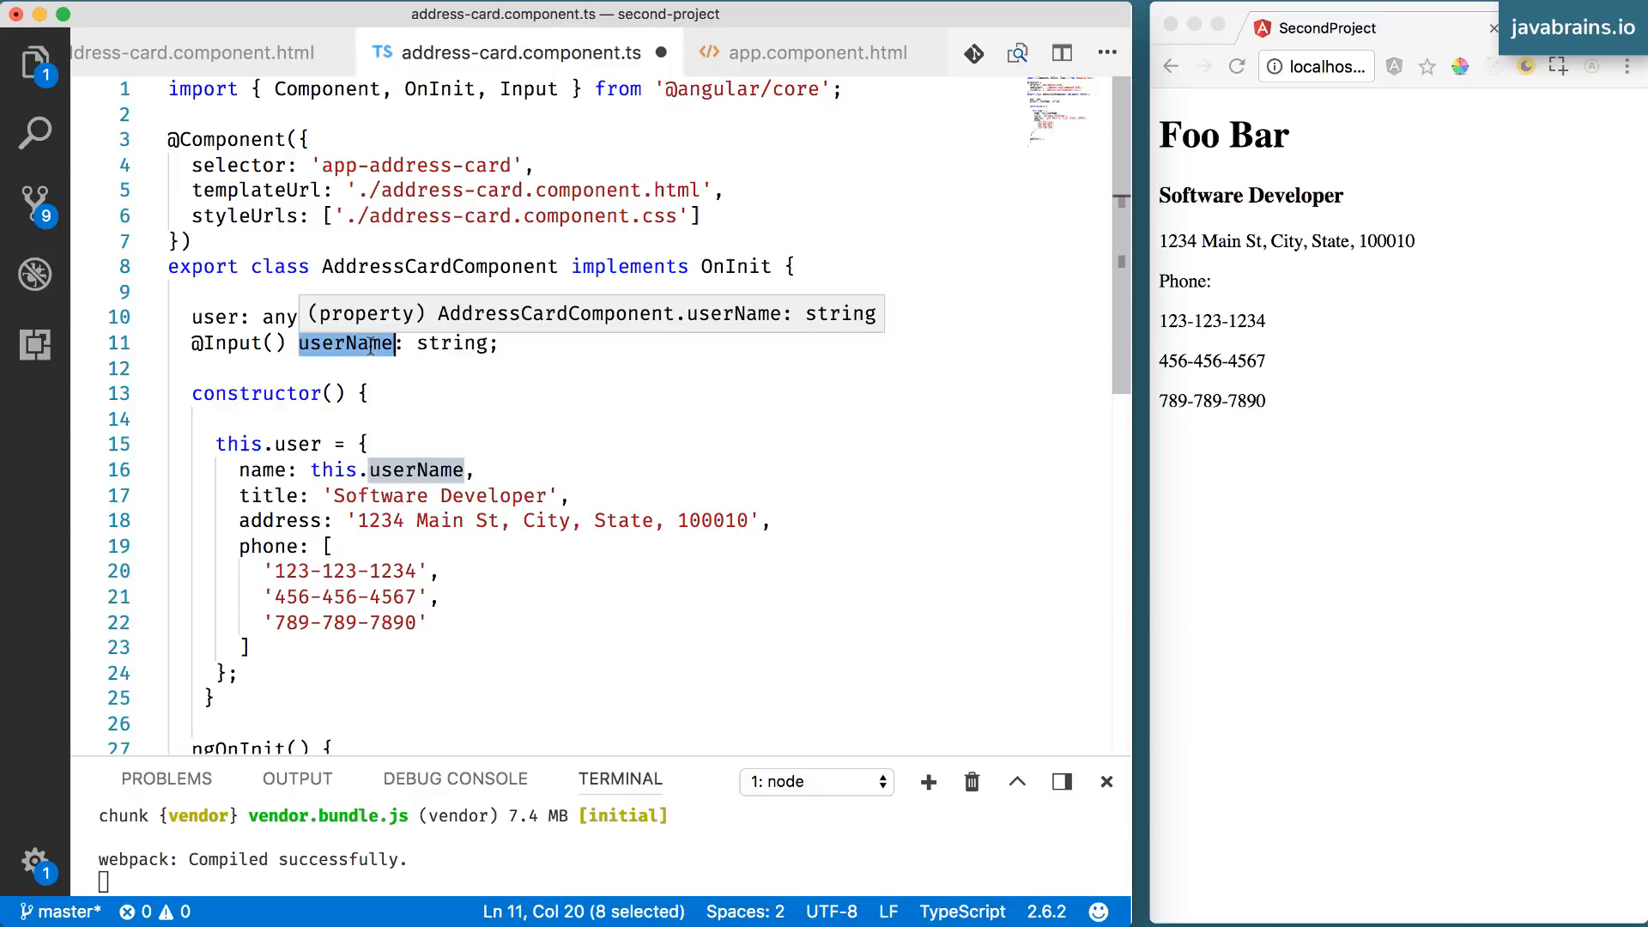
click(801, 53)
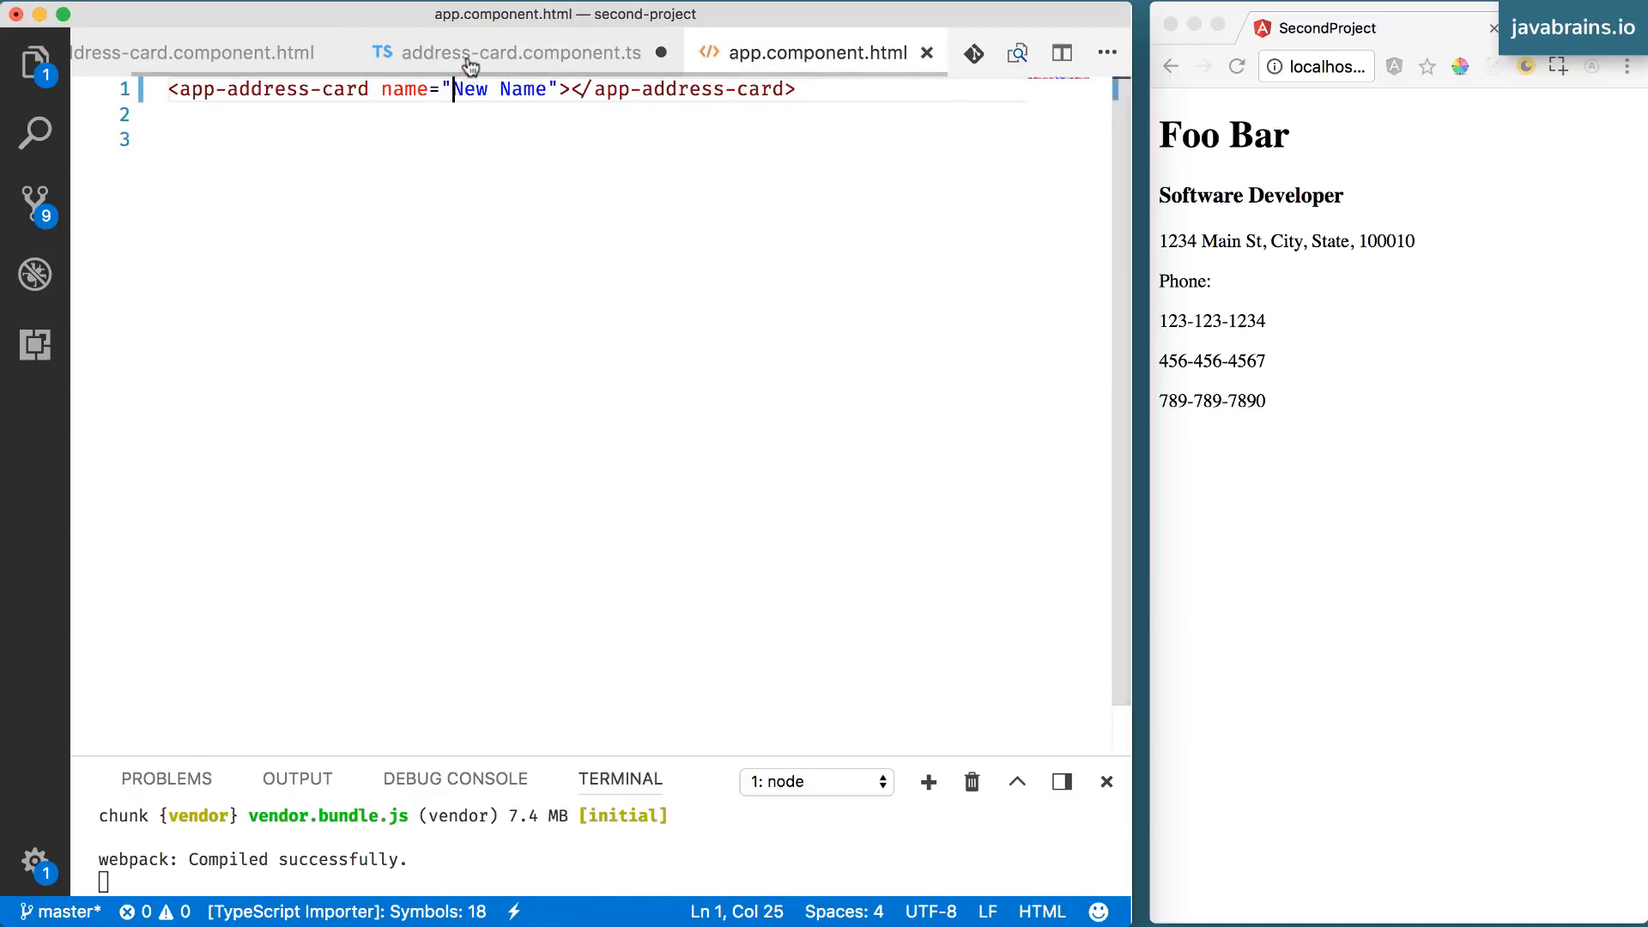
click(522, 54)
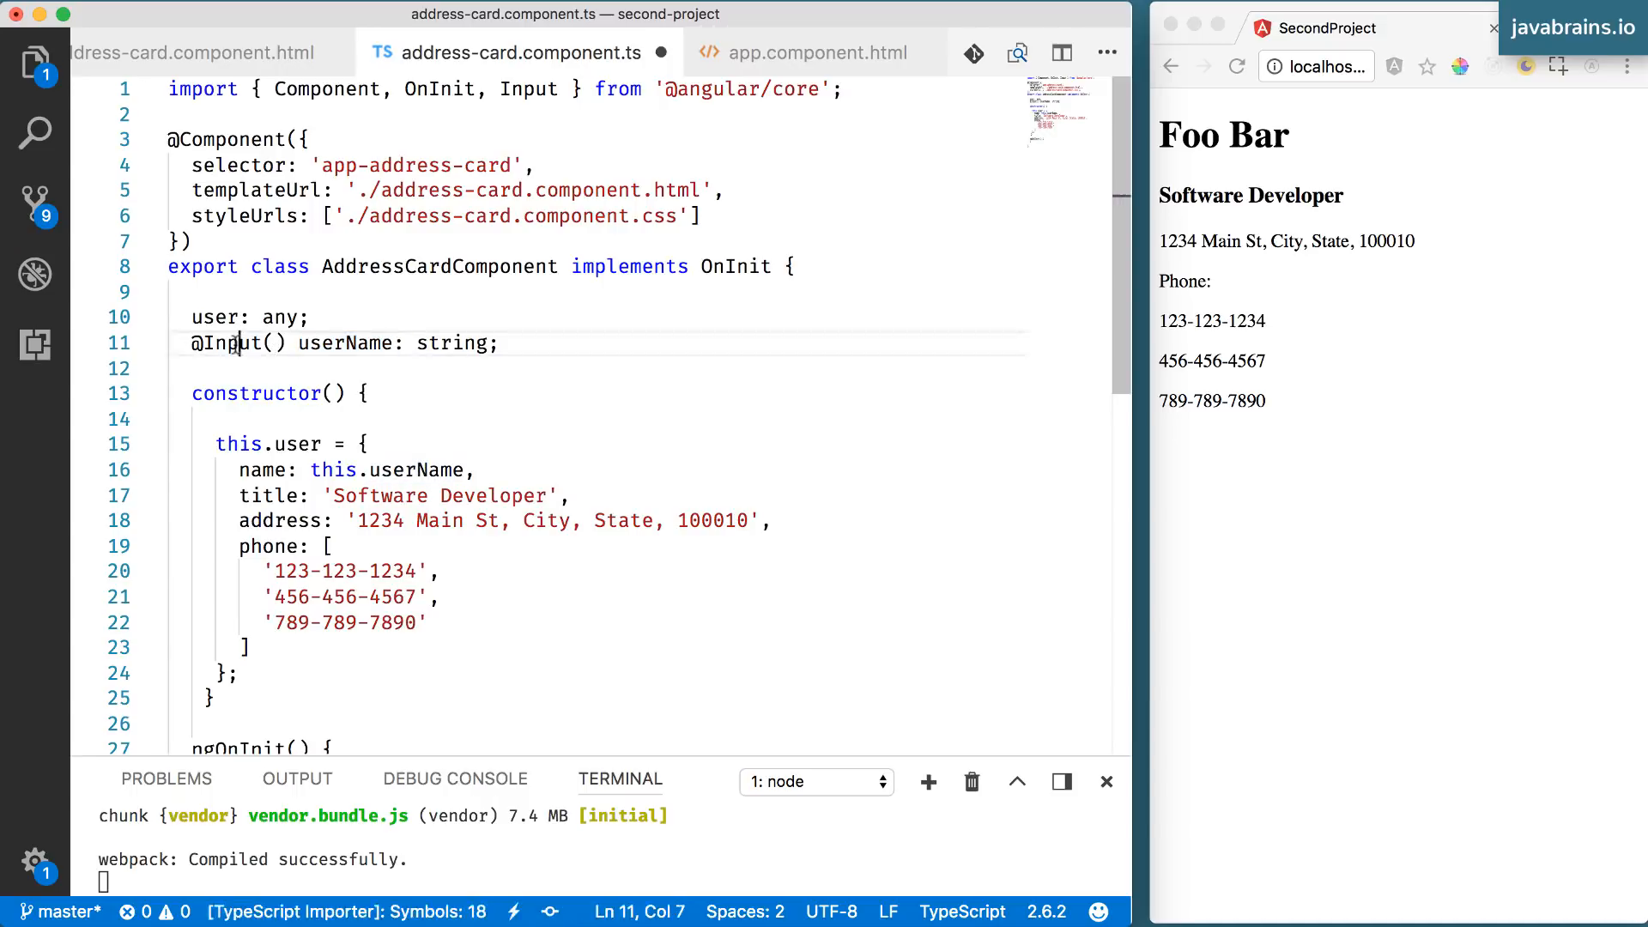
double_click(347, 343)
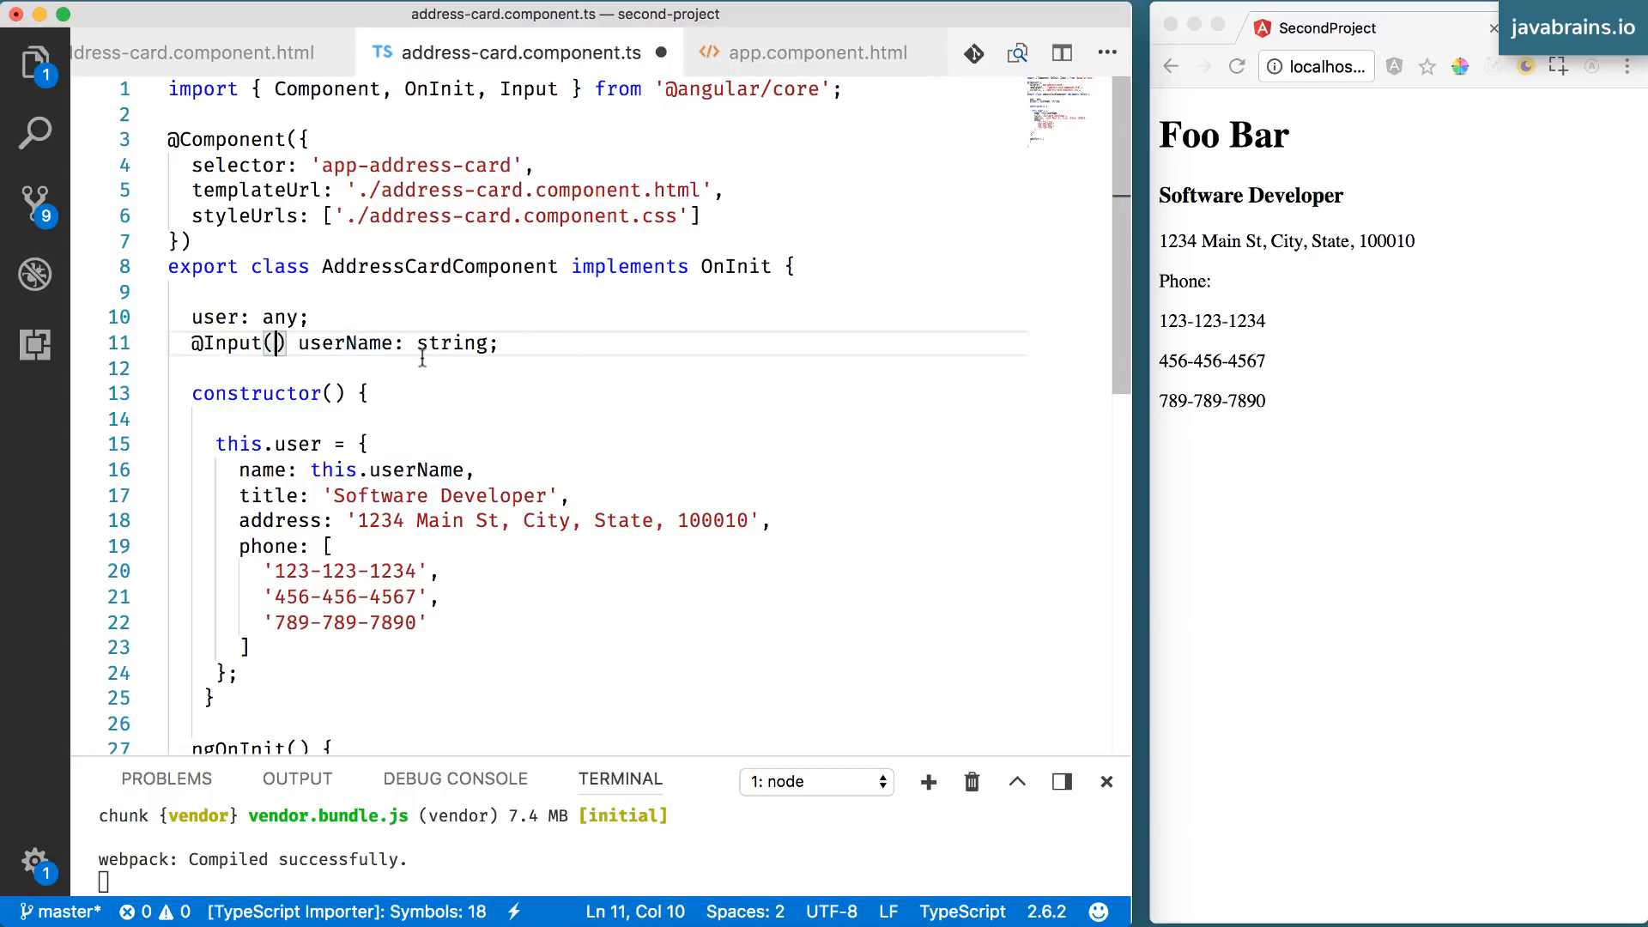
- Add foo="as" and bar="baz" attributes to the app-address-card tag
click(801, 53)
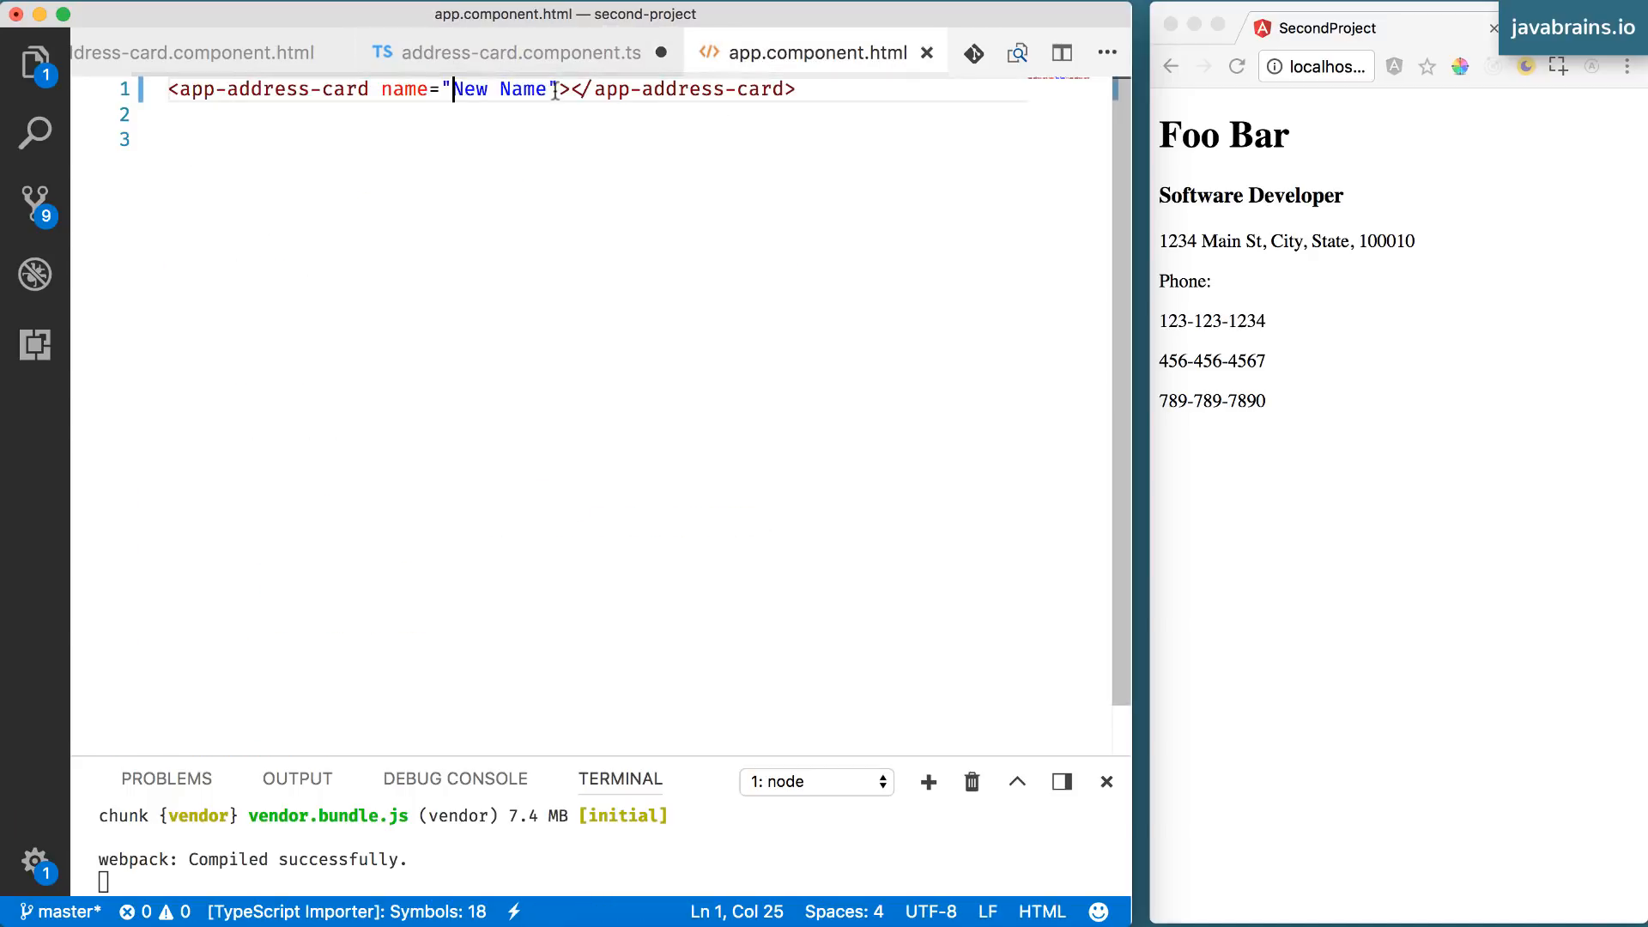
text(foo)
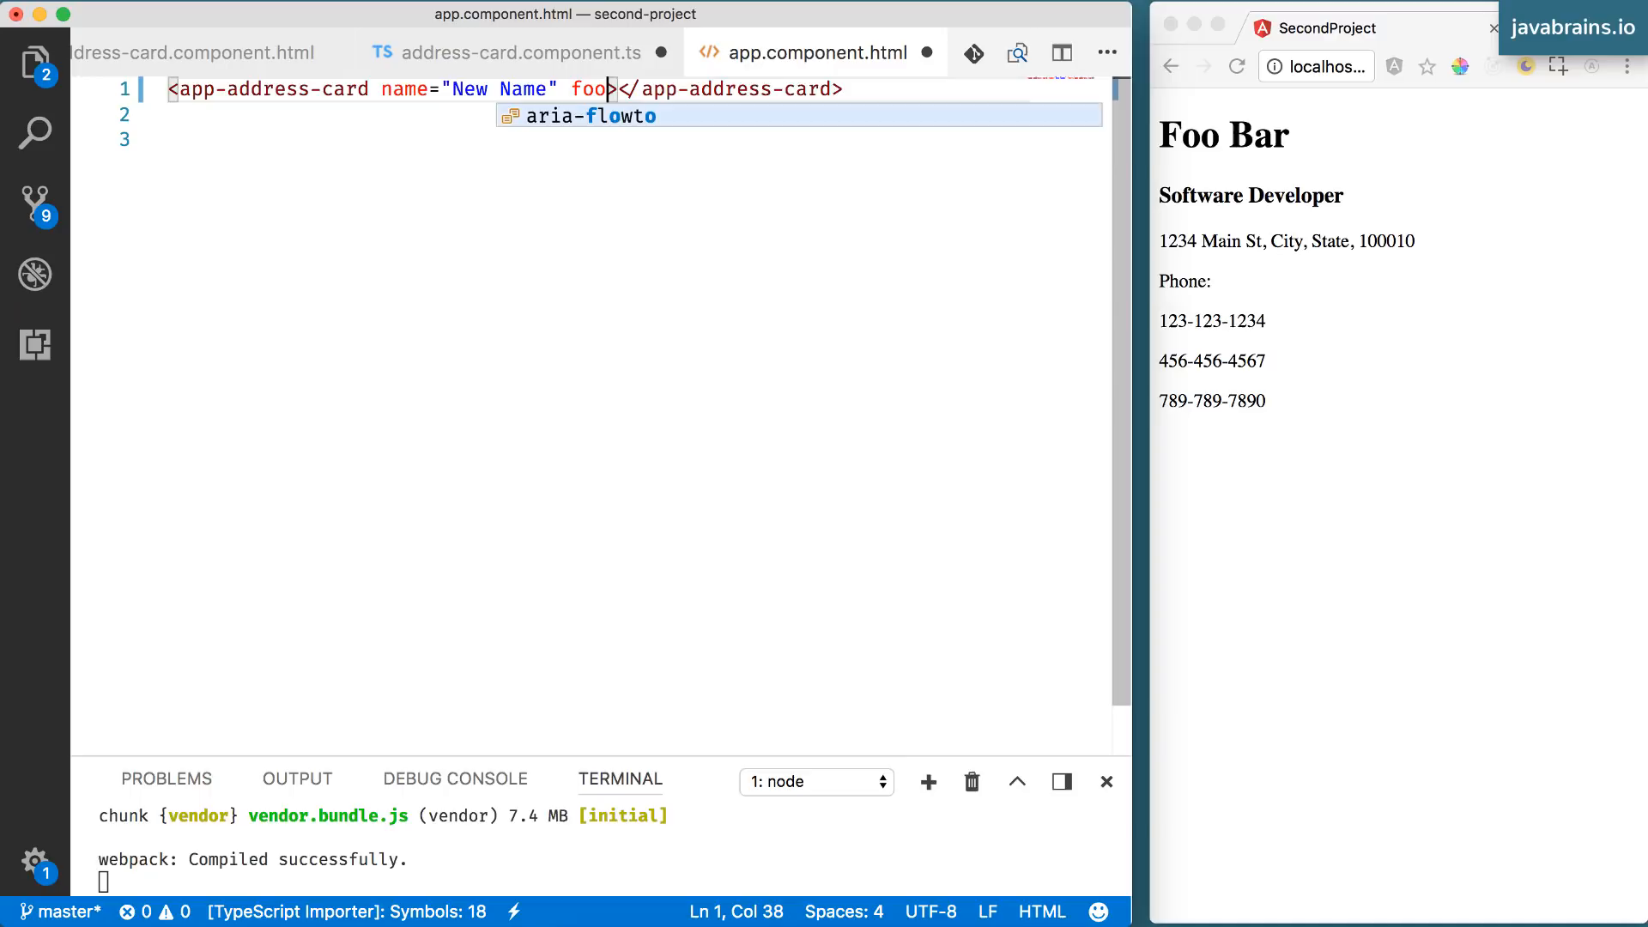
text(="as")
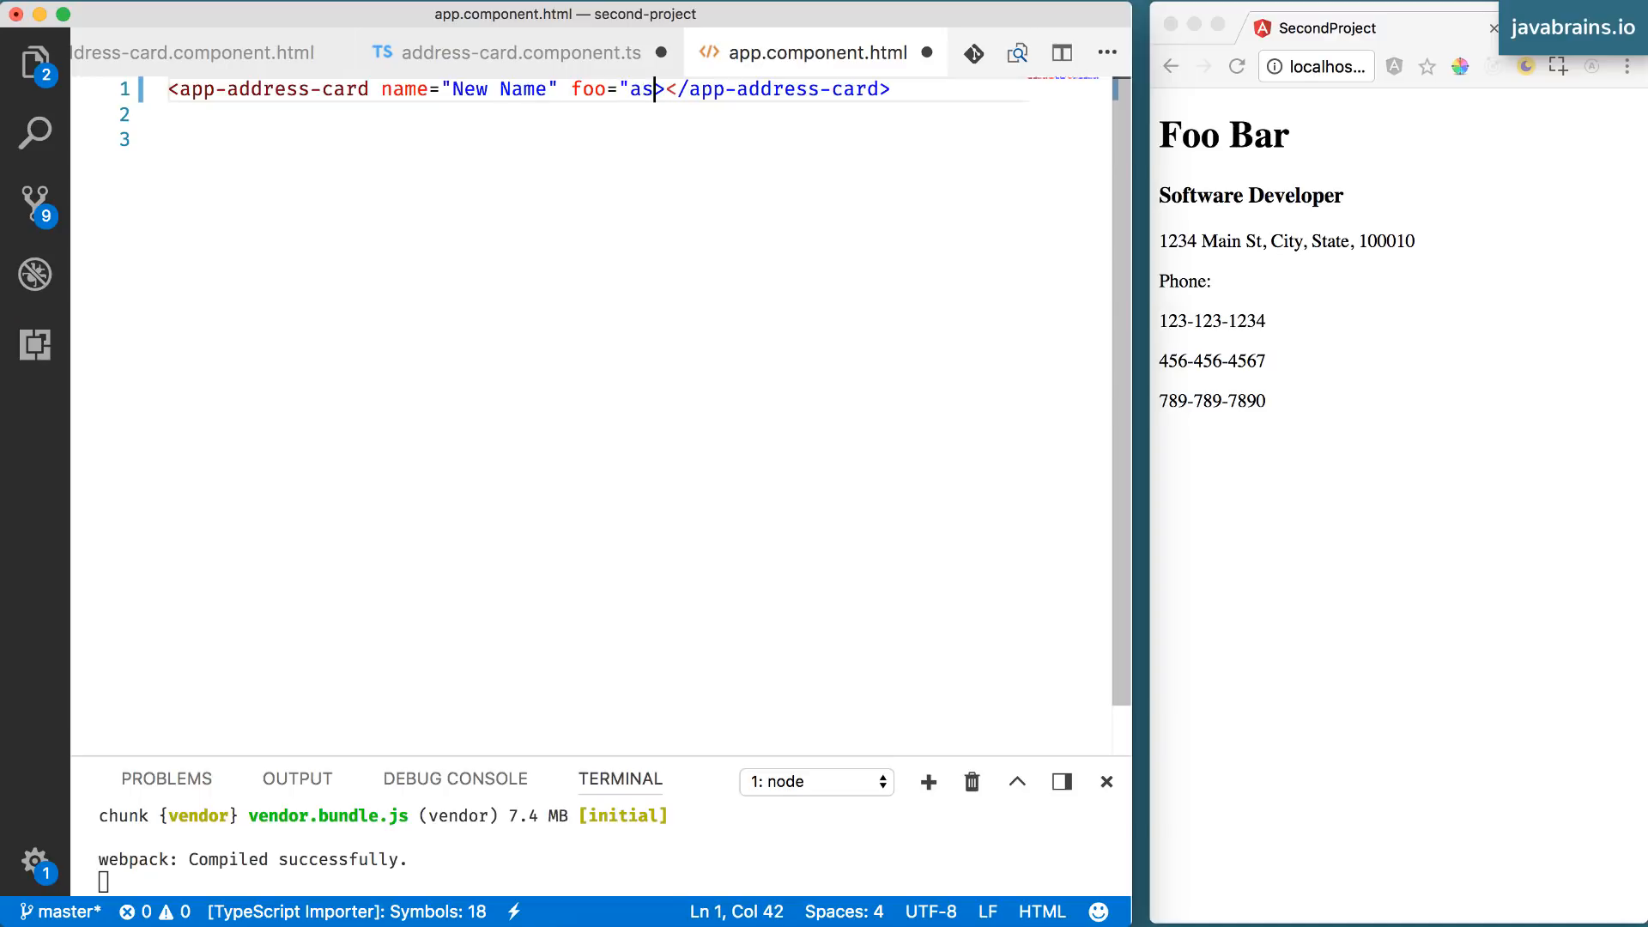
text(bar=")
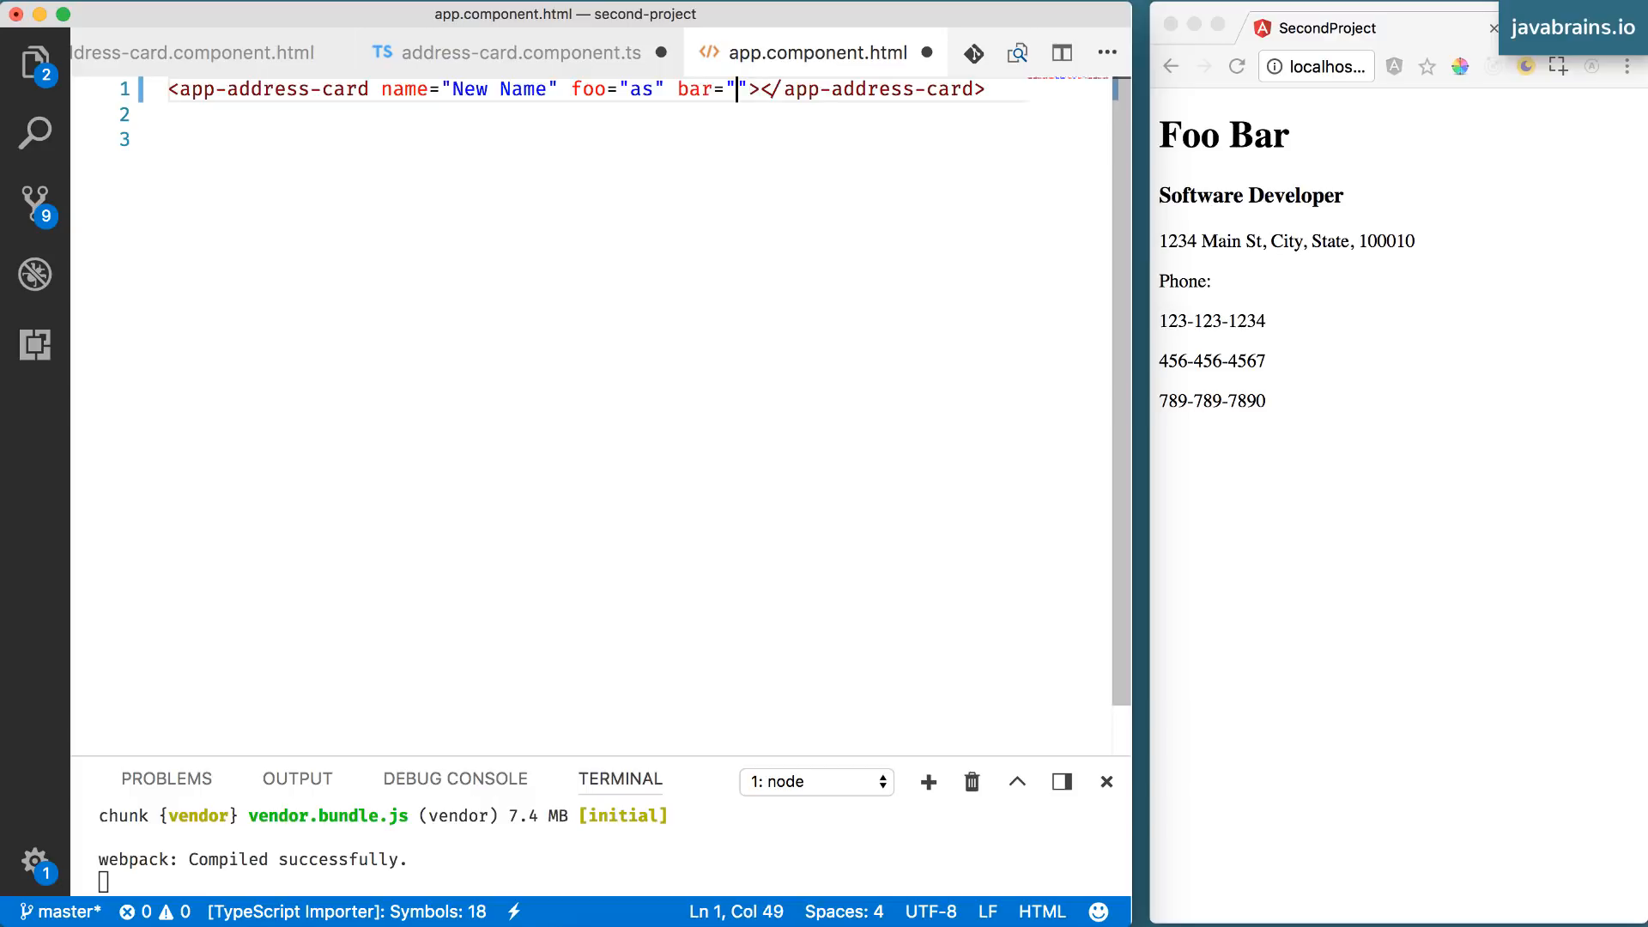
text(baz)
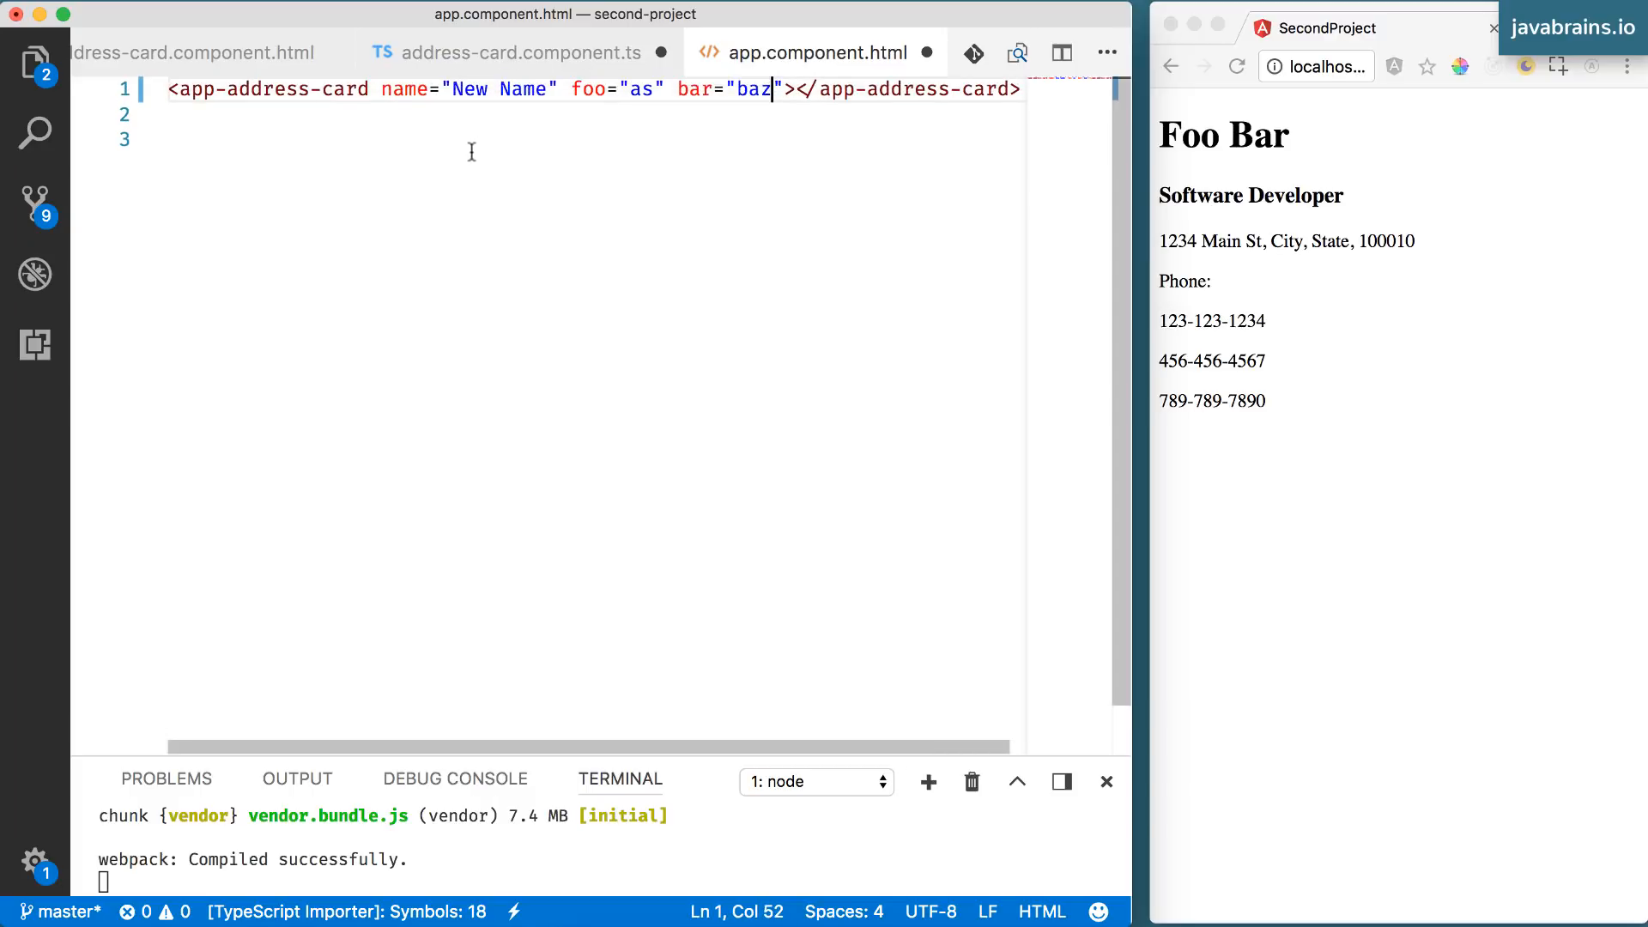
drag(387, 87, 783, 87)
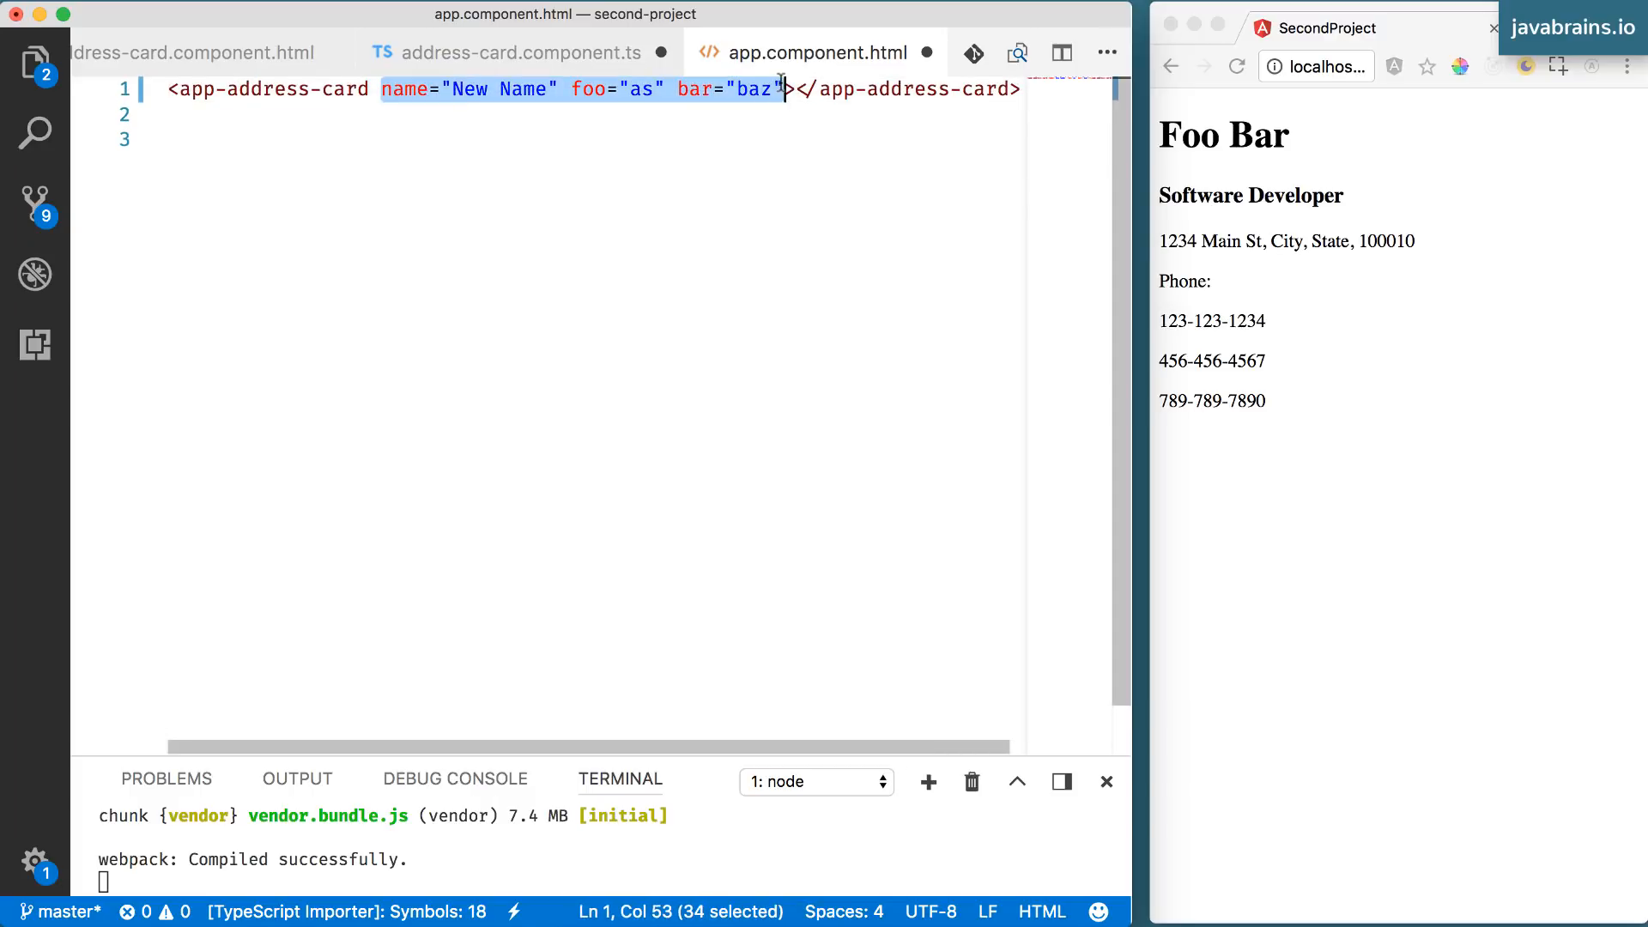
- Compare the template's name attribute with the component's Input decorator
click(522, 54)
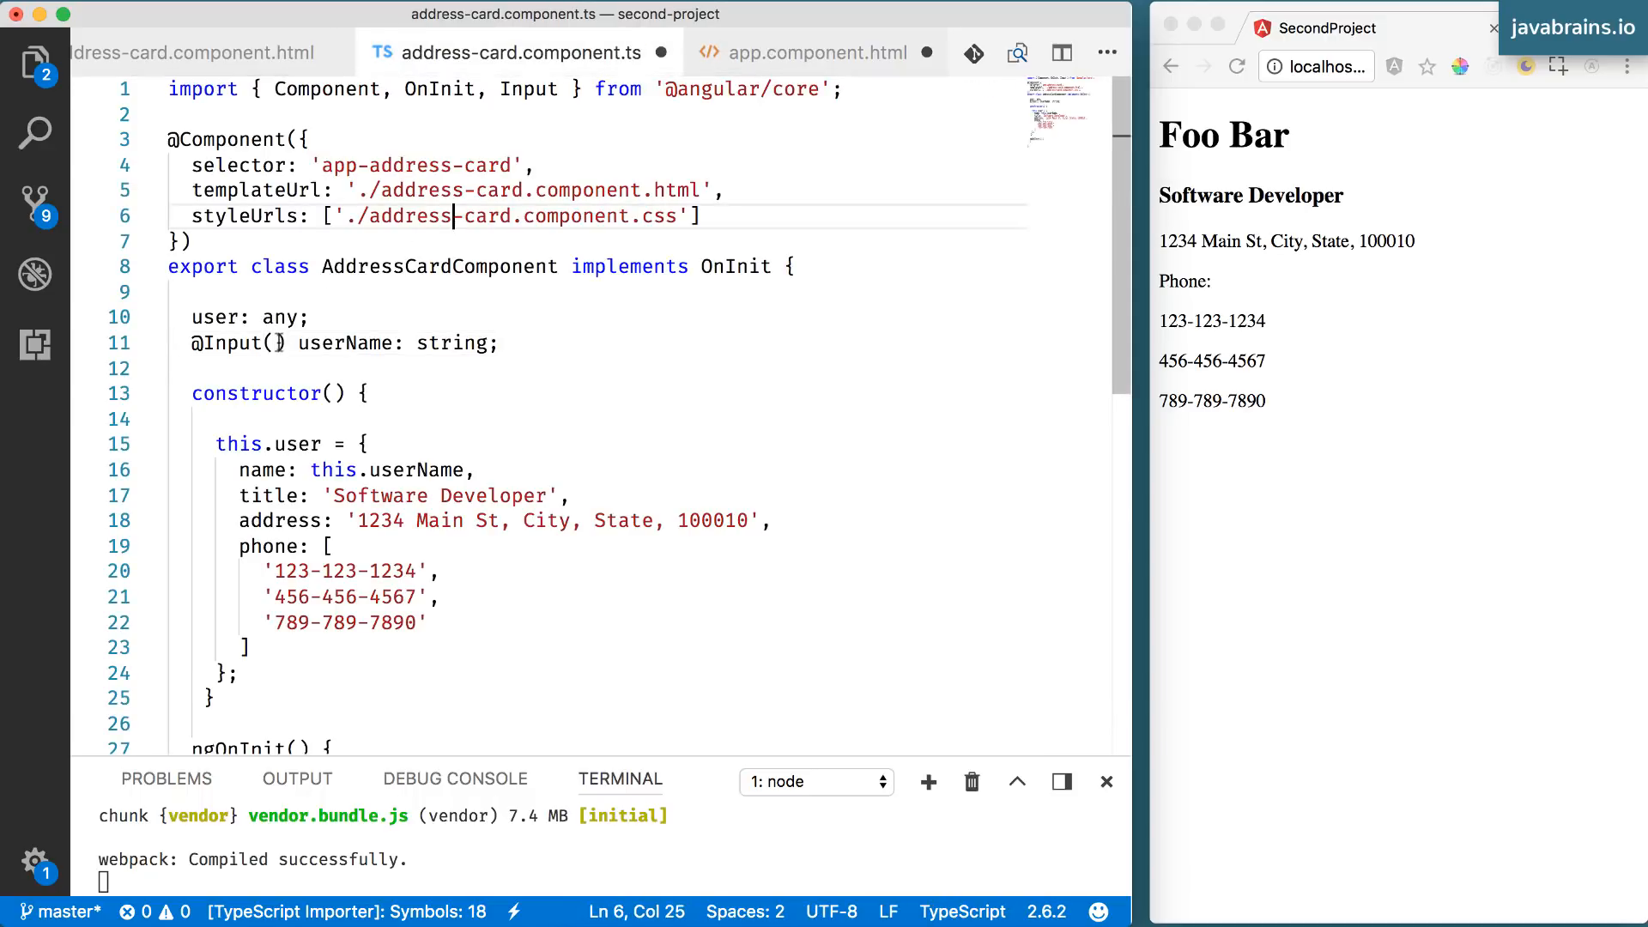
click(817, 54)
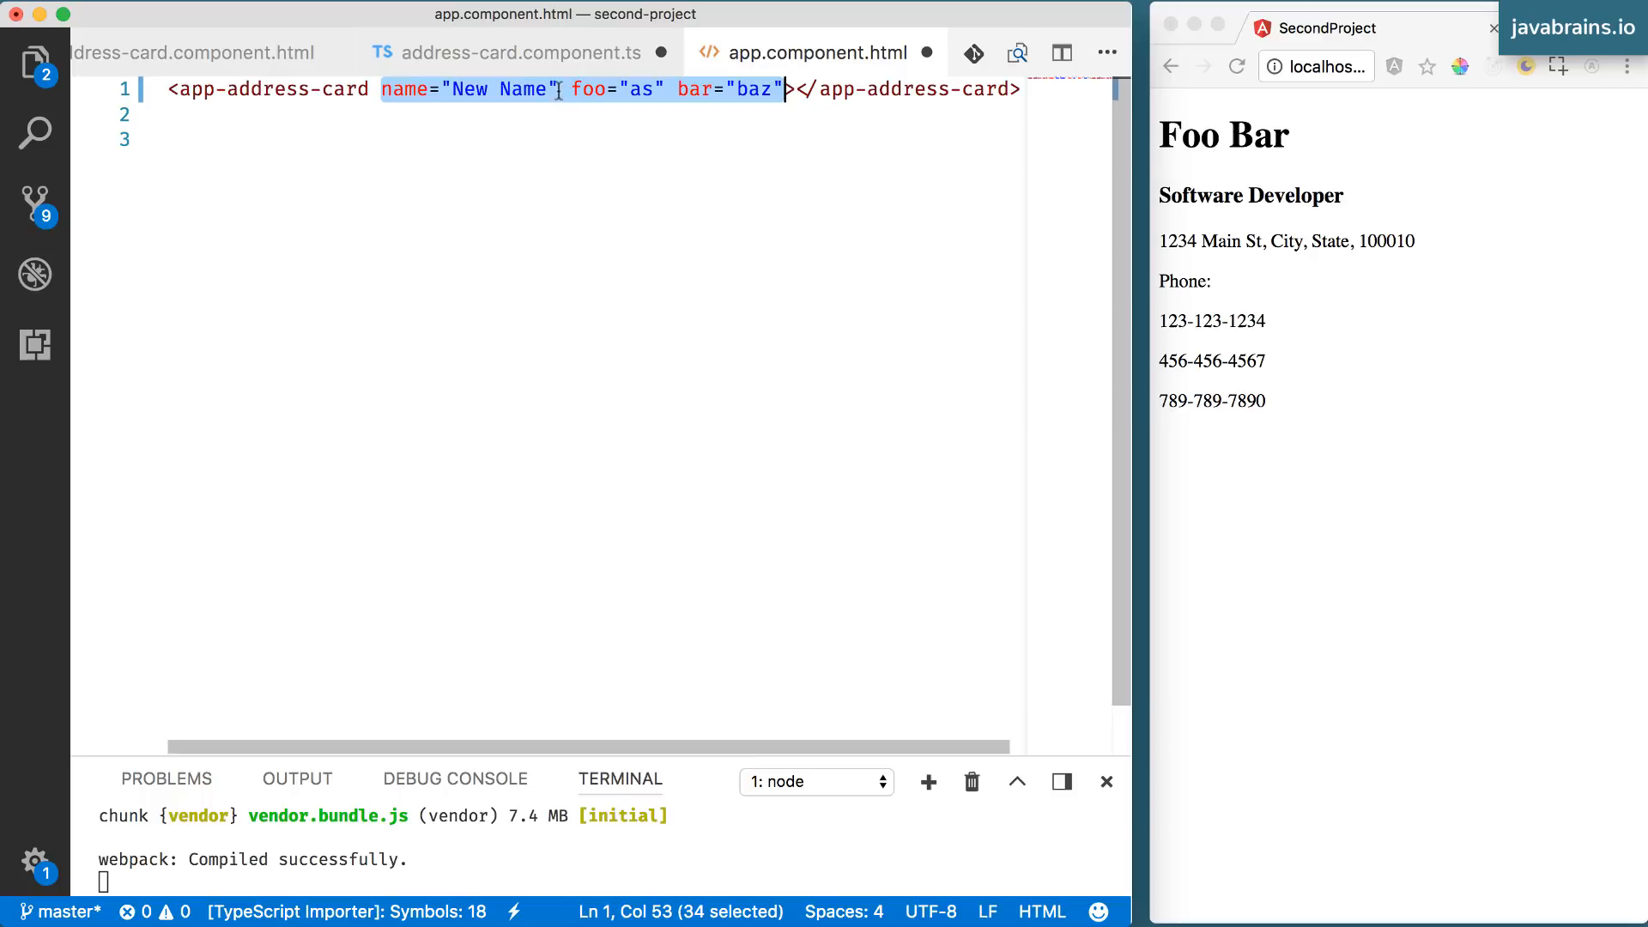
click(522, 53)
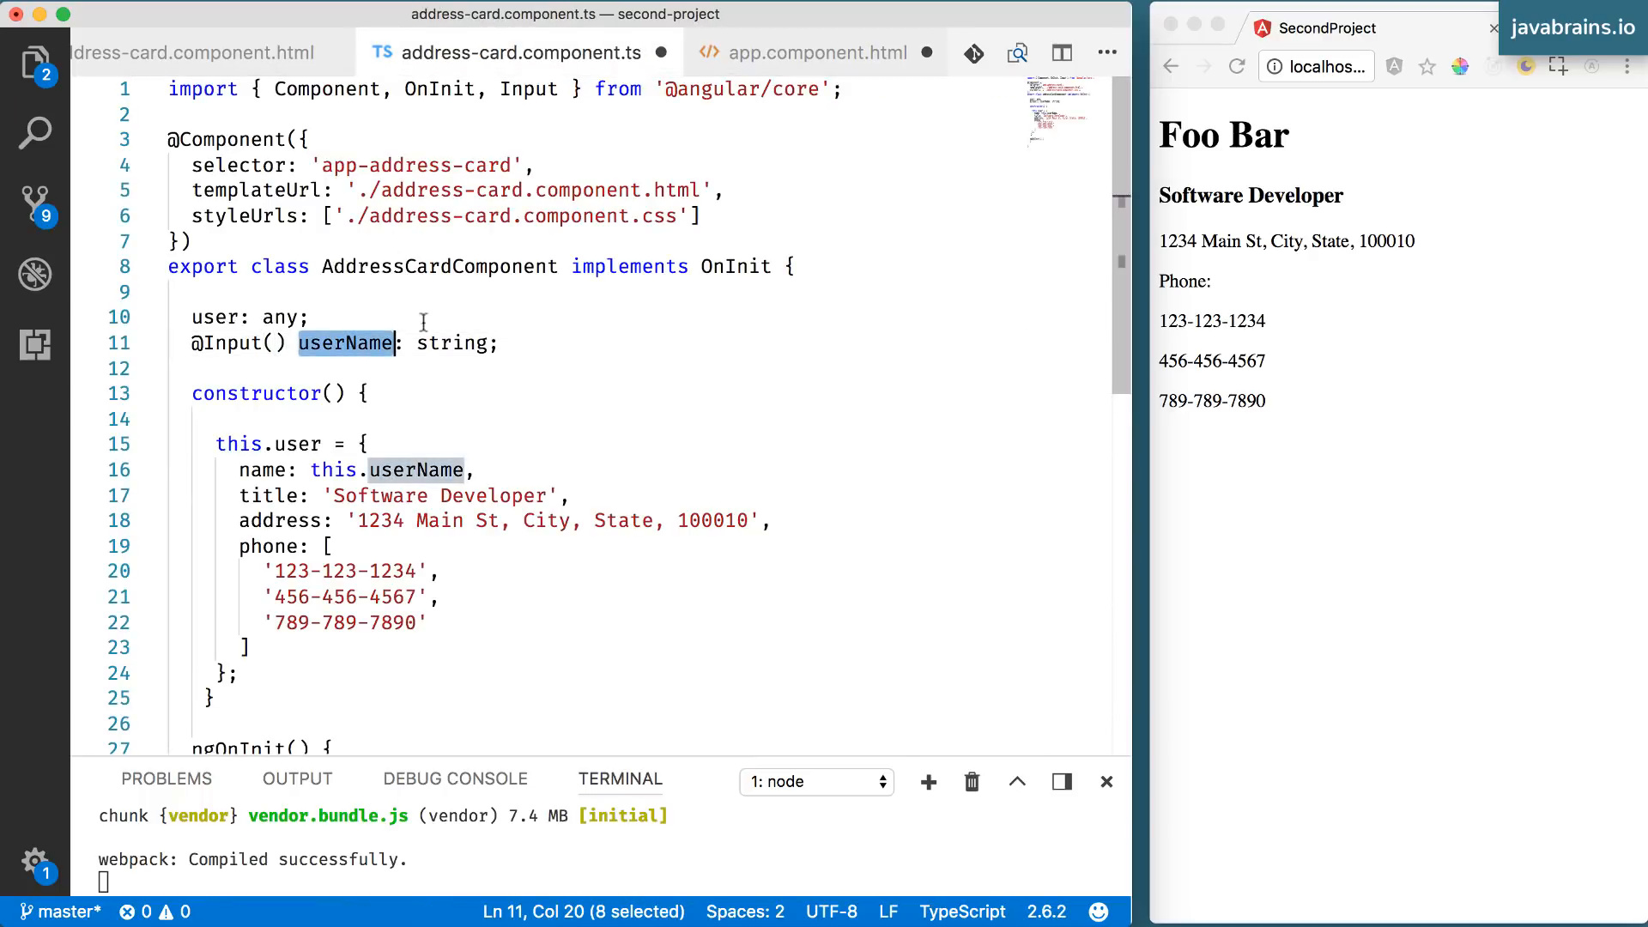
click(814, 53)
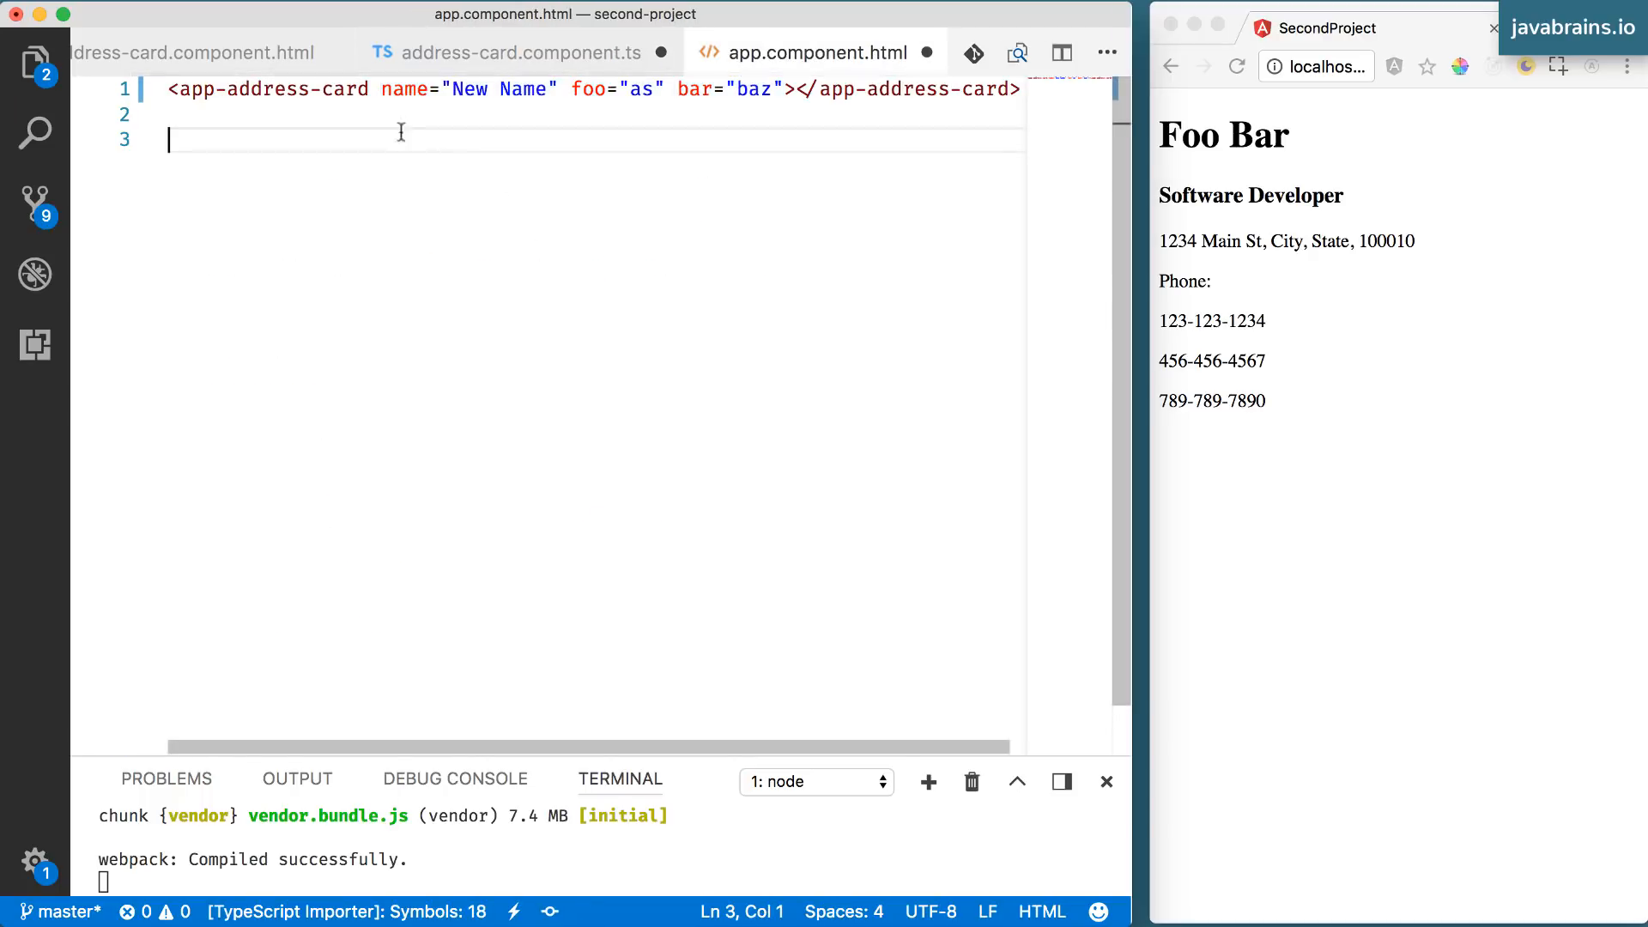
double_click(403, 89)
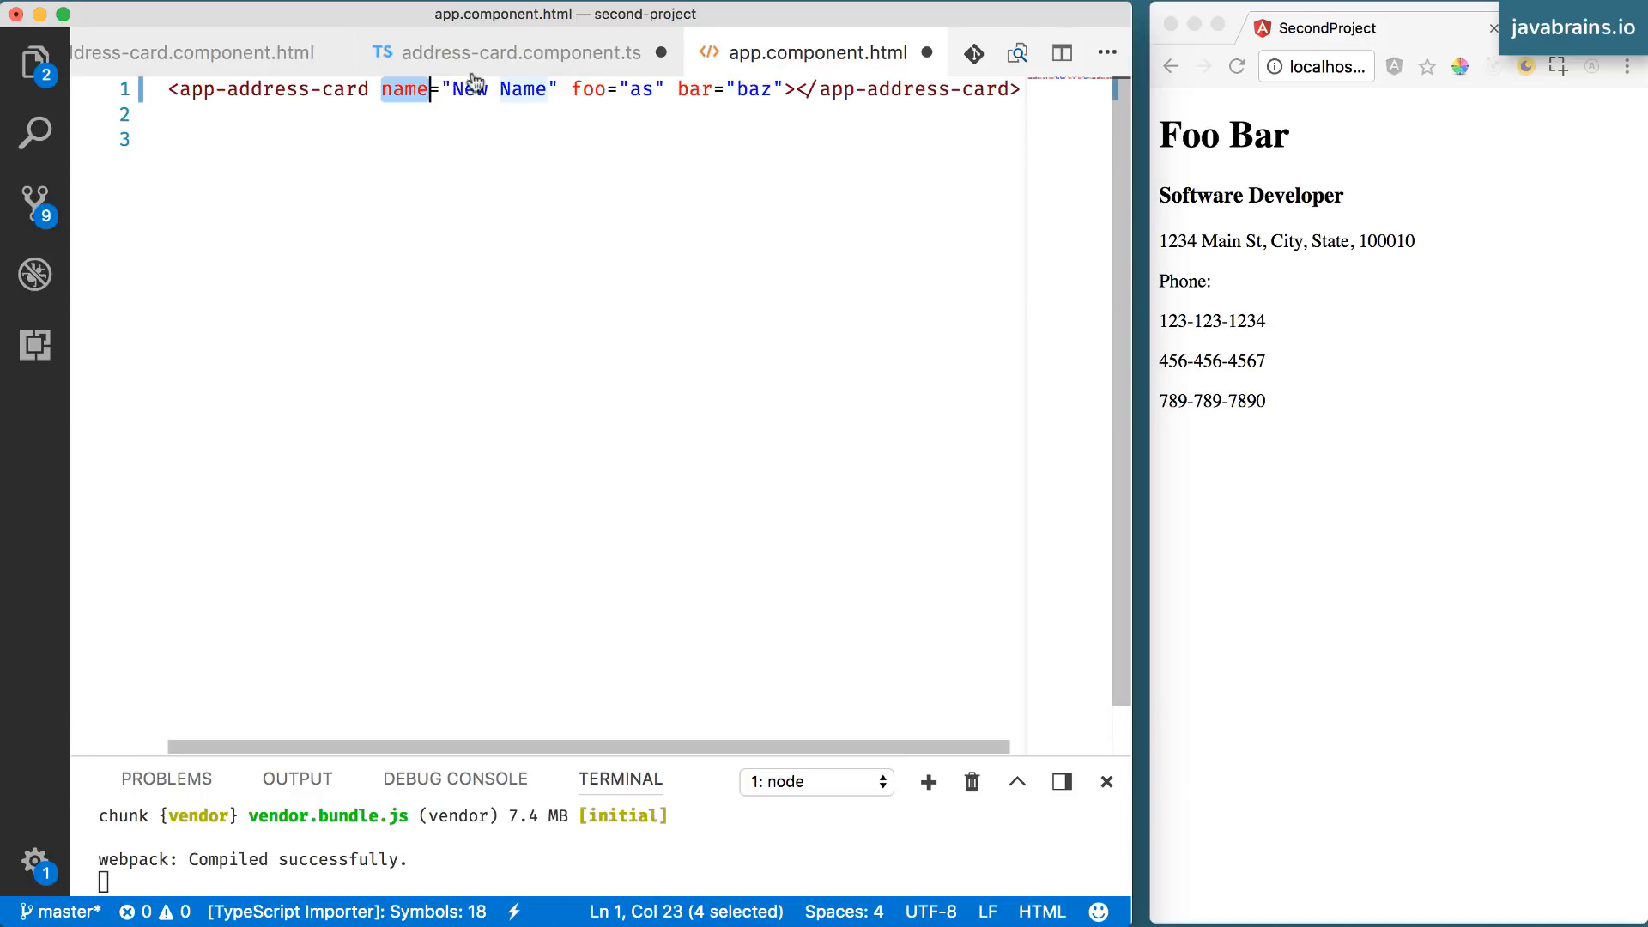
click(522, 53)
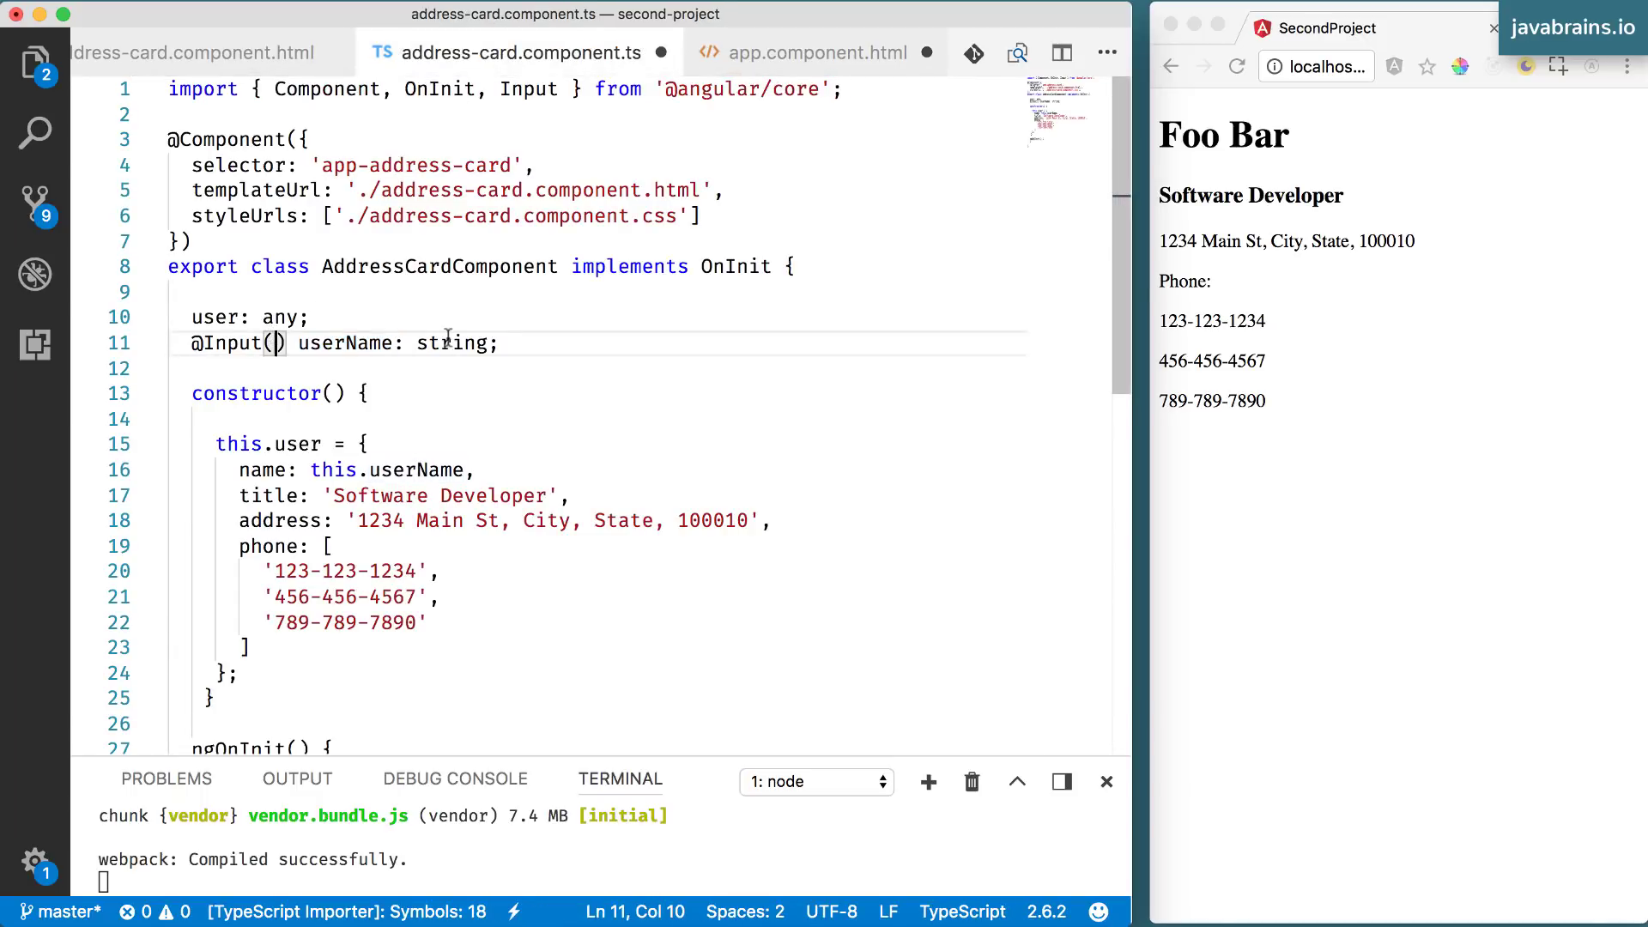
text('name')
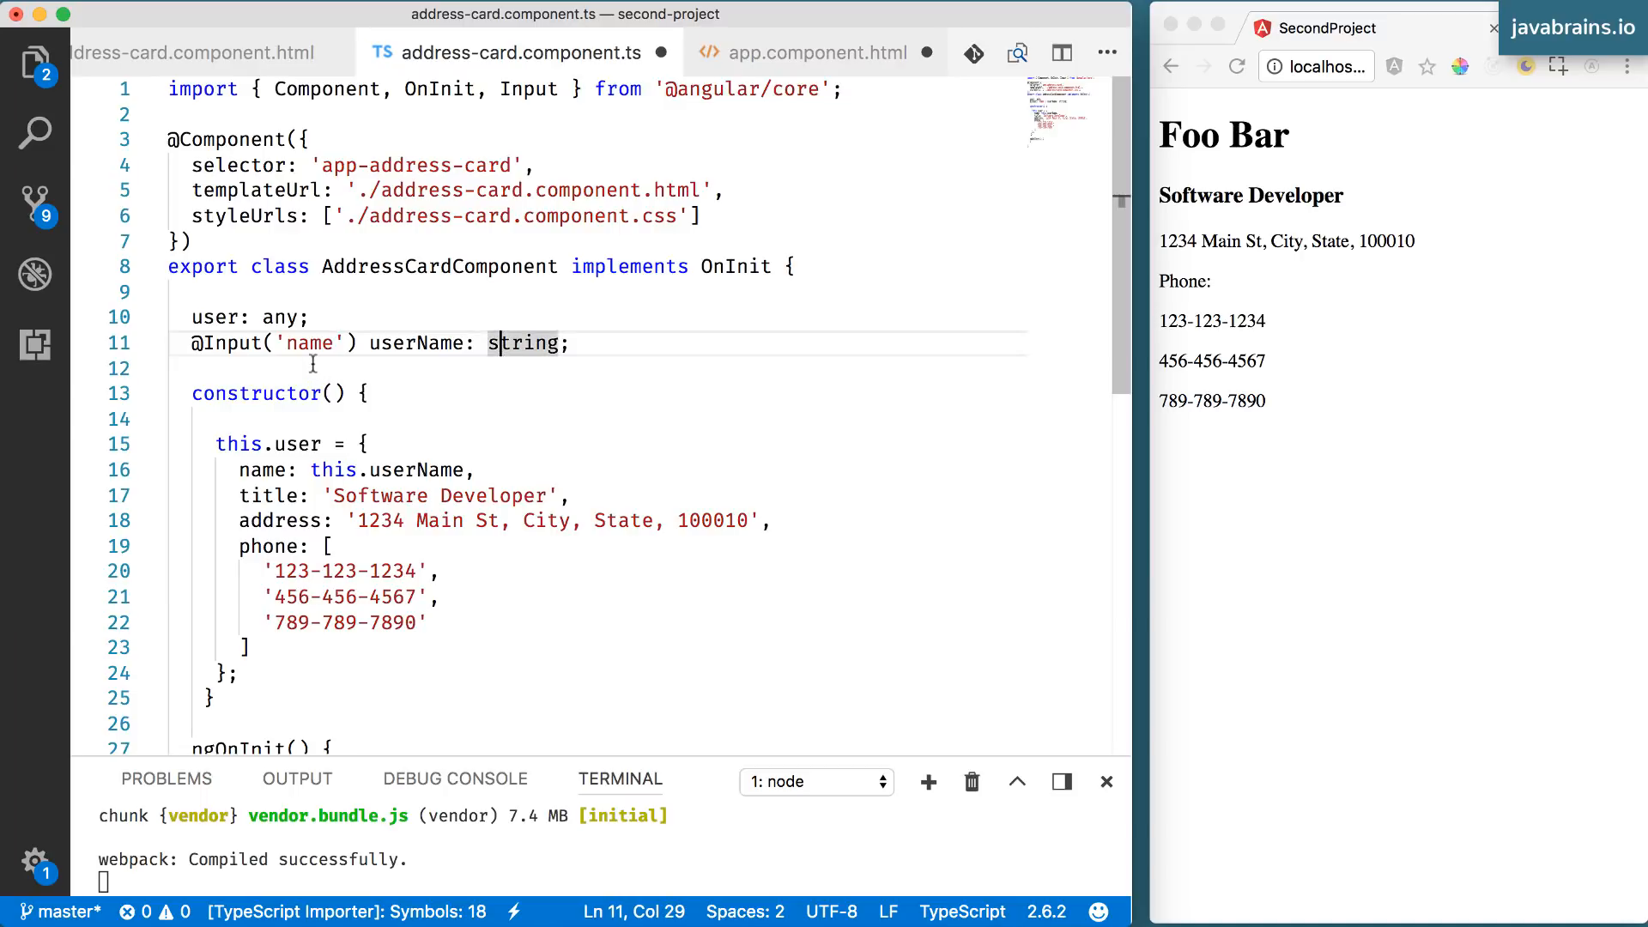
click(415, 343)
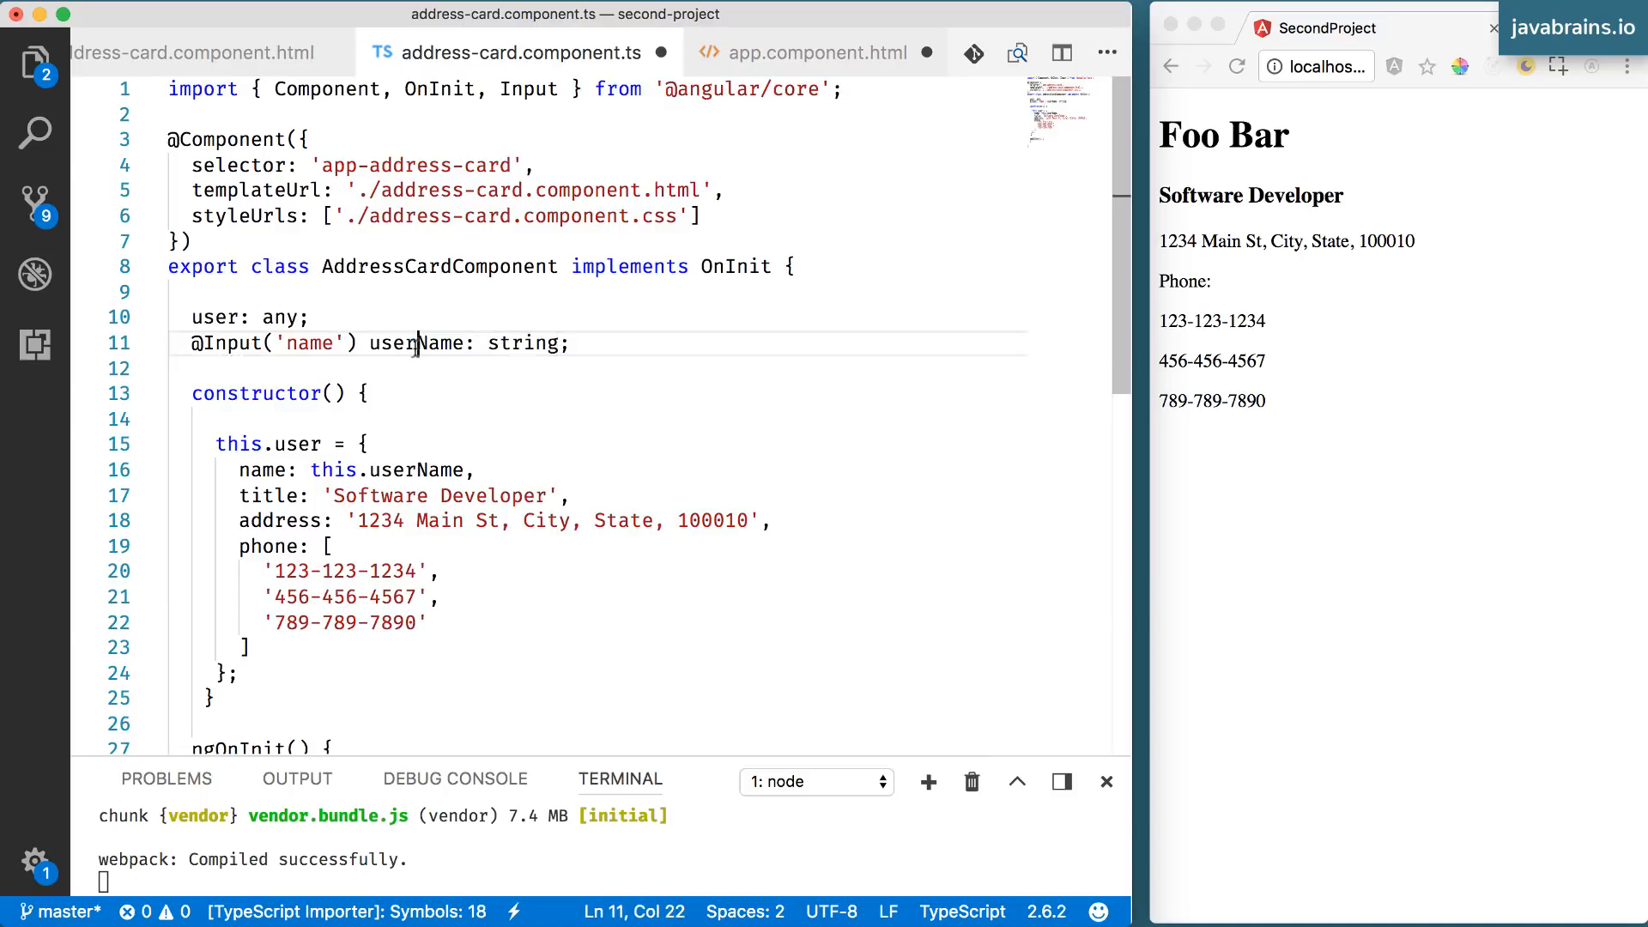
double_click(415, 343)
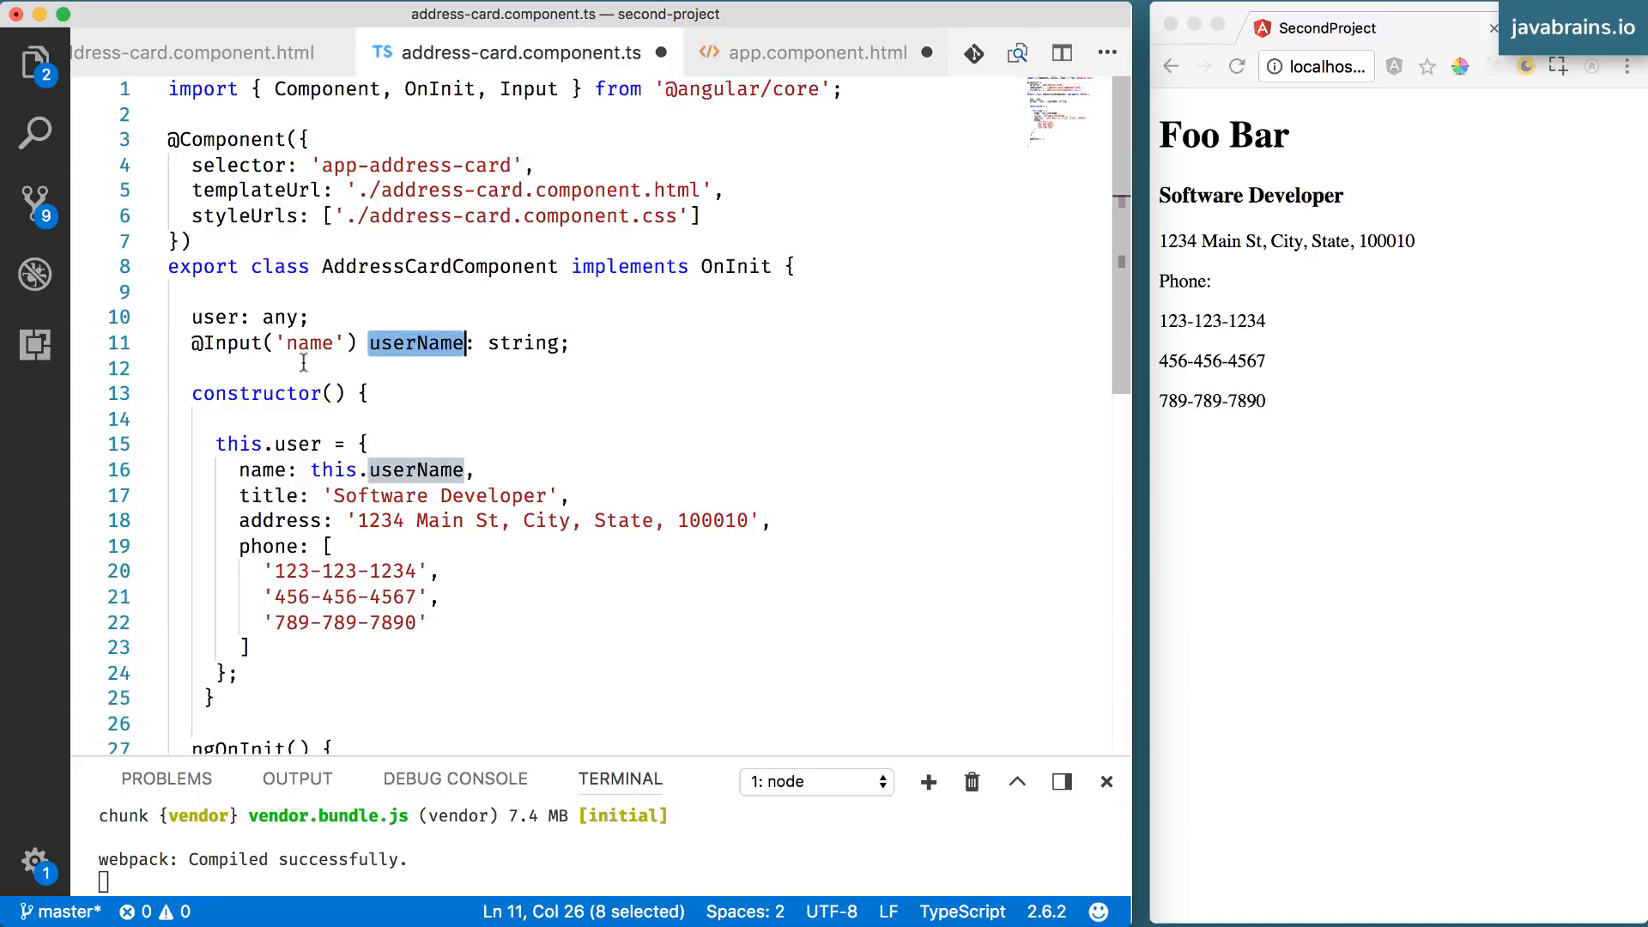
double_click(309, 343)
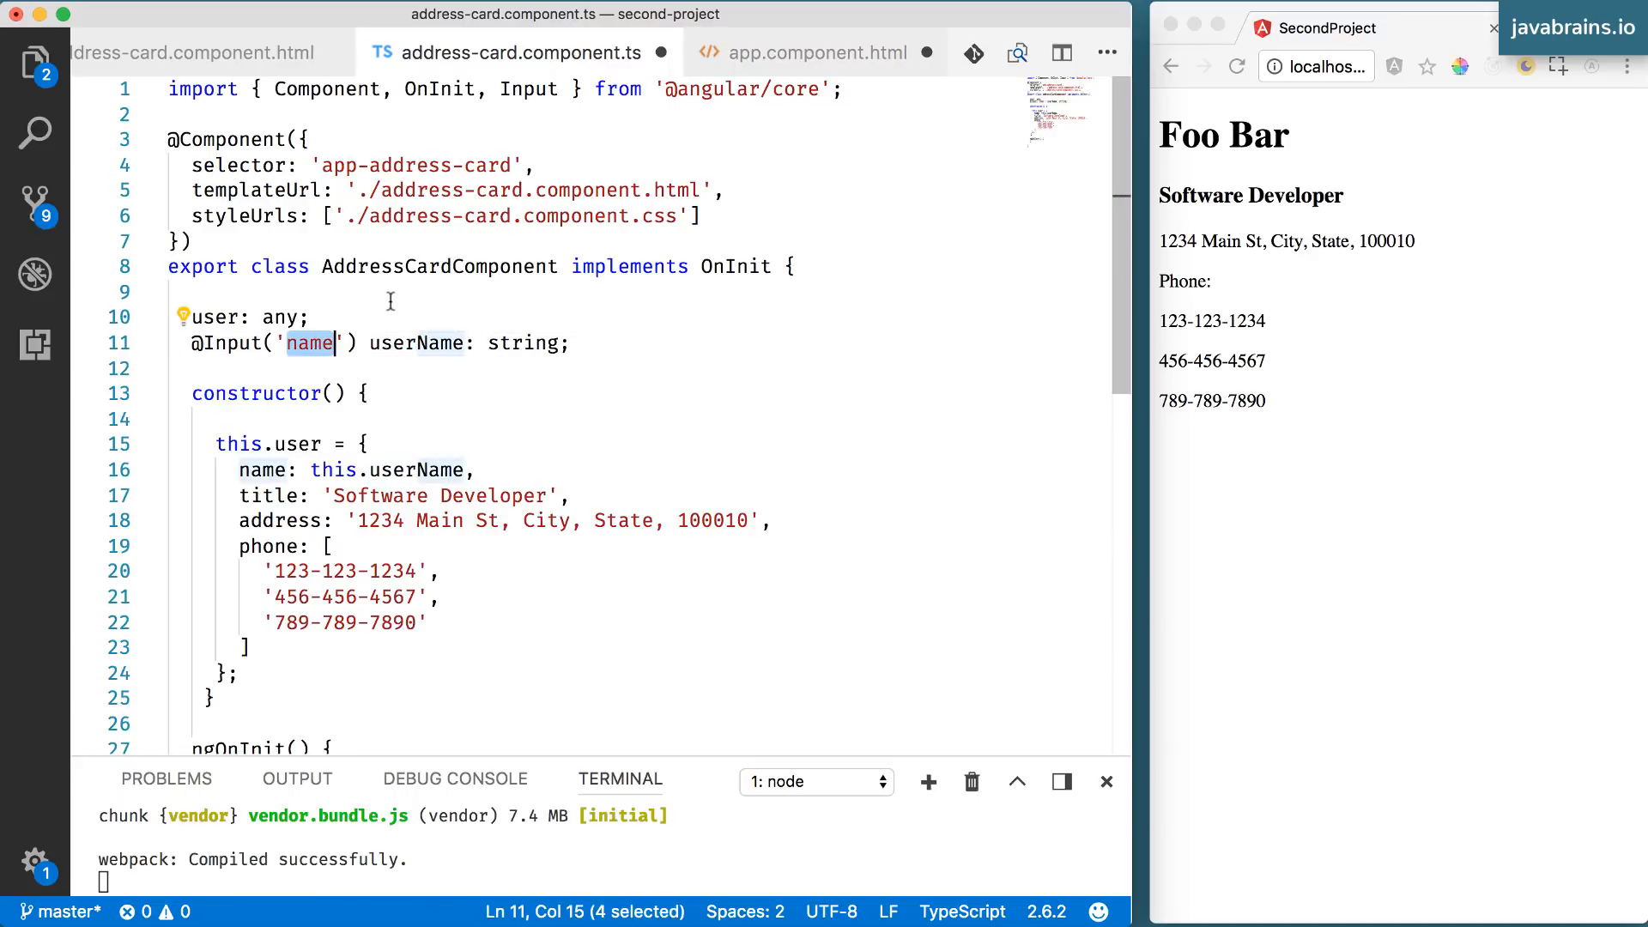
click(350, 343)
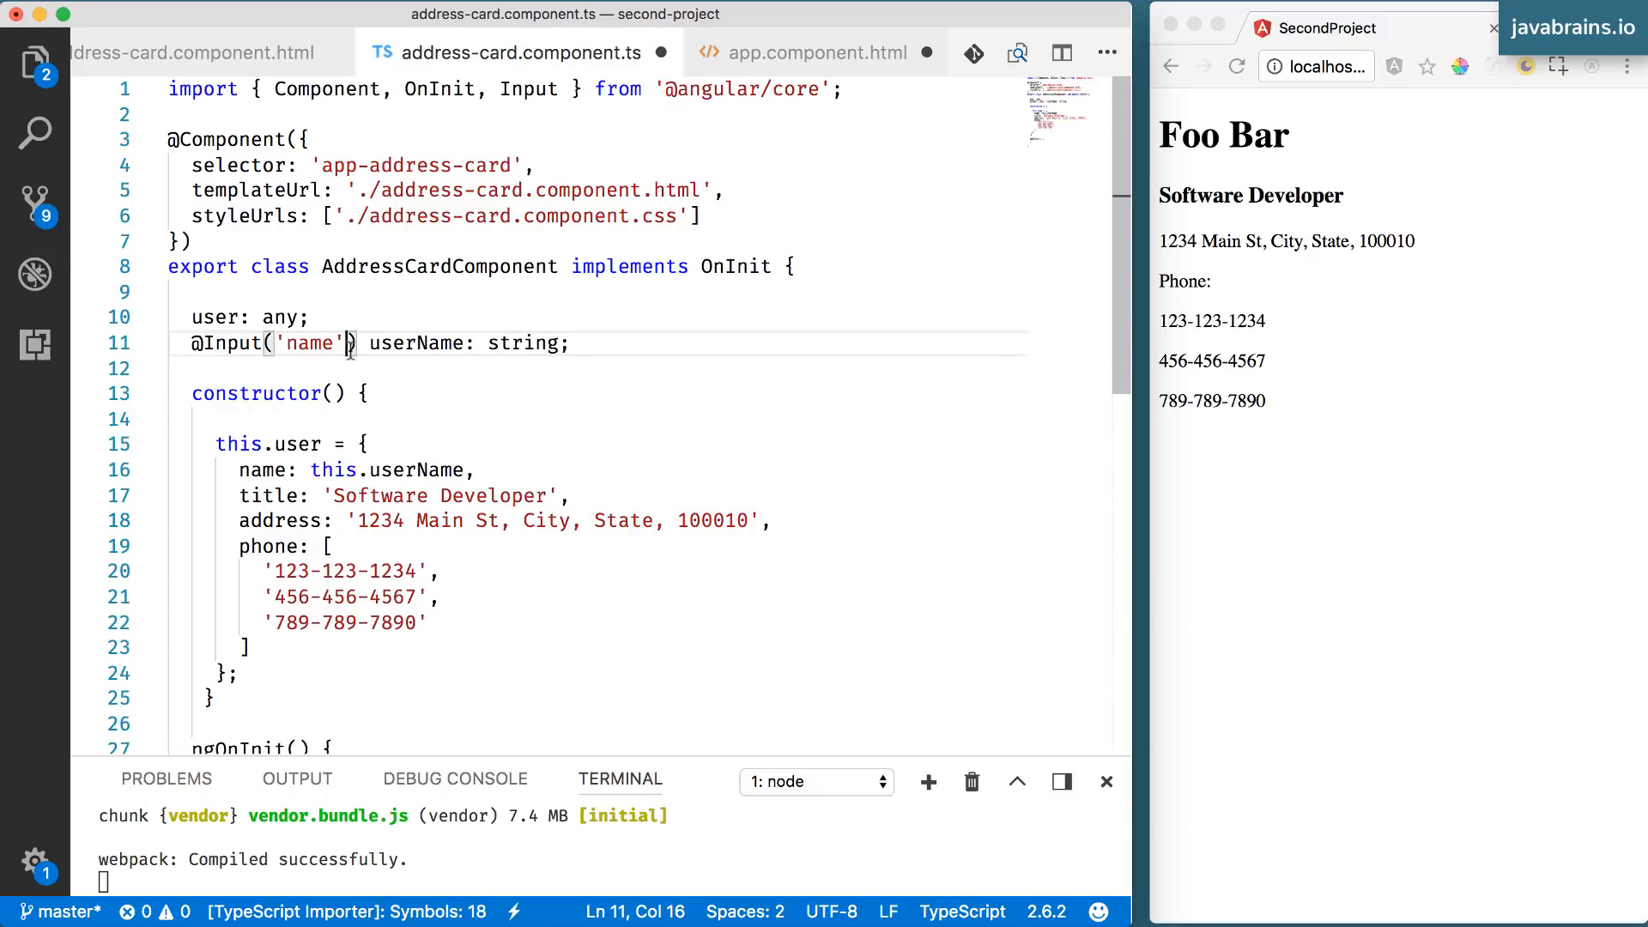
double_click(415, 343)
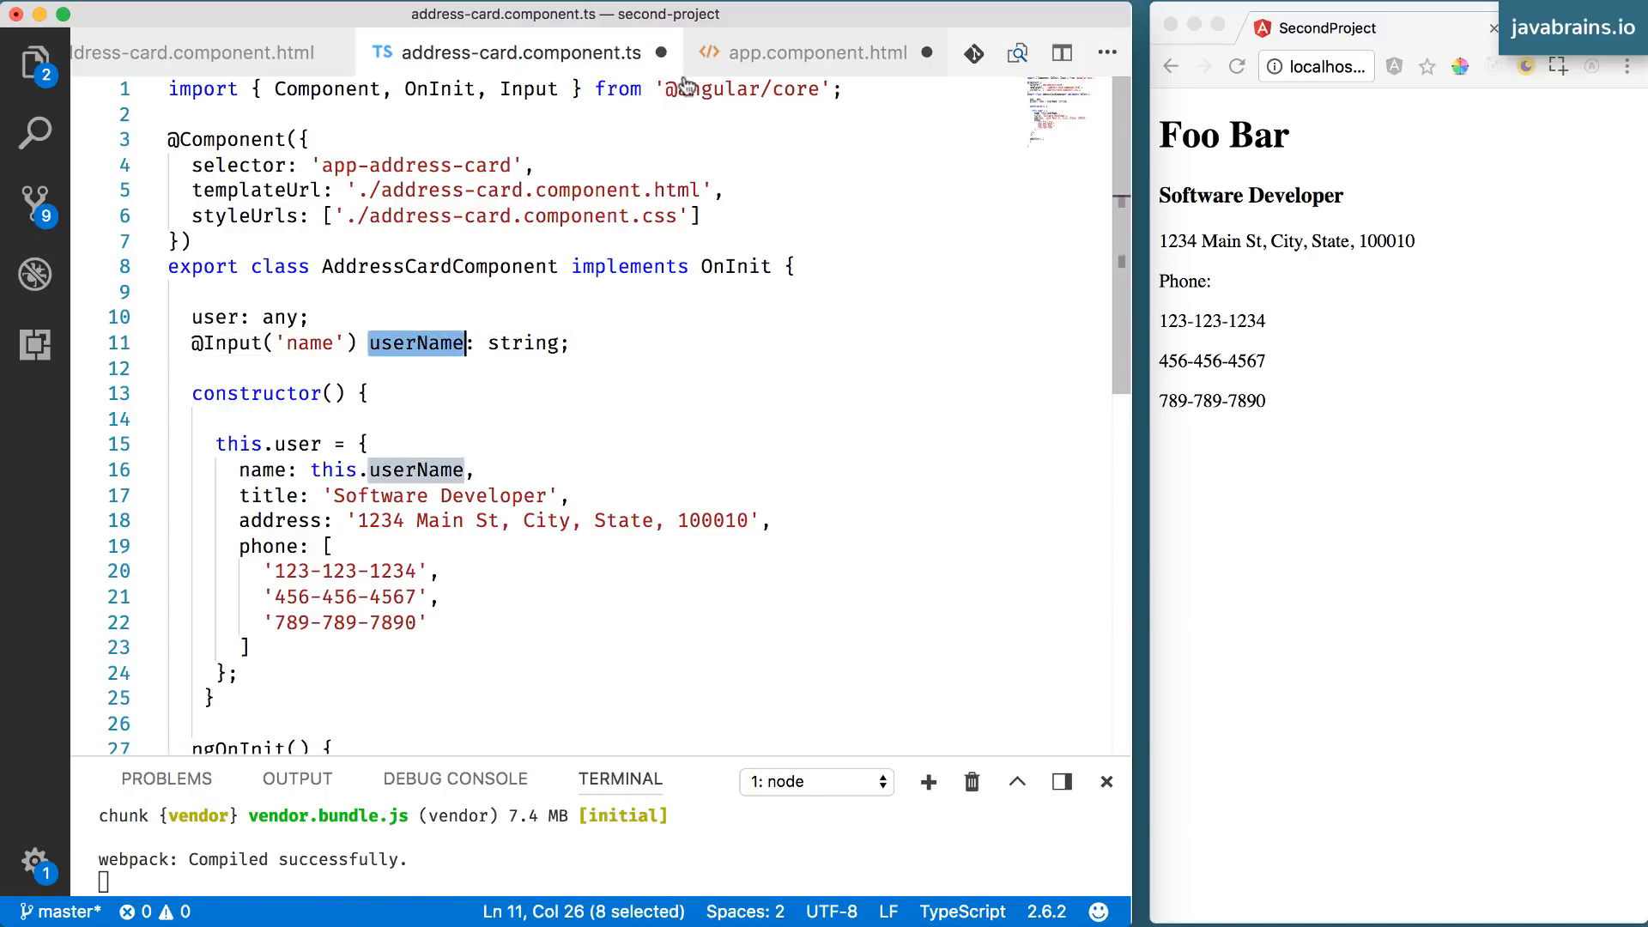
- Save and compare the name alias against the template's name, foo and bar attributes
click(814, 53)
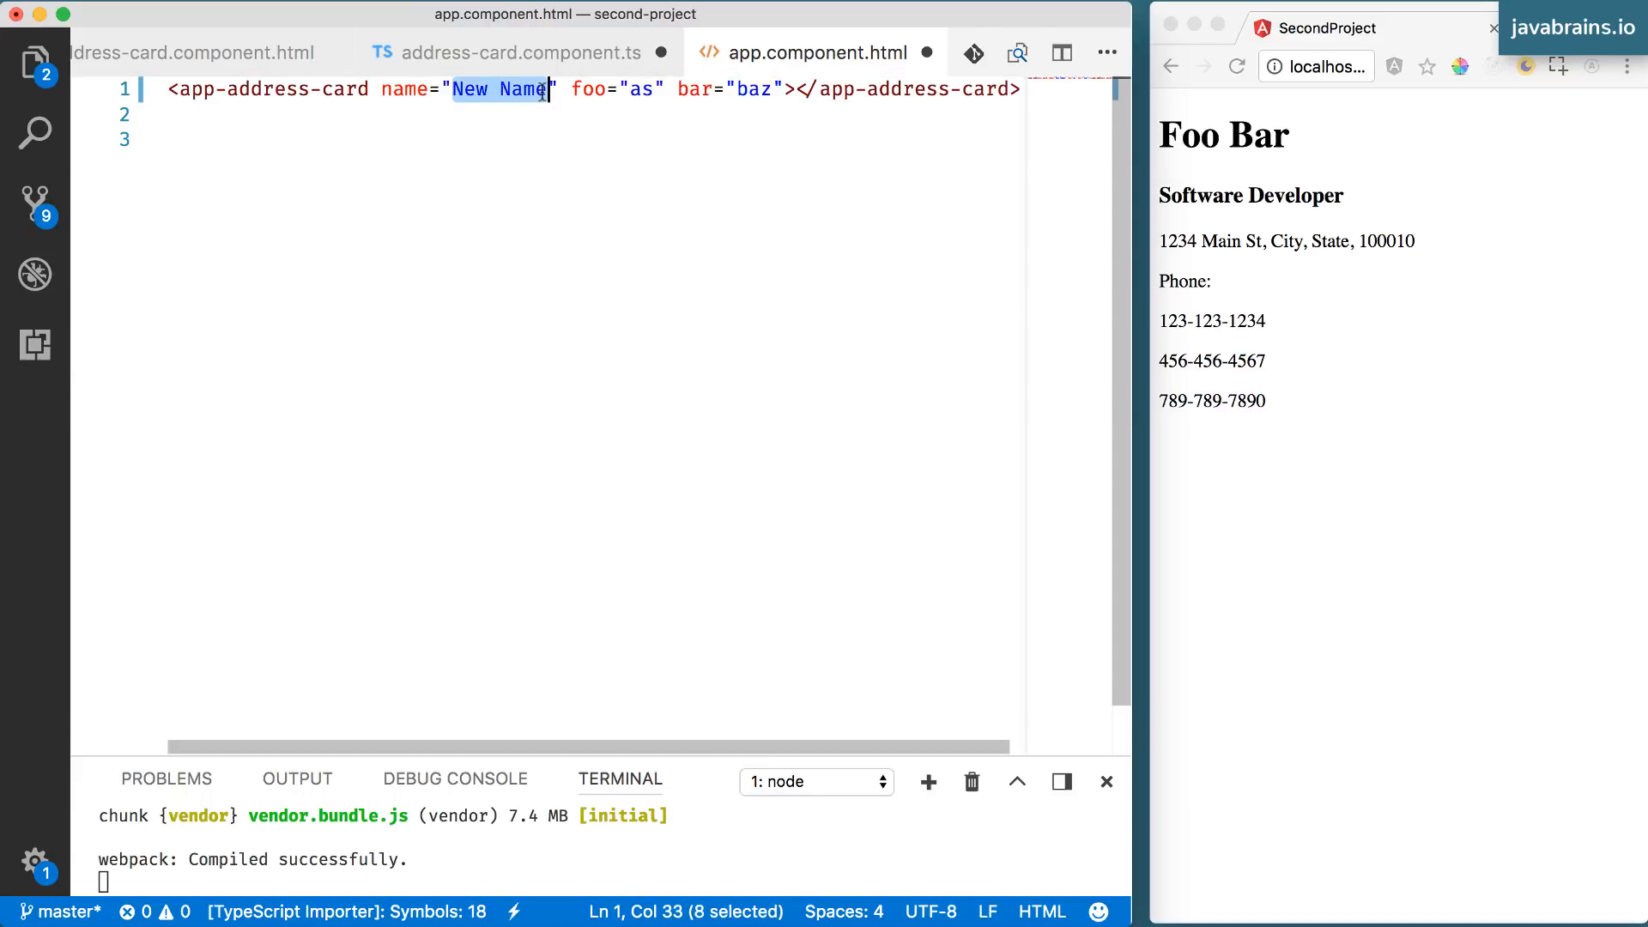
click(522, 53)
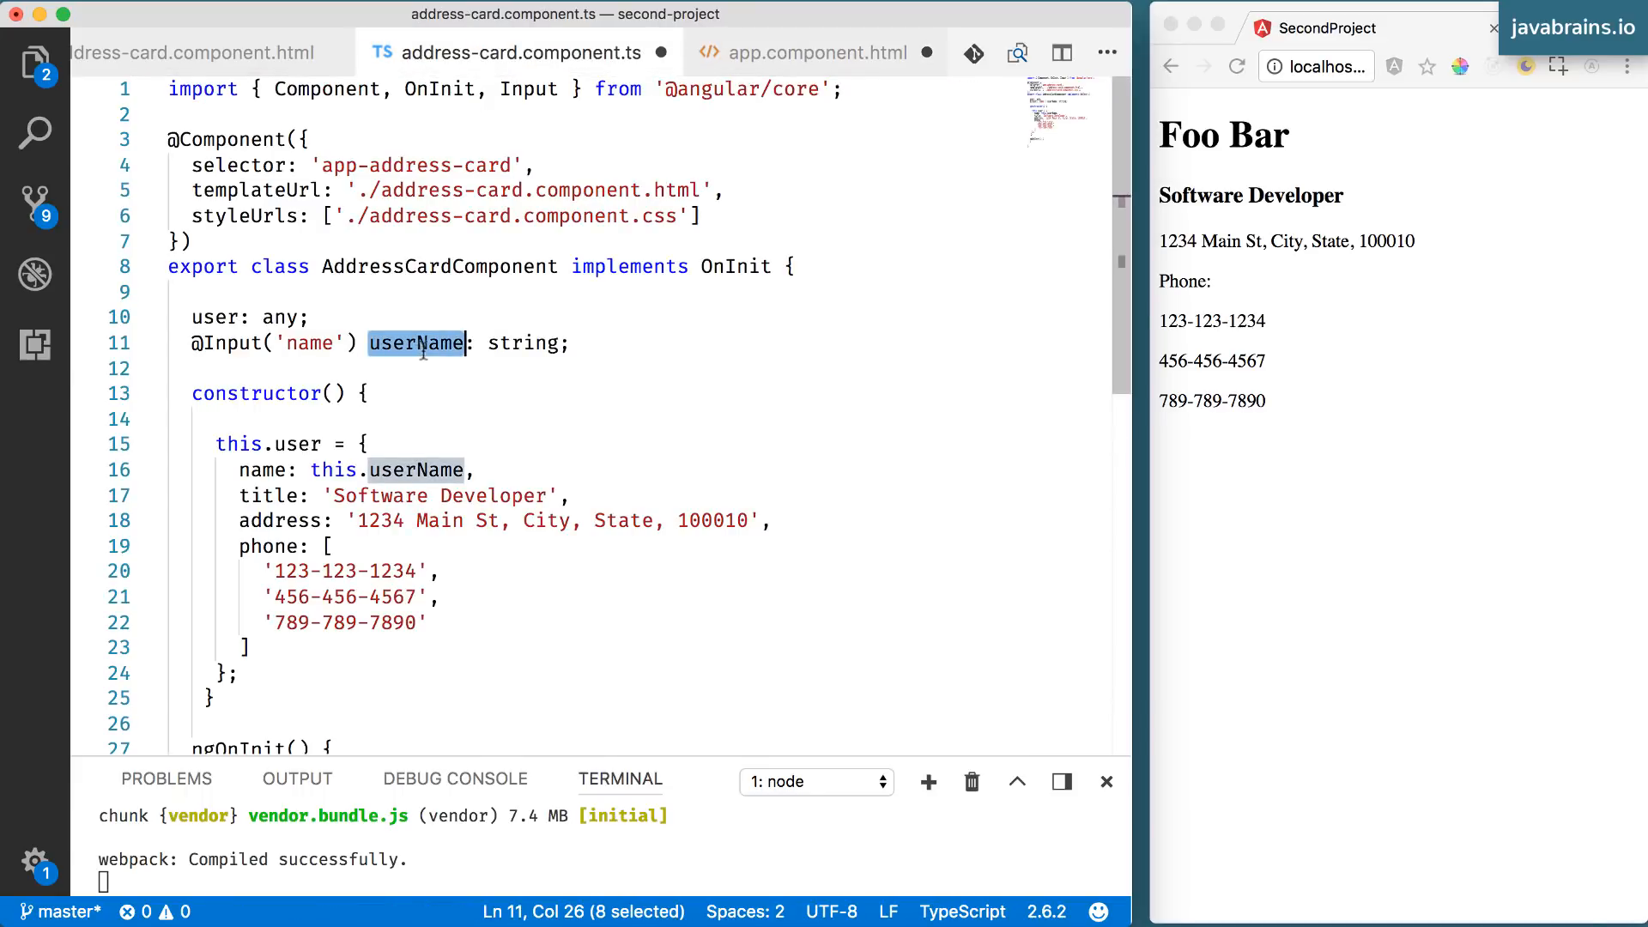
click(429, 470)
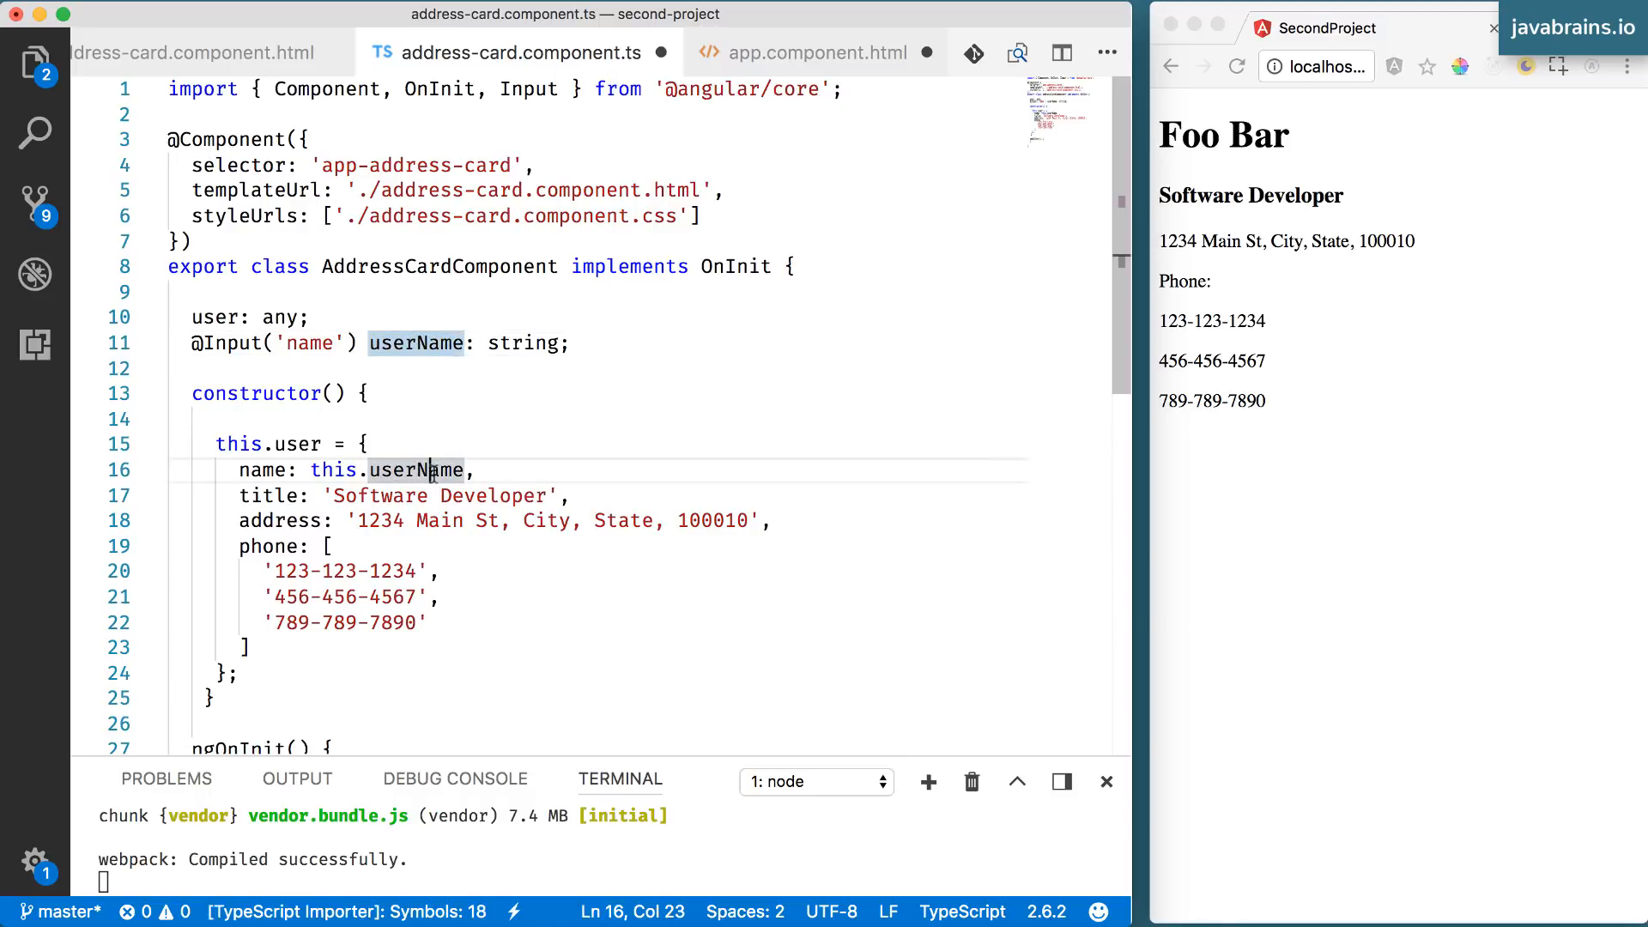
mouse_move(505, 445)
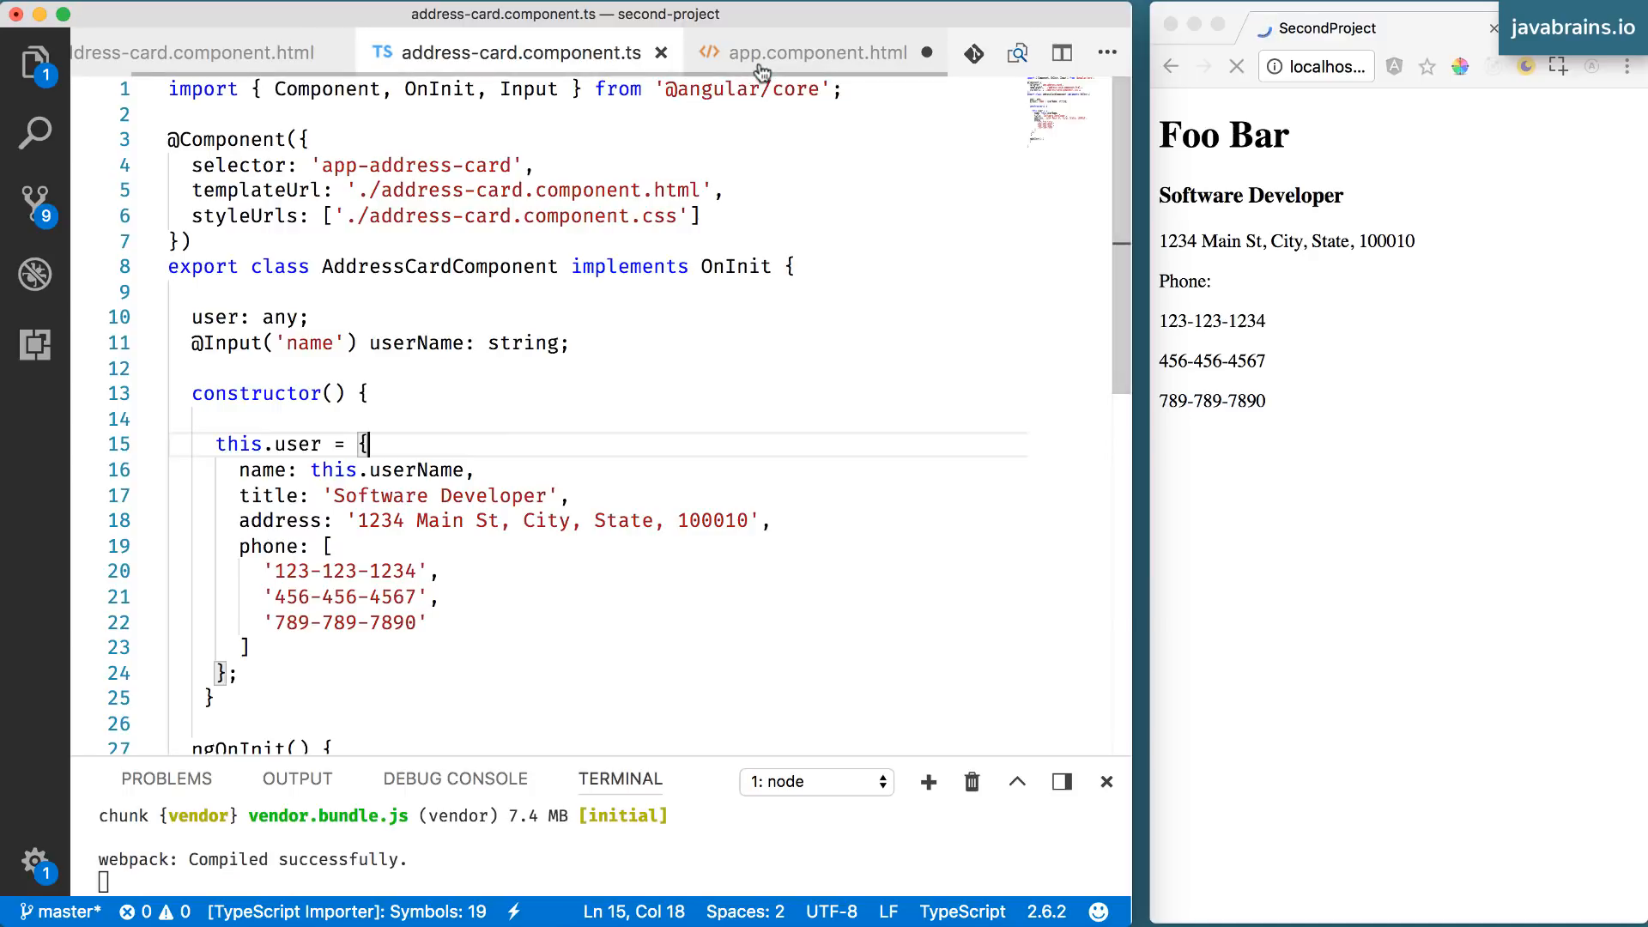
click(817, 53)
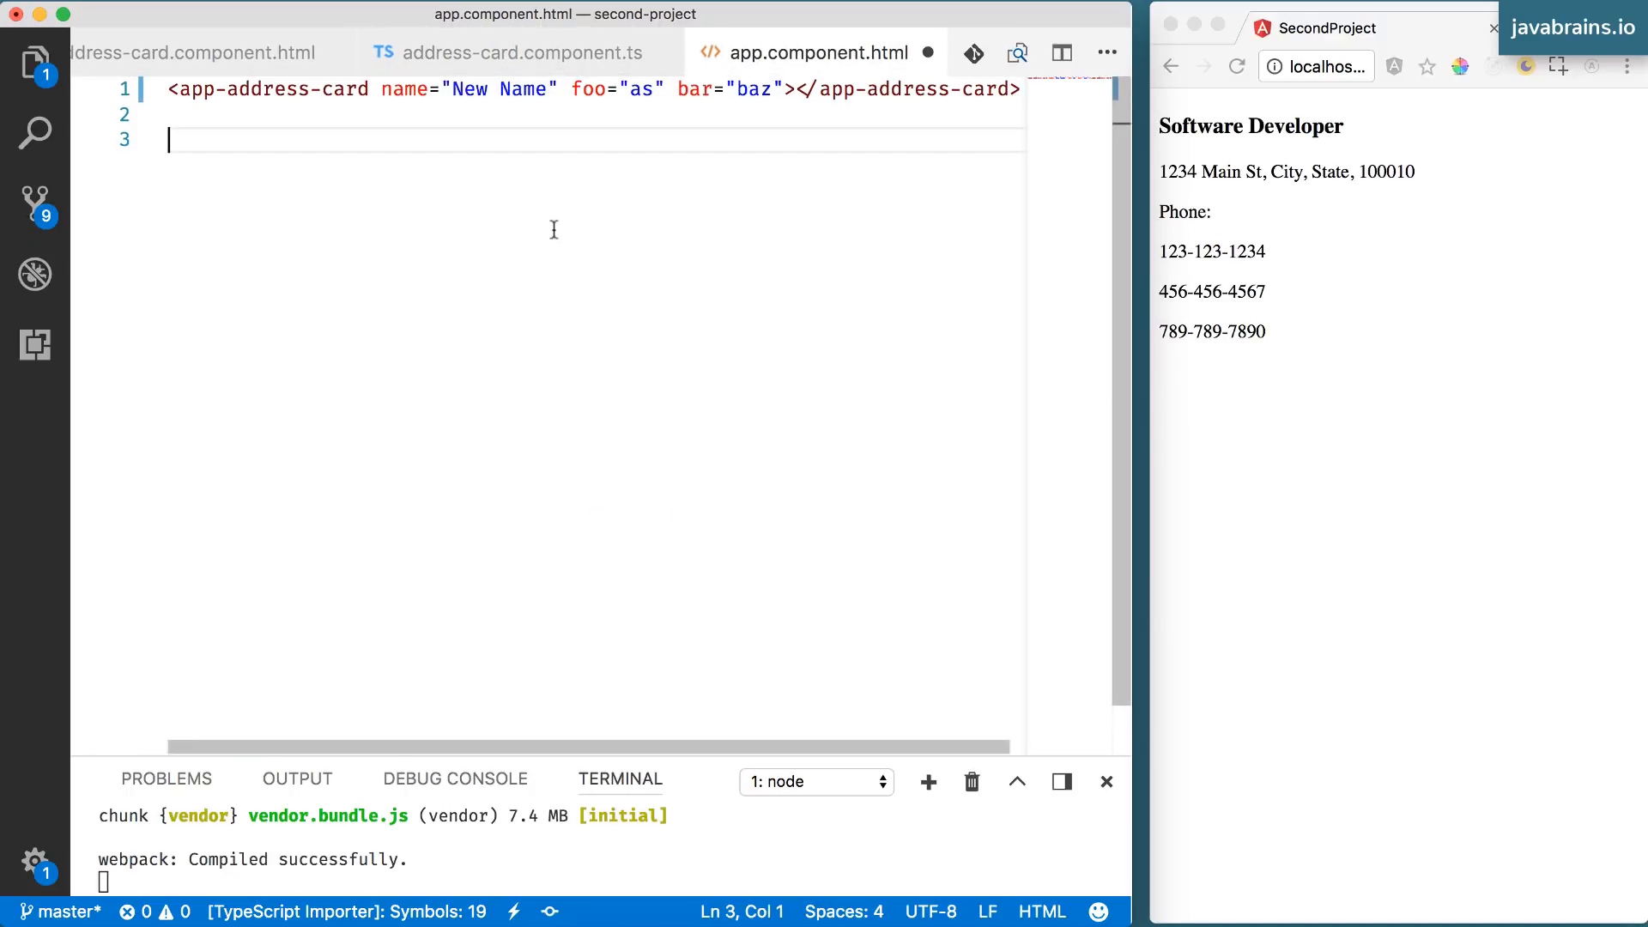
click(570, 89)
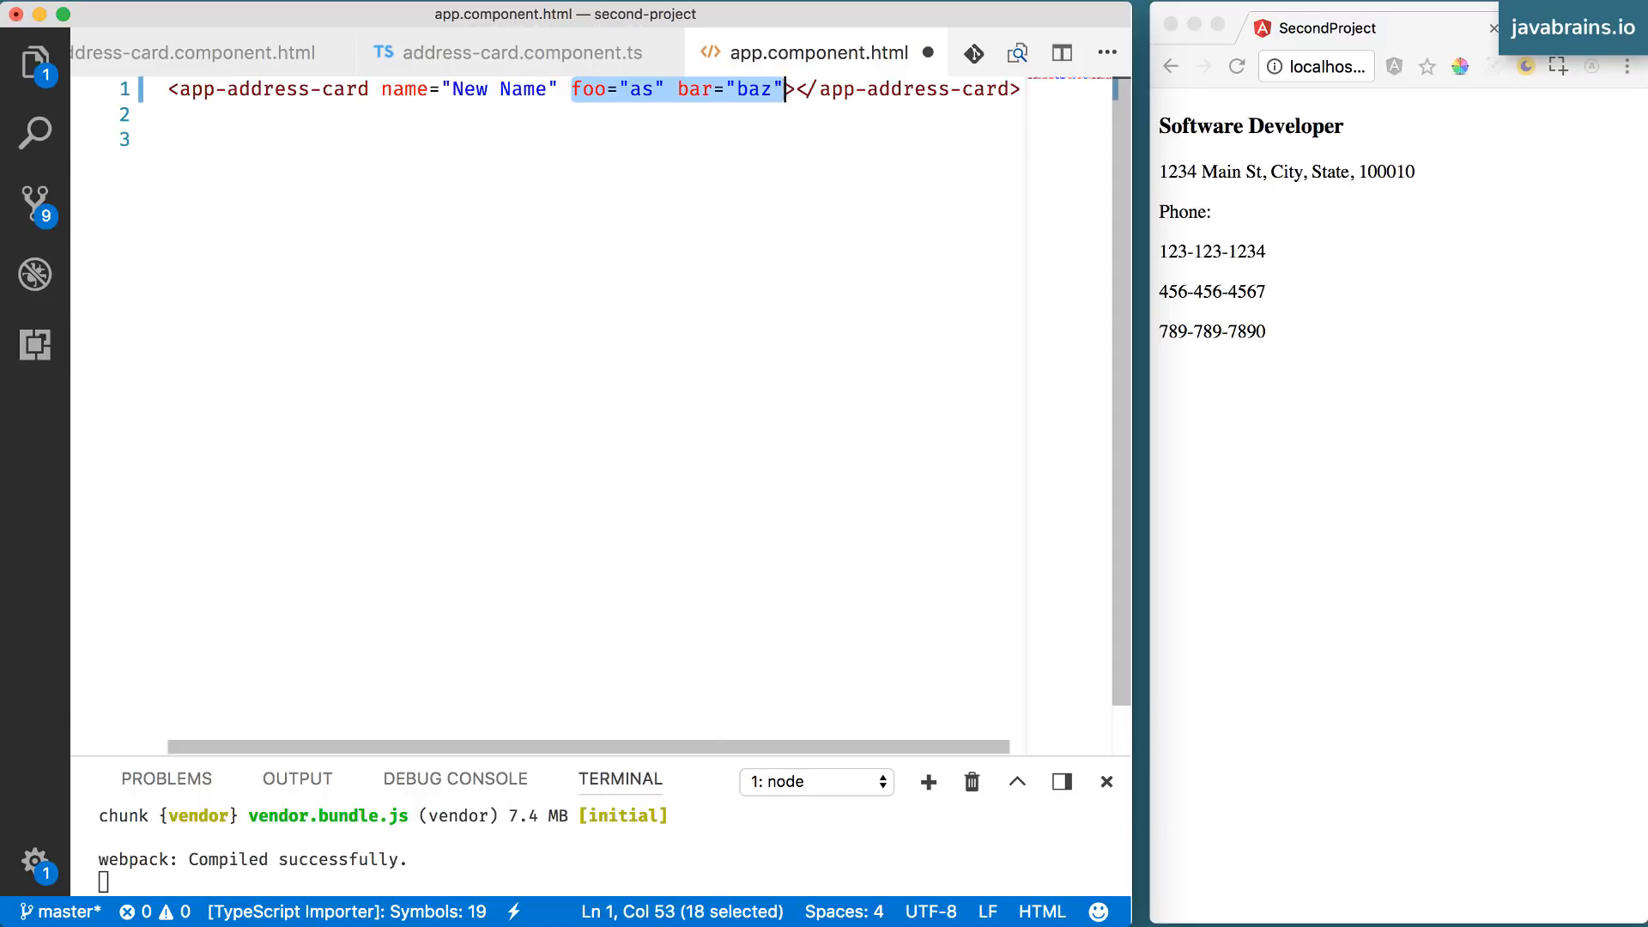
click(522, 53)
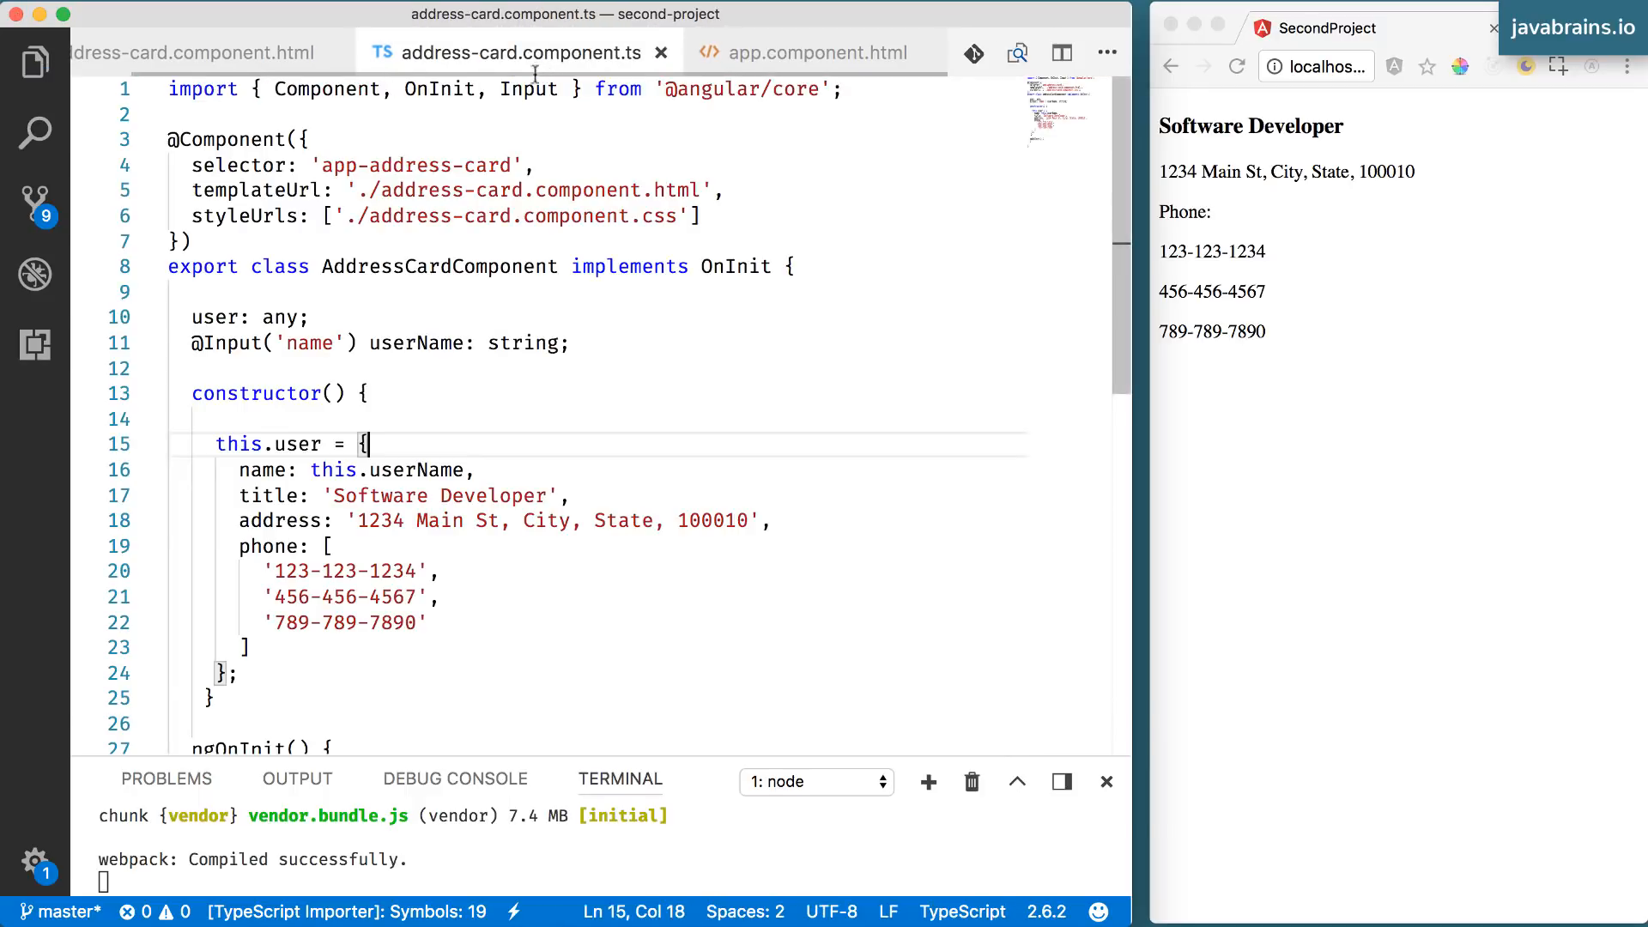
- Move the user object assignment from the constructor into ngOnInit and save
click(309, 316)
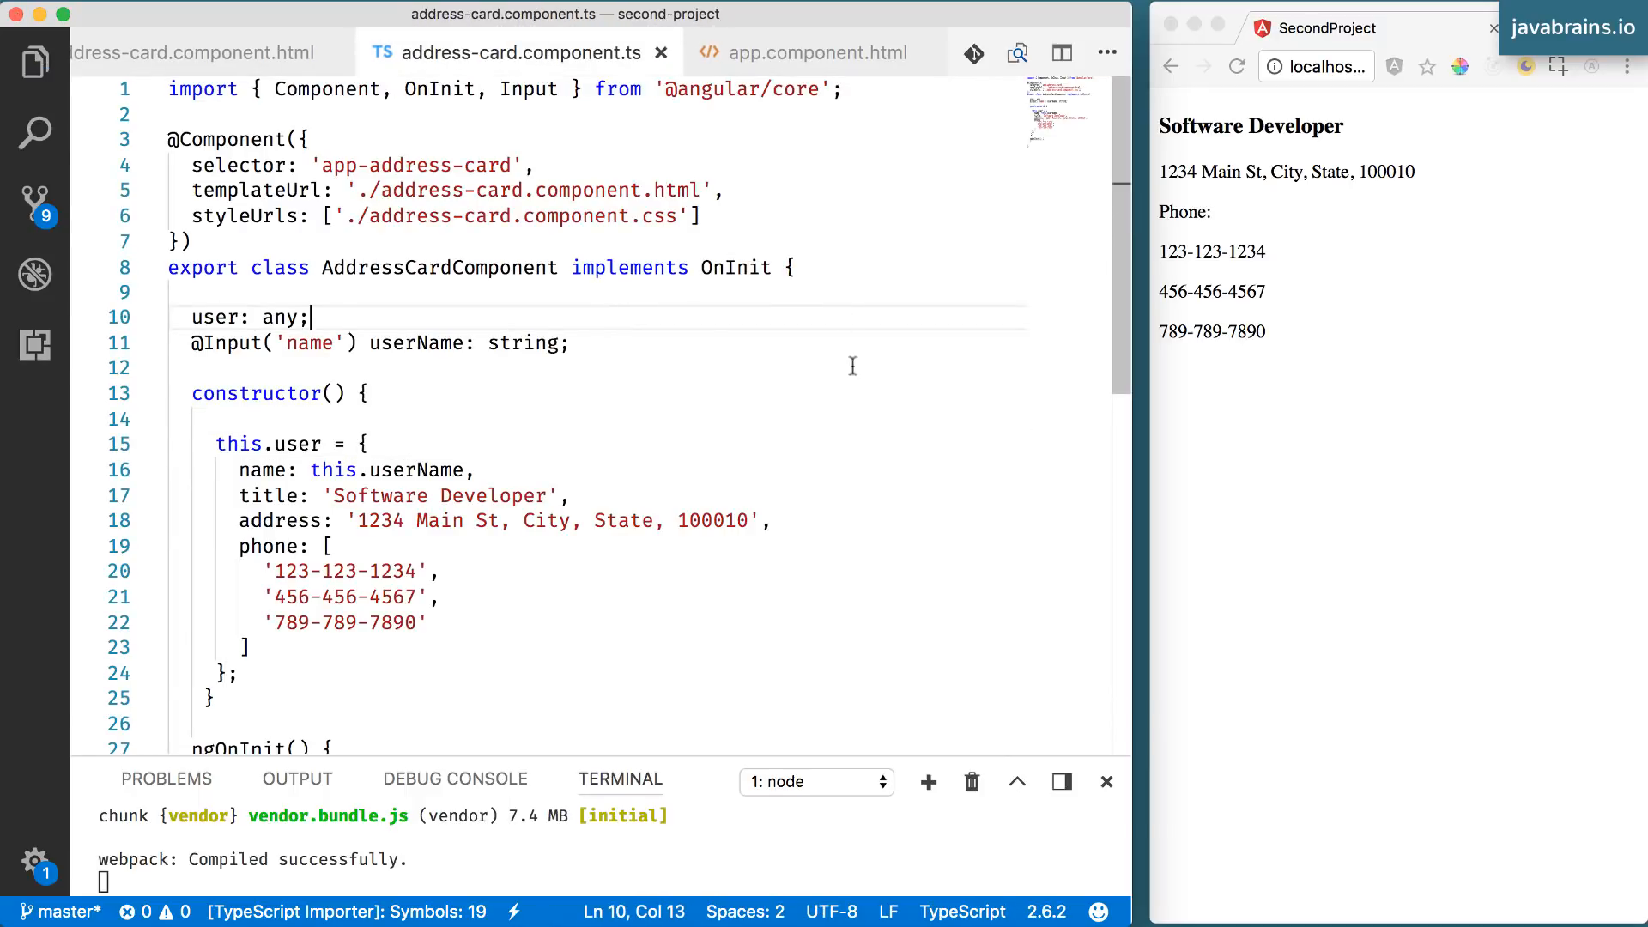
scroll(down, 3)
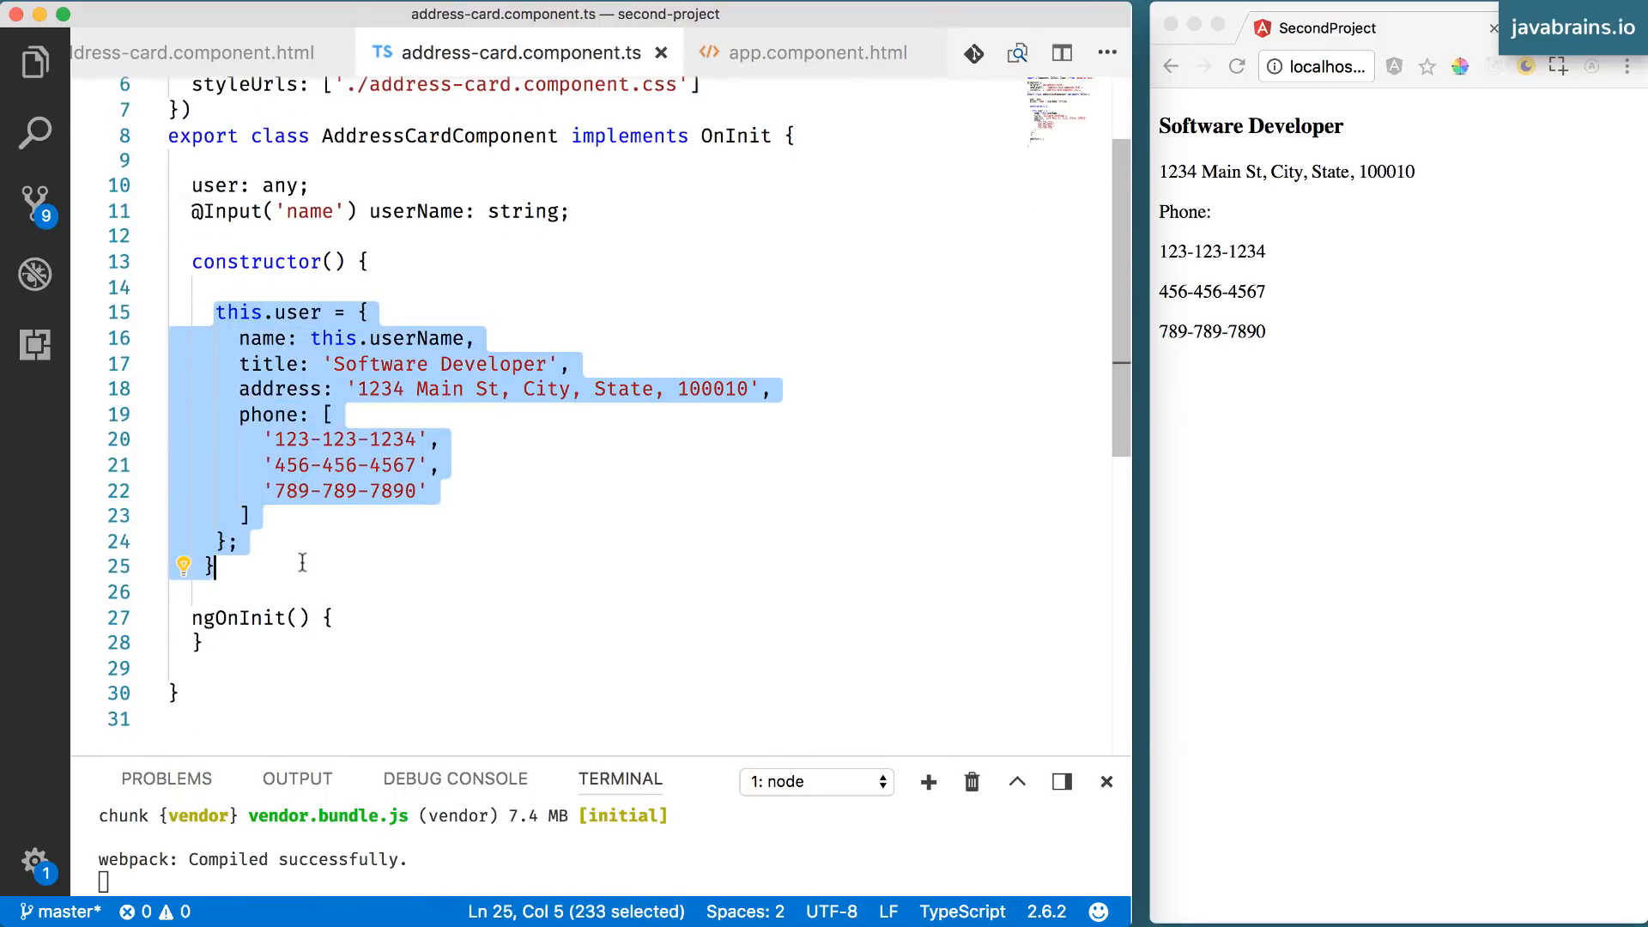
mouse_move(321, 544)
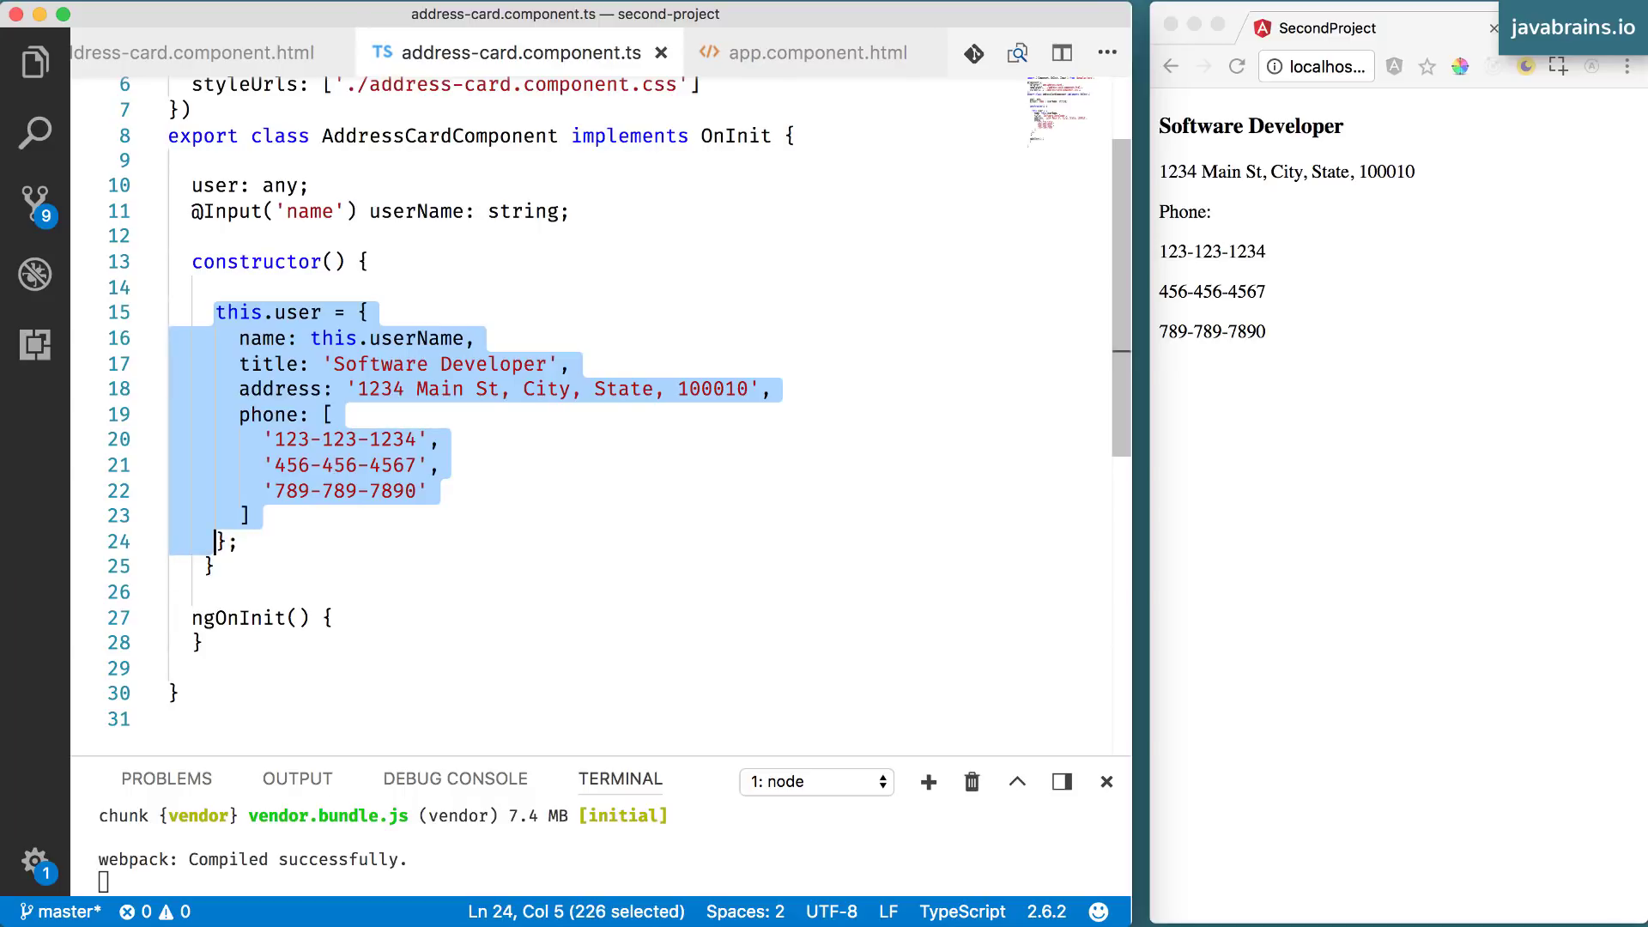
key(Delete)
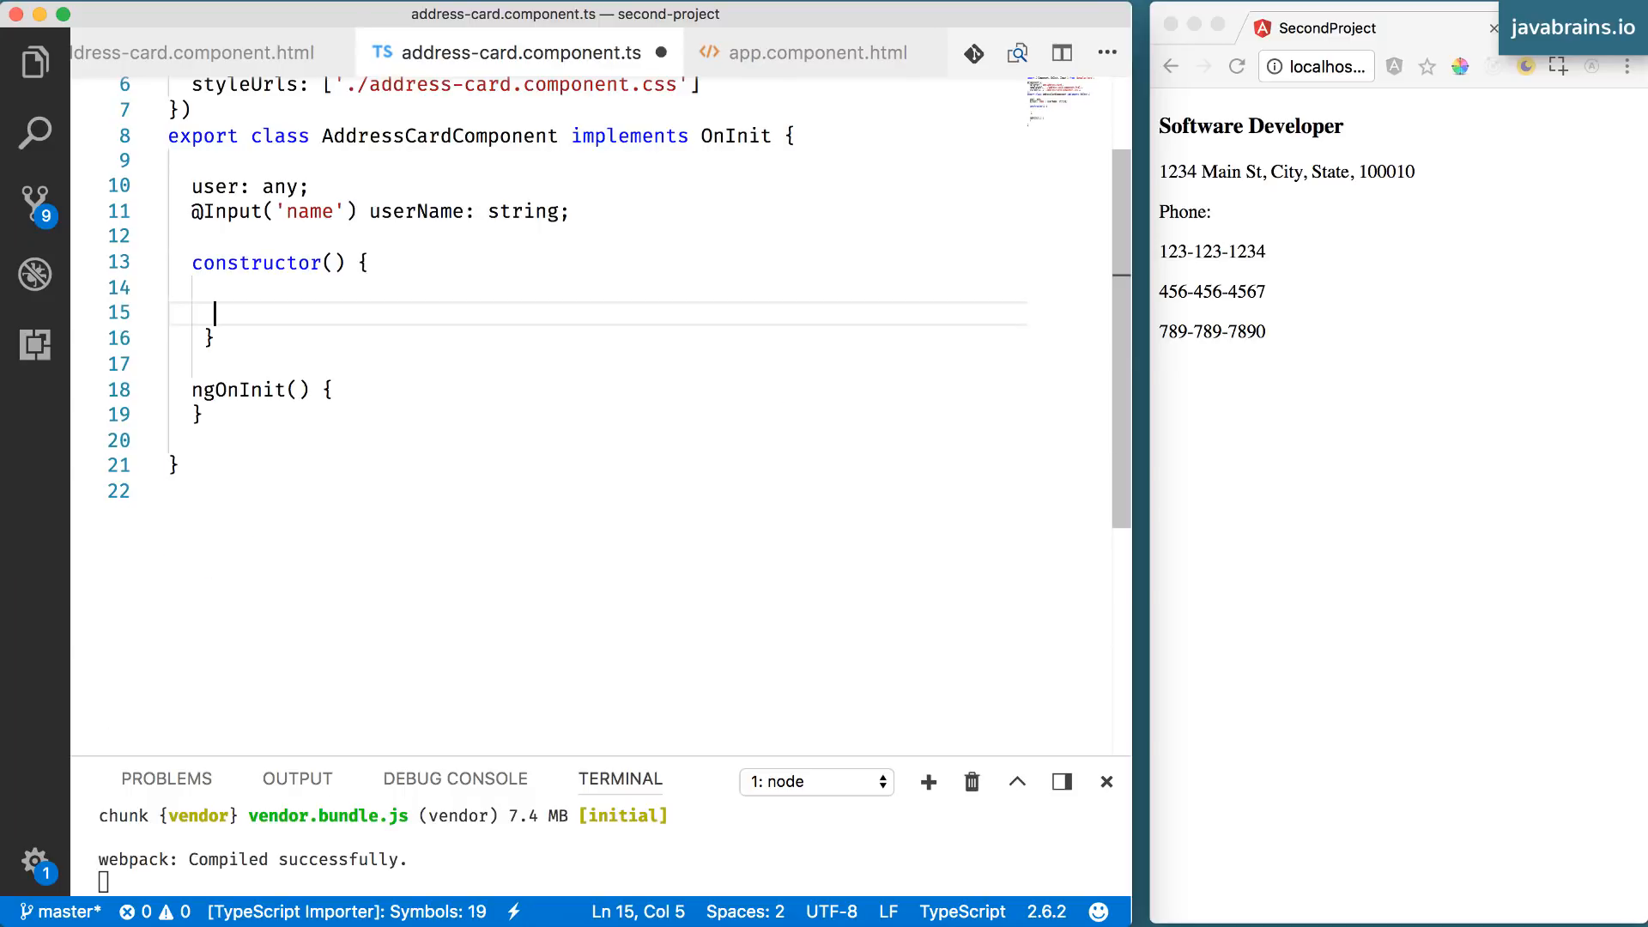
click(330, 389)
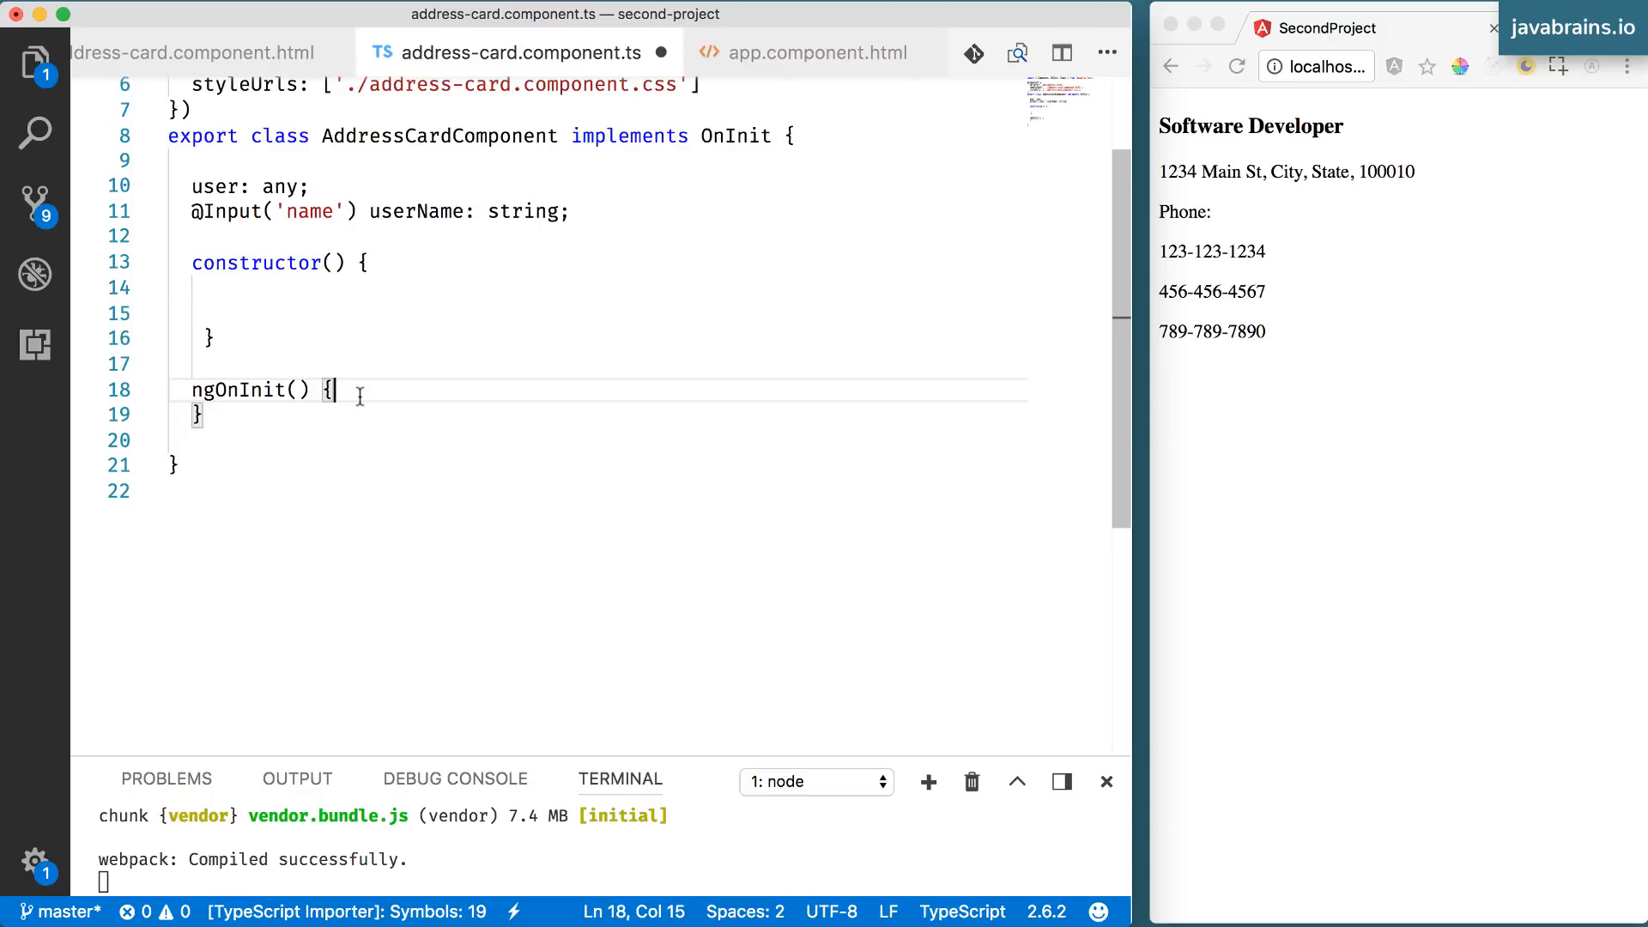
double_click(242, 389)
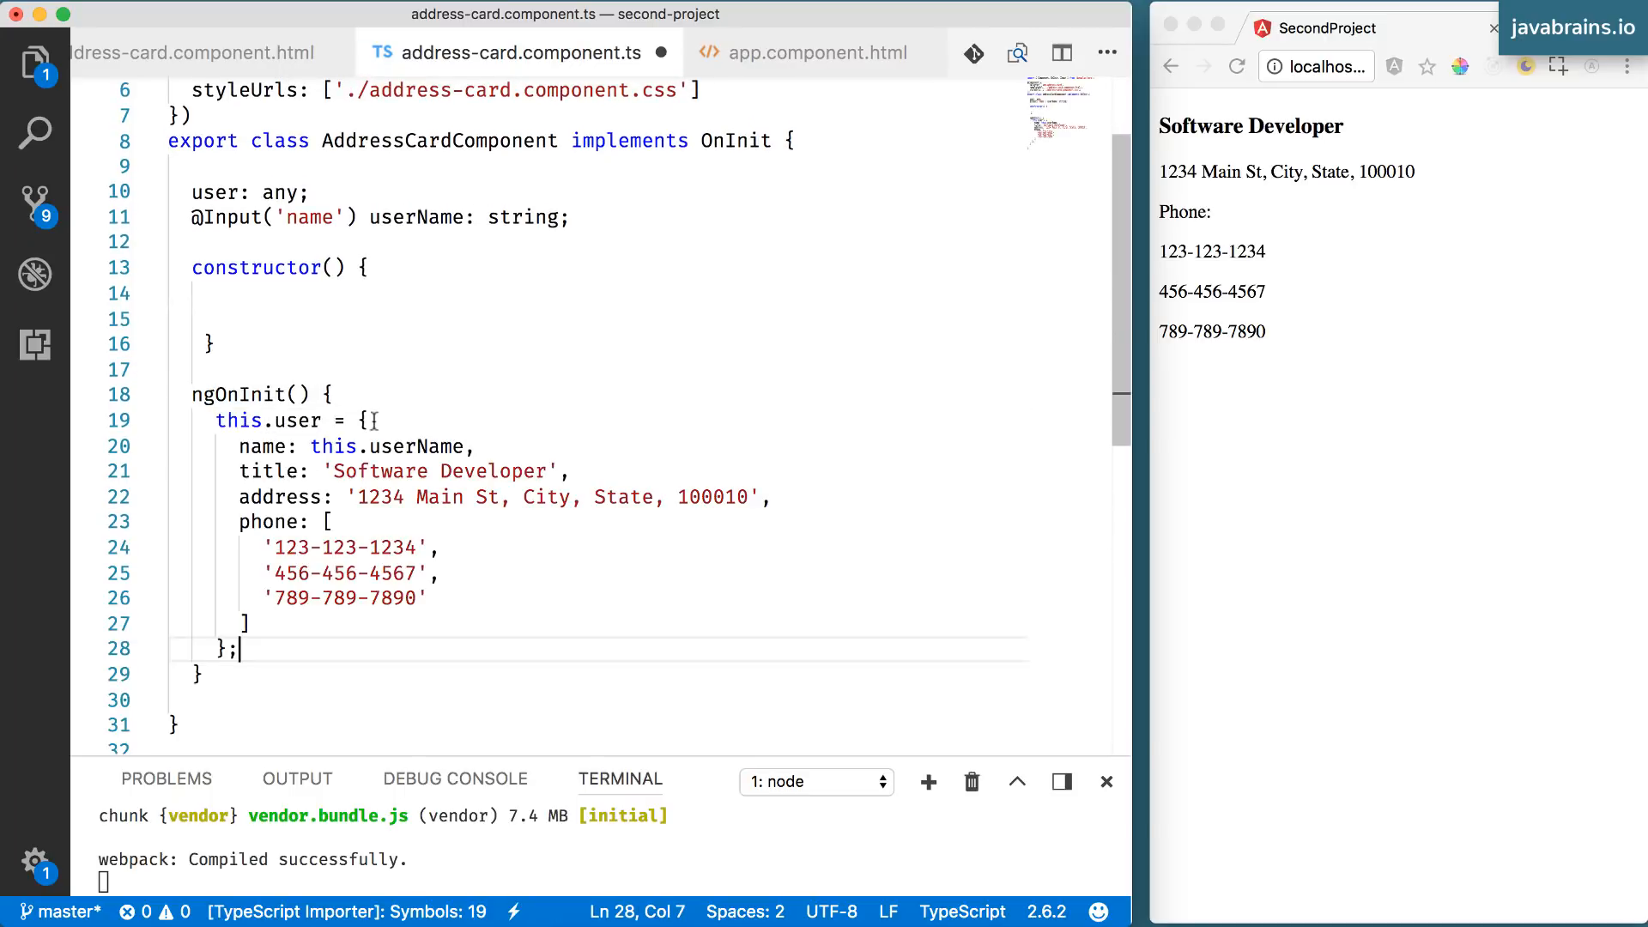
click(362, 421)
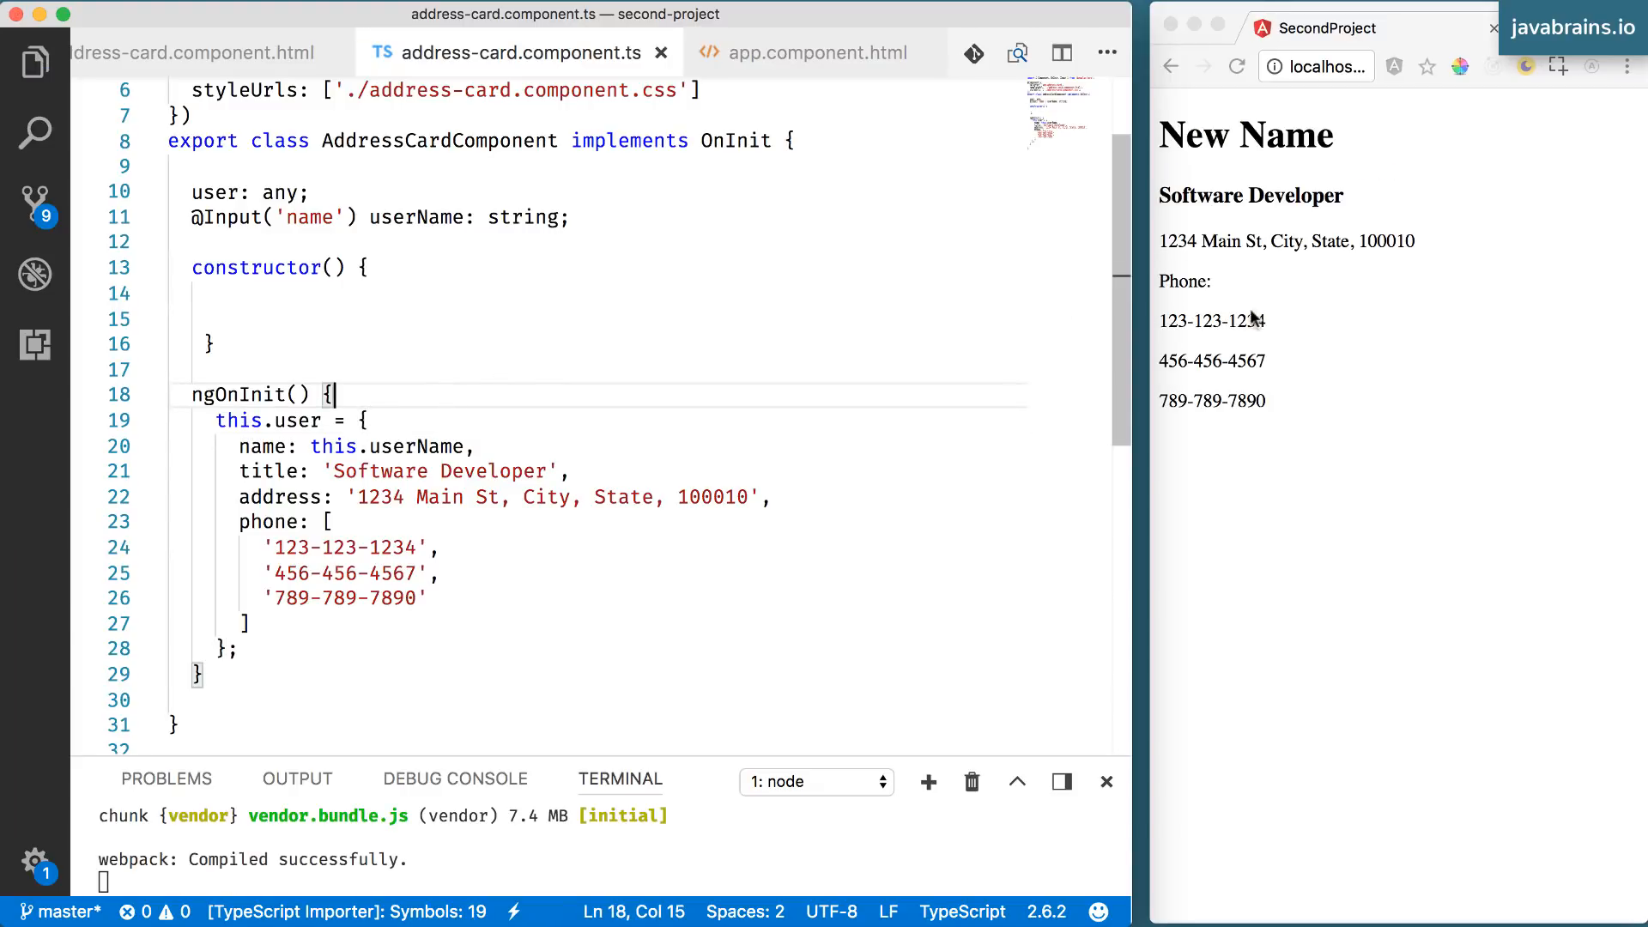
mouse_move(777, 431)
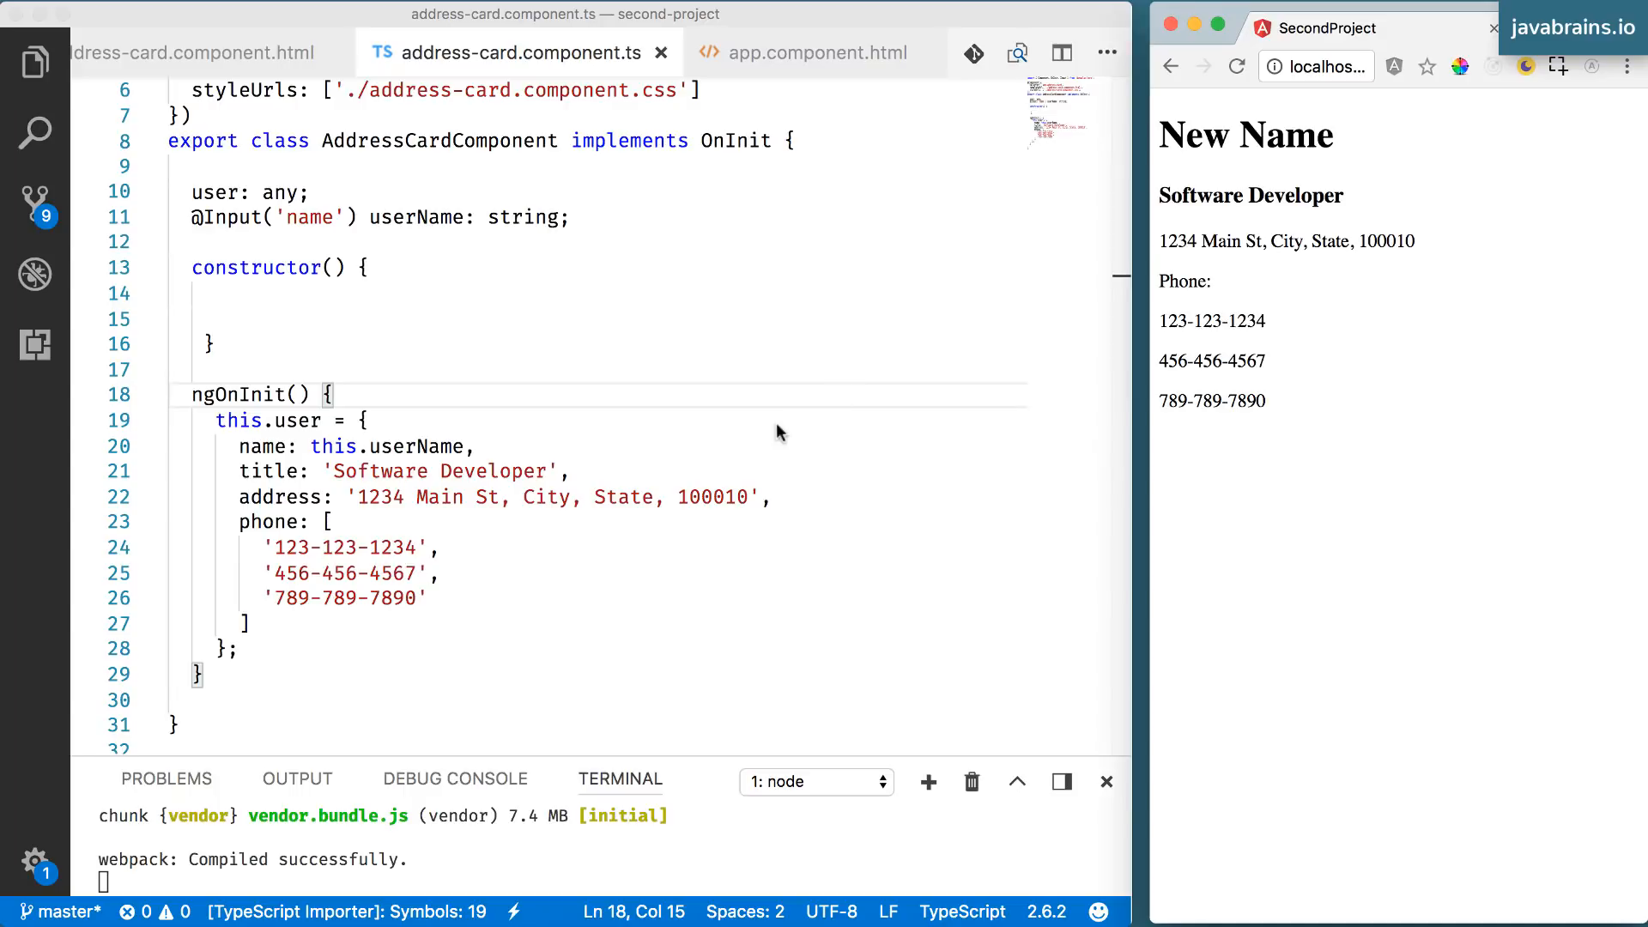
- Change the template's name attribute to "Another Name" and save
click(809, 54)
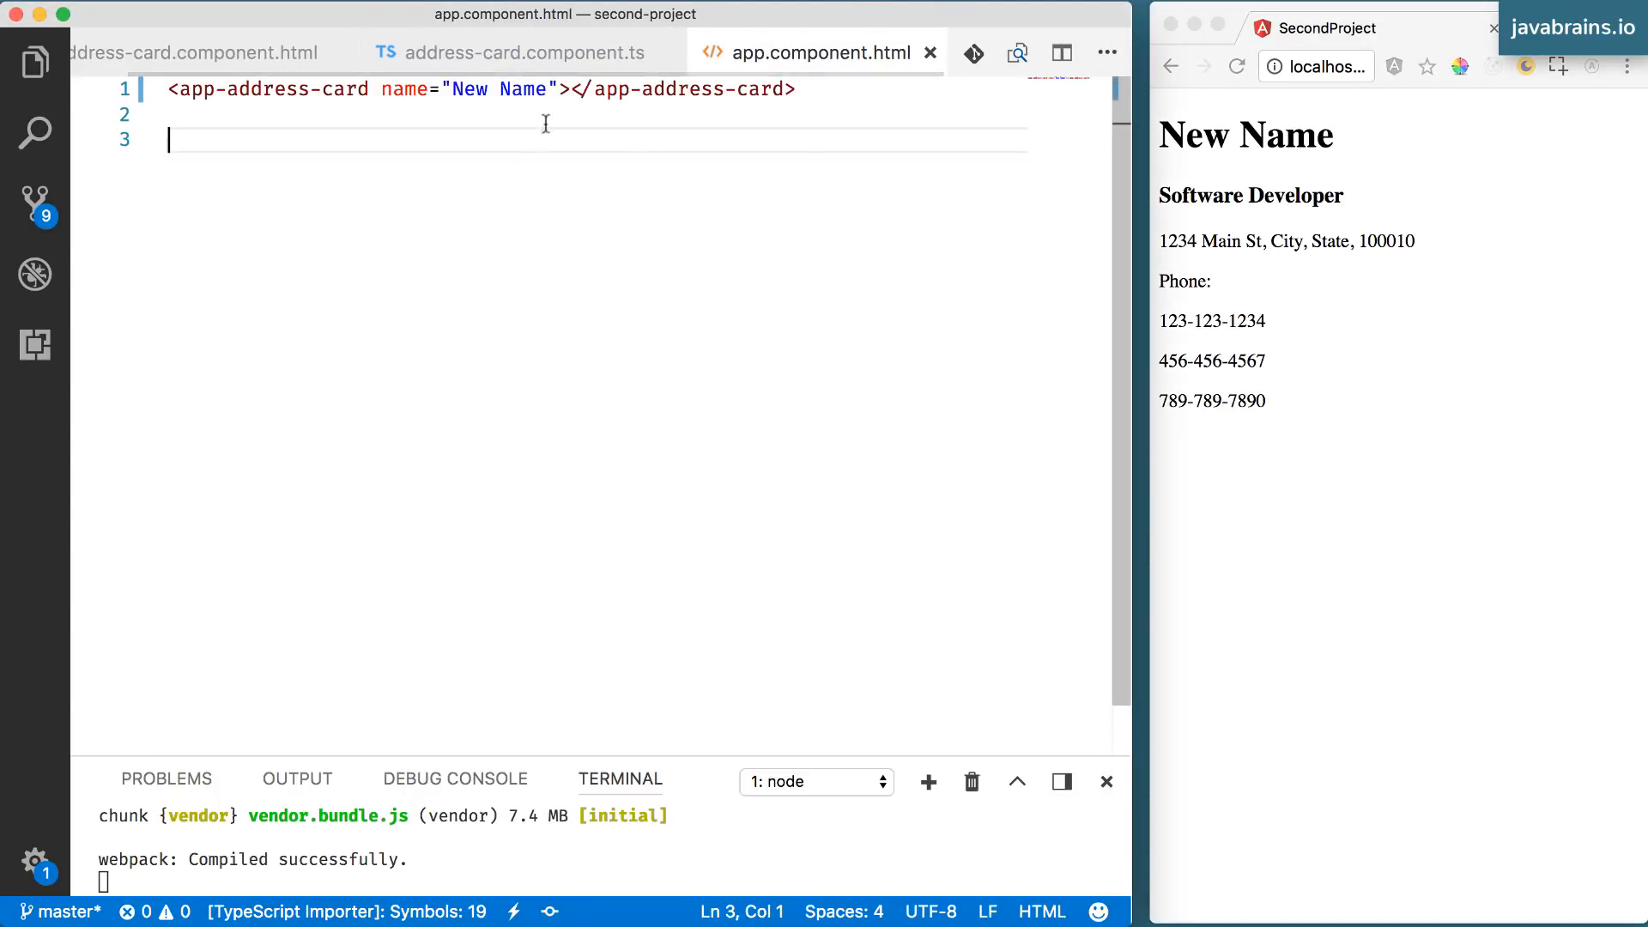
double_click(467, 90)
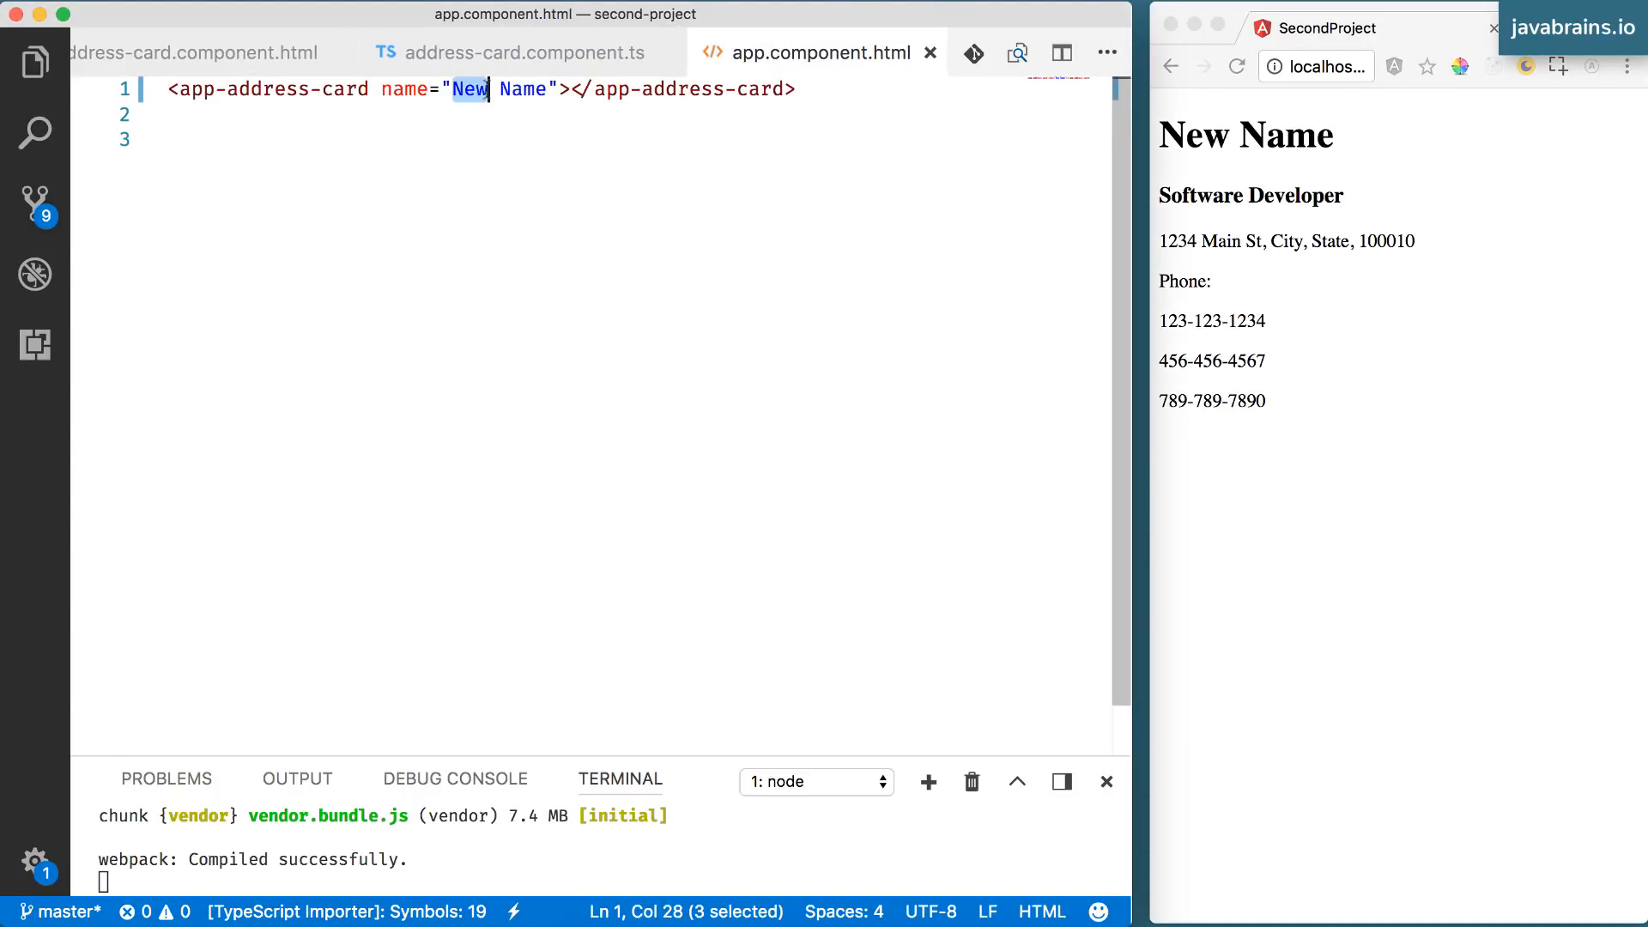
text(Another)
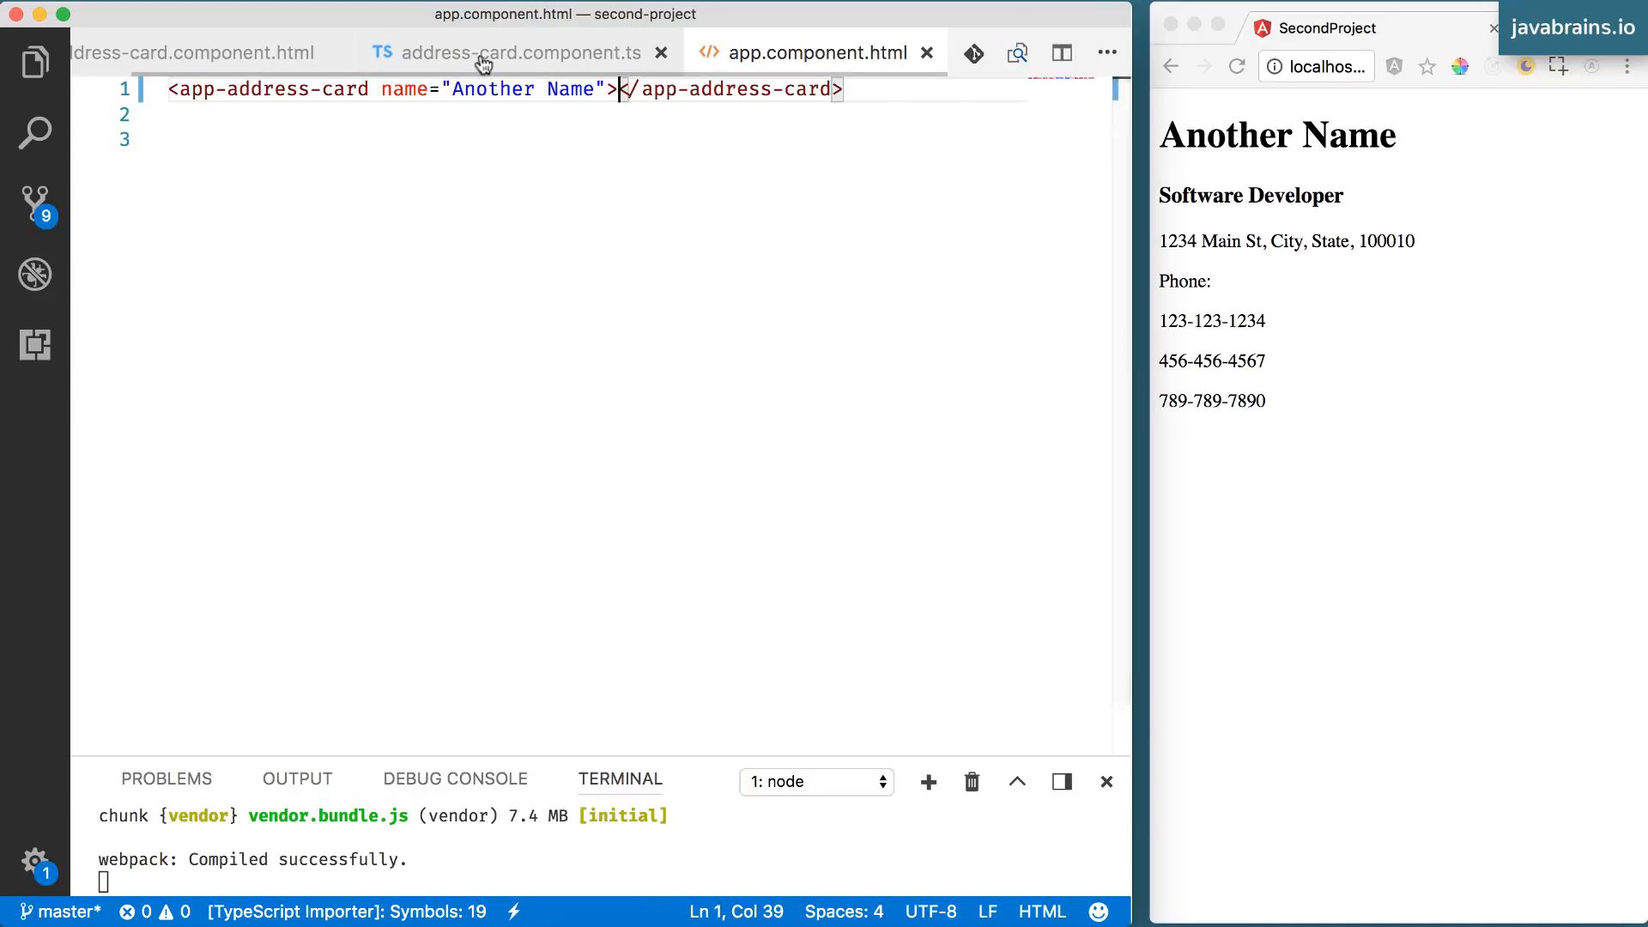
click(515, 53)
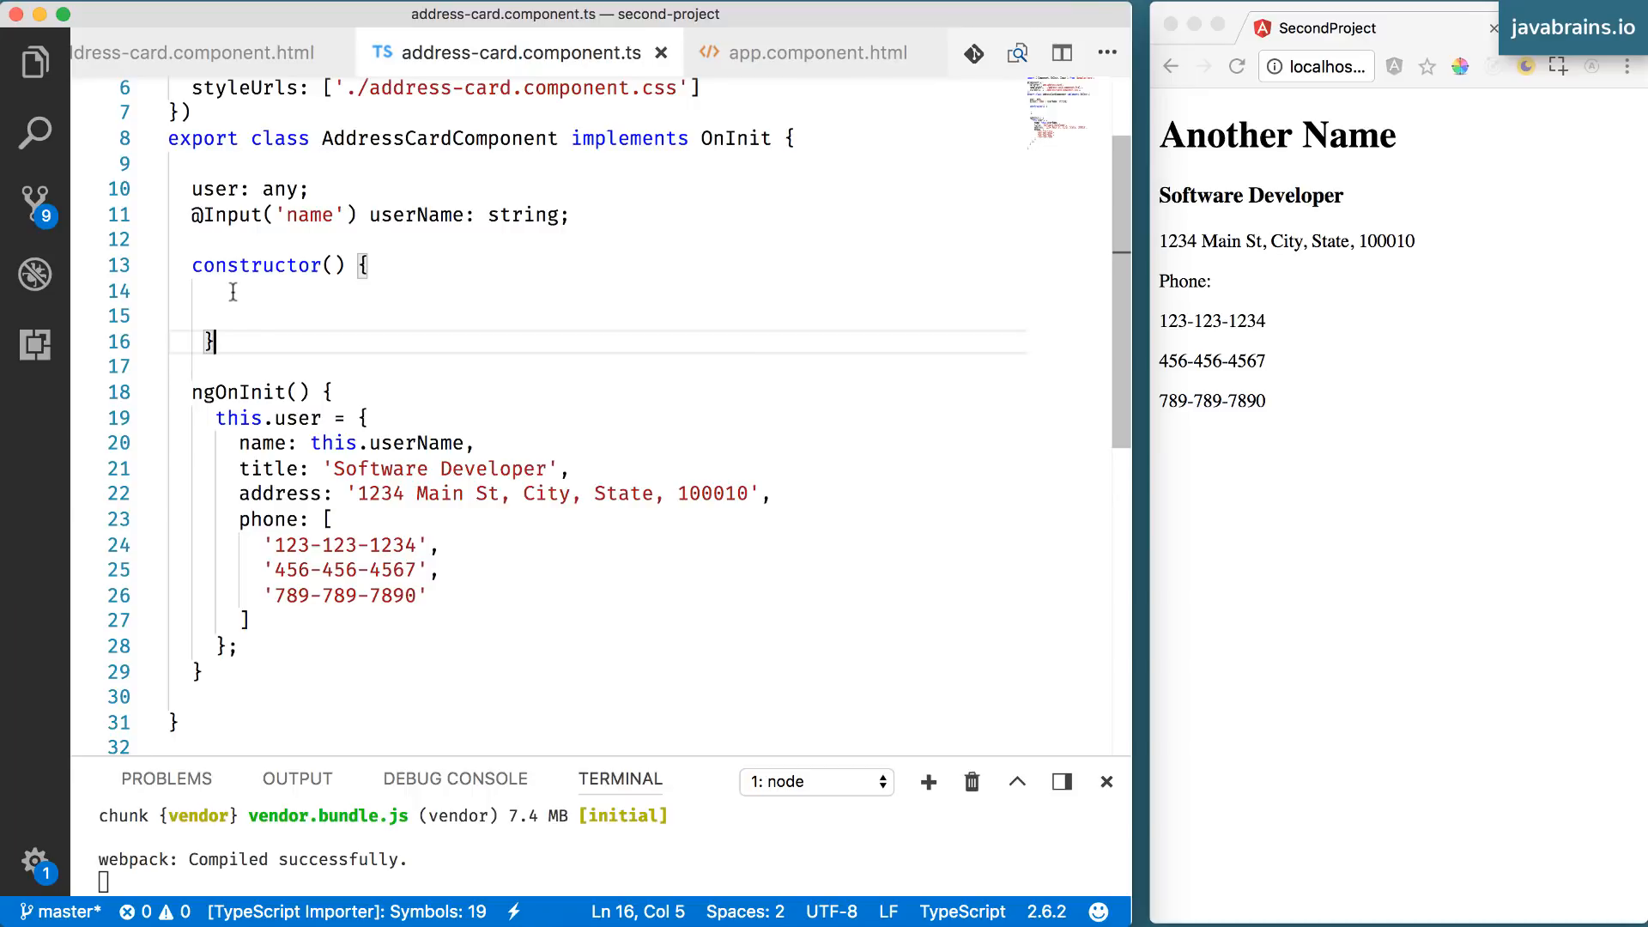
click(172, 292)
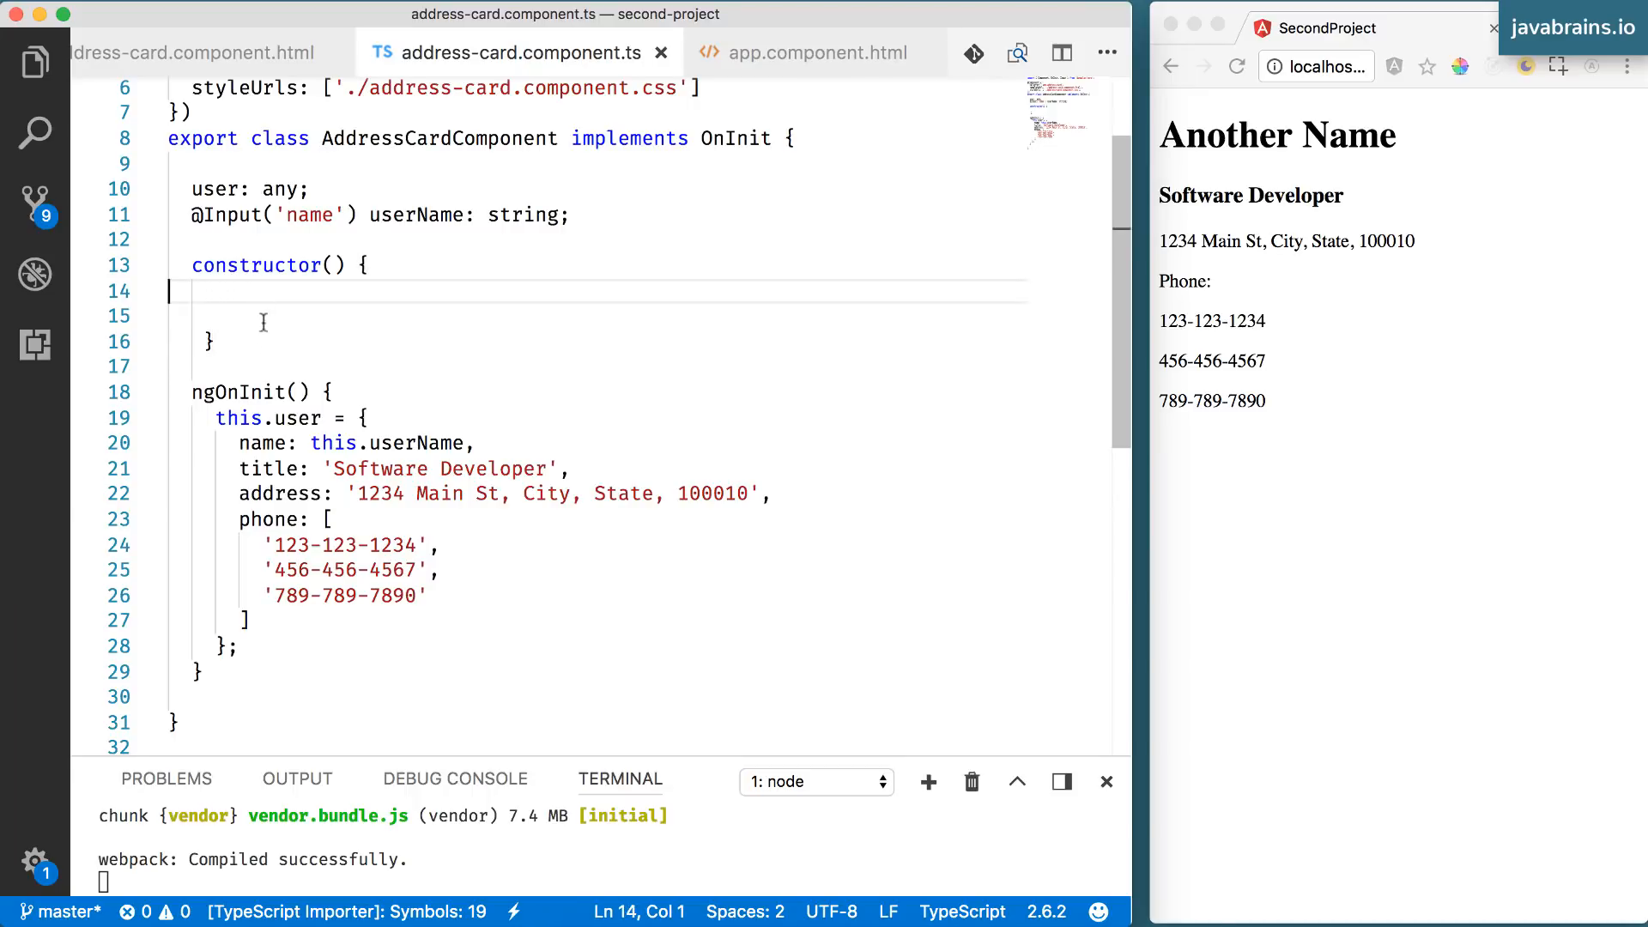
double_click(240, 391)
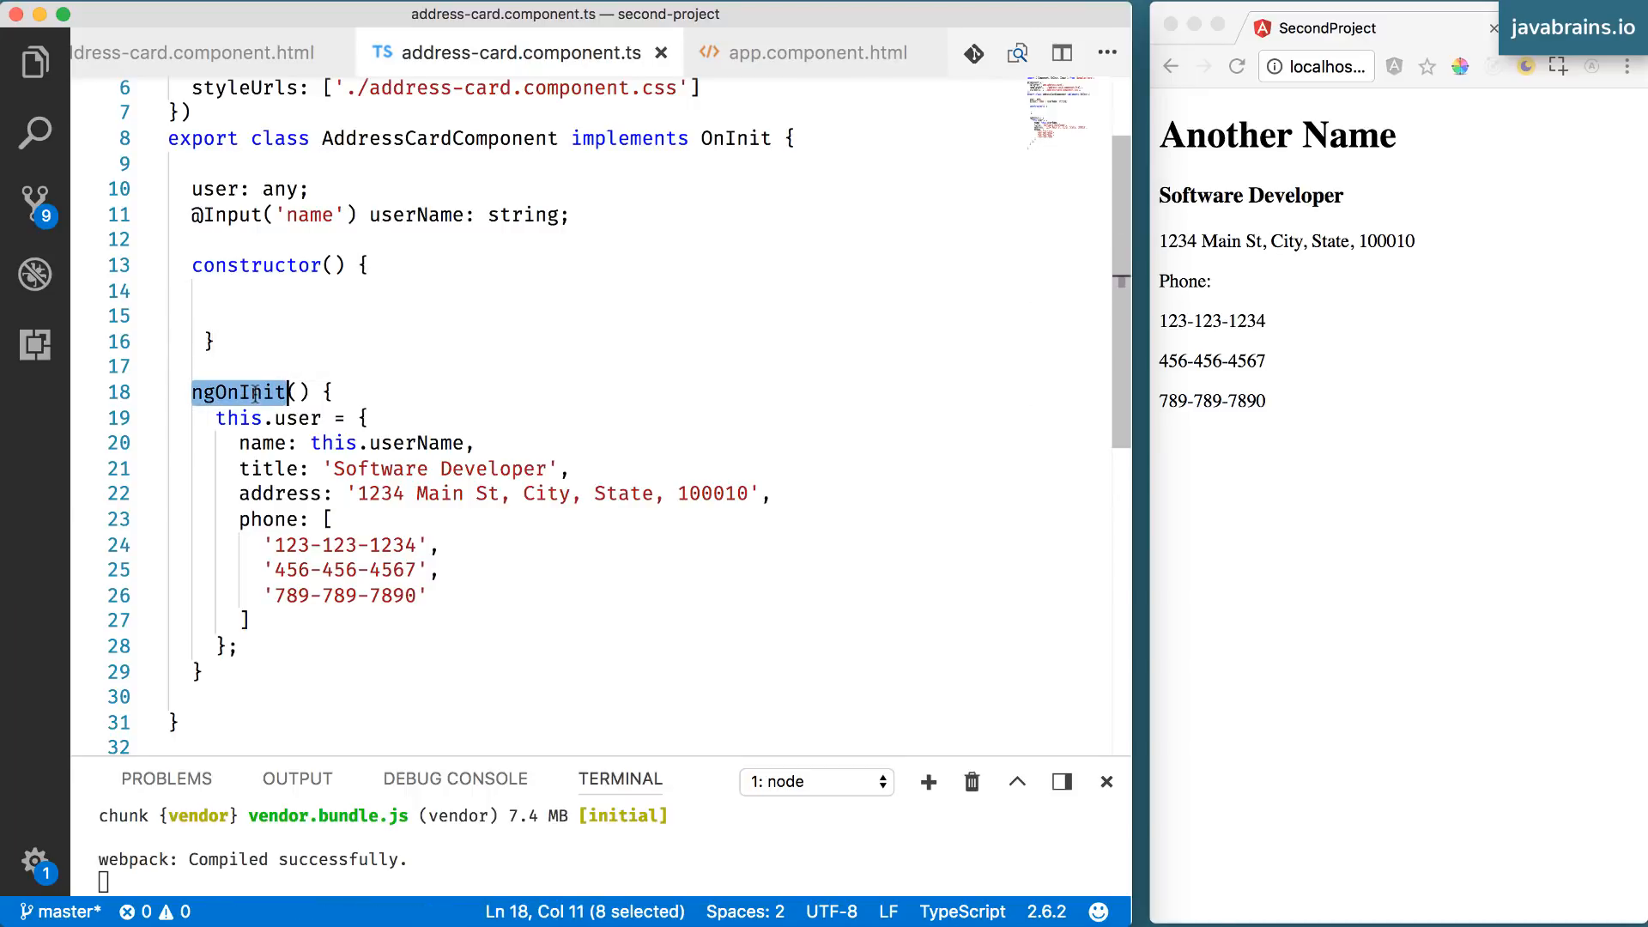
mouse_move(508, 307)
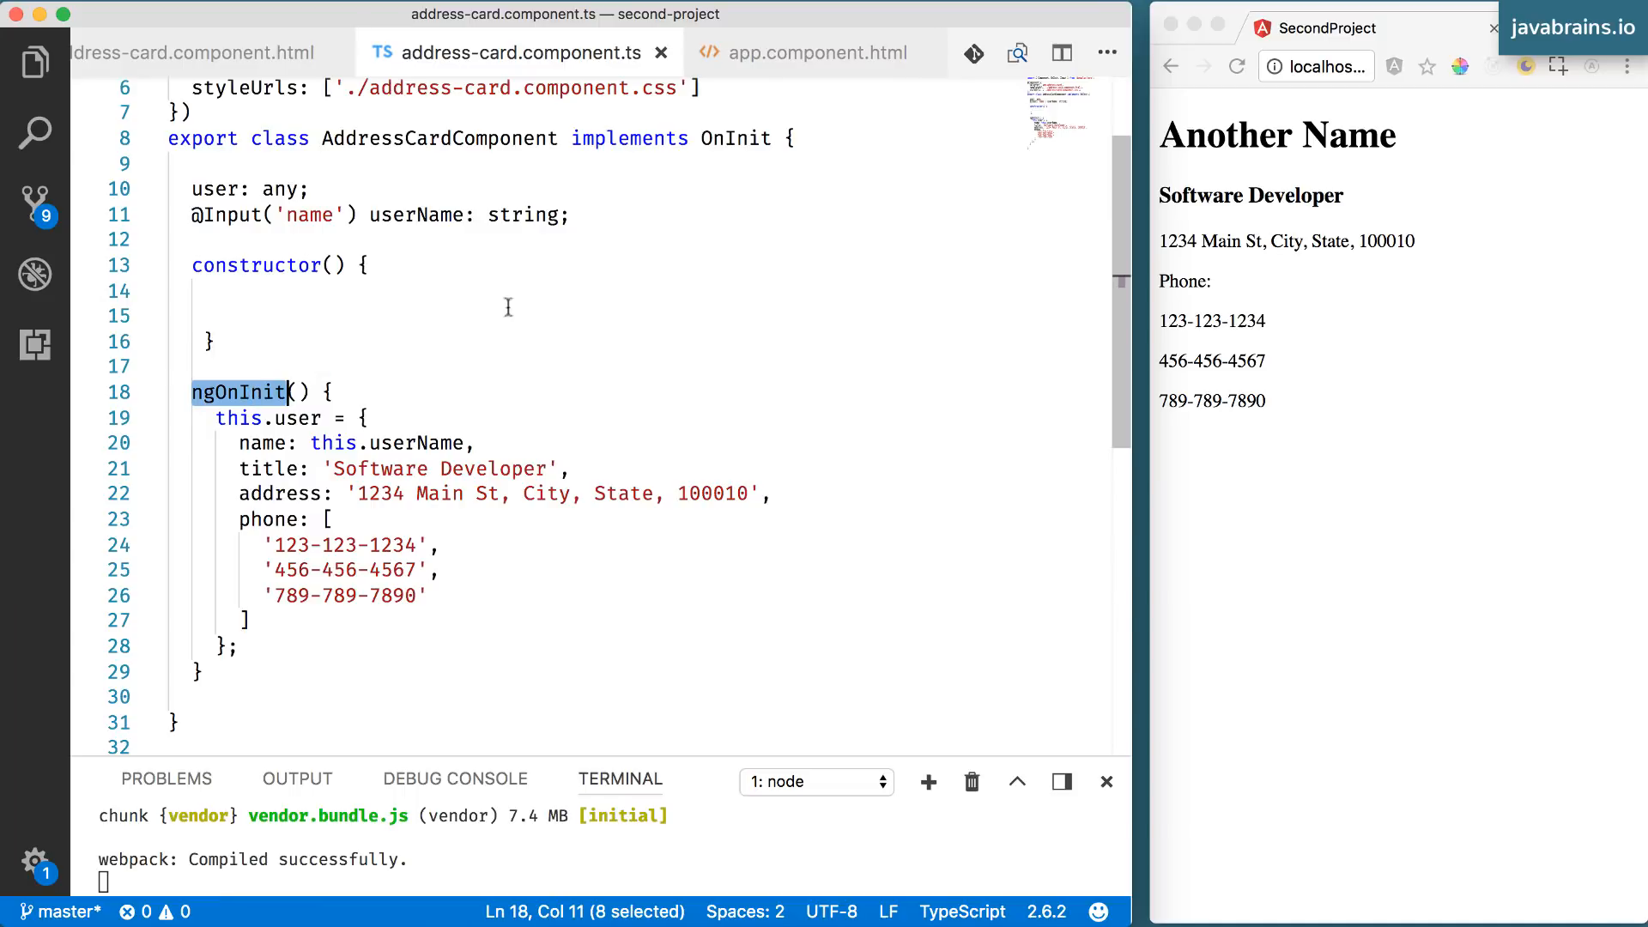
scroll(up, 3)
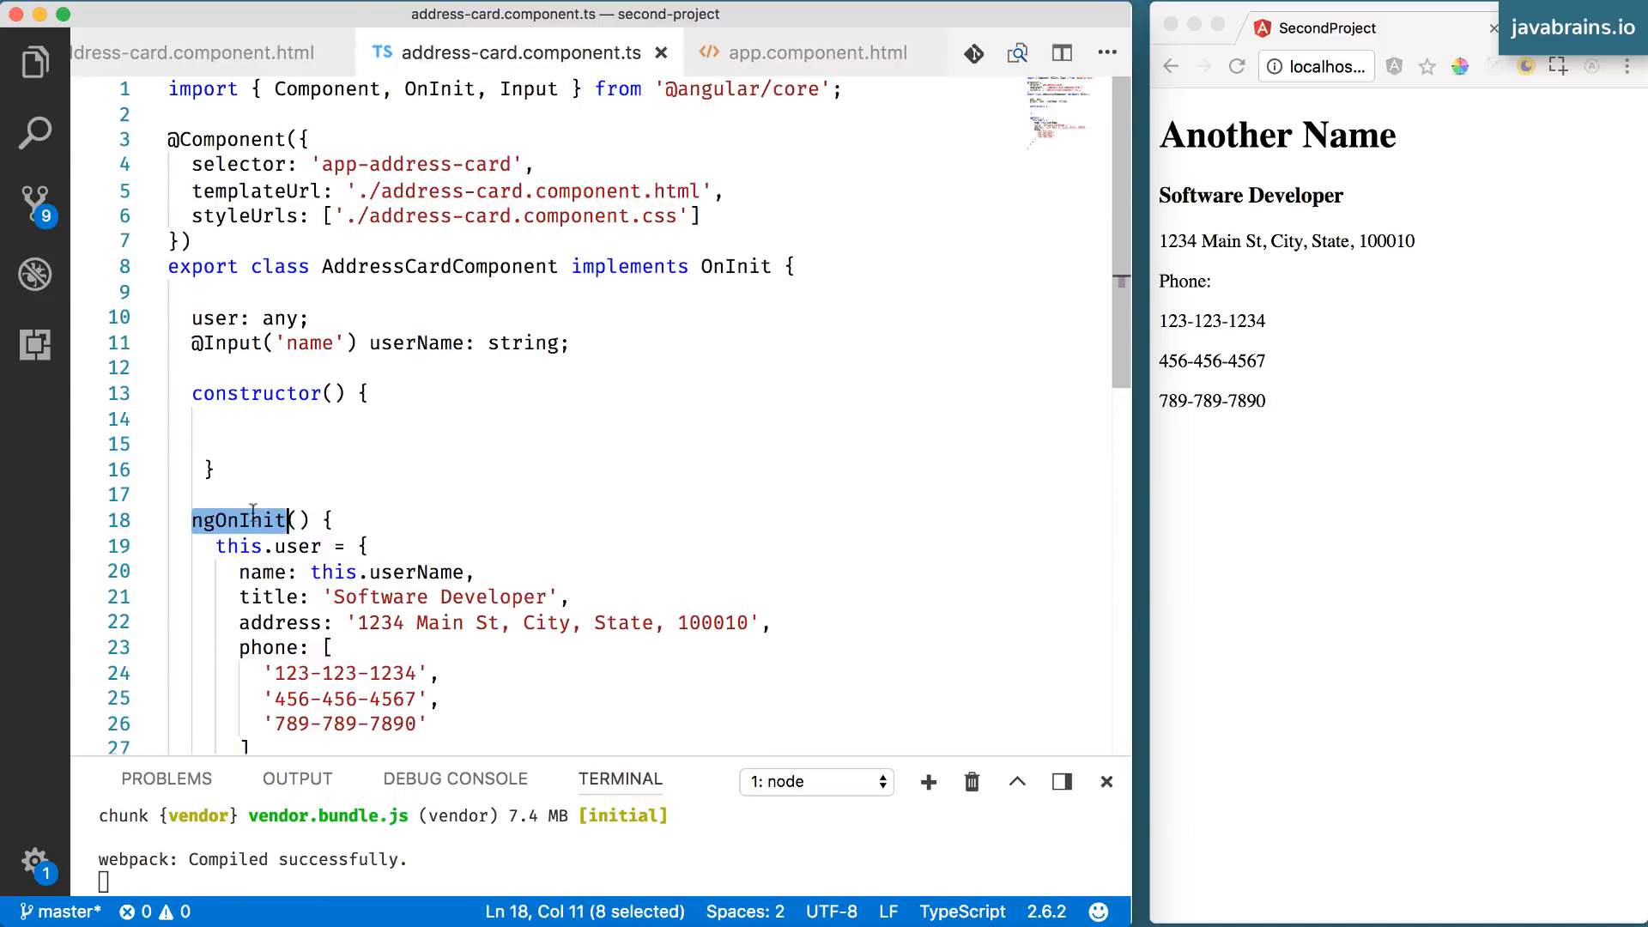
click(235, 521)
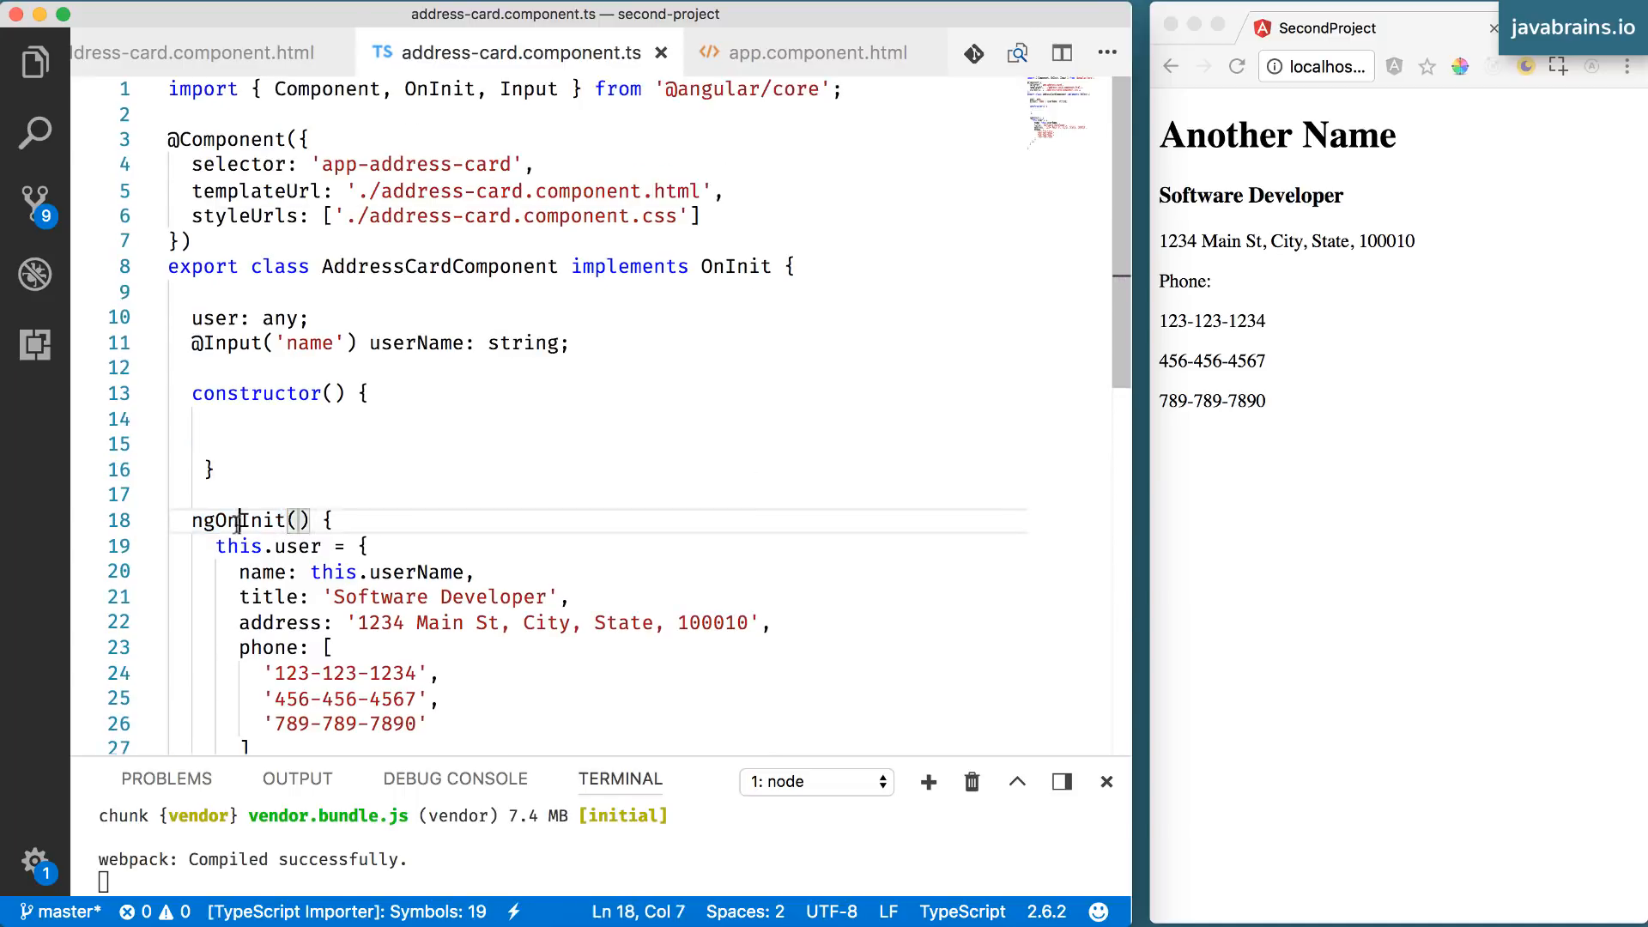
click(337, 520)
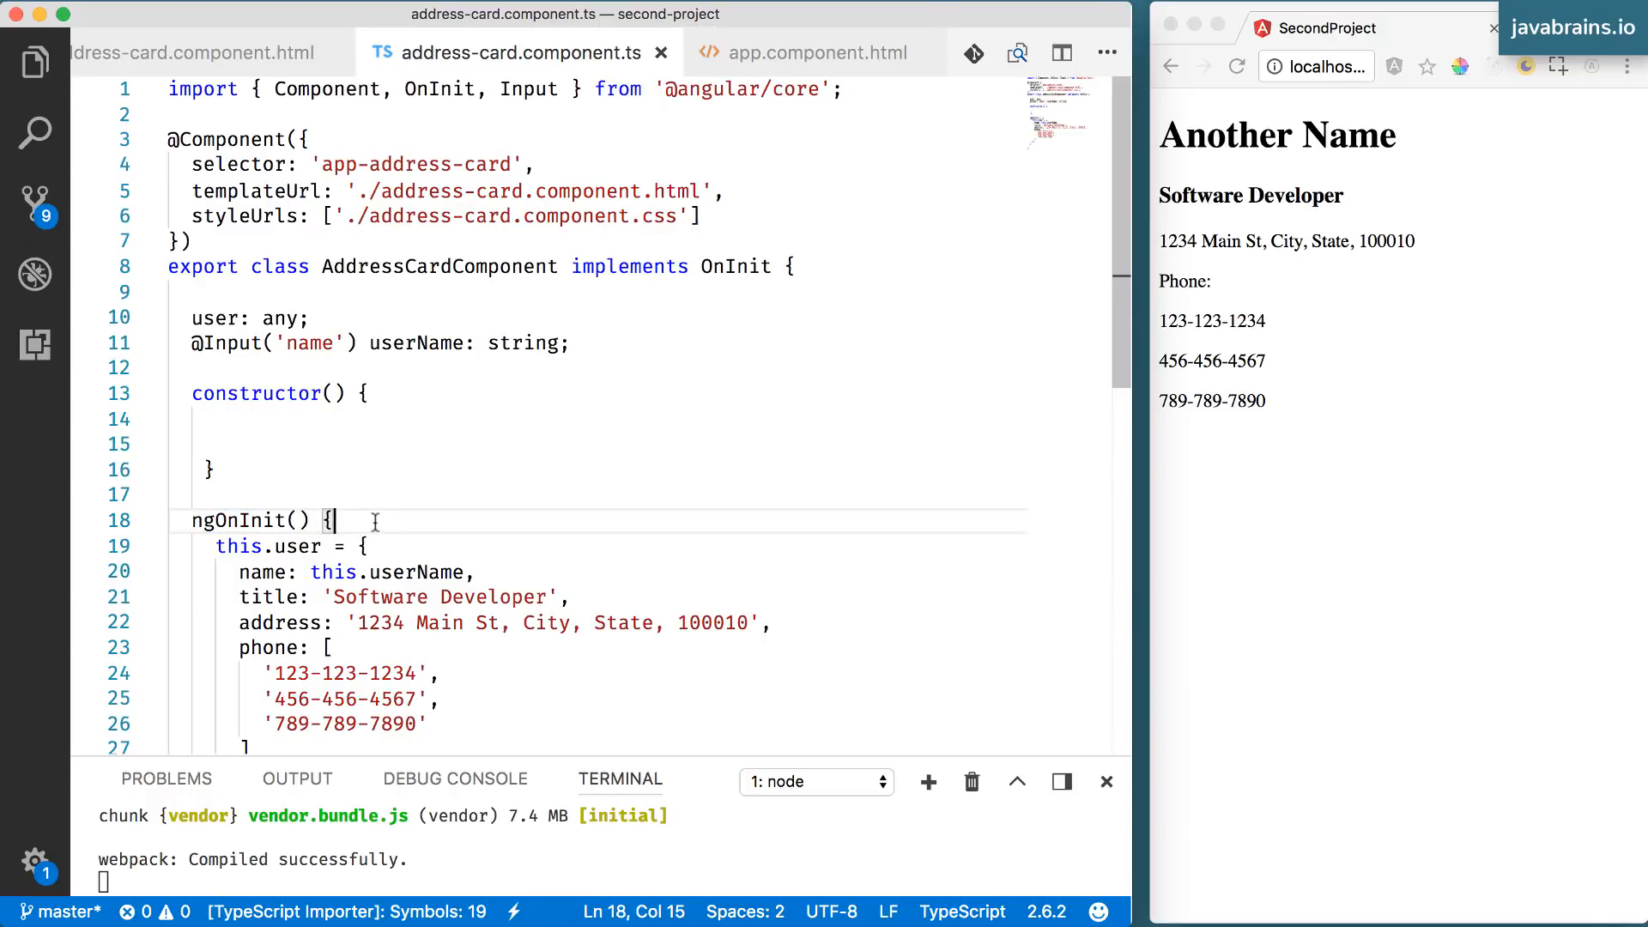
click(249, 520)
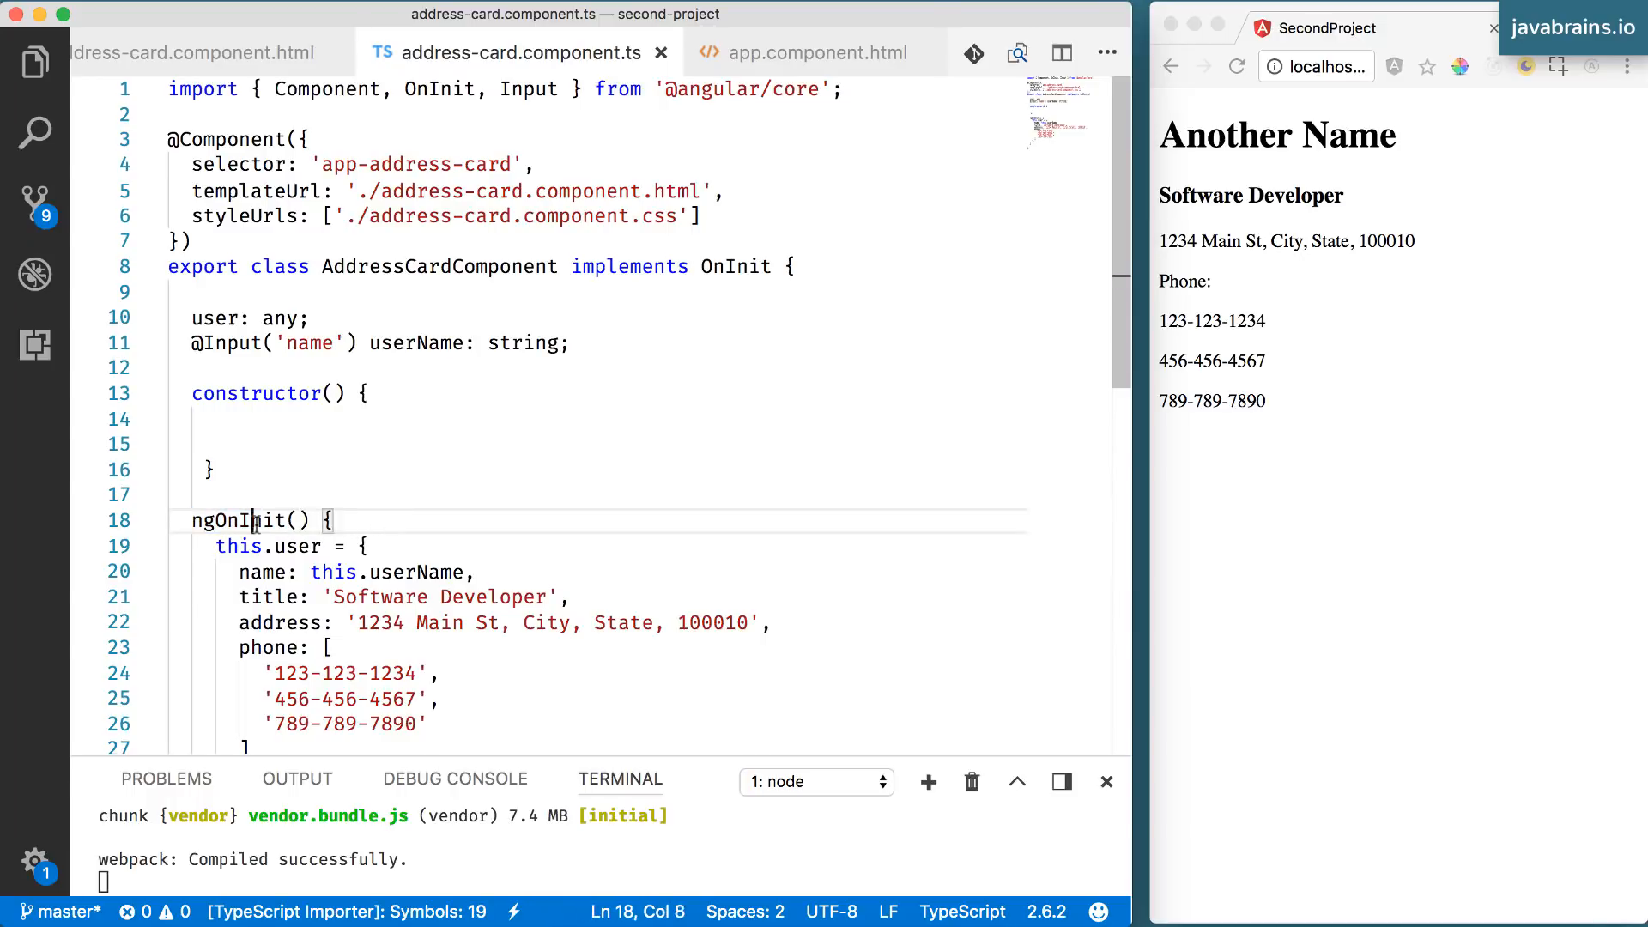
click(332, 518)
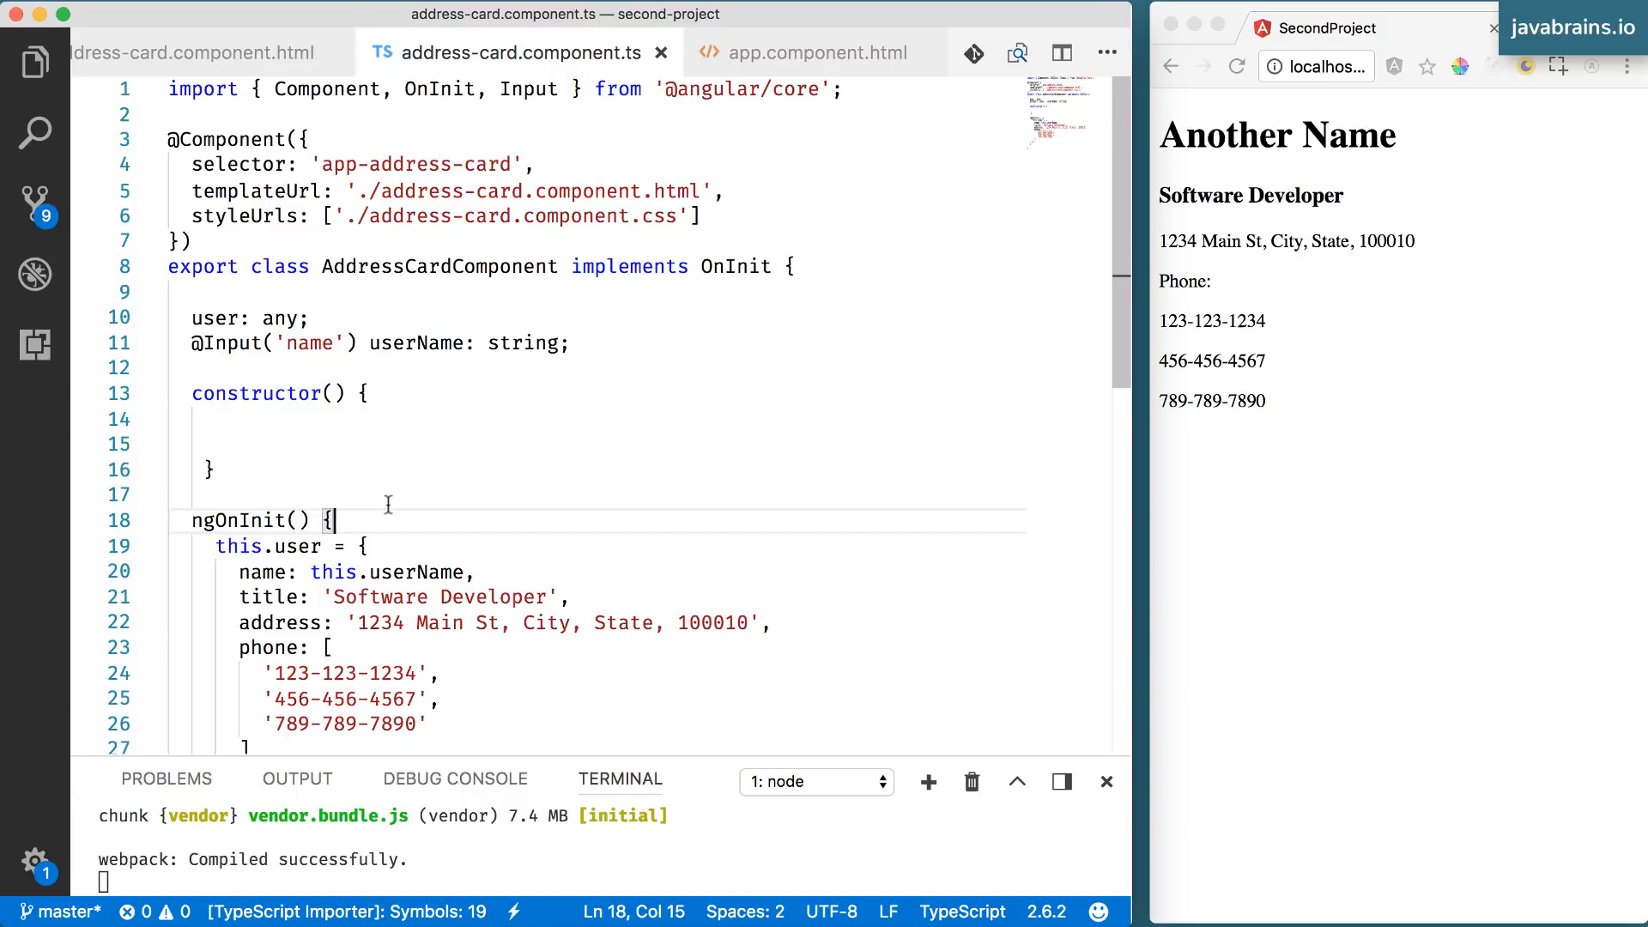
mouse_move(419, 486)
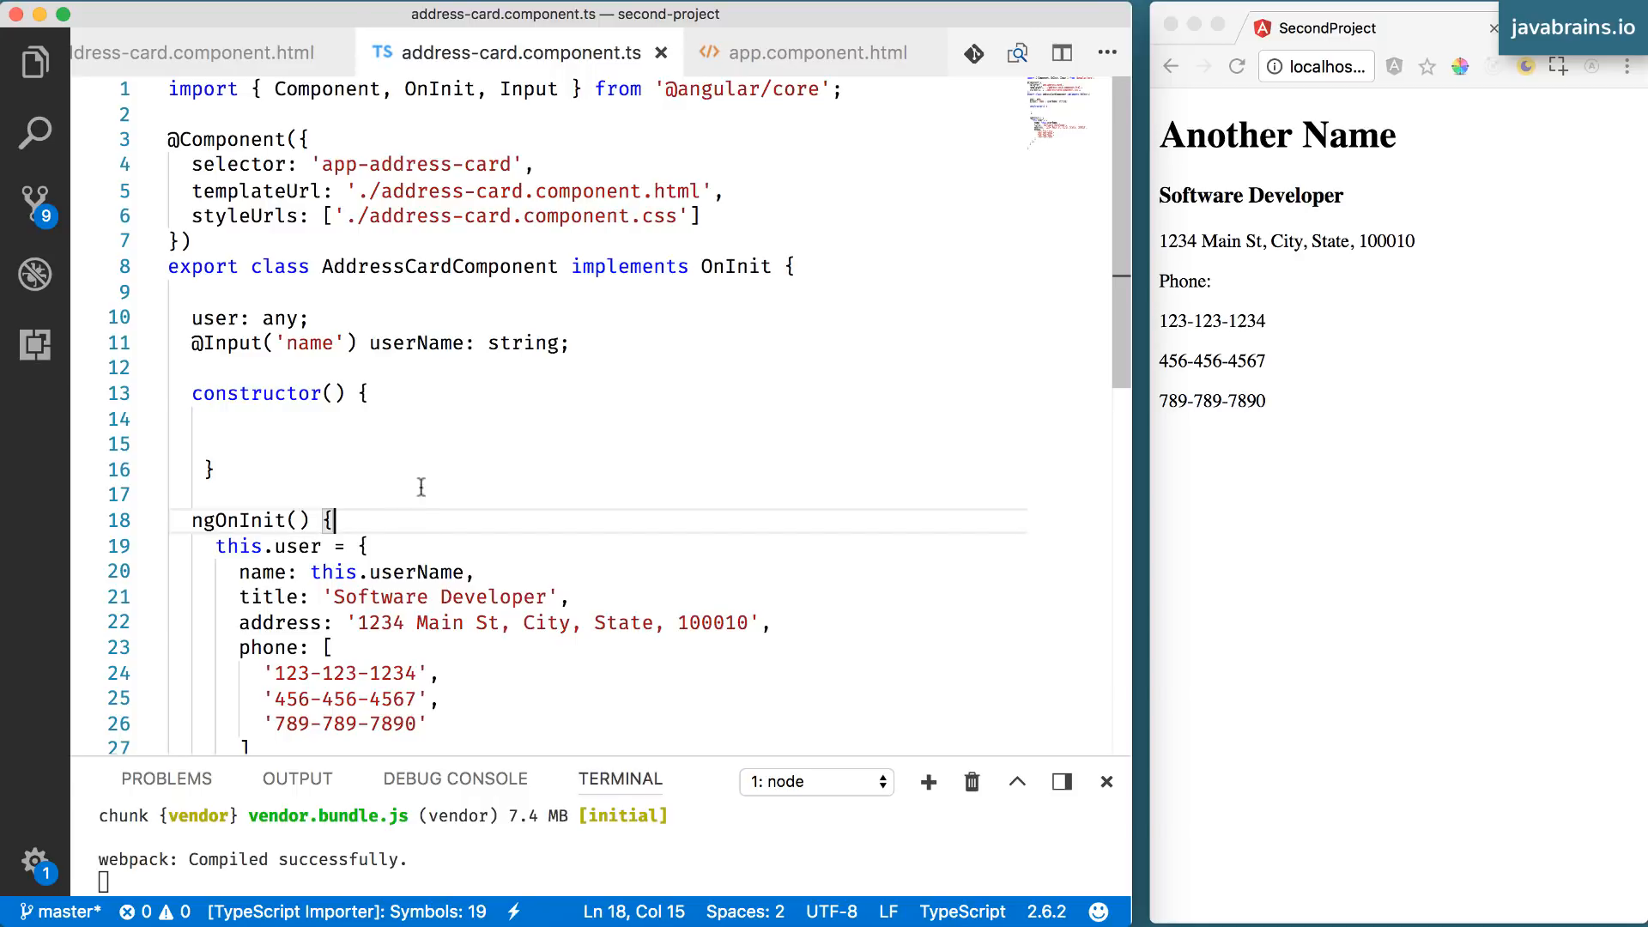
mouse_move(809, 53)
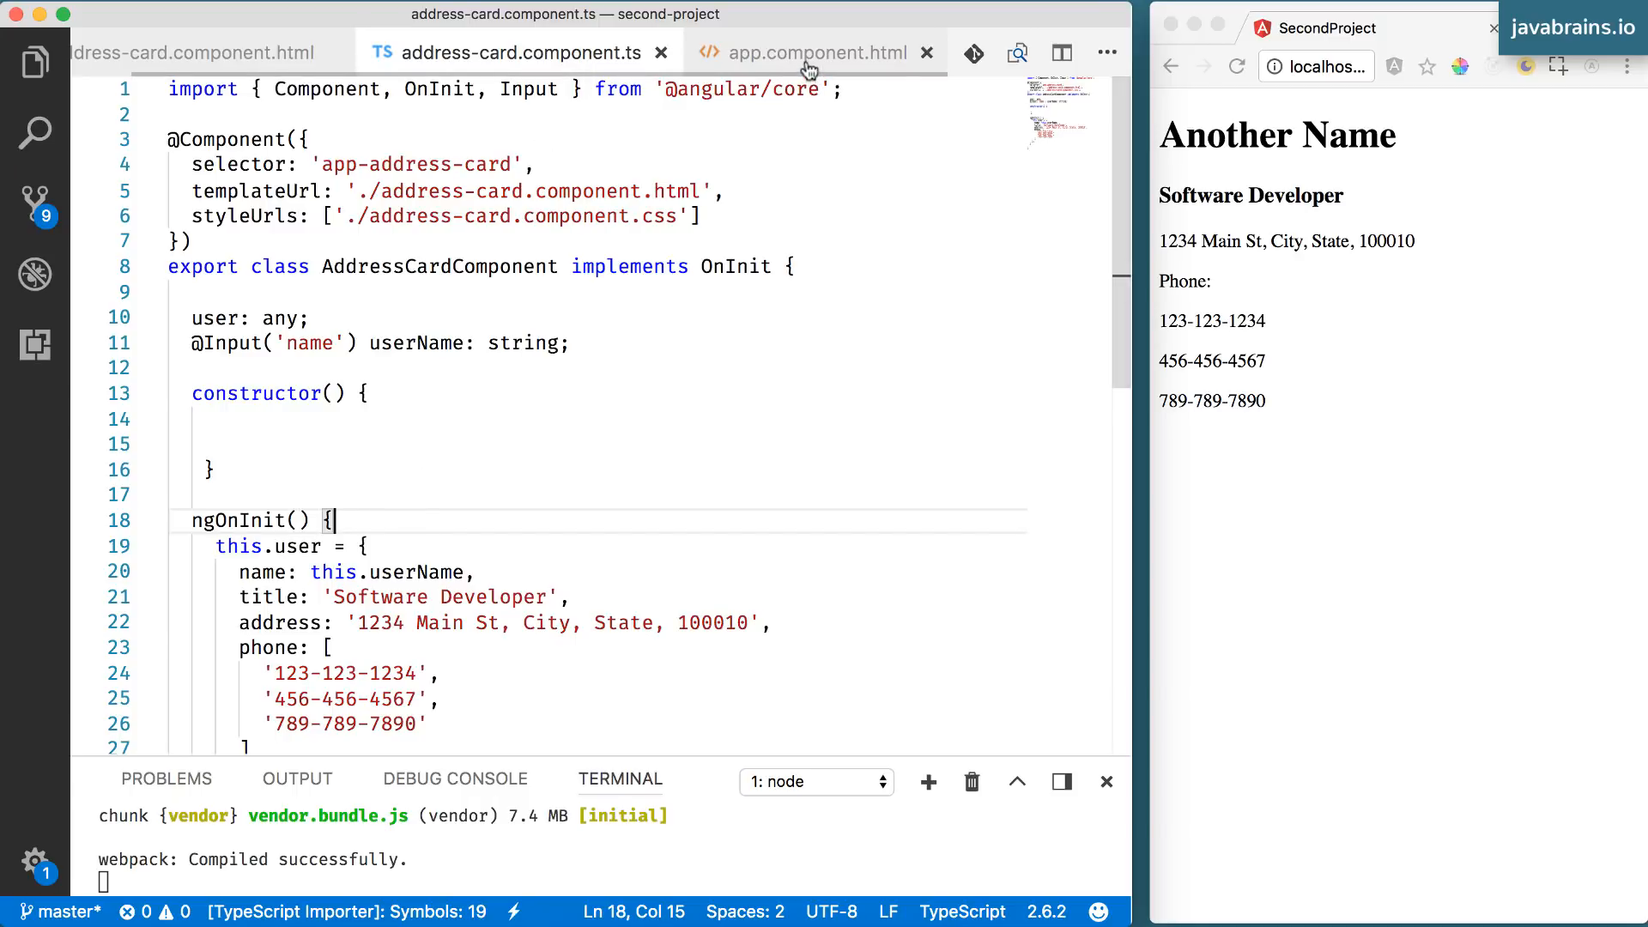
mouse_move(719, 151)
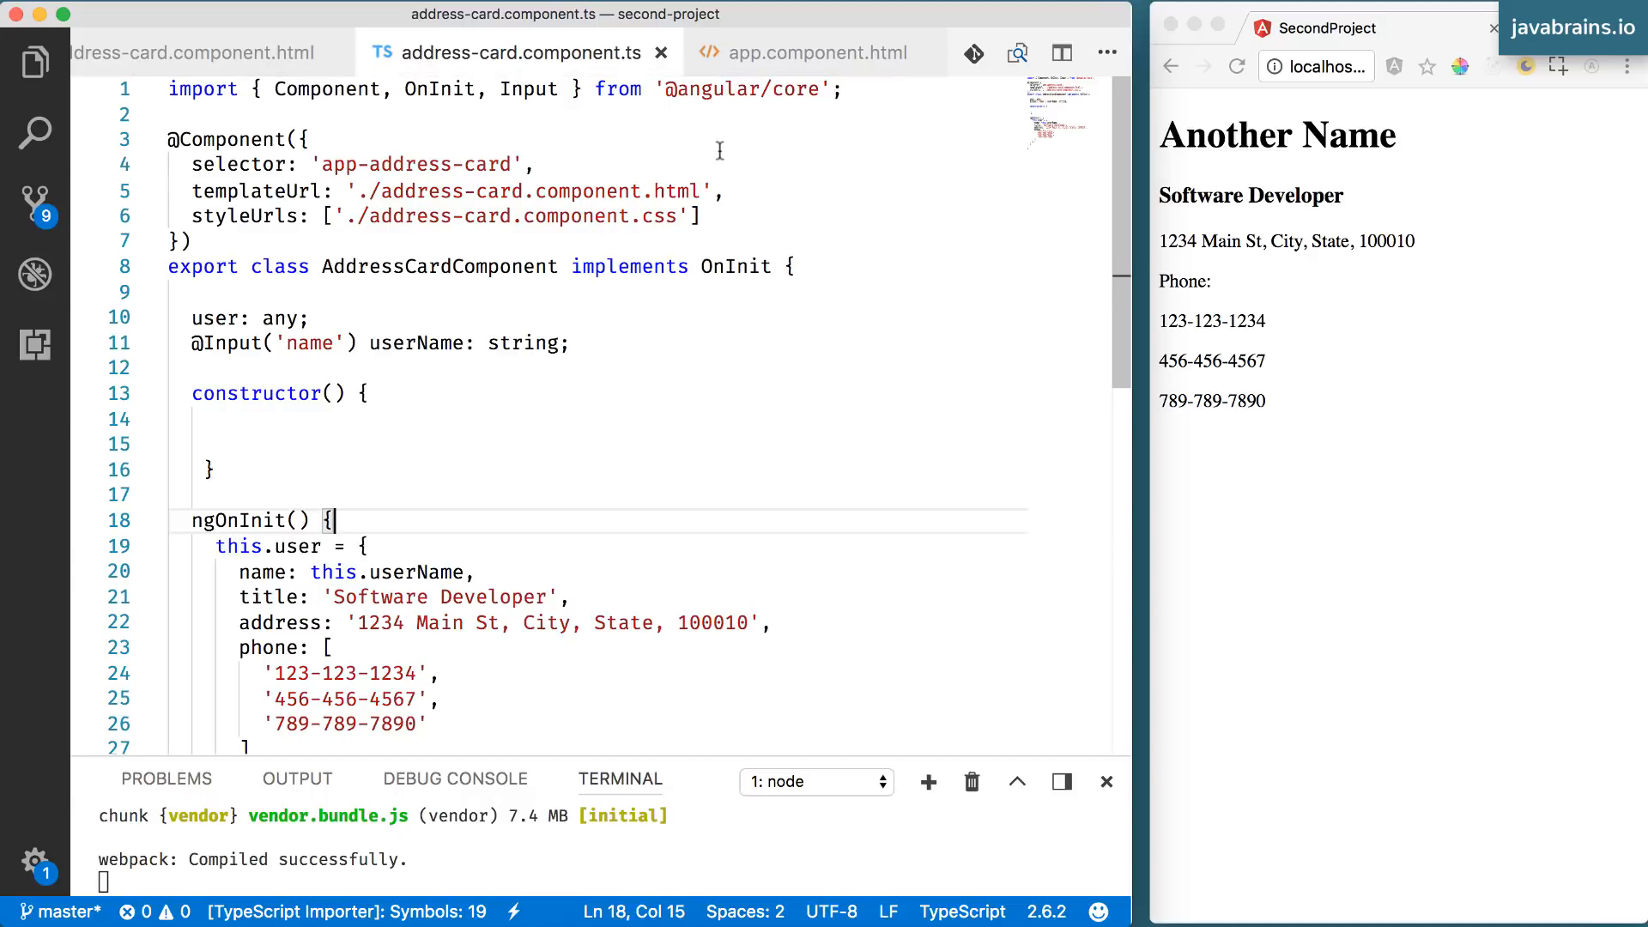
mouse_move(797, 53)
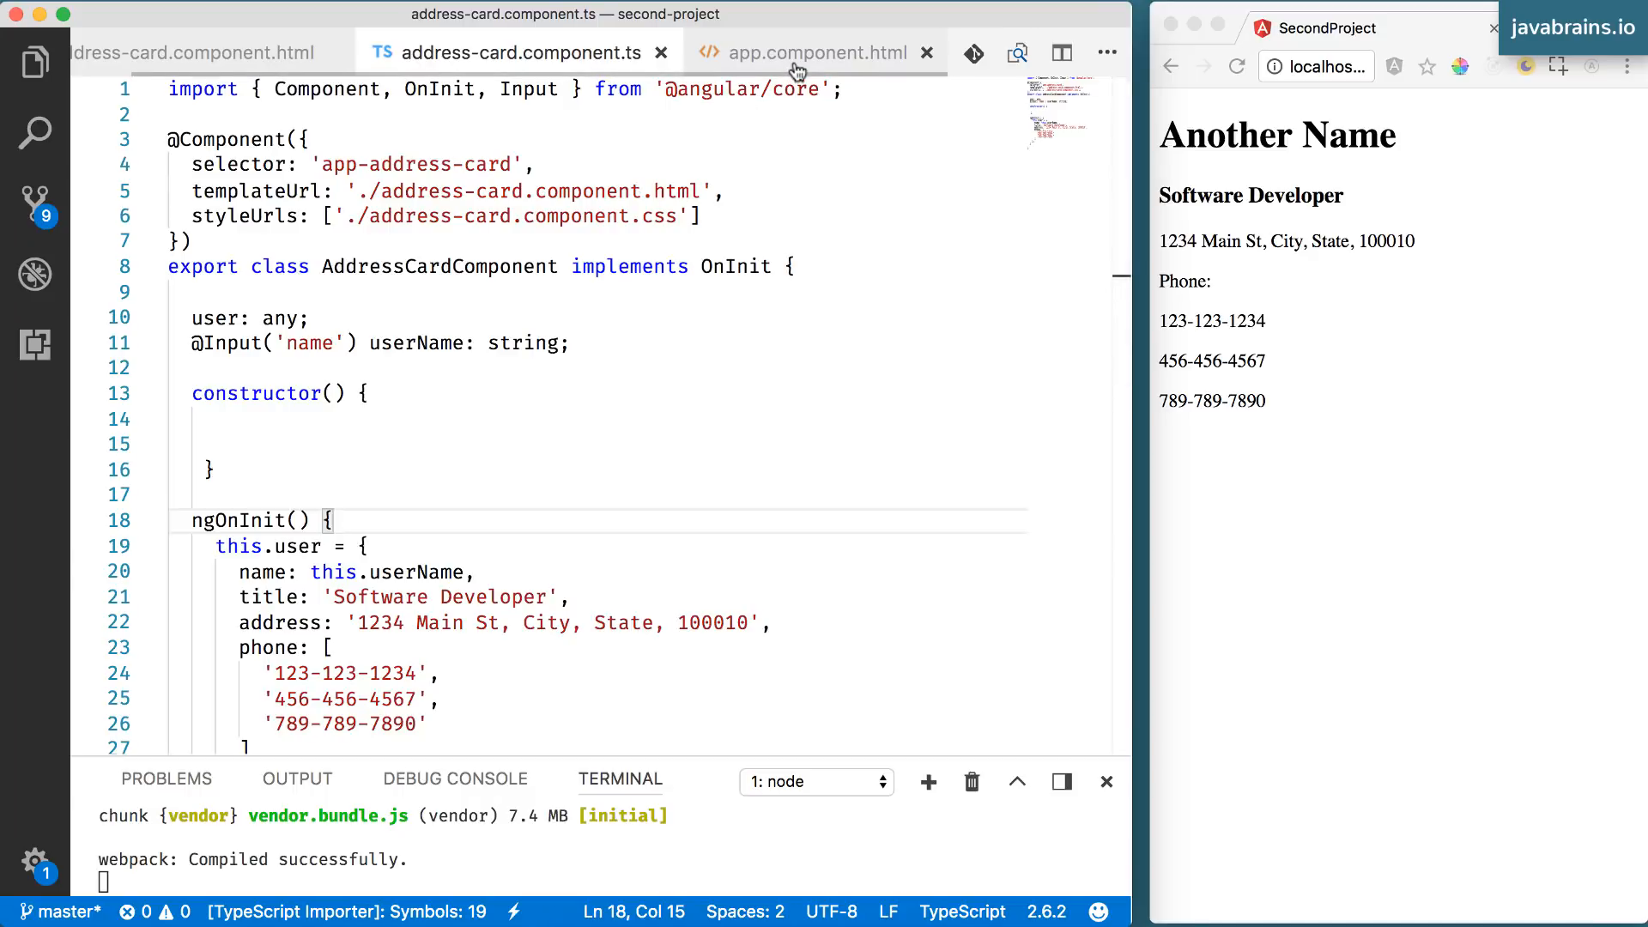
click(817, 53)
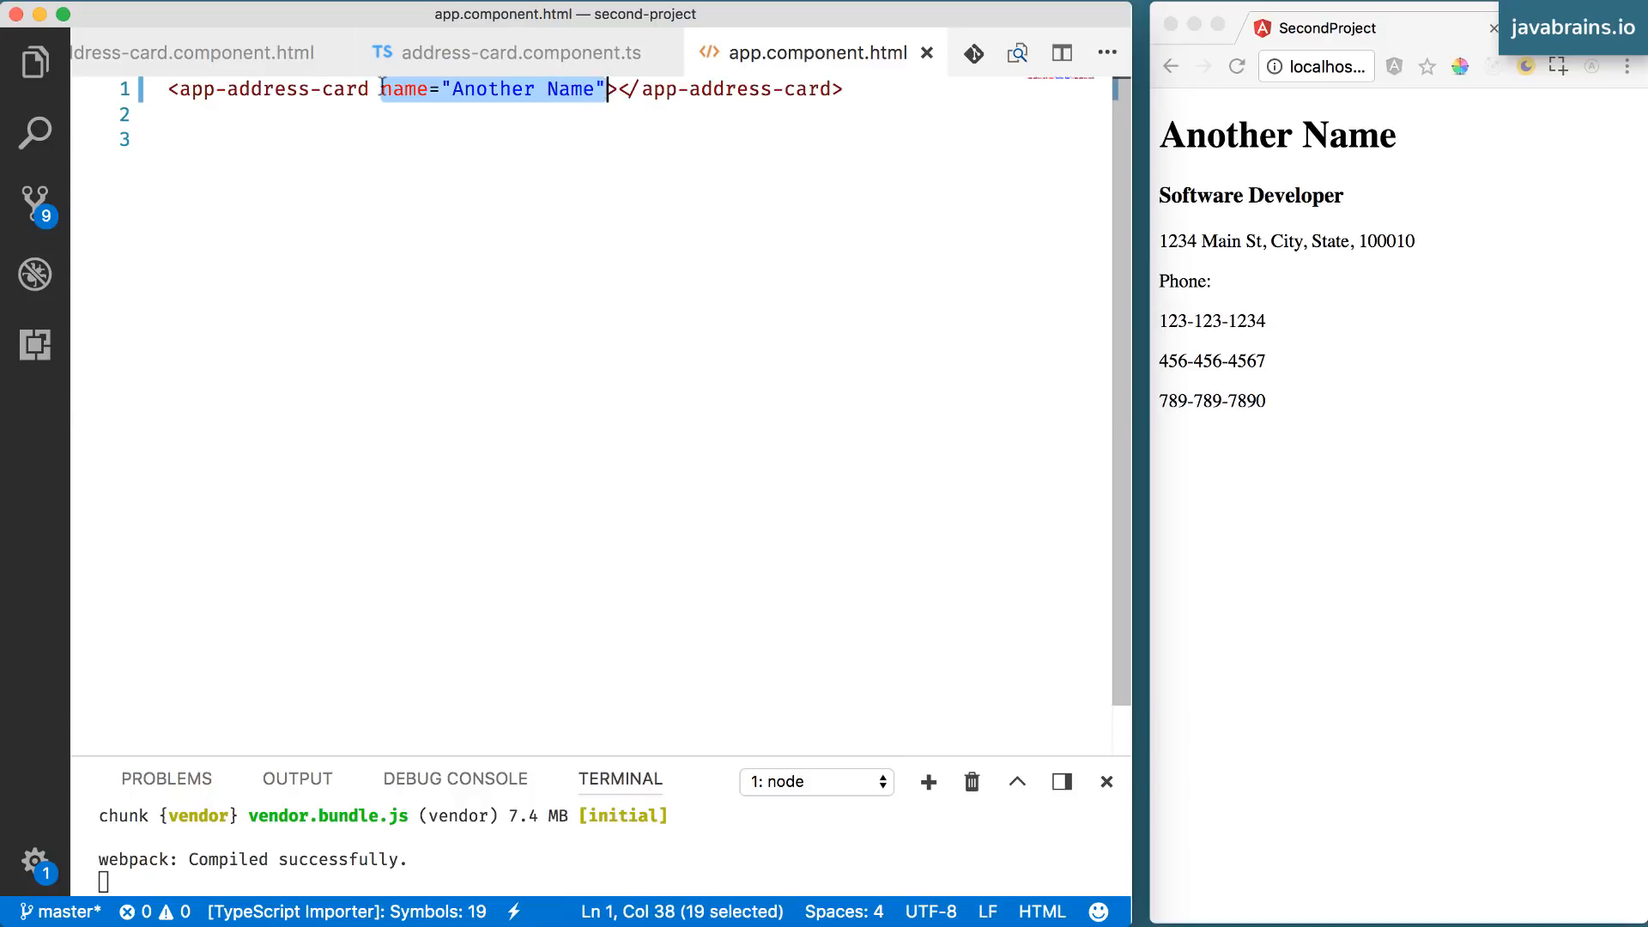
click(510, 53)
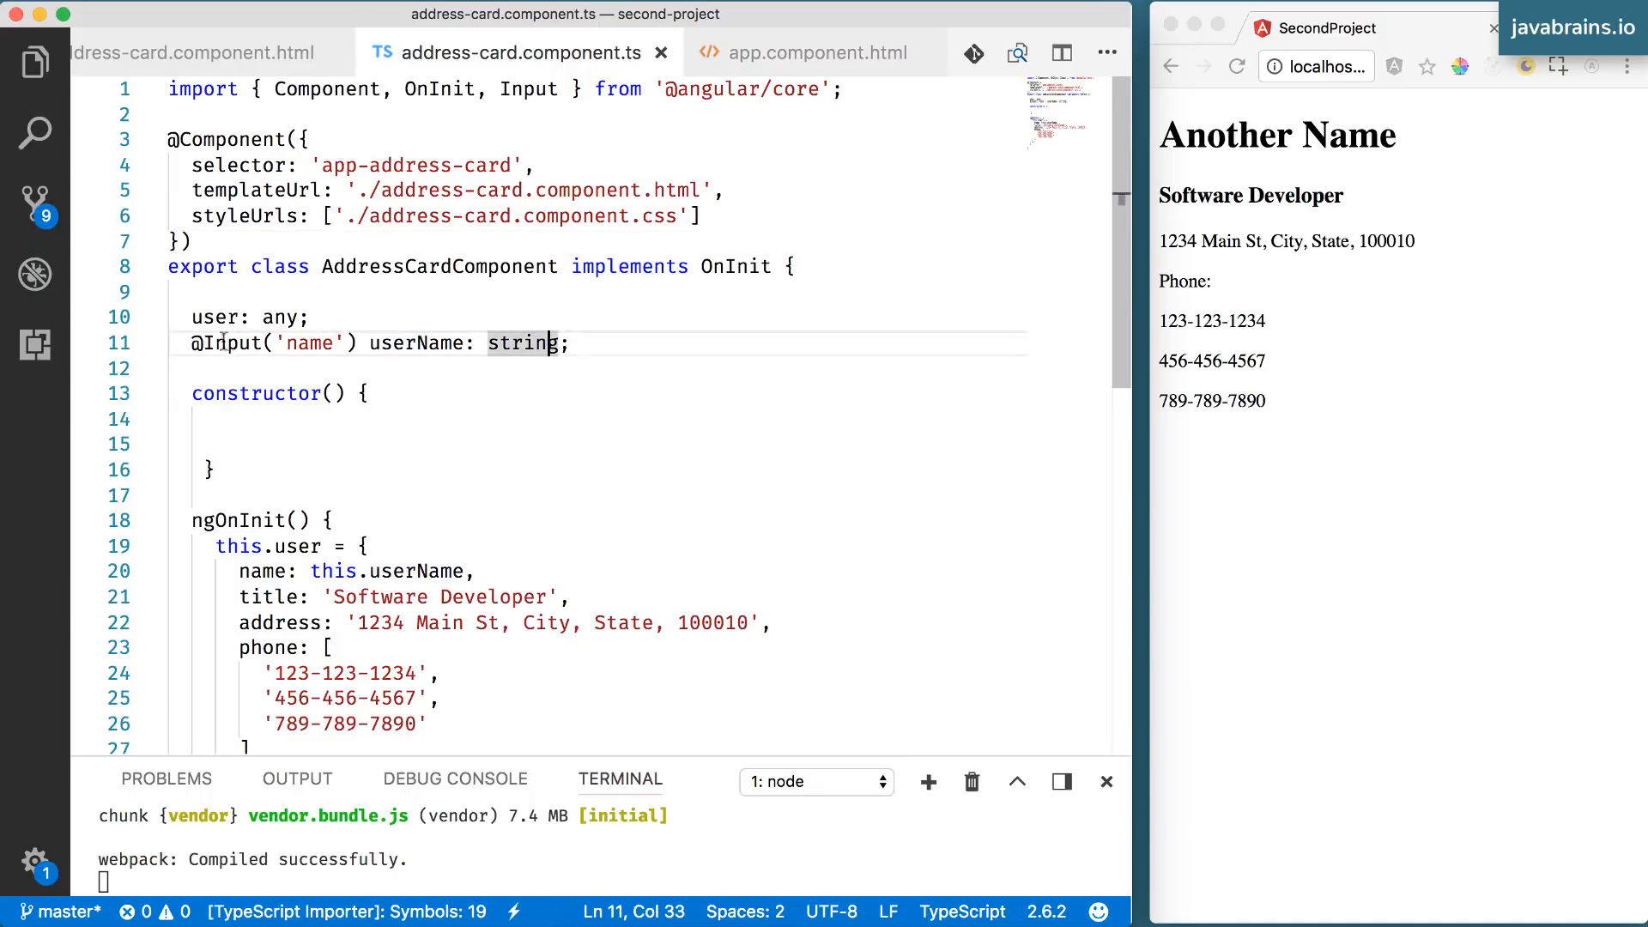
click(194, 344)
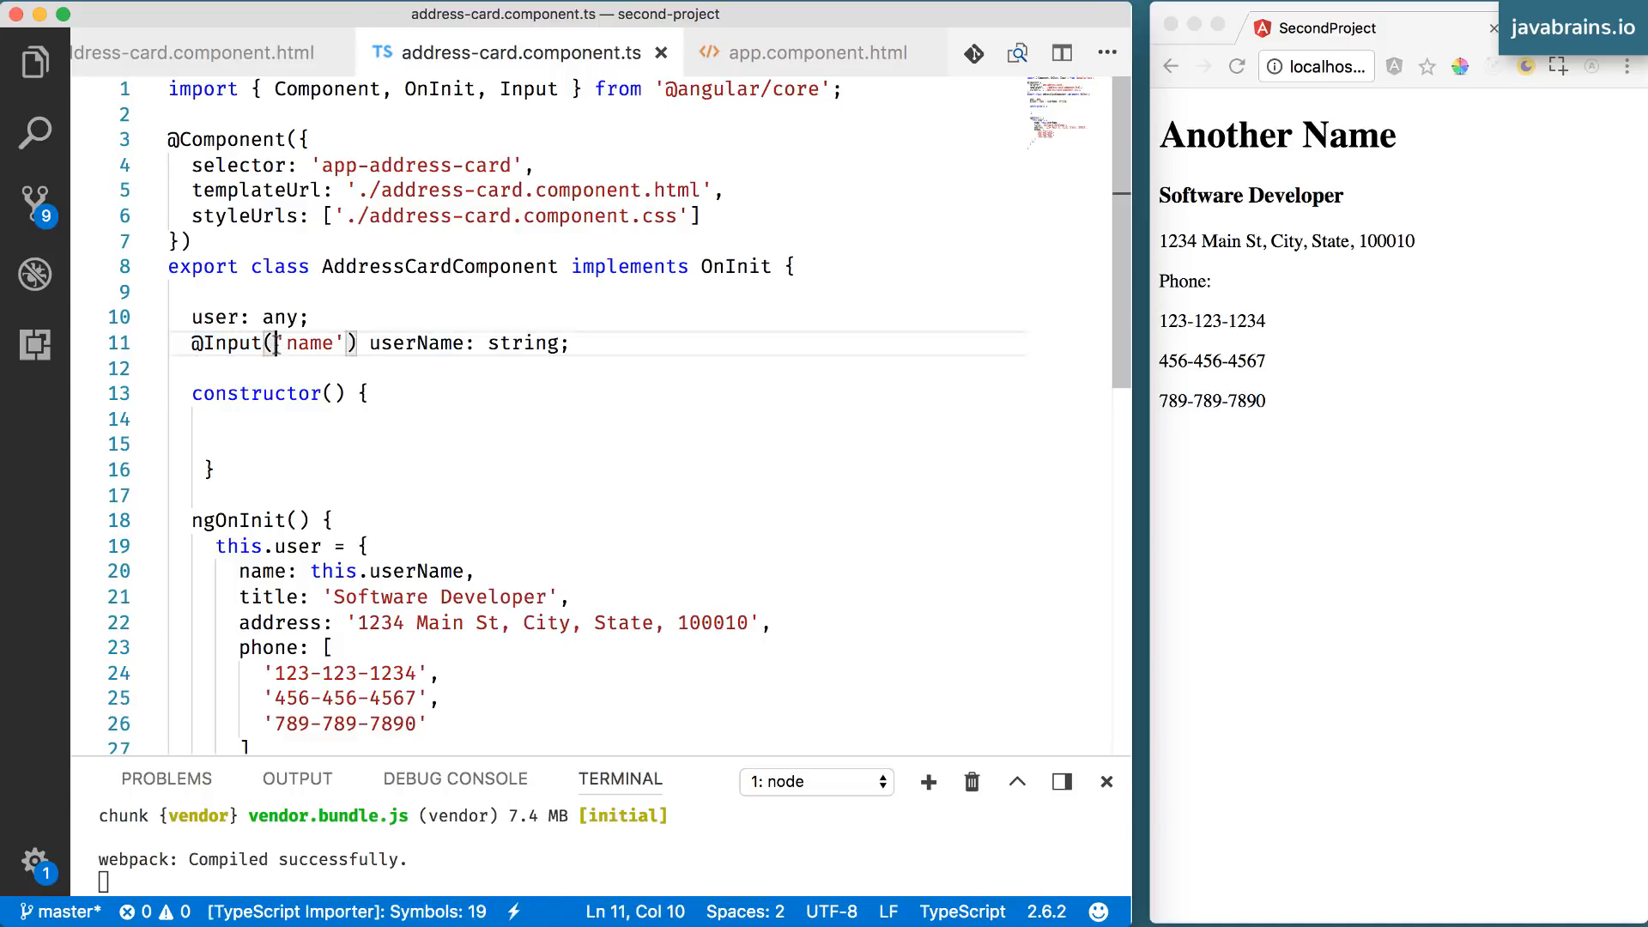
double_click(311, 343)
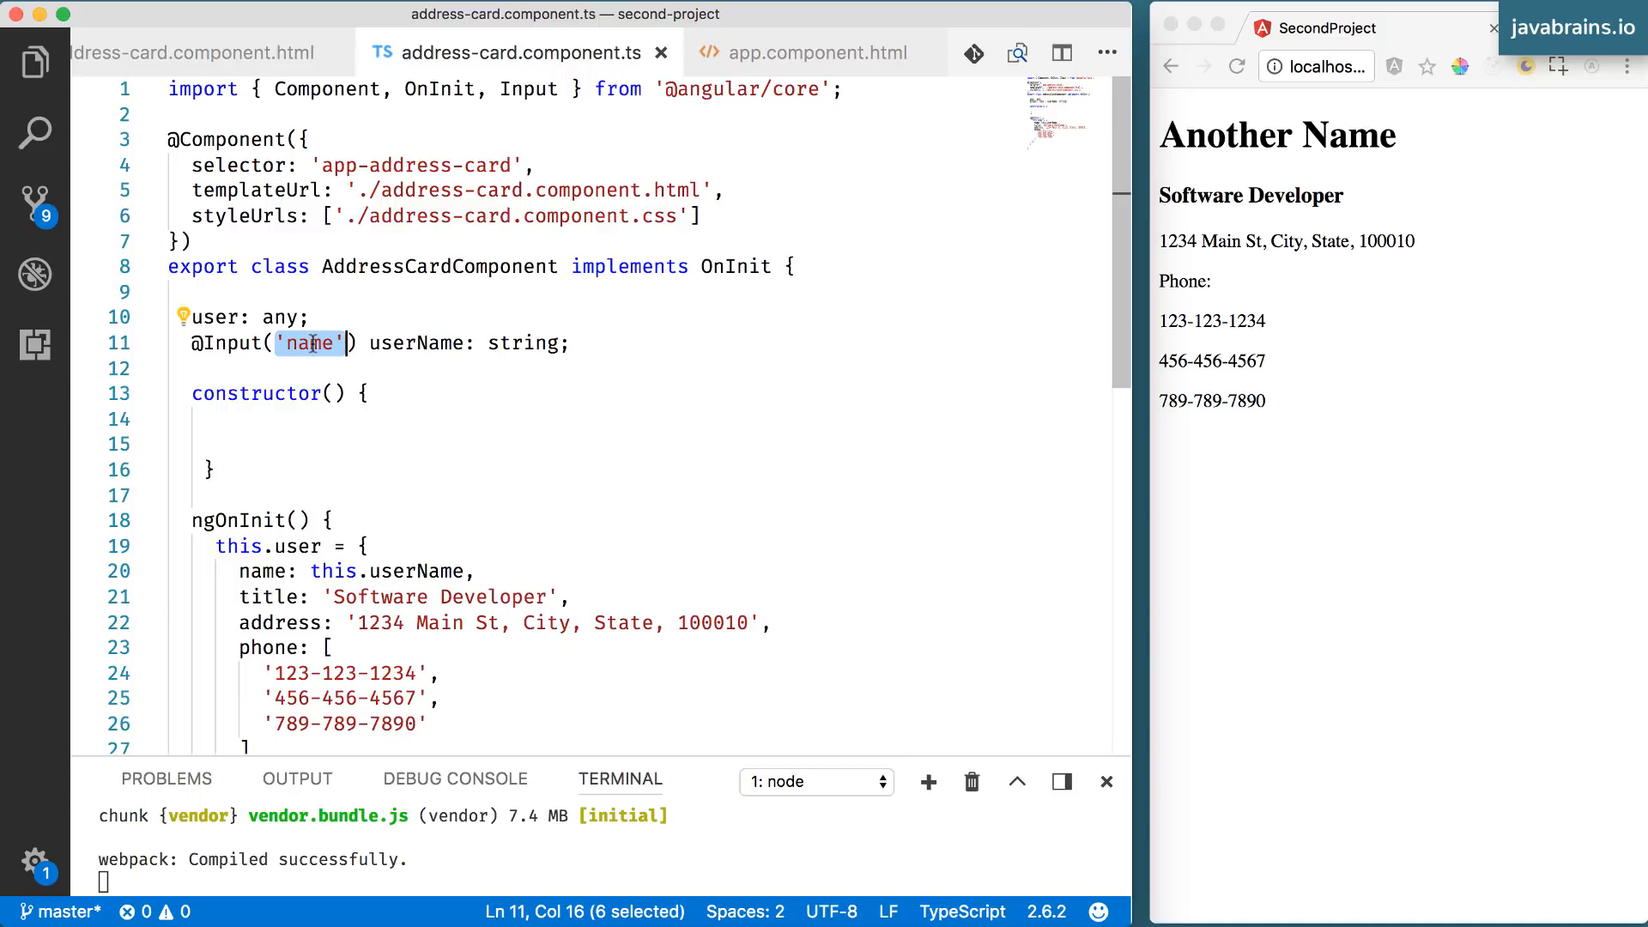
click(813, 54)
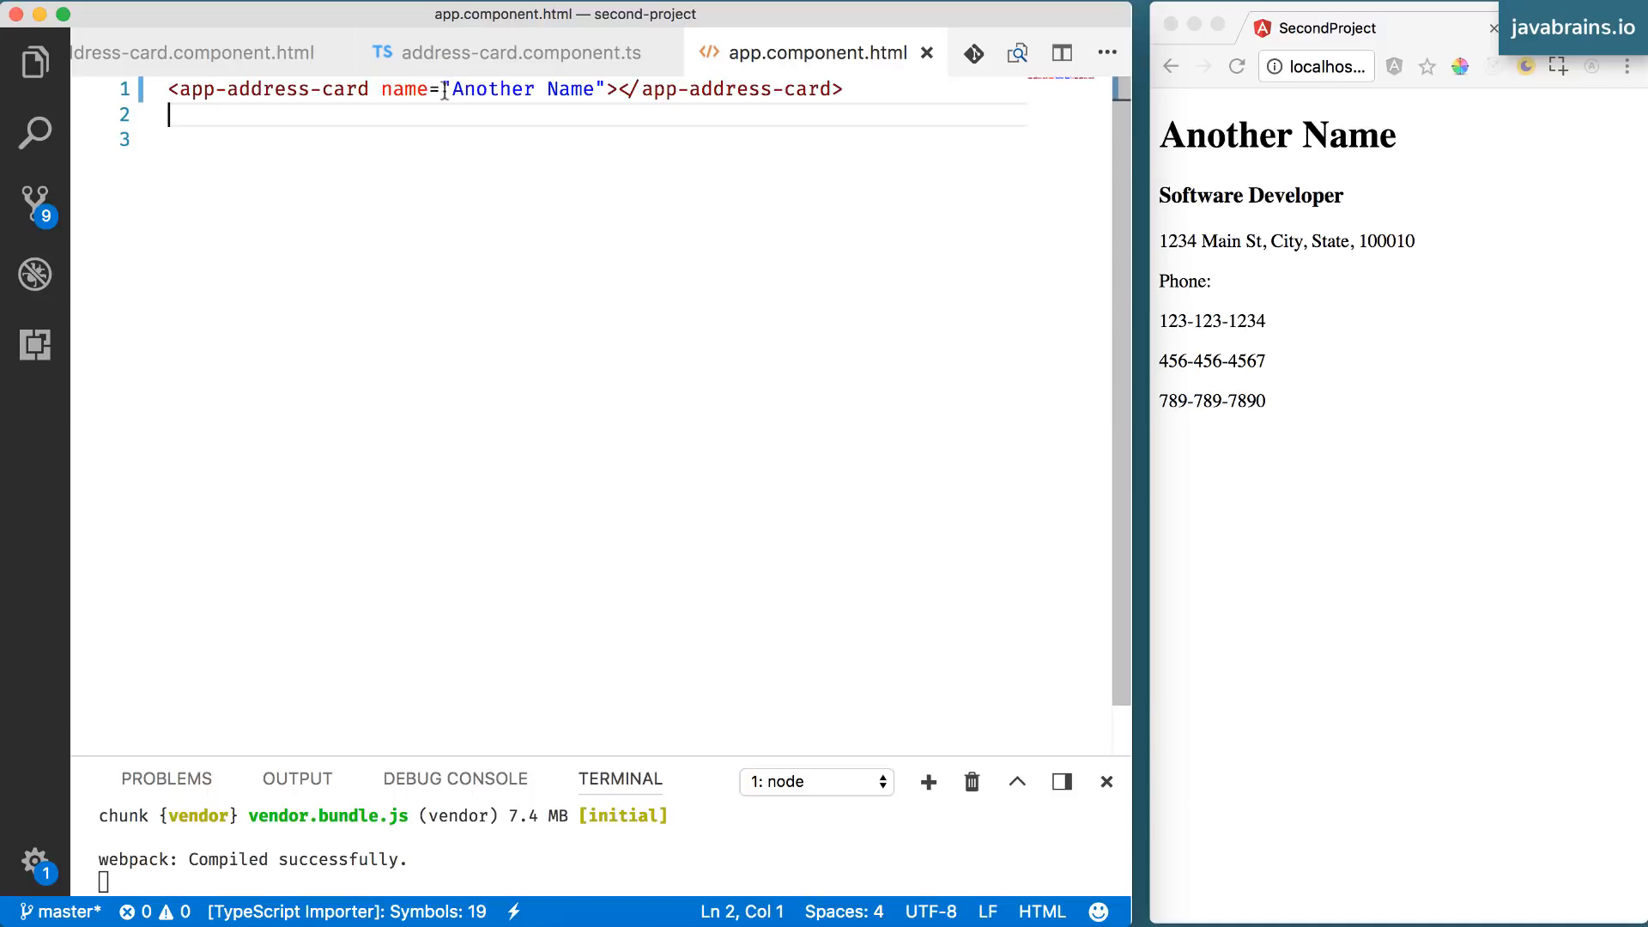
click(522, 53)
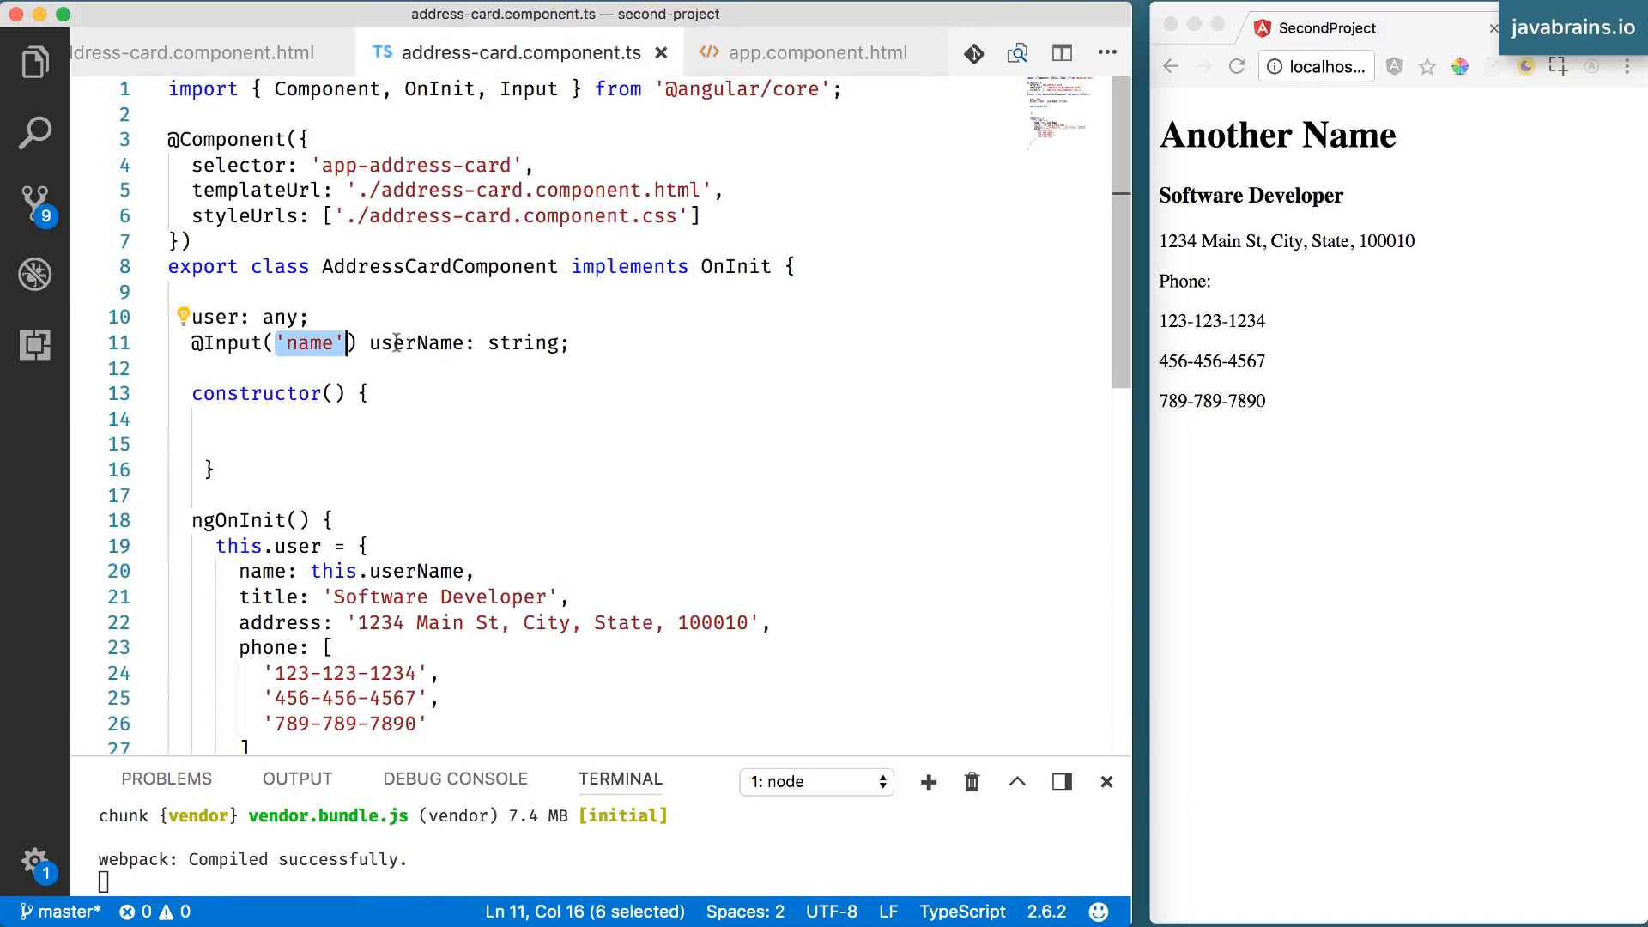
double_click(415, 343)
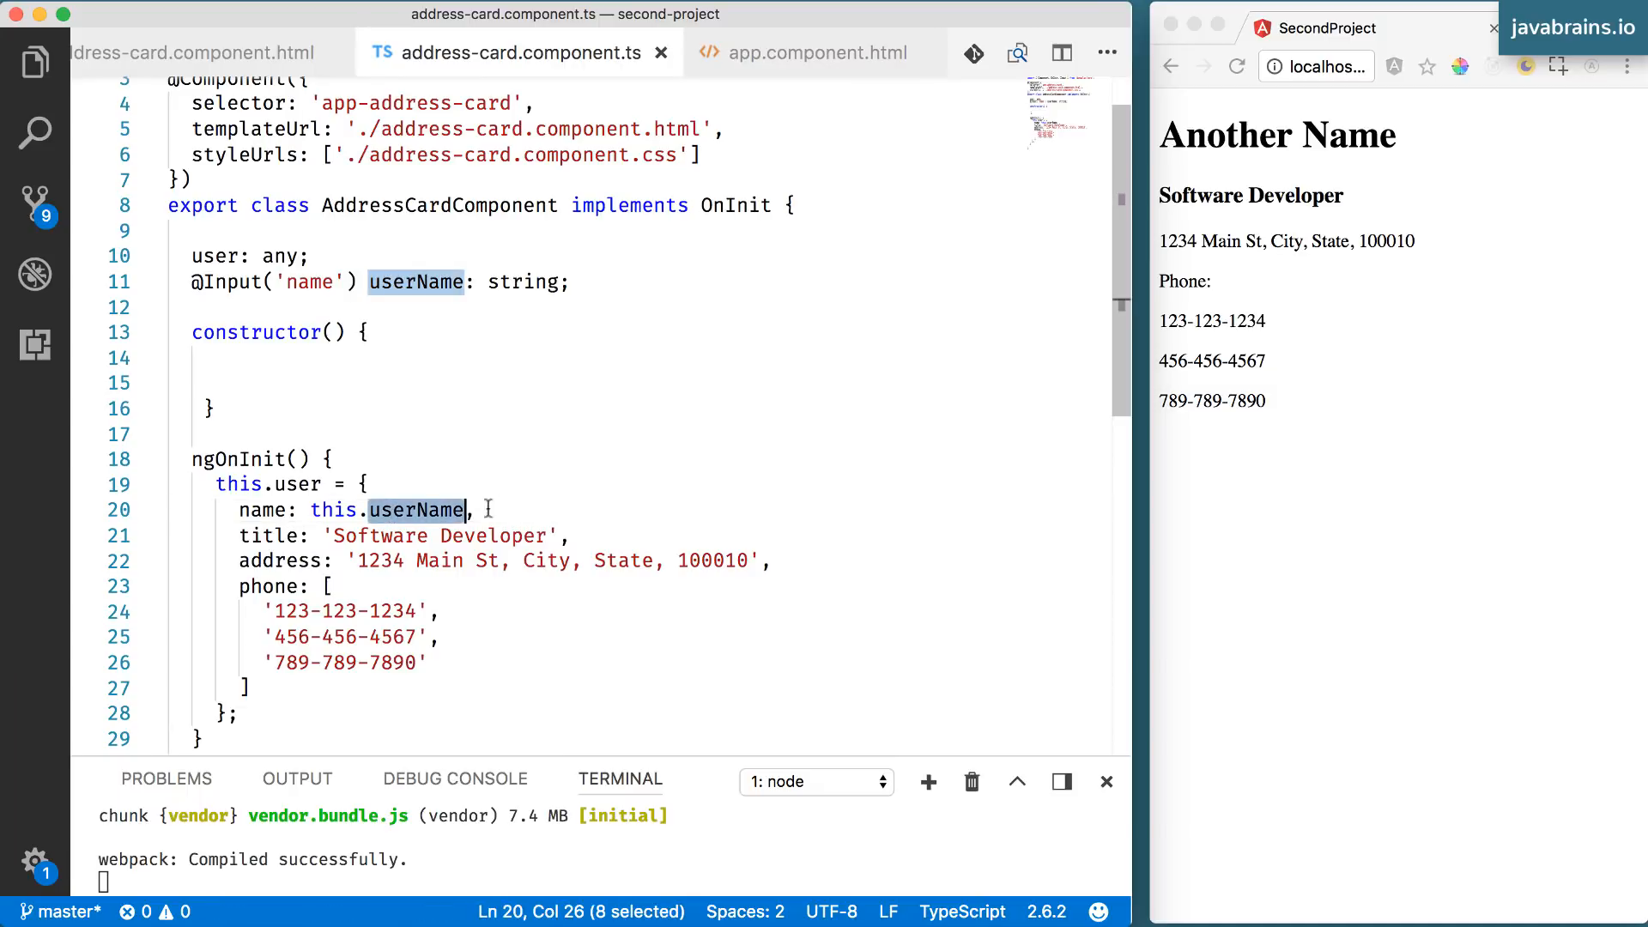
click(473, 509)
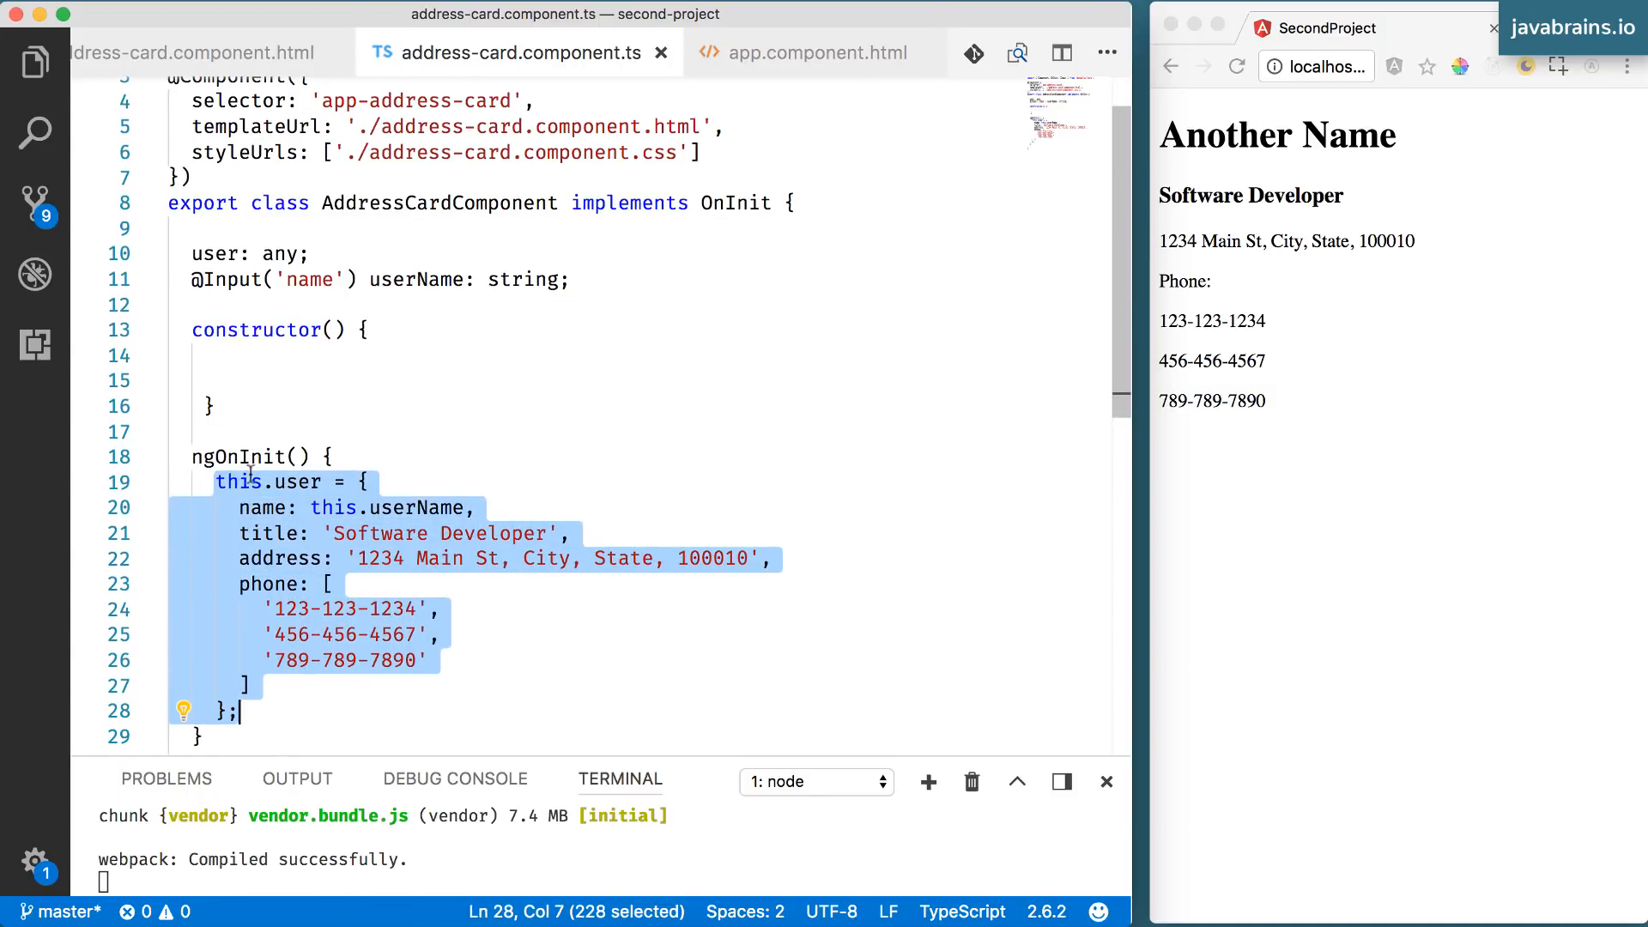
double_click(241, 456)
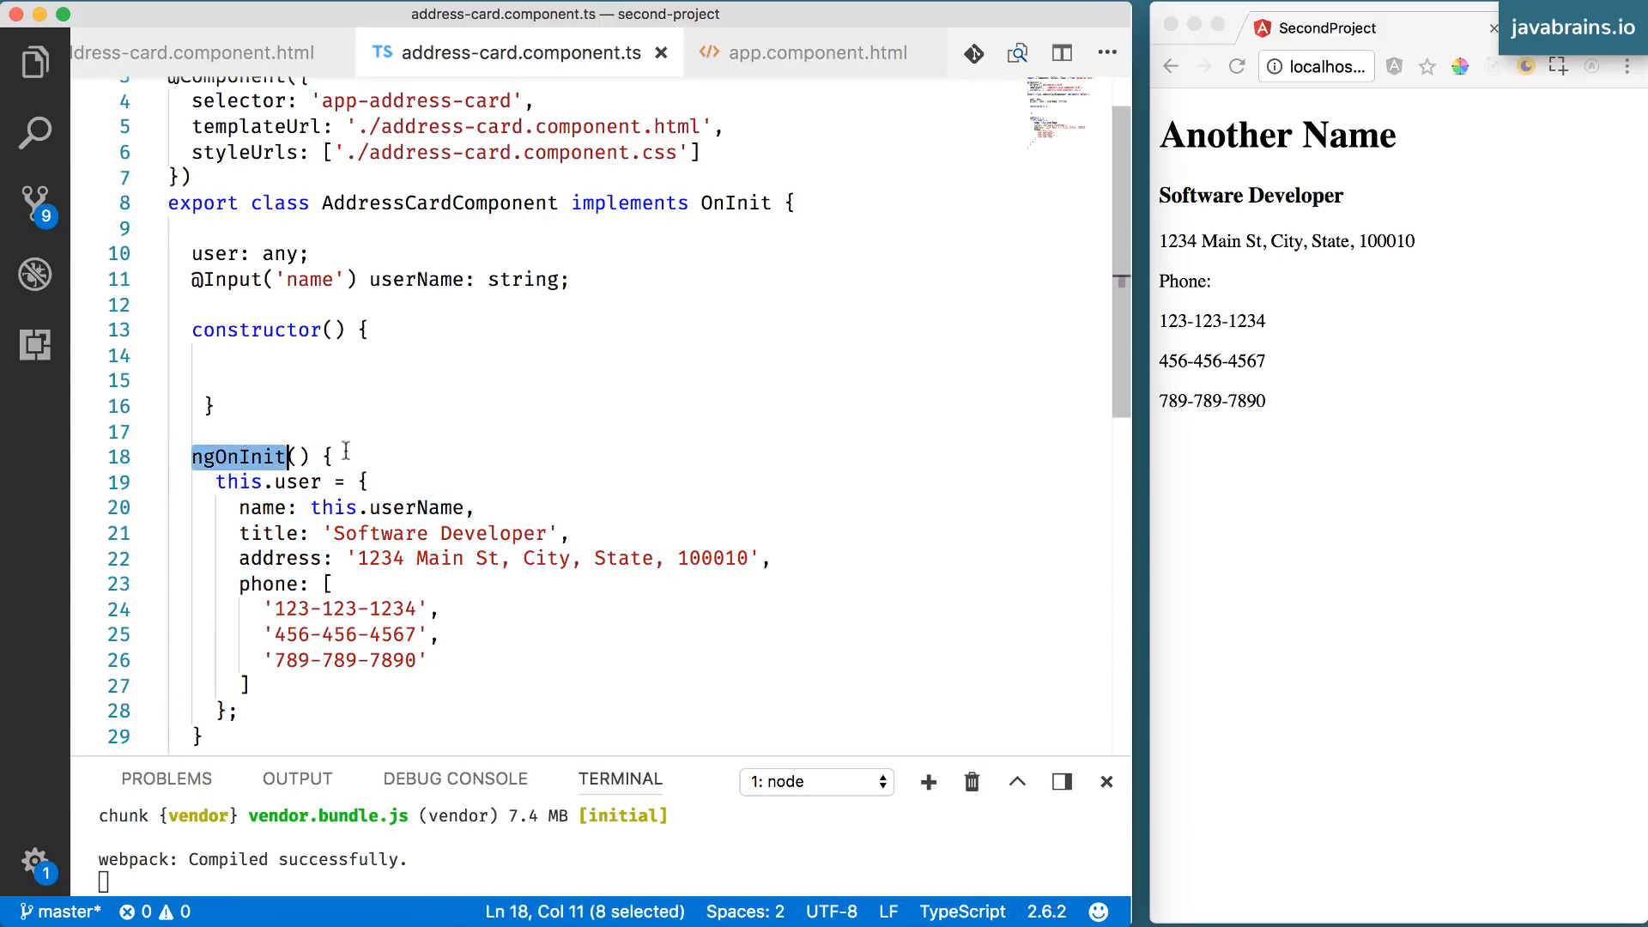